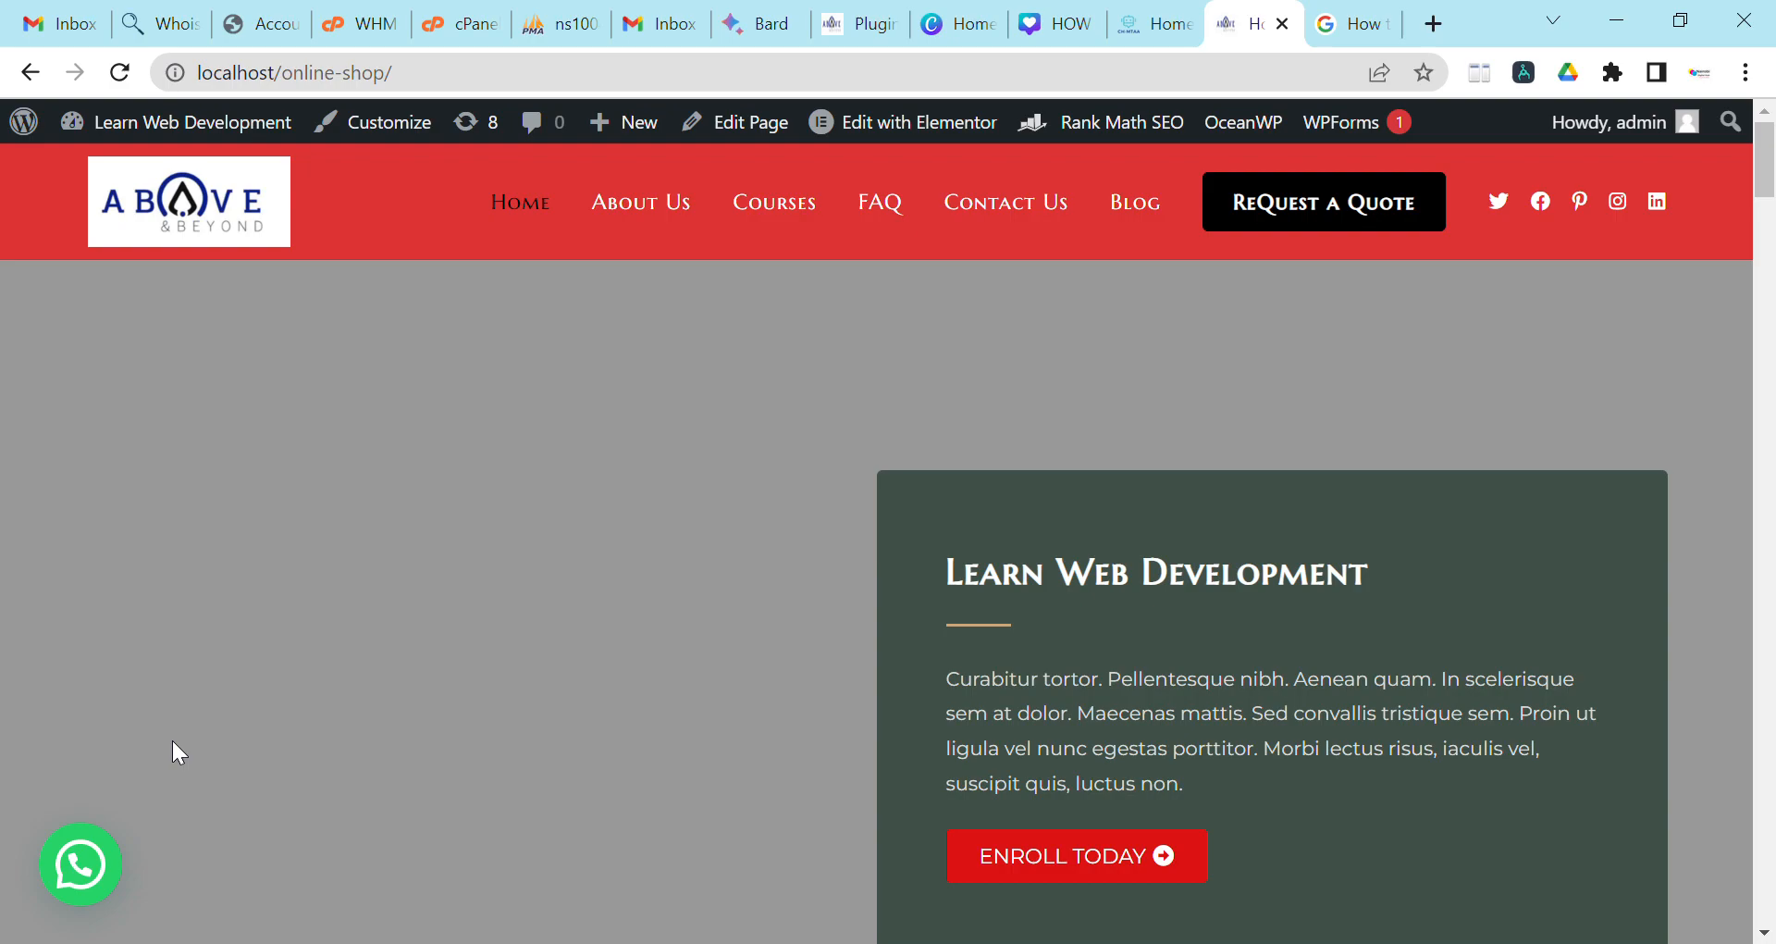
mouse_move(342, 708)
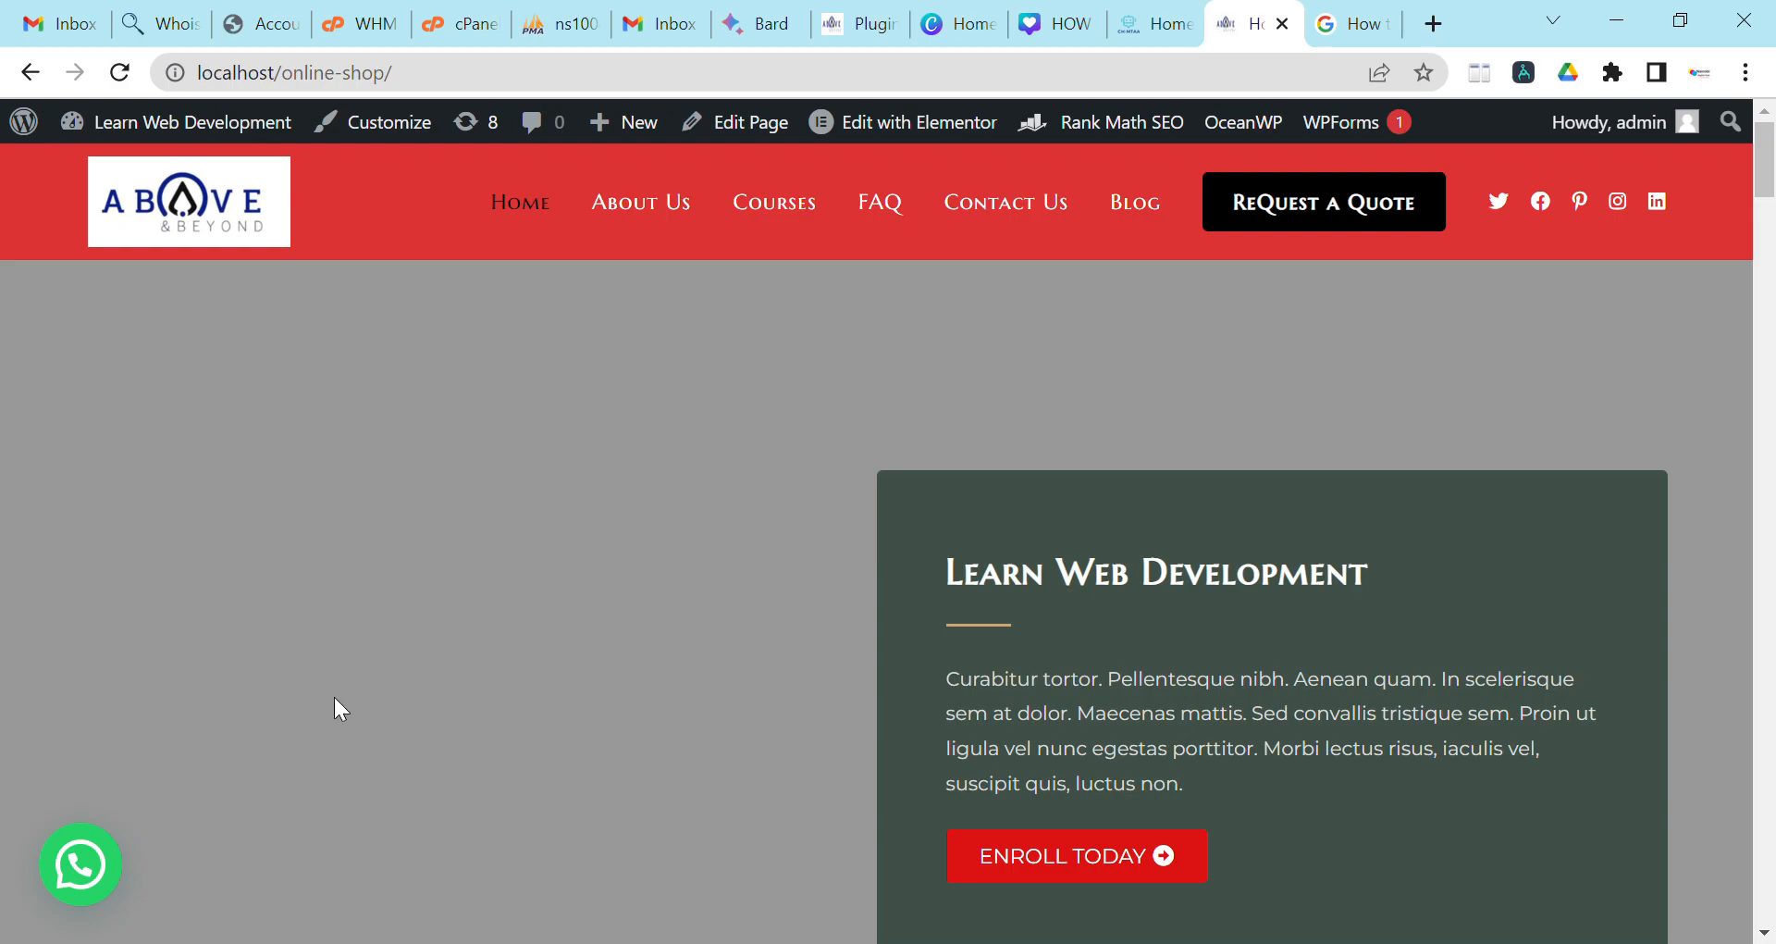
mouse_move(360, 668)
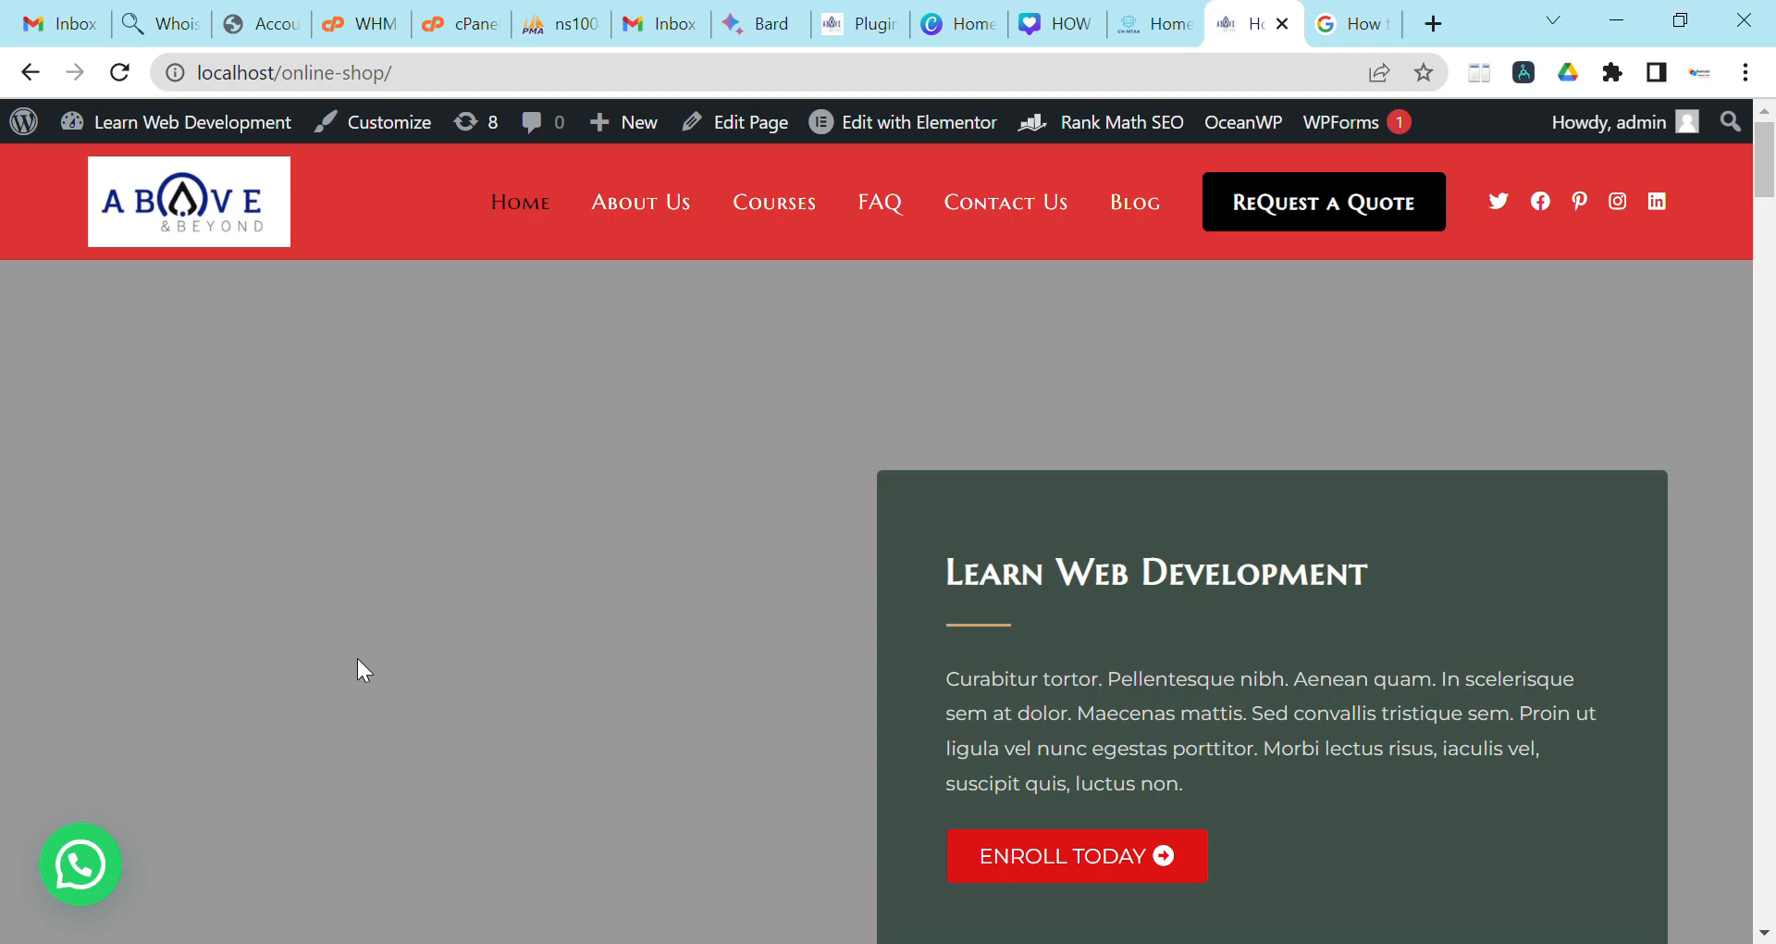
mouse_move(431, 292)
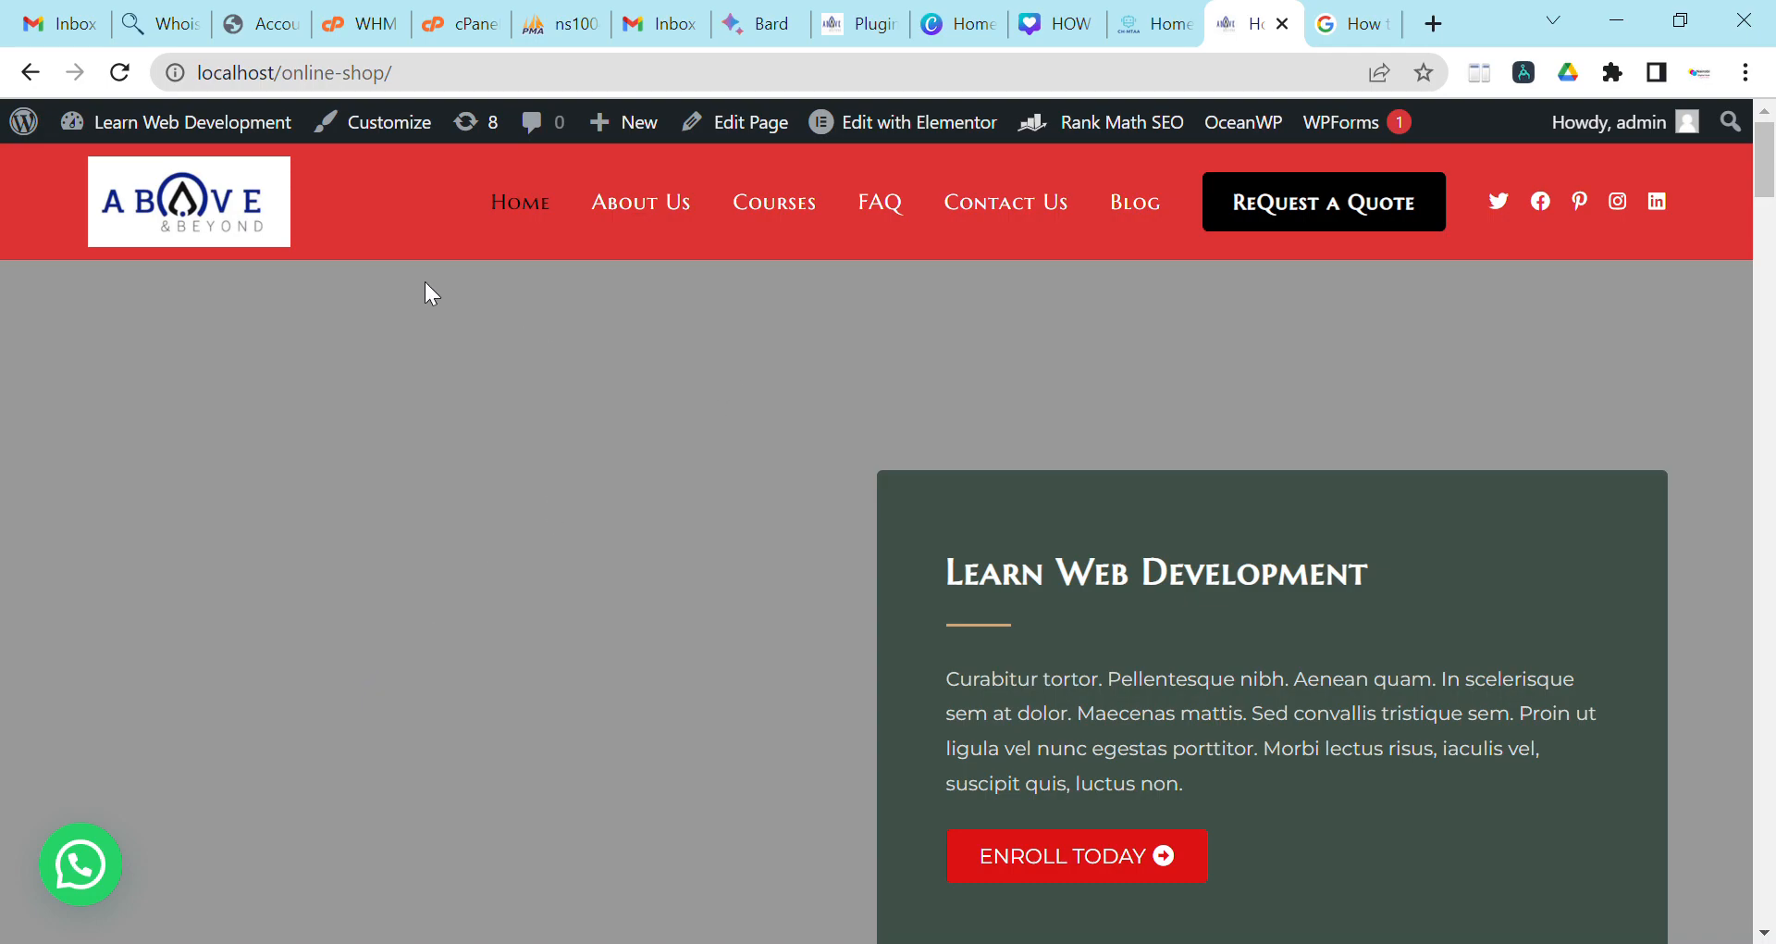
mouse_move(420, 180)
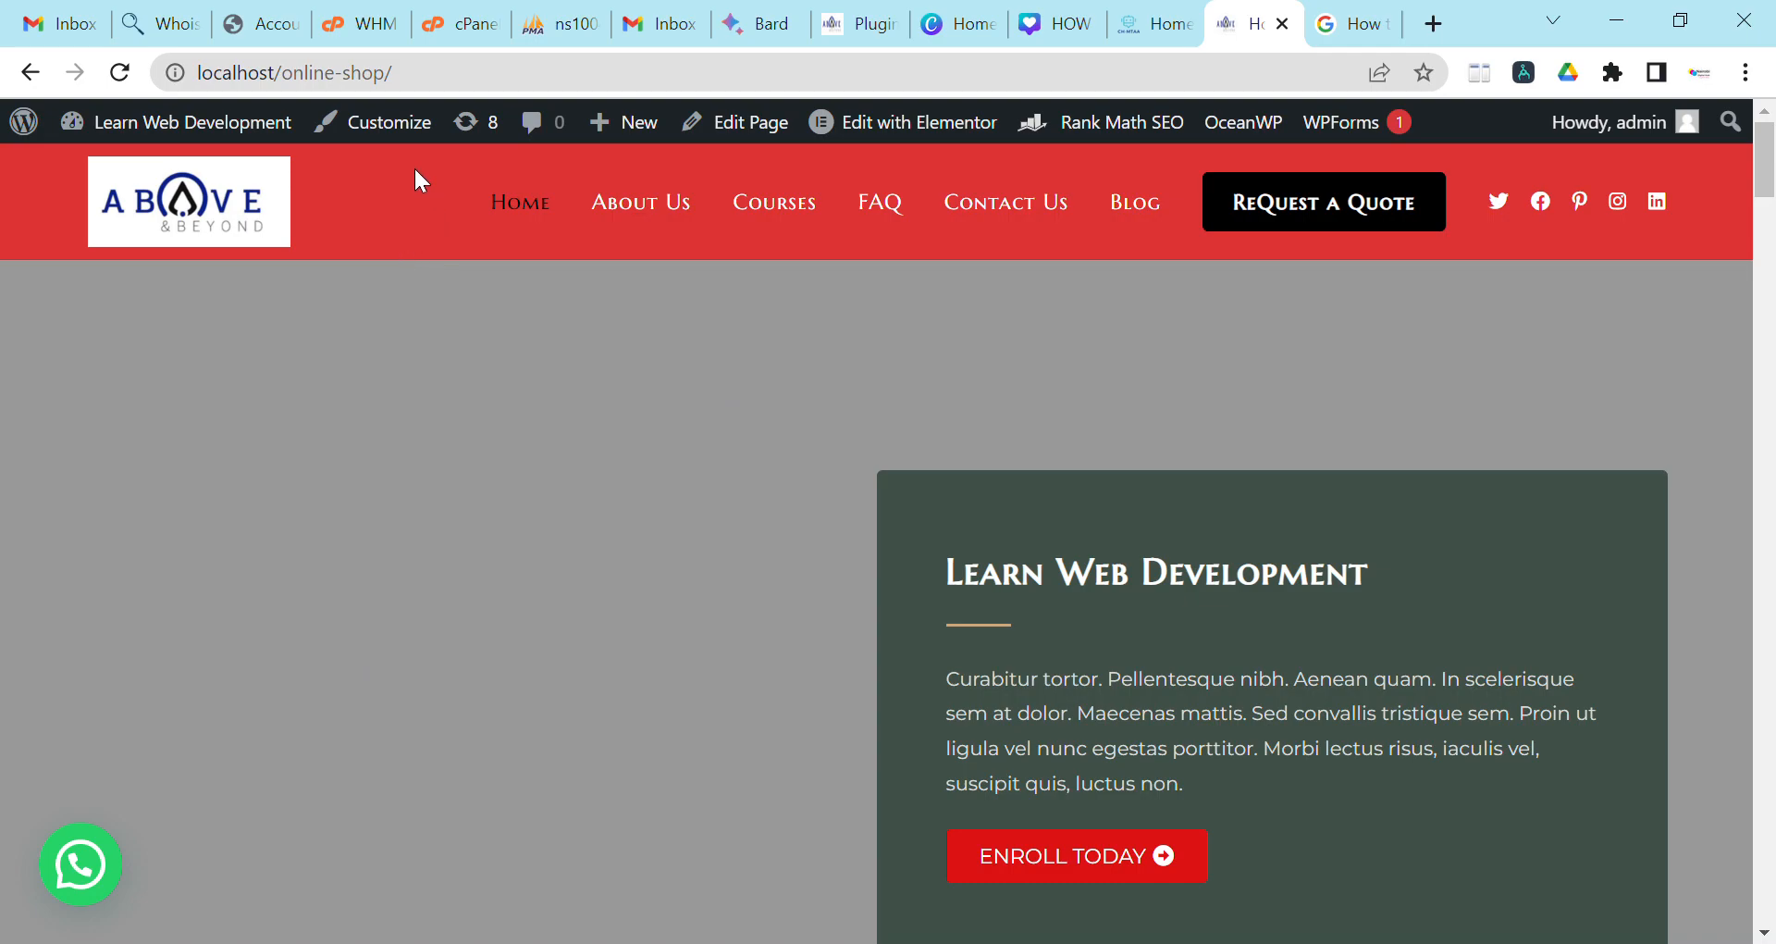
mouse_move(505, 311)
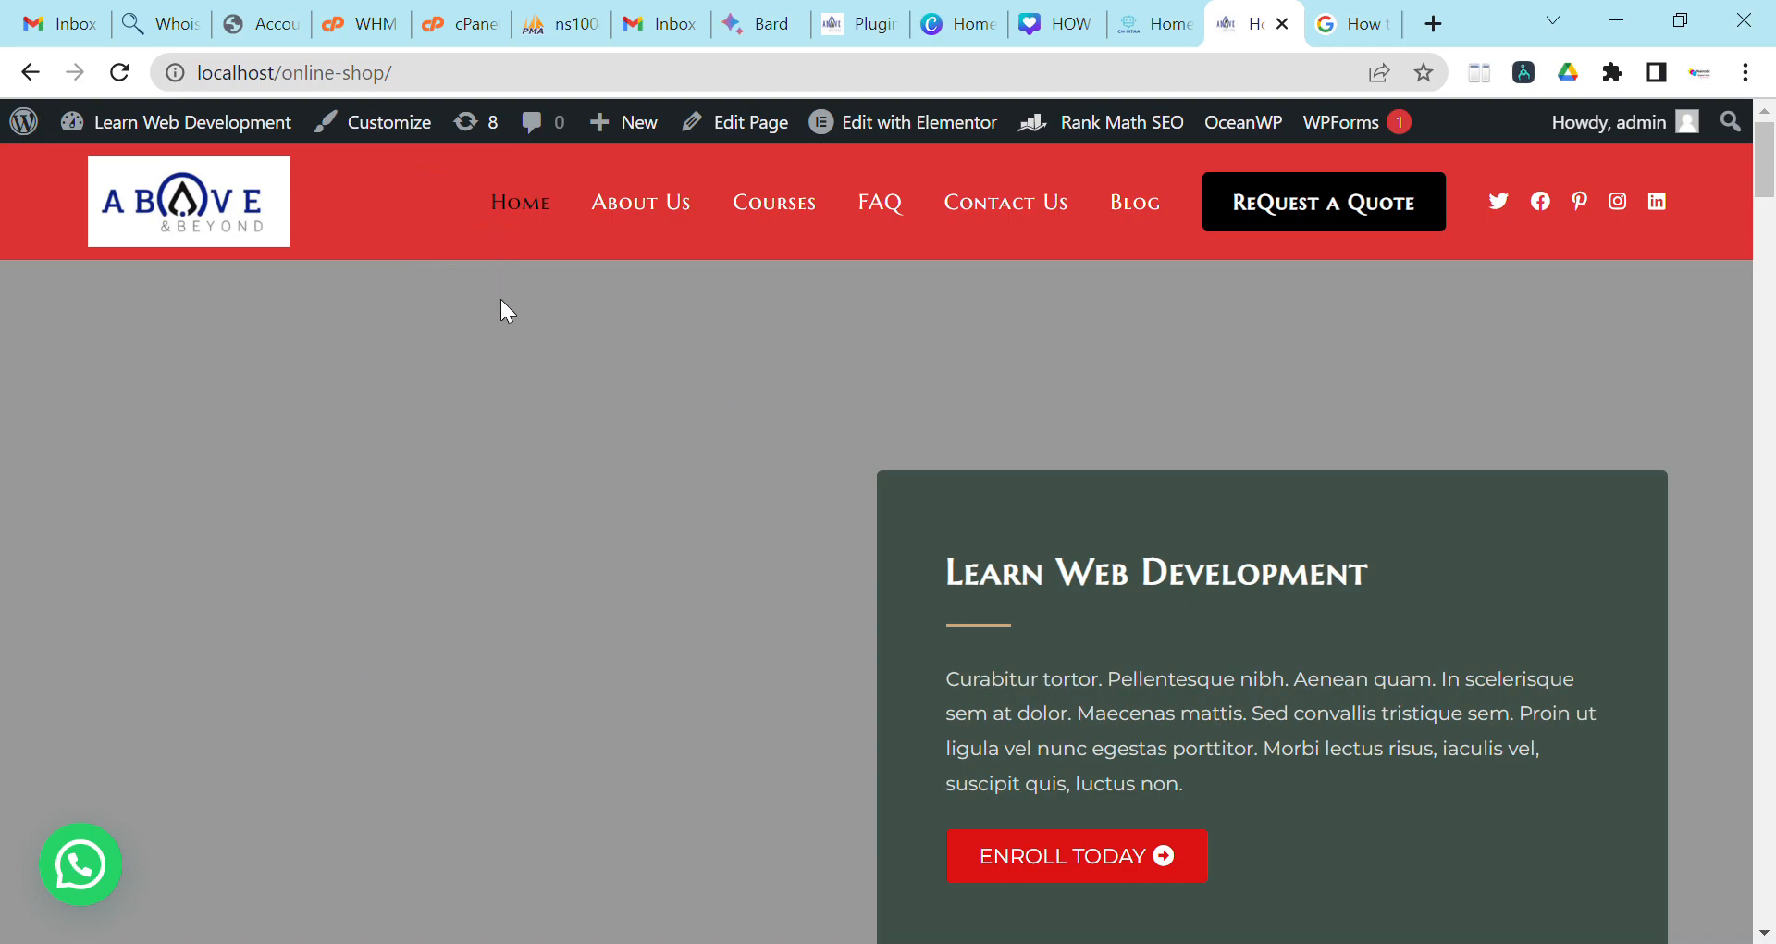
mouse_move(473, 314)
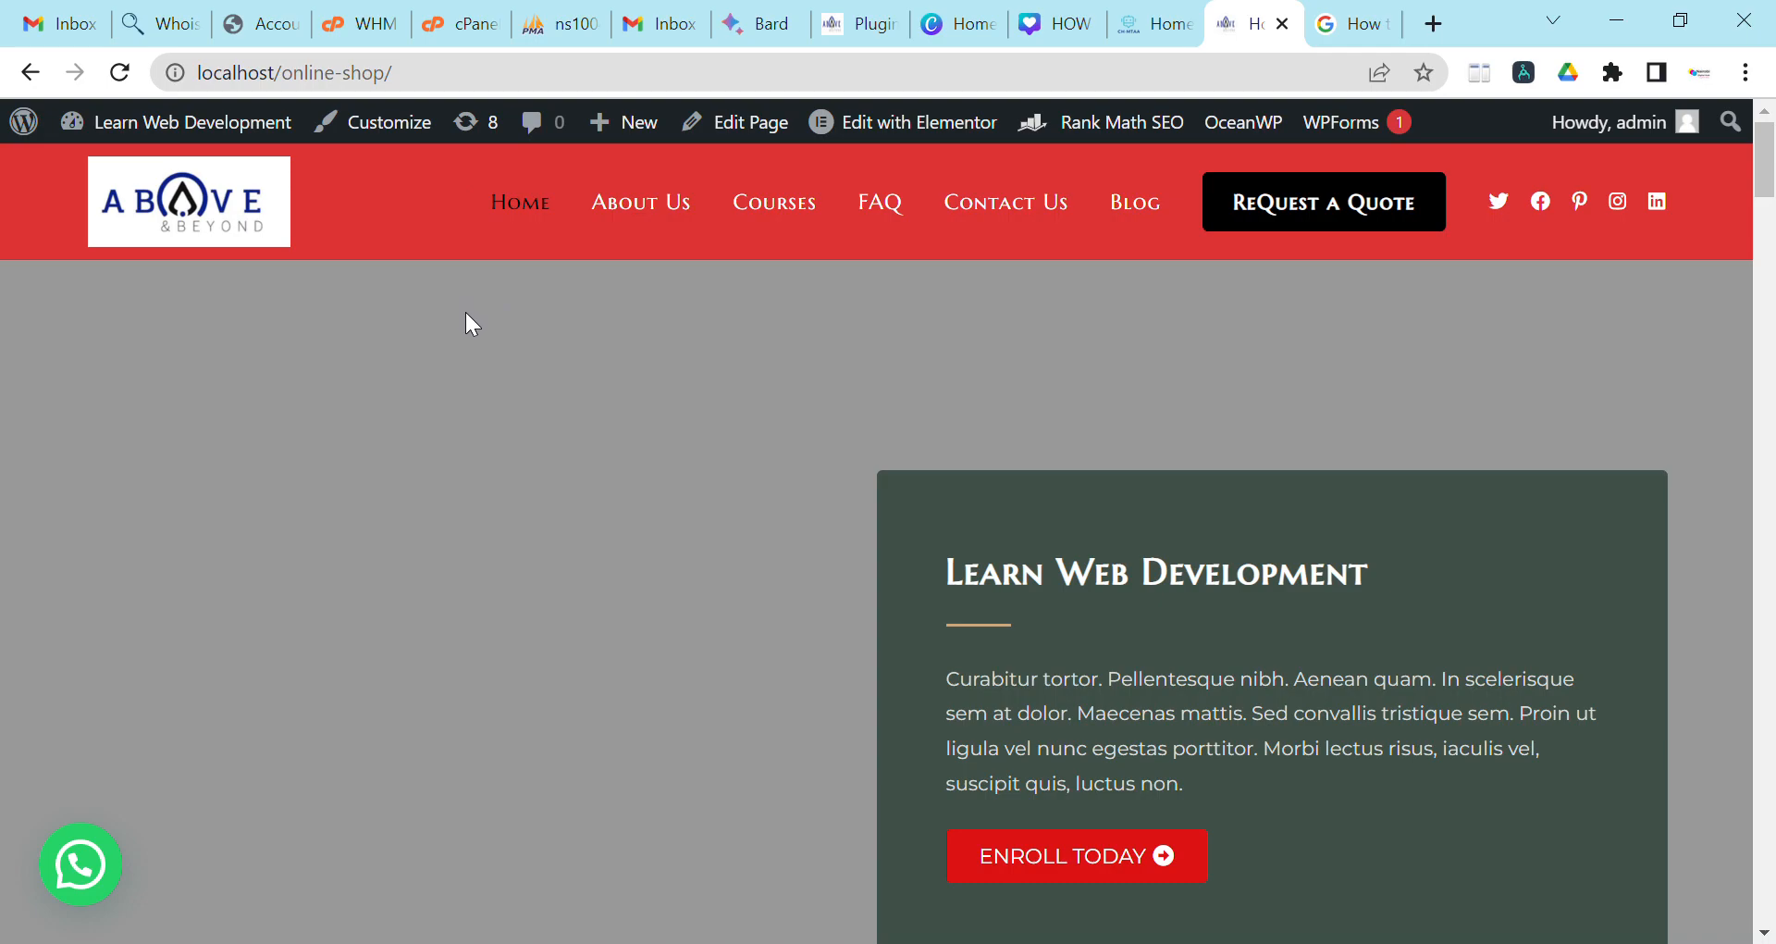
mouse_move(410, 216)
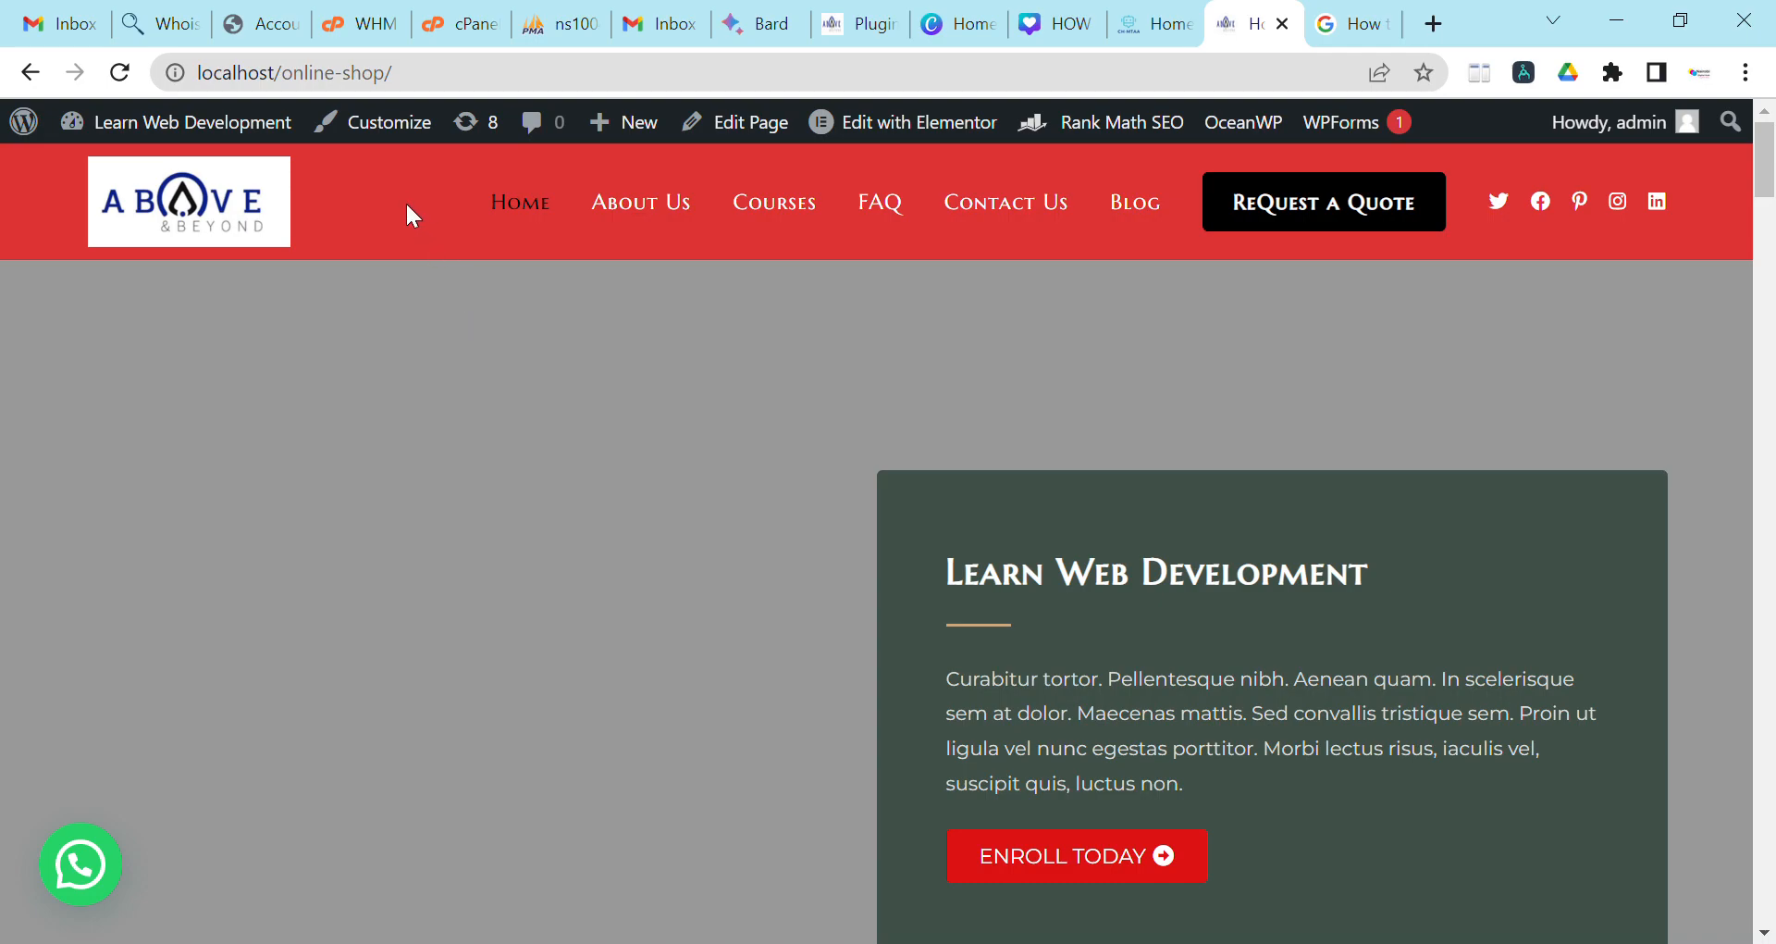
mouse_move(306, 186)
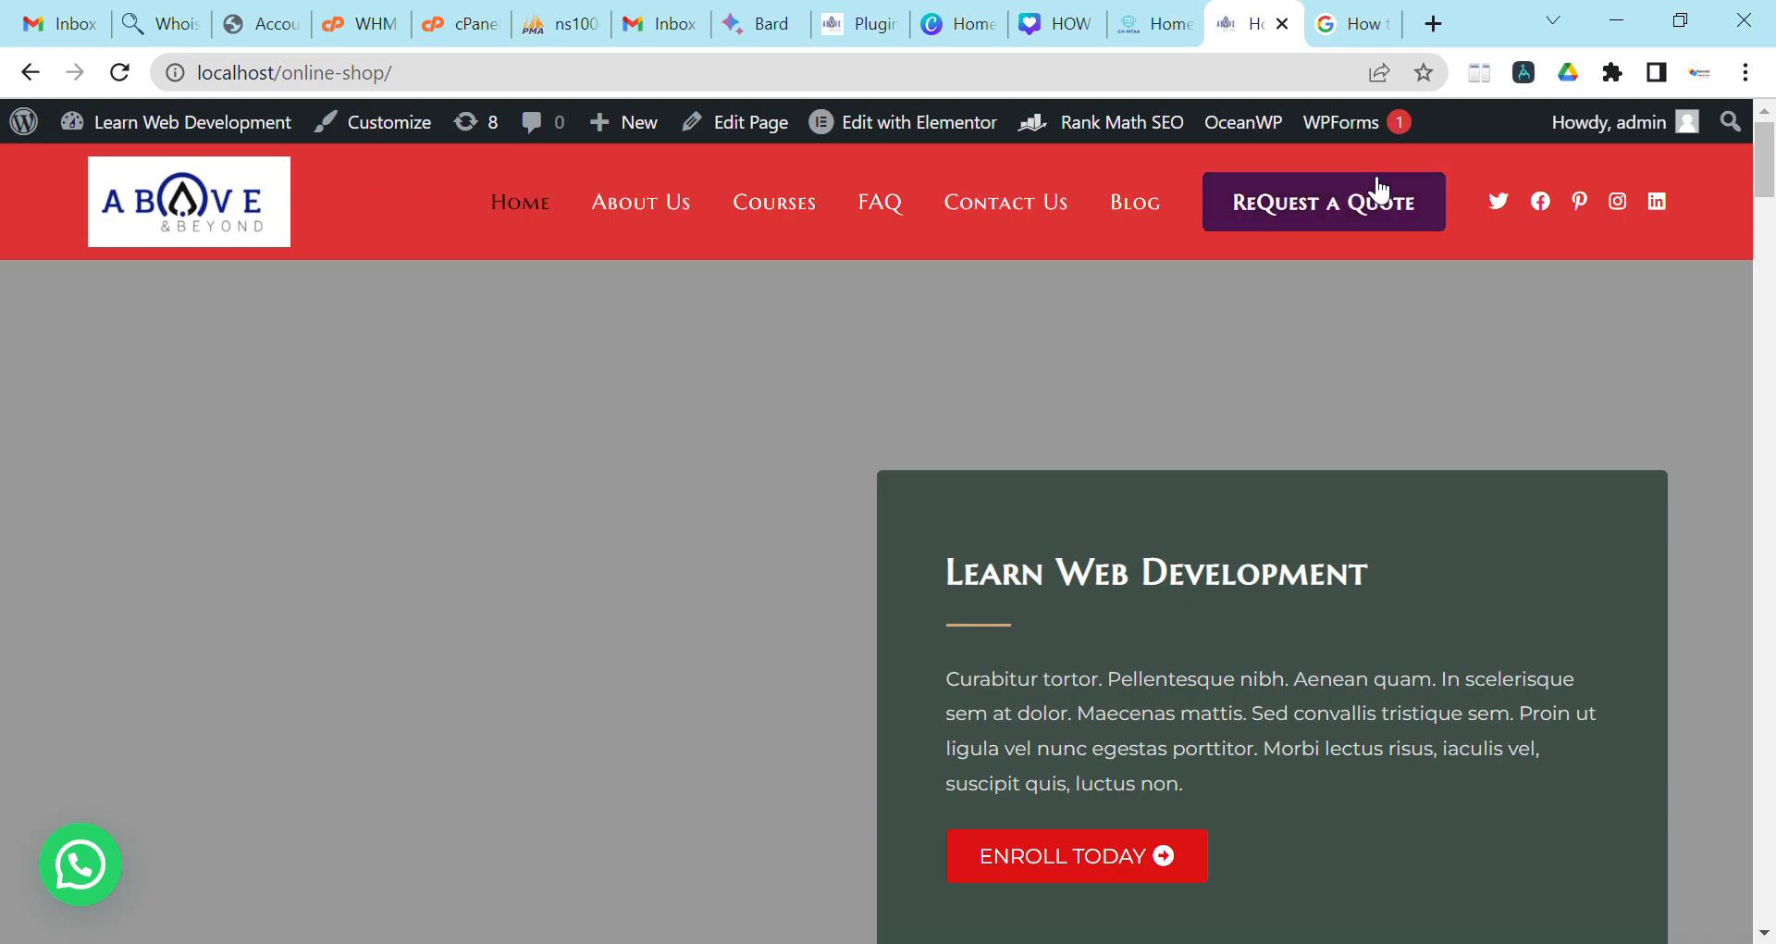
mouse_move(1730, 201)
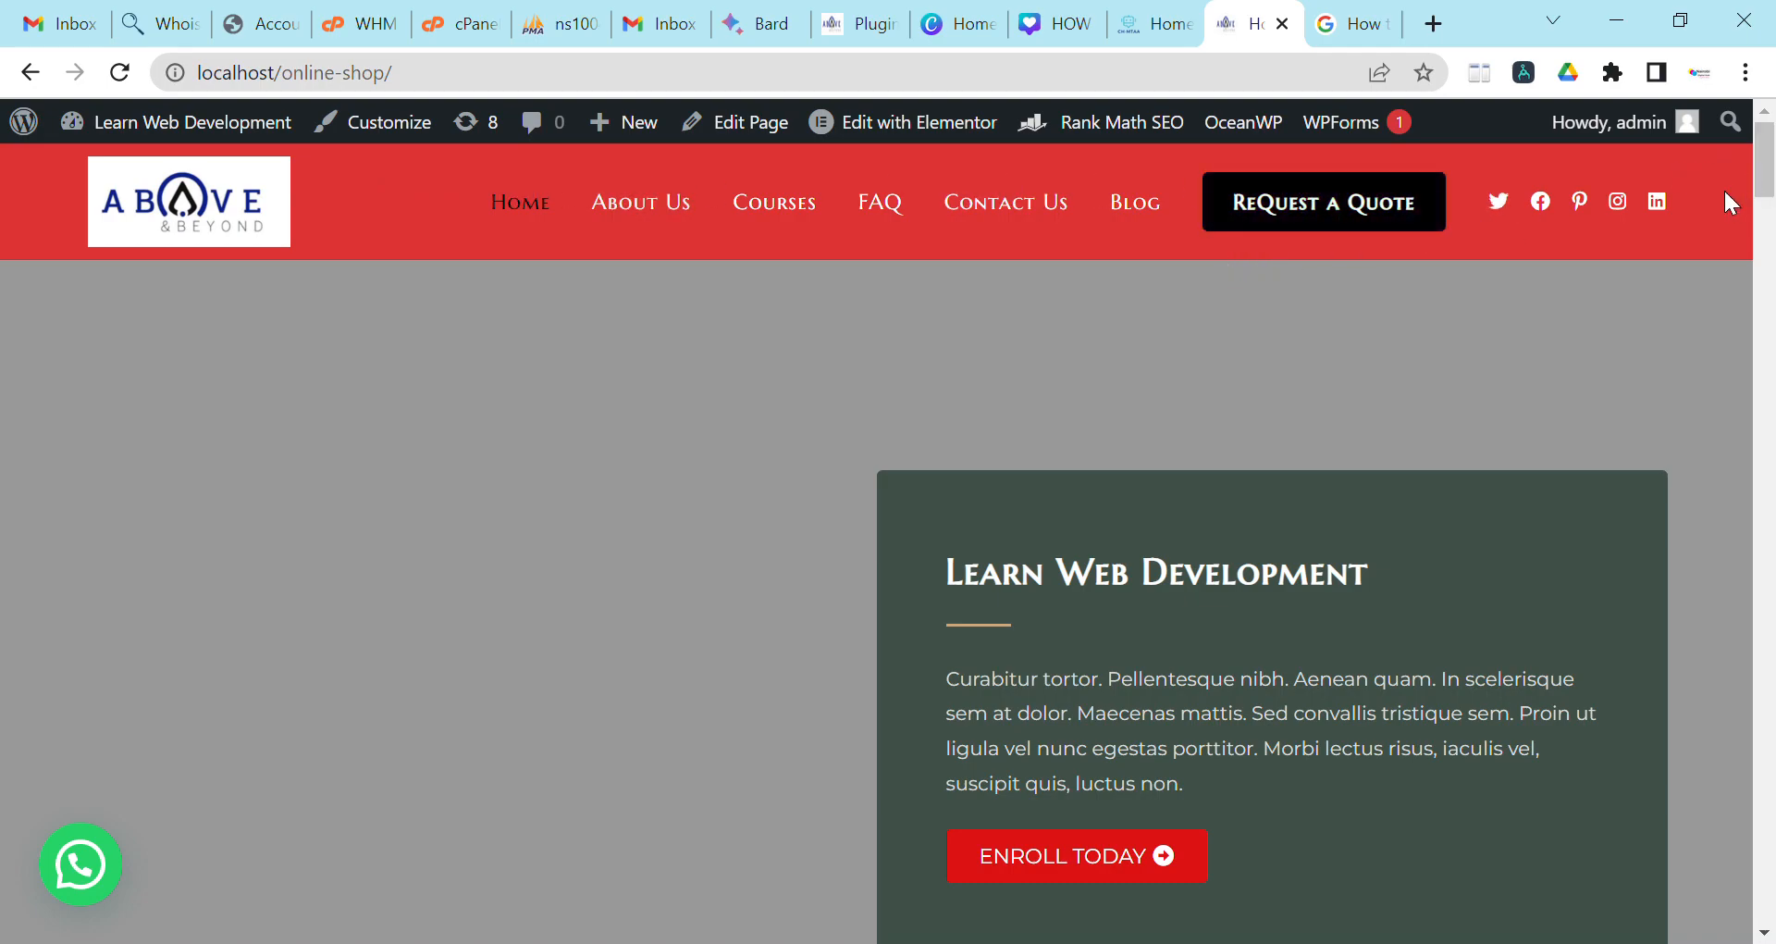
mouse_move(1502, 235)
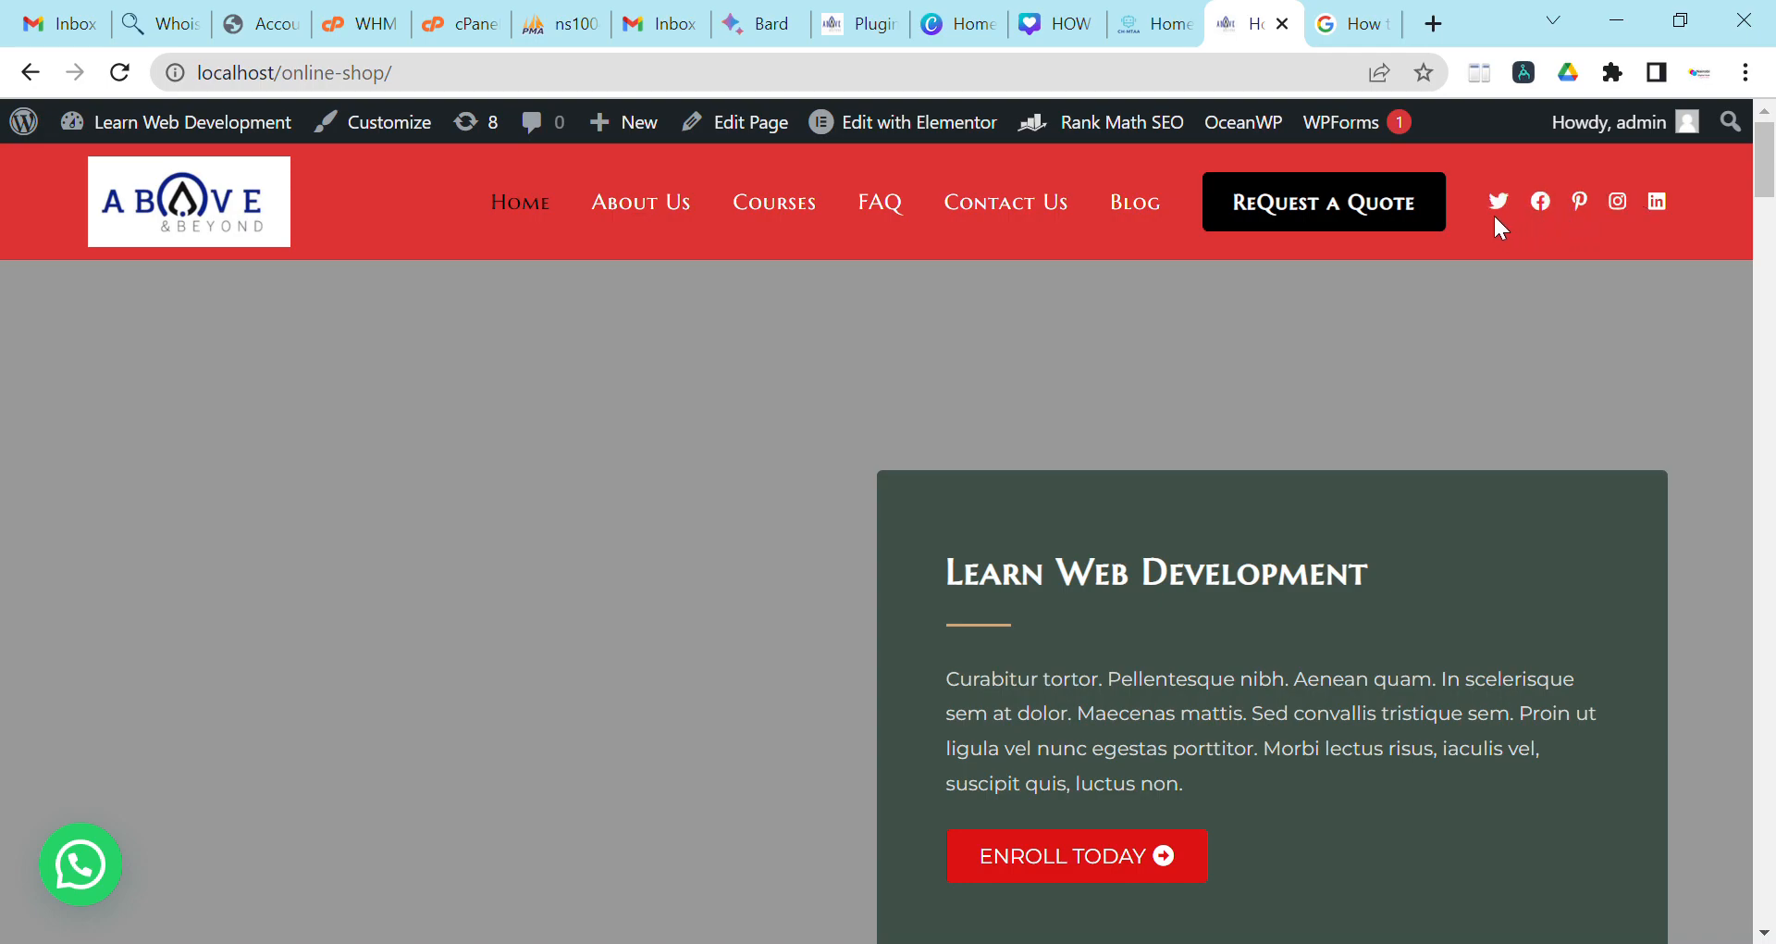
mouse_move(410, 238)
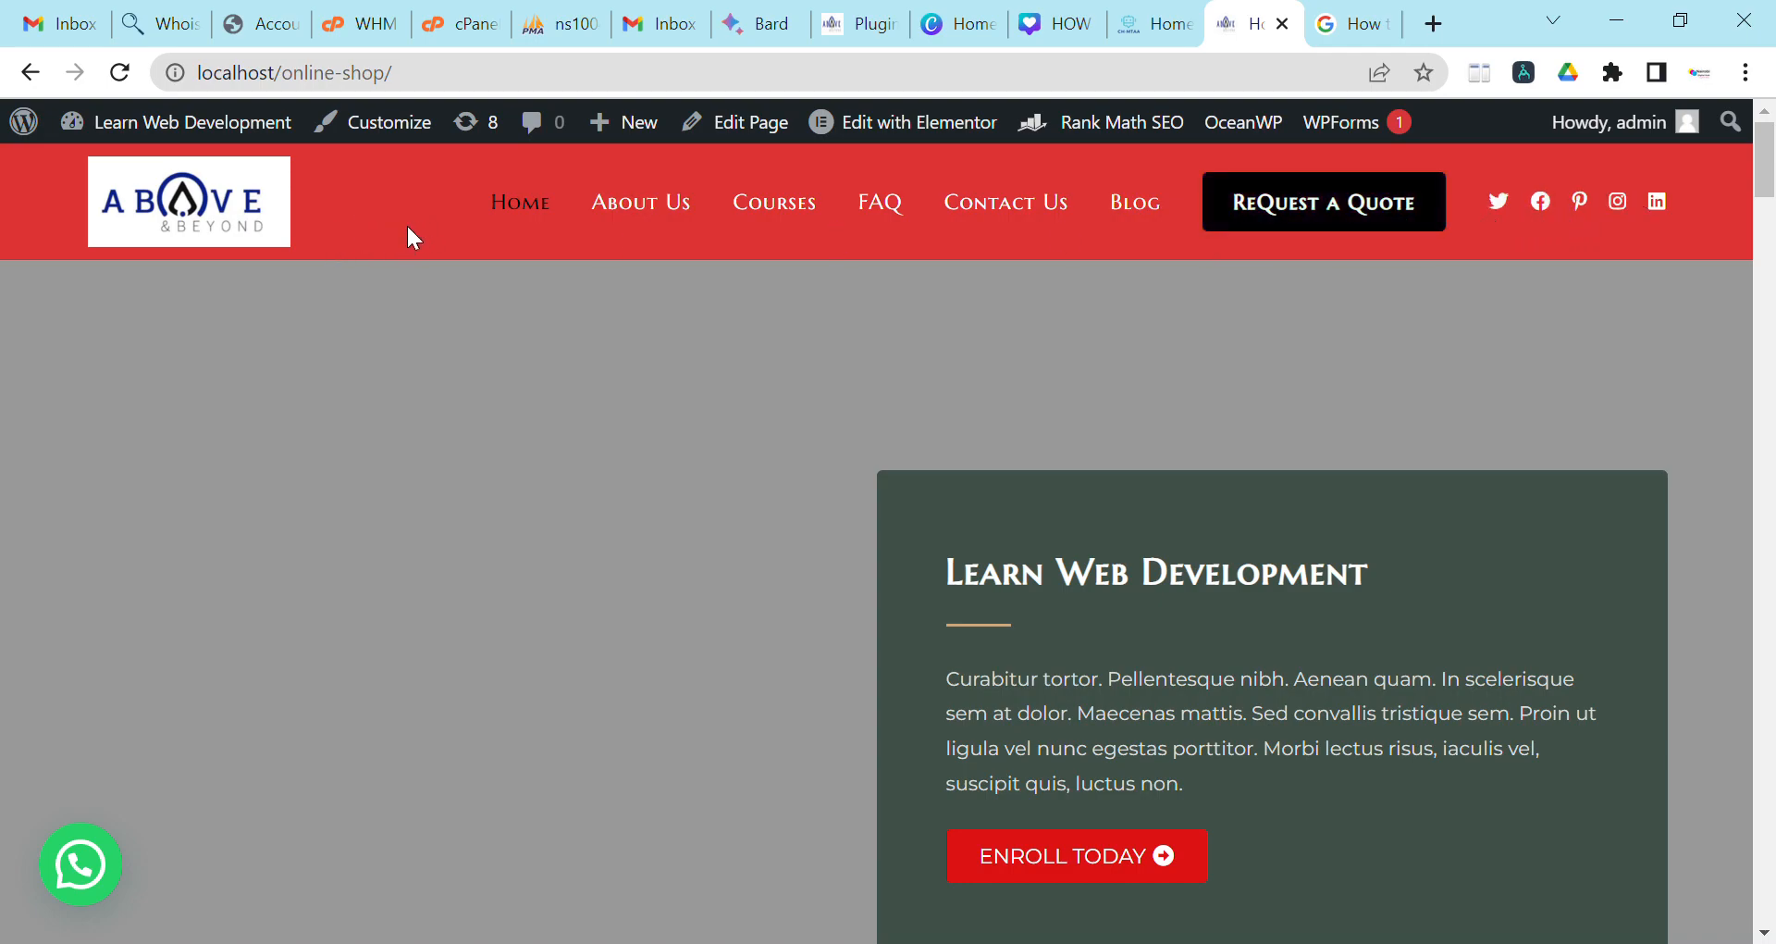
mouse_move(405, 192)
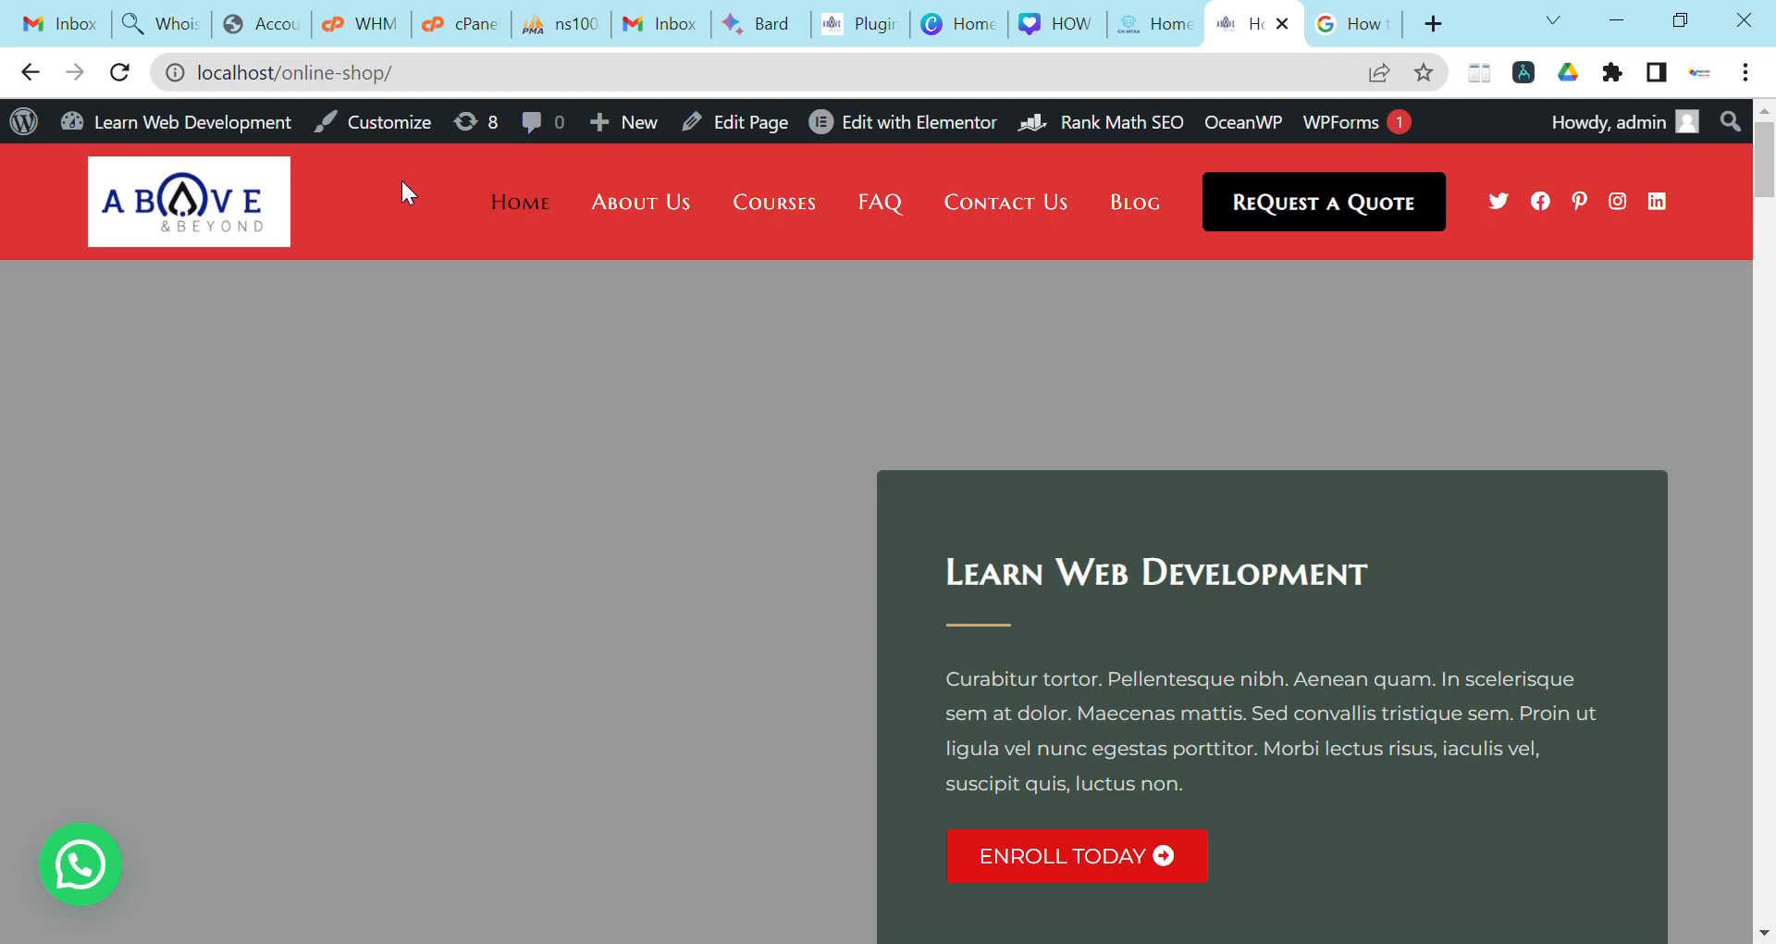
mouse_move(389, 123)
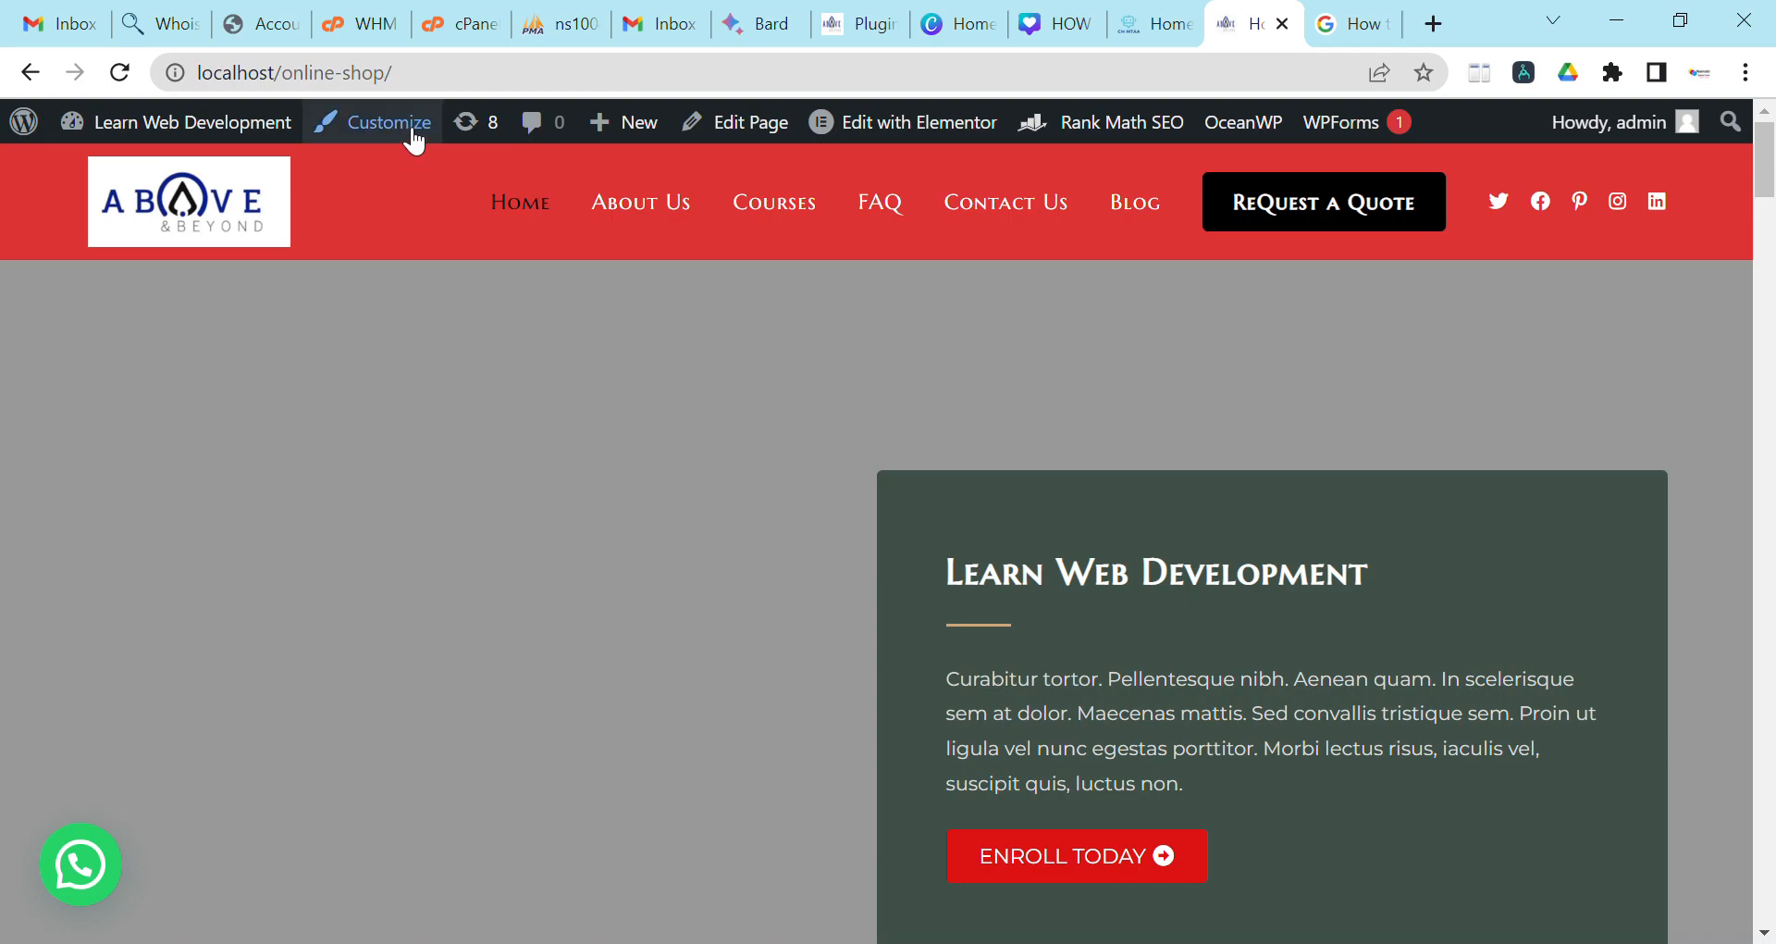
mouse_move(524, 181)
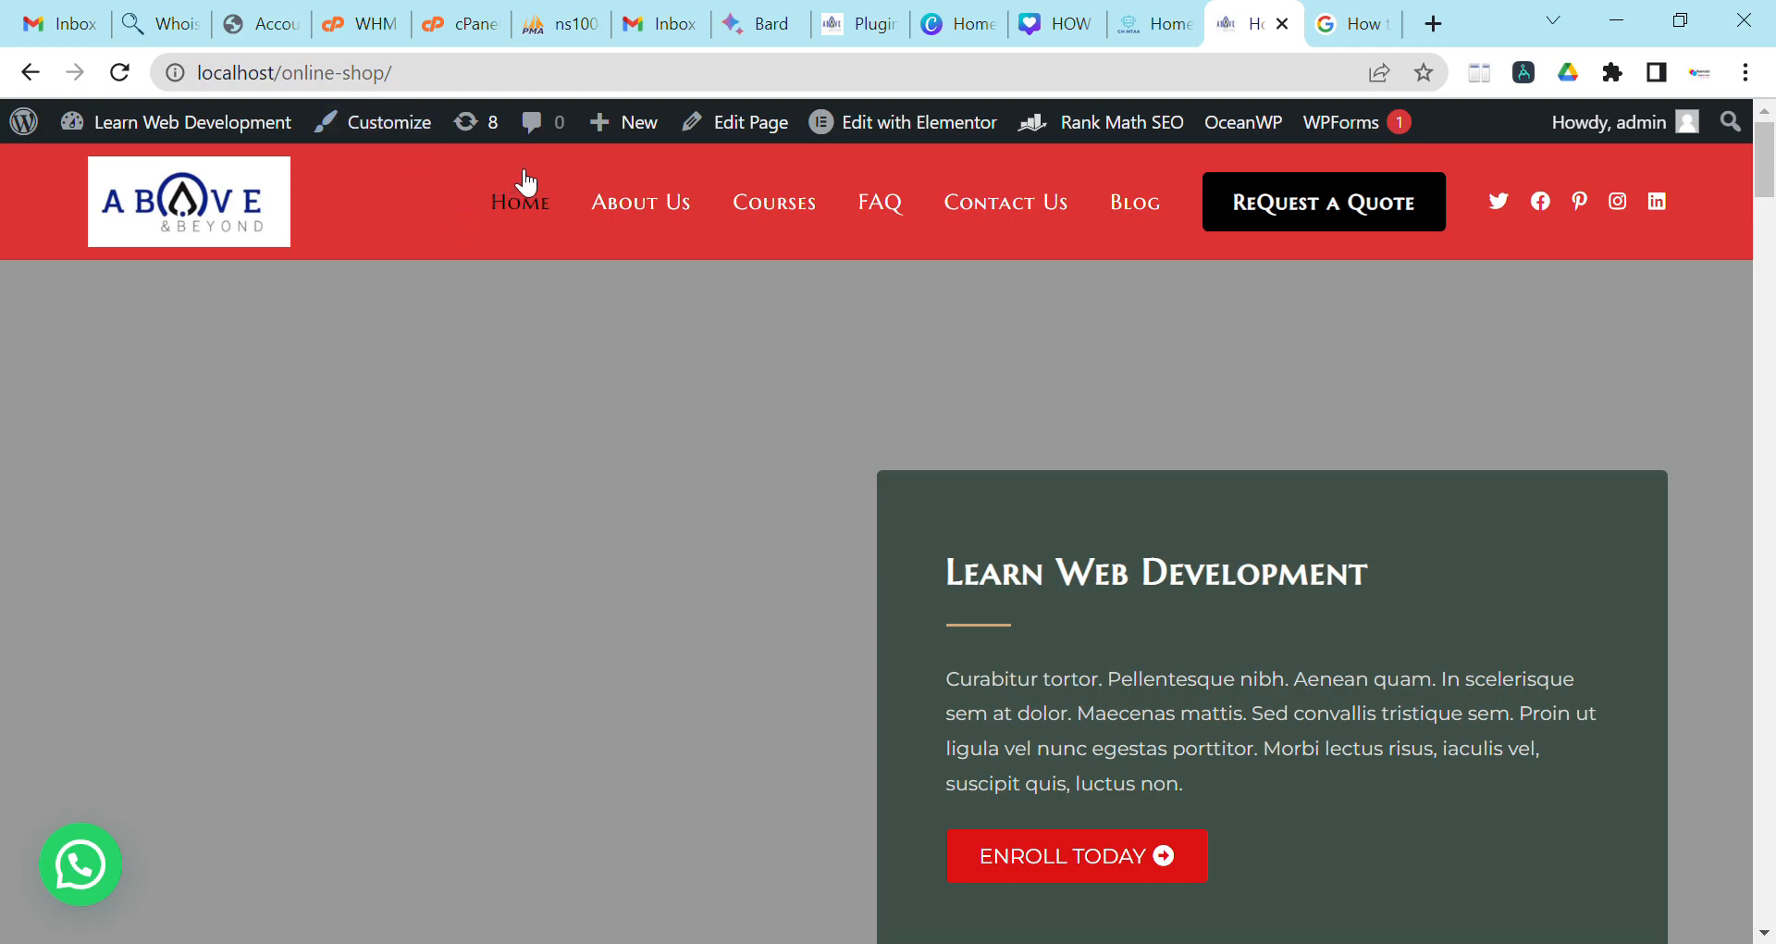
mouse_move(408, 193)
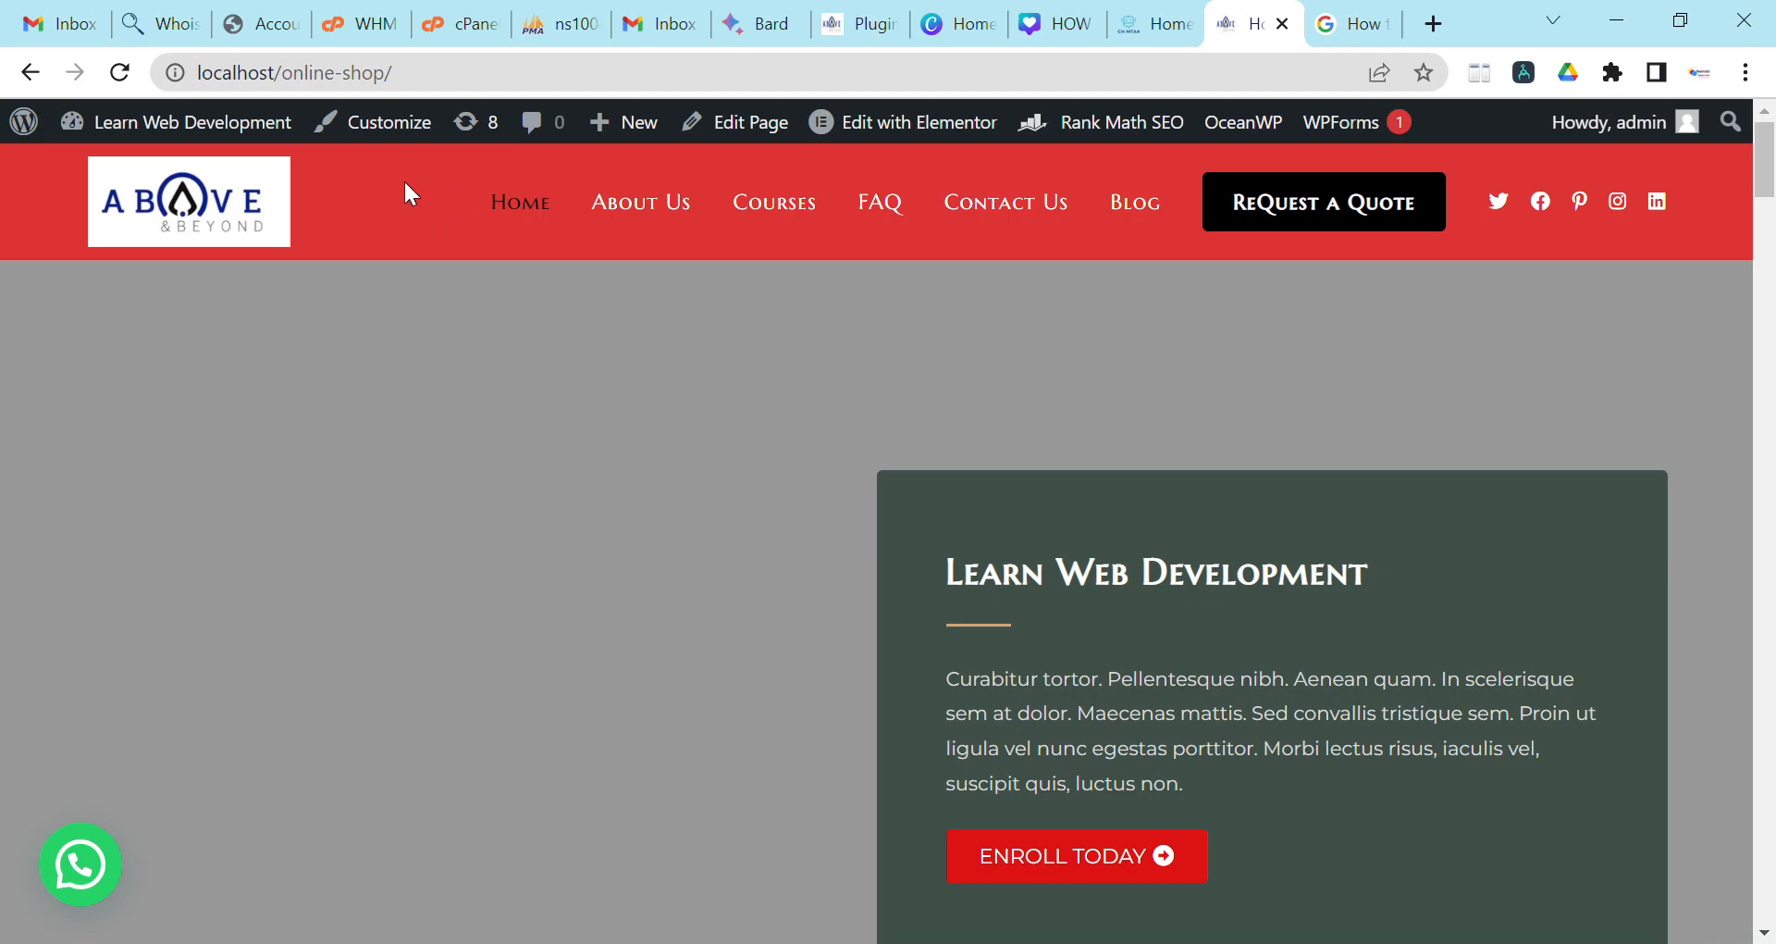
Launch the OceanWP Customizer and navigate to the Top Bar General settings panel.
click(389, 121)
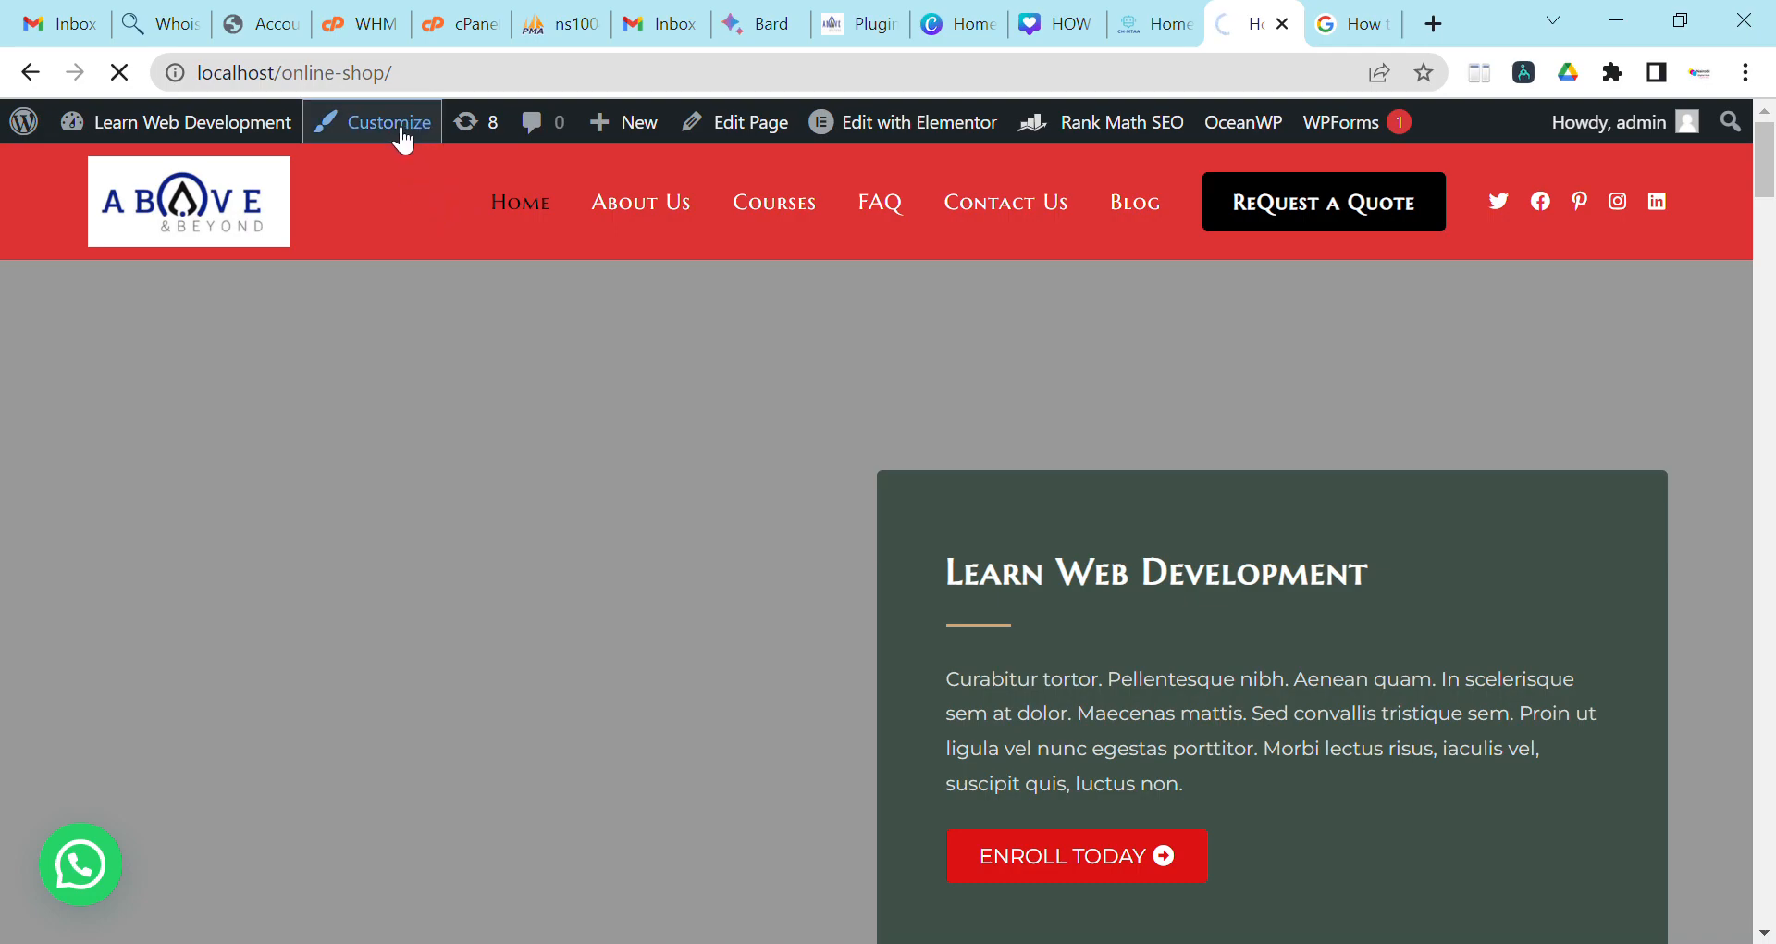
click(387, 121)
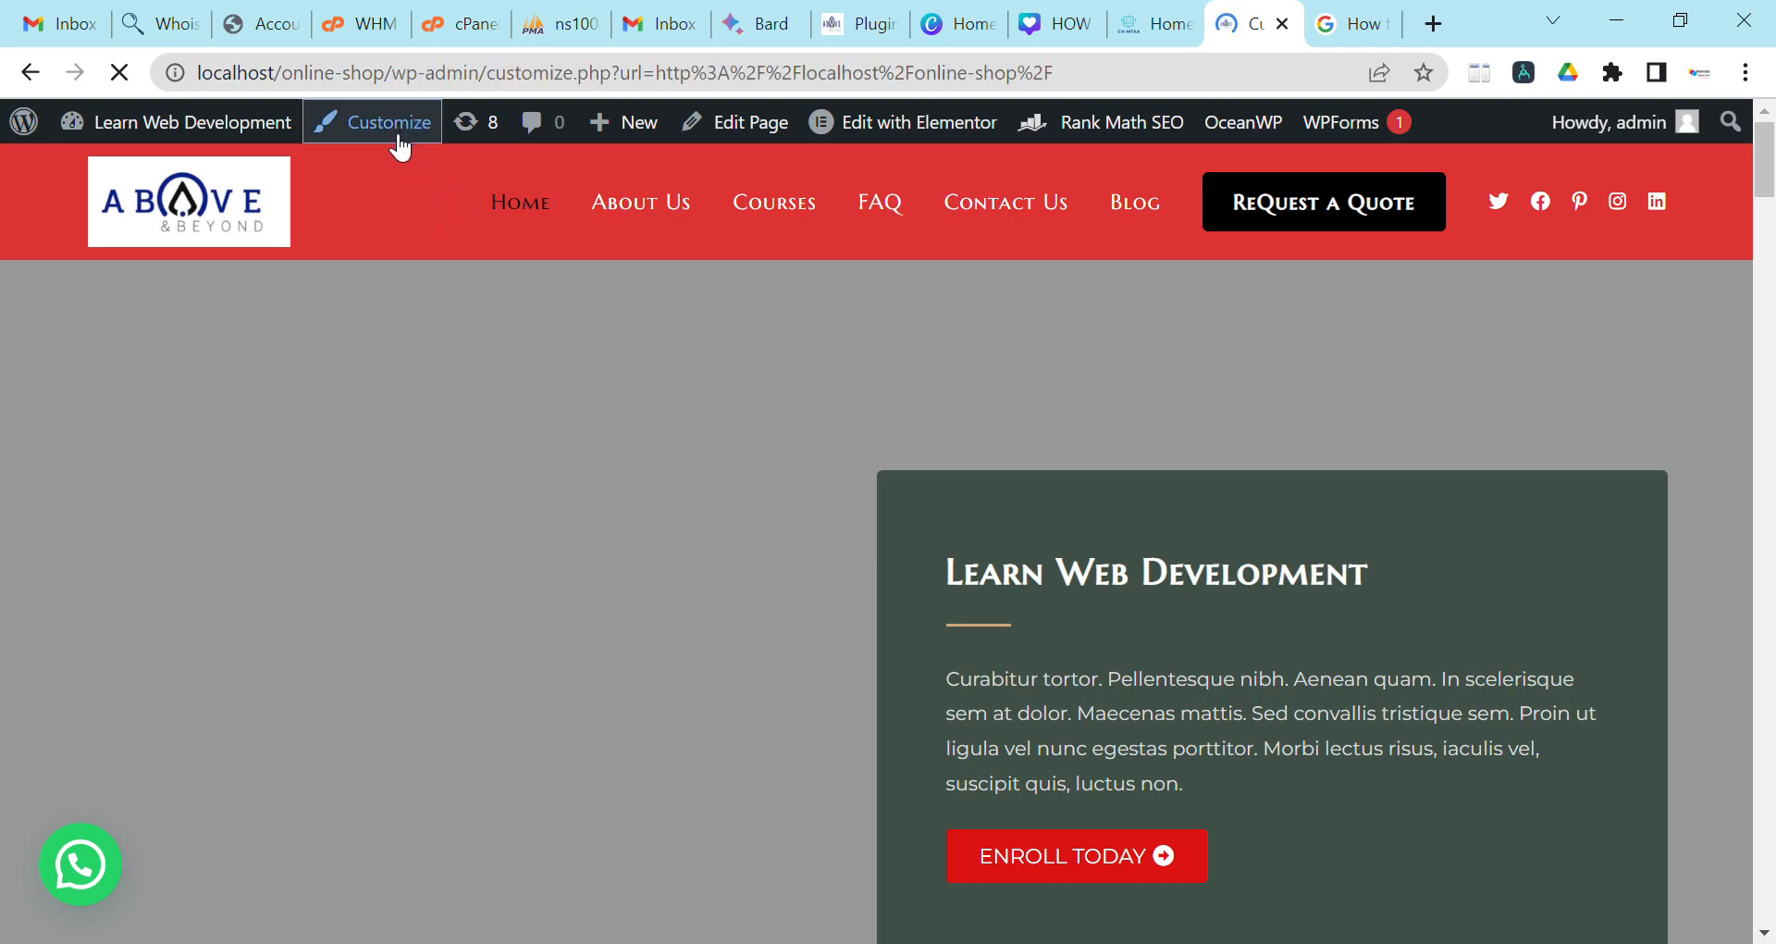
click(387, 122)
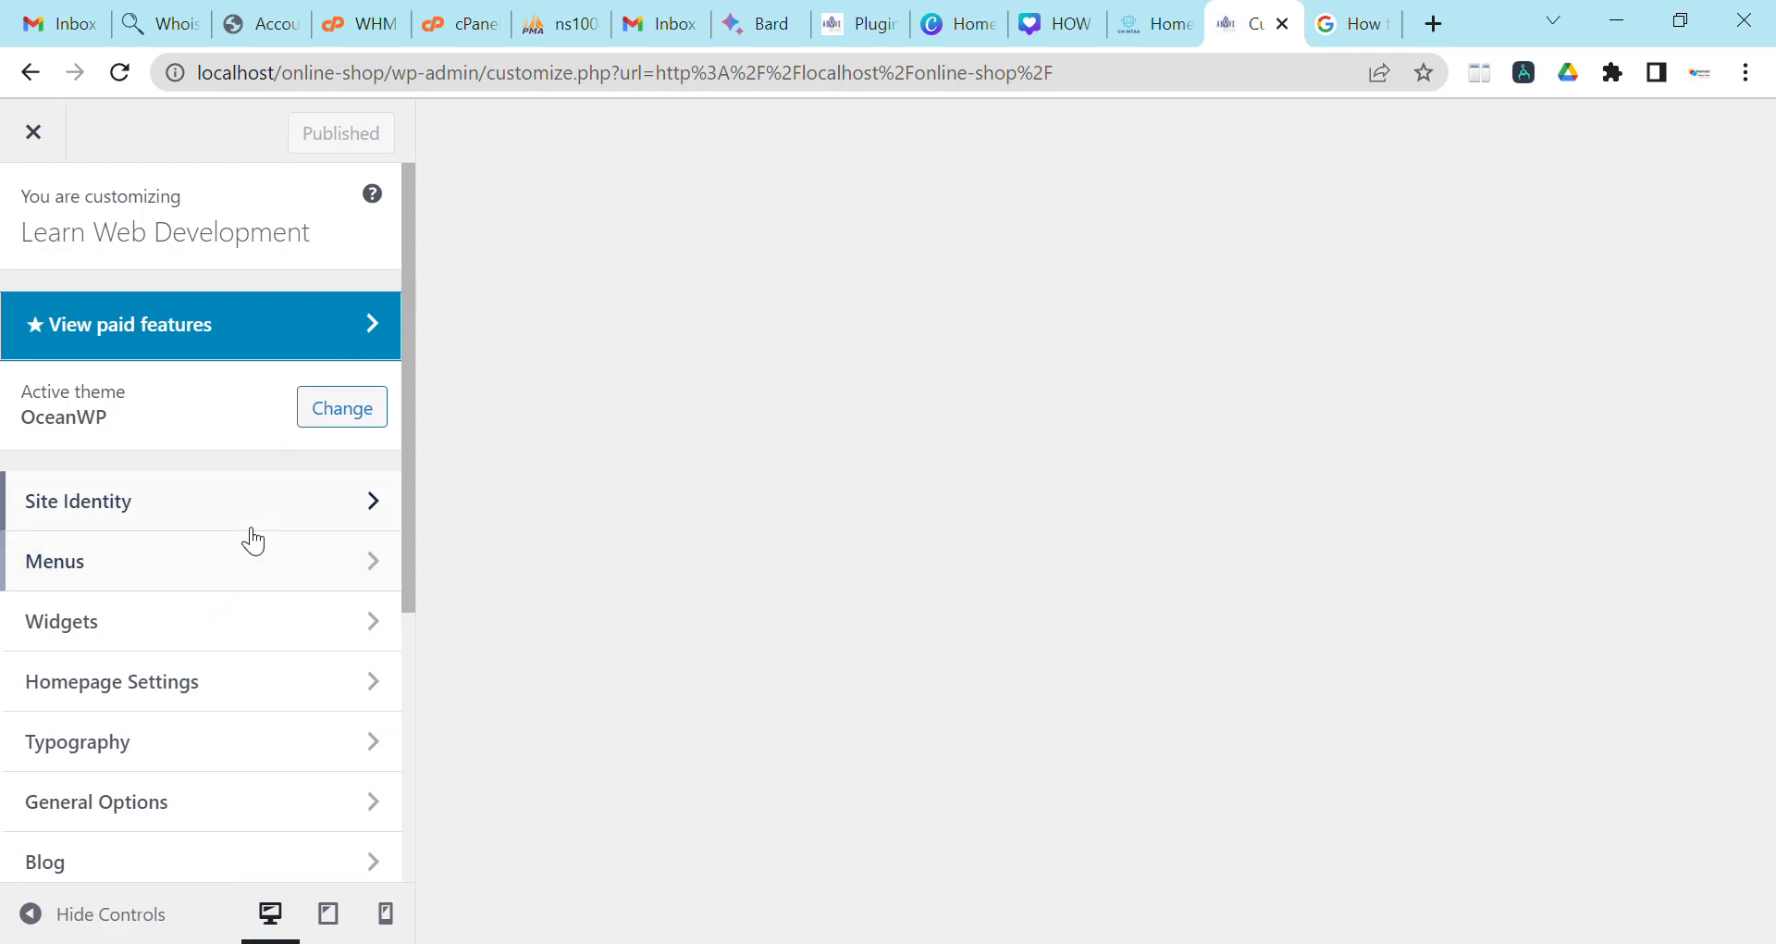
scroll(down, 3)
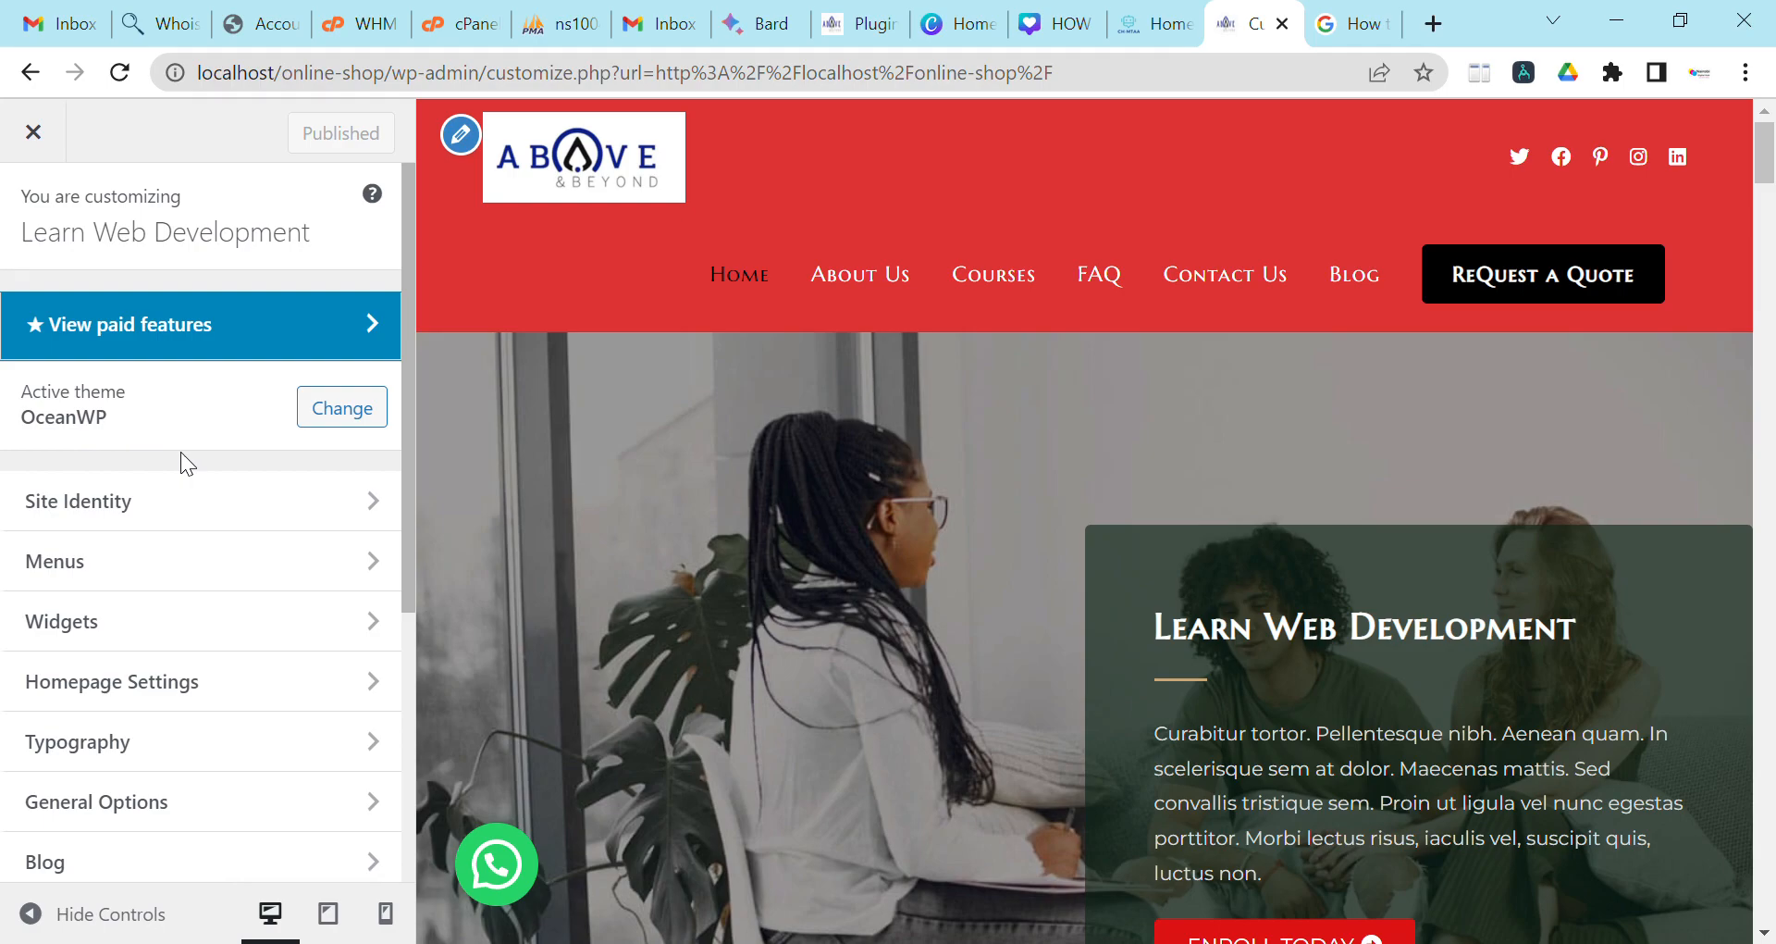
scroll(down, 3)
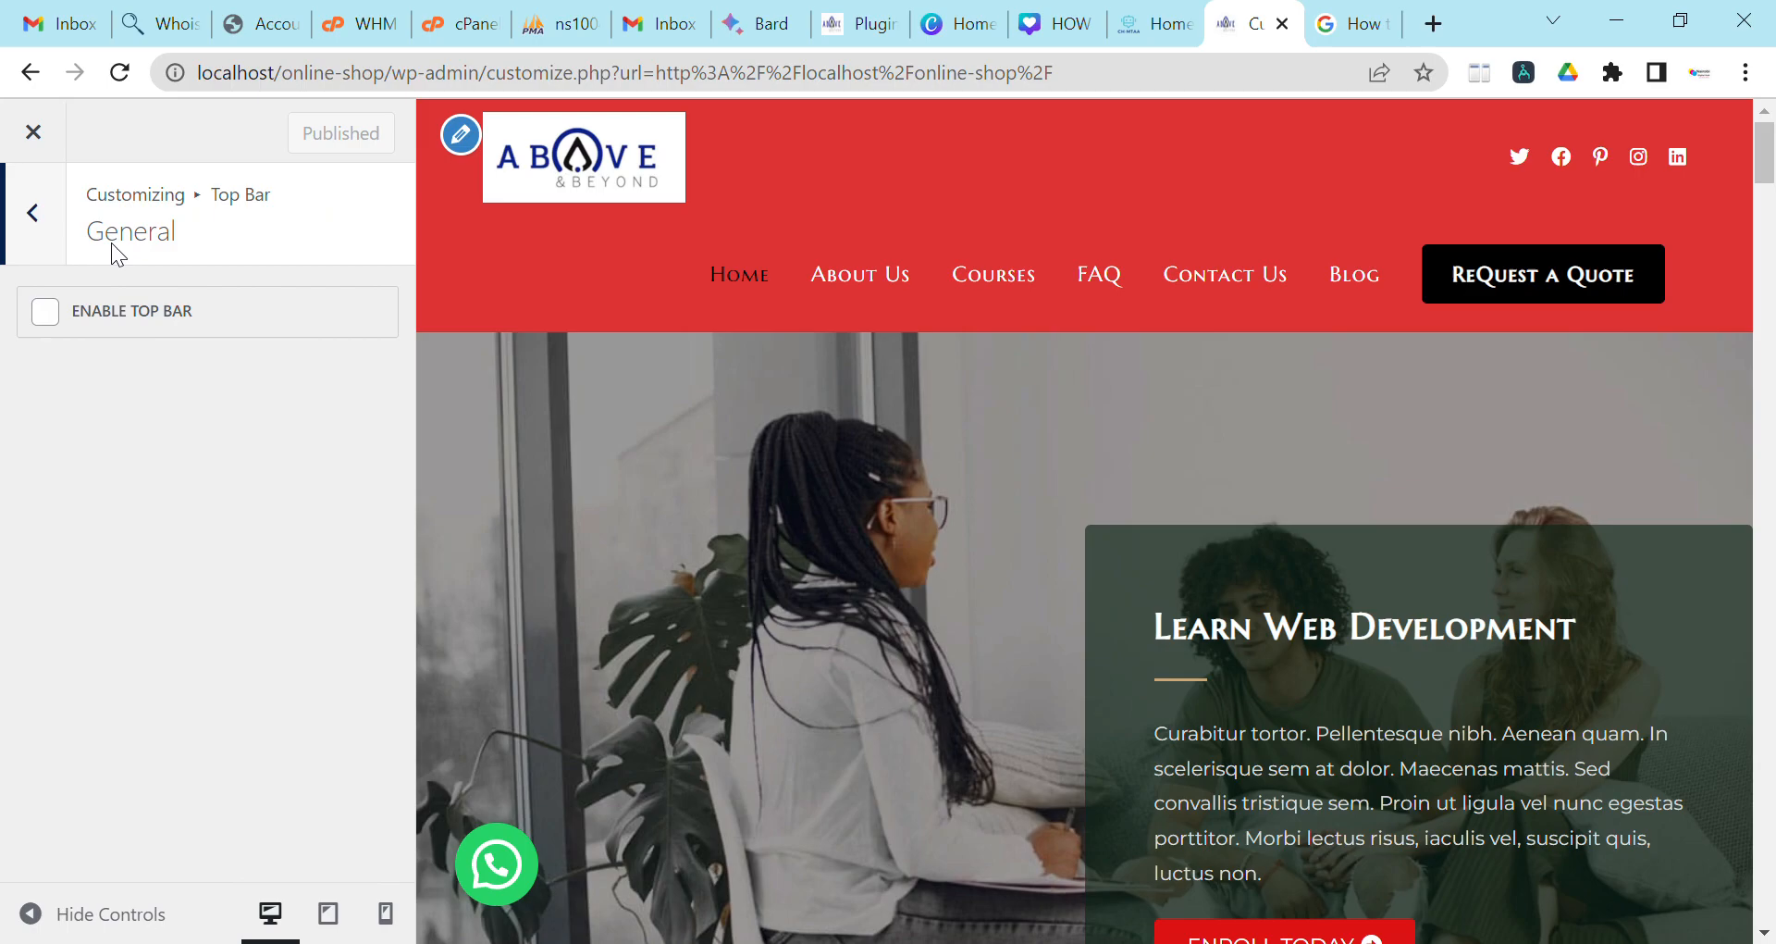
mouse_move(185, 332)
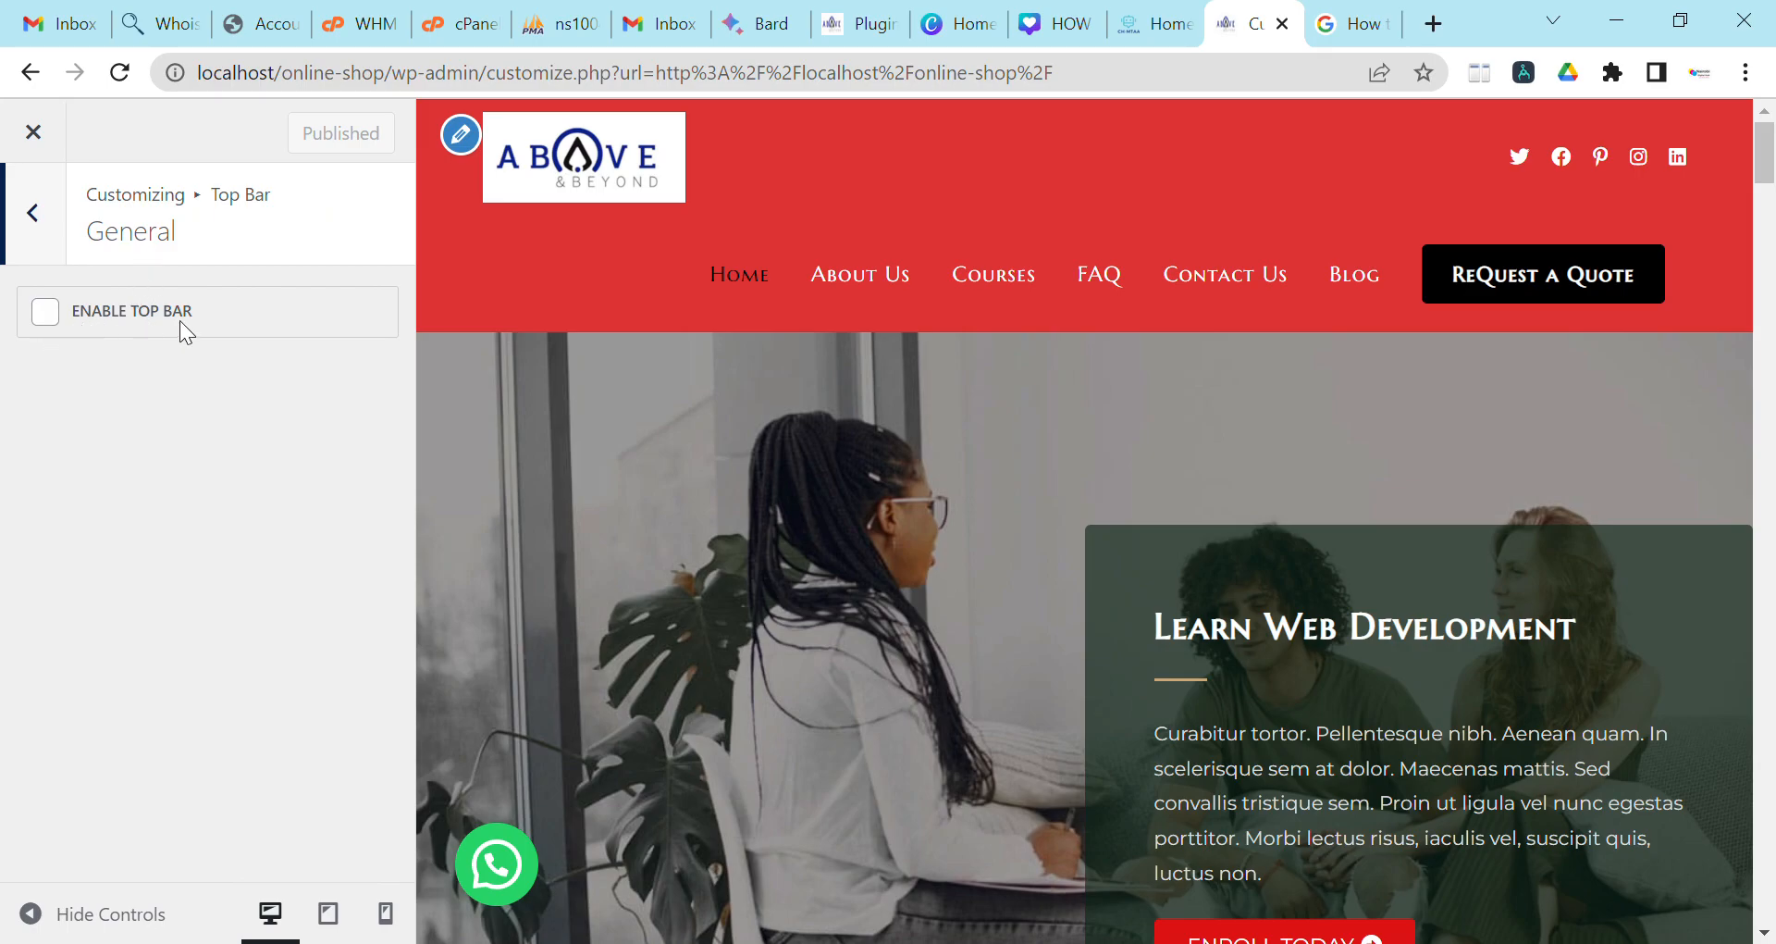
Tick Enable Top Bar so the black phone-and-social strip shows above the header.
click(46, 311)
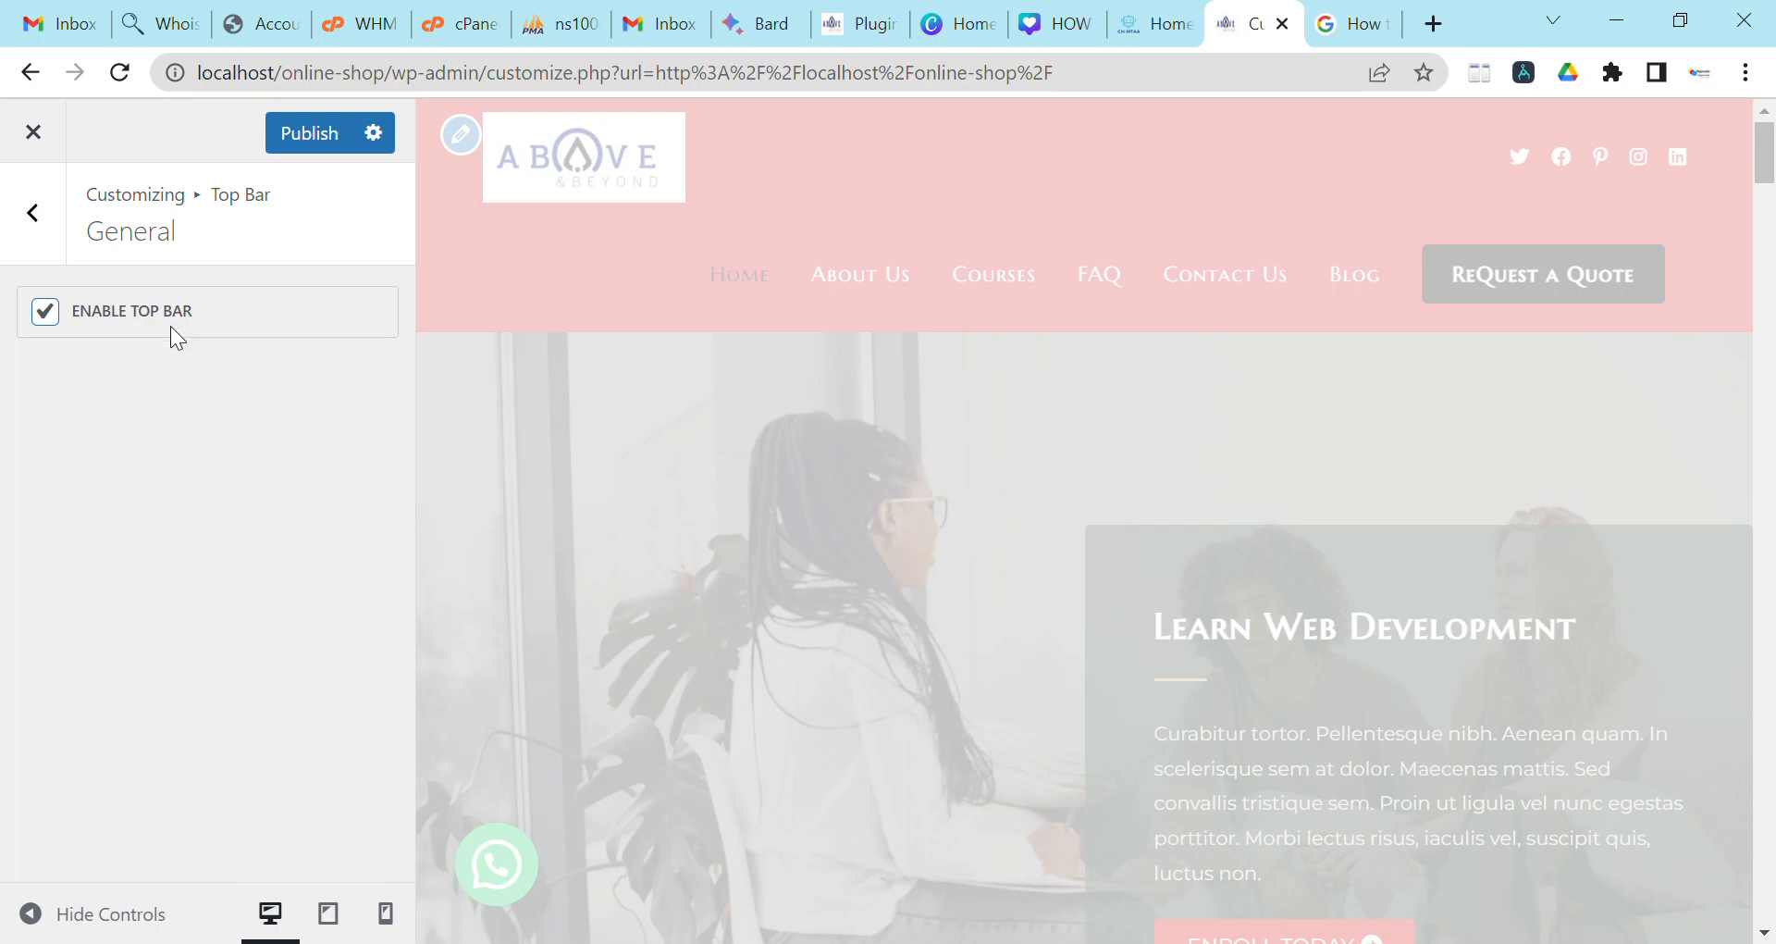
click(45, 310)
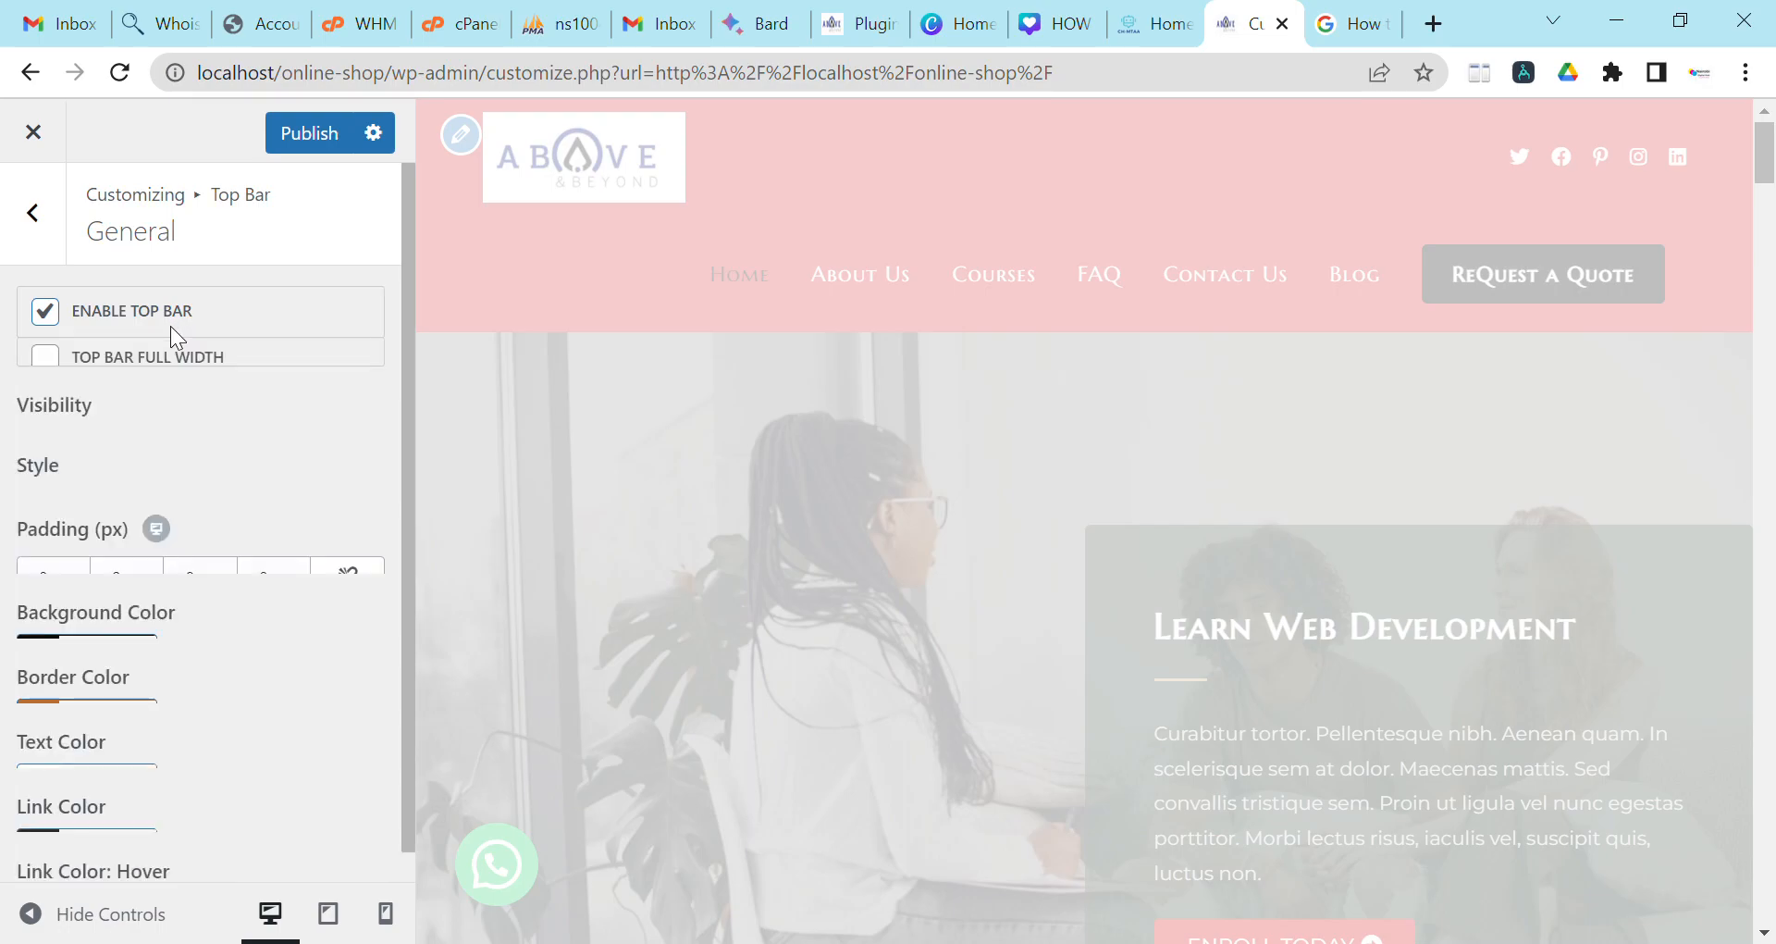
click(44, 311)
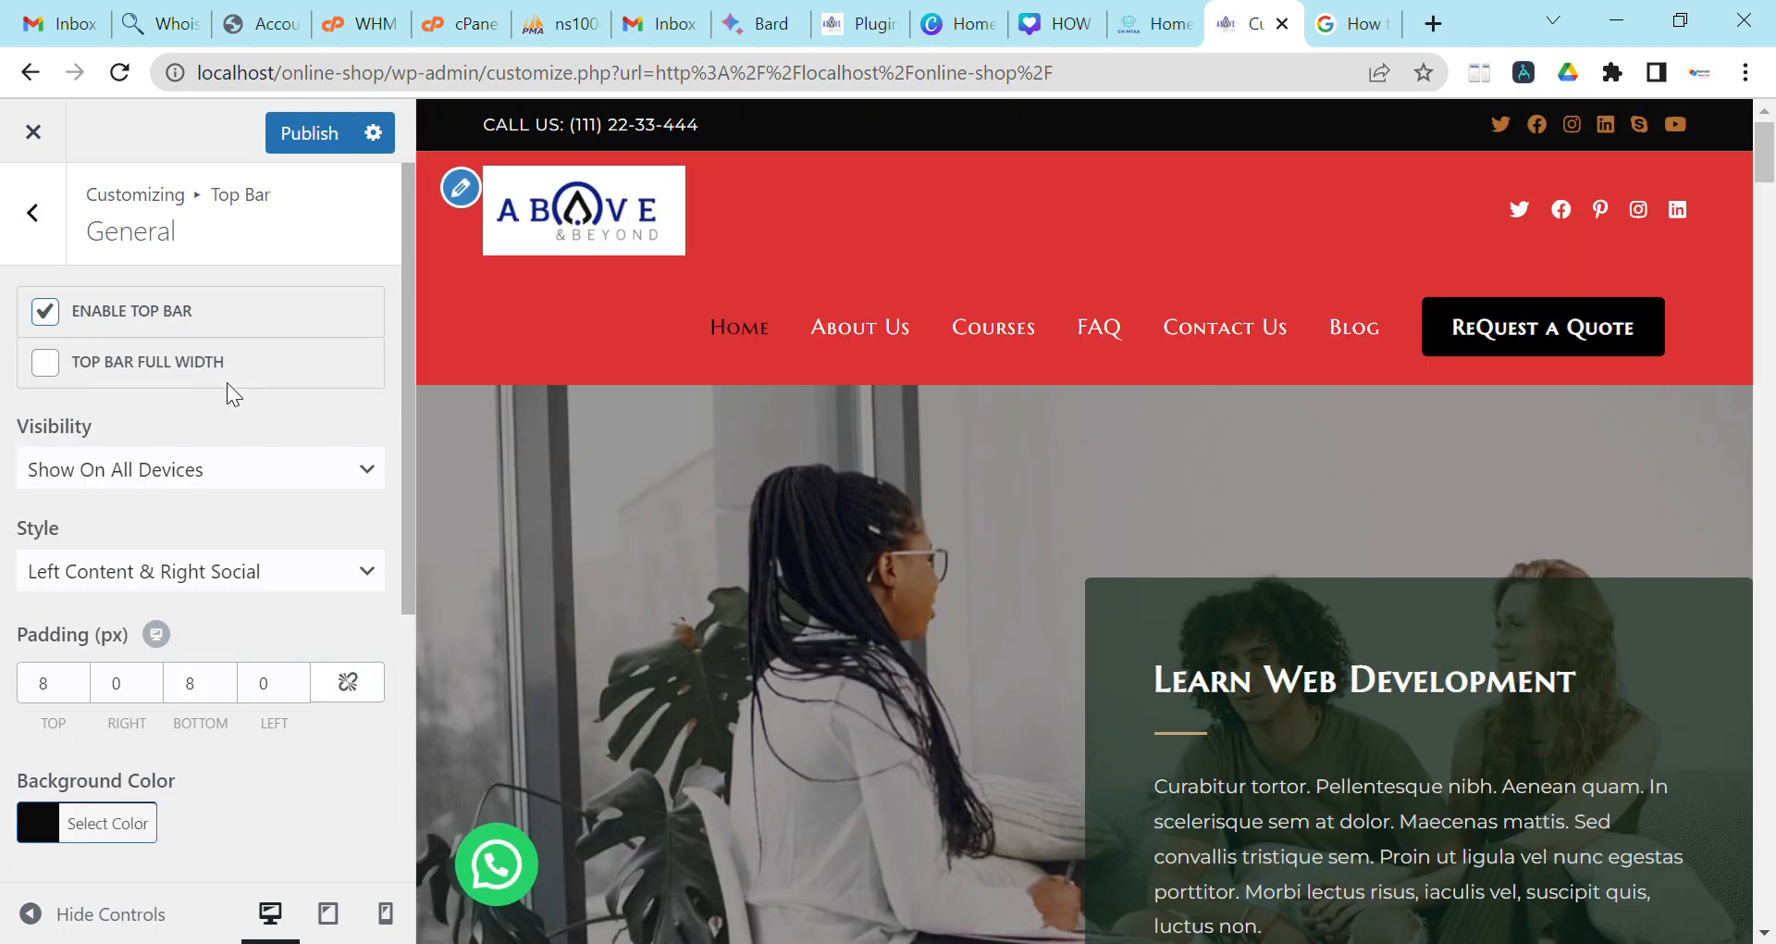
mouse_move(157, 331)
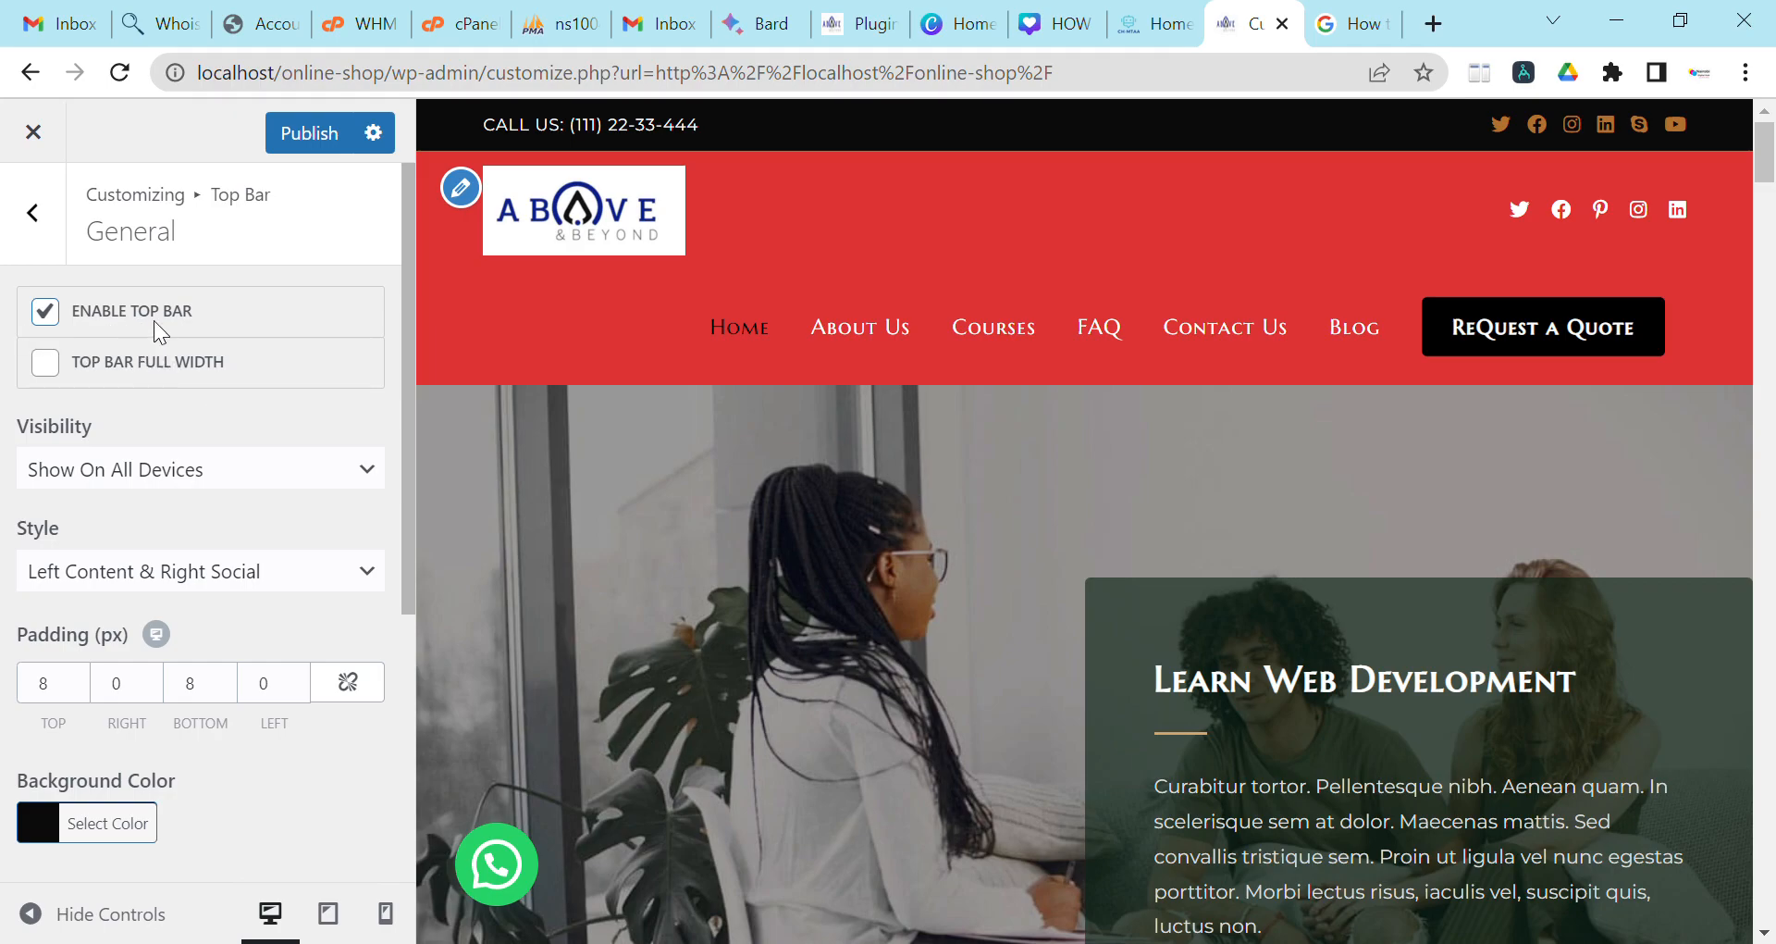
scroll(down, 3)
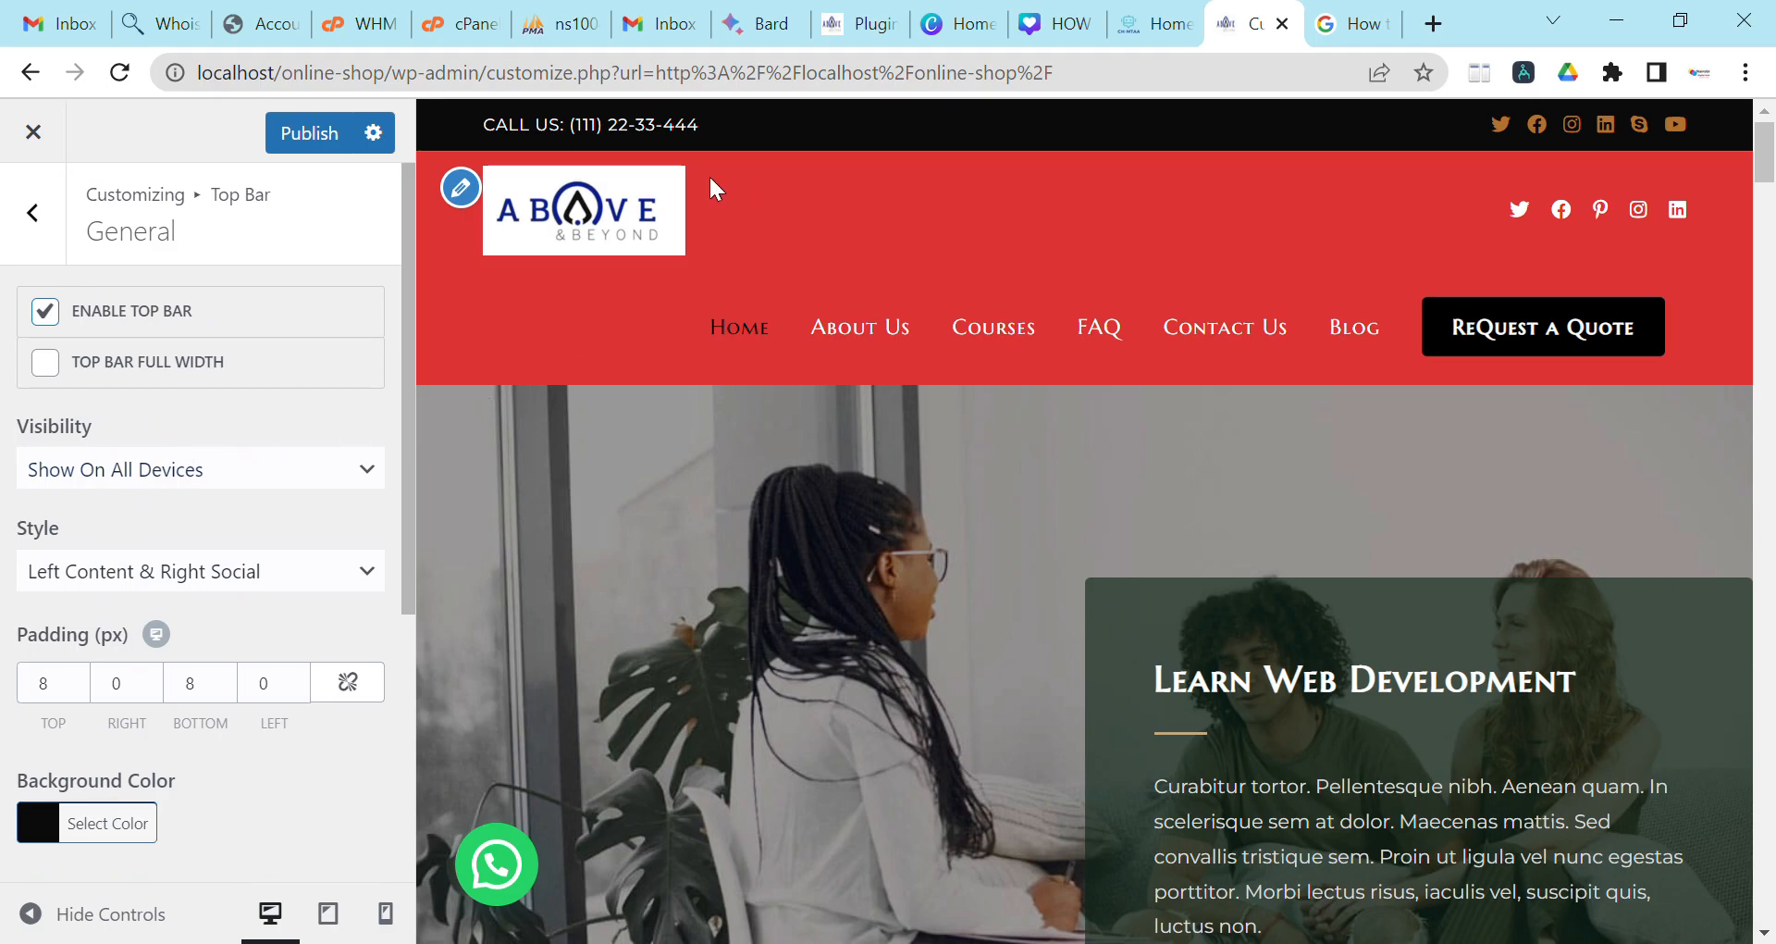
mouse_move(566, 210)
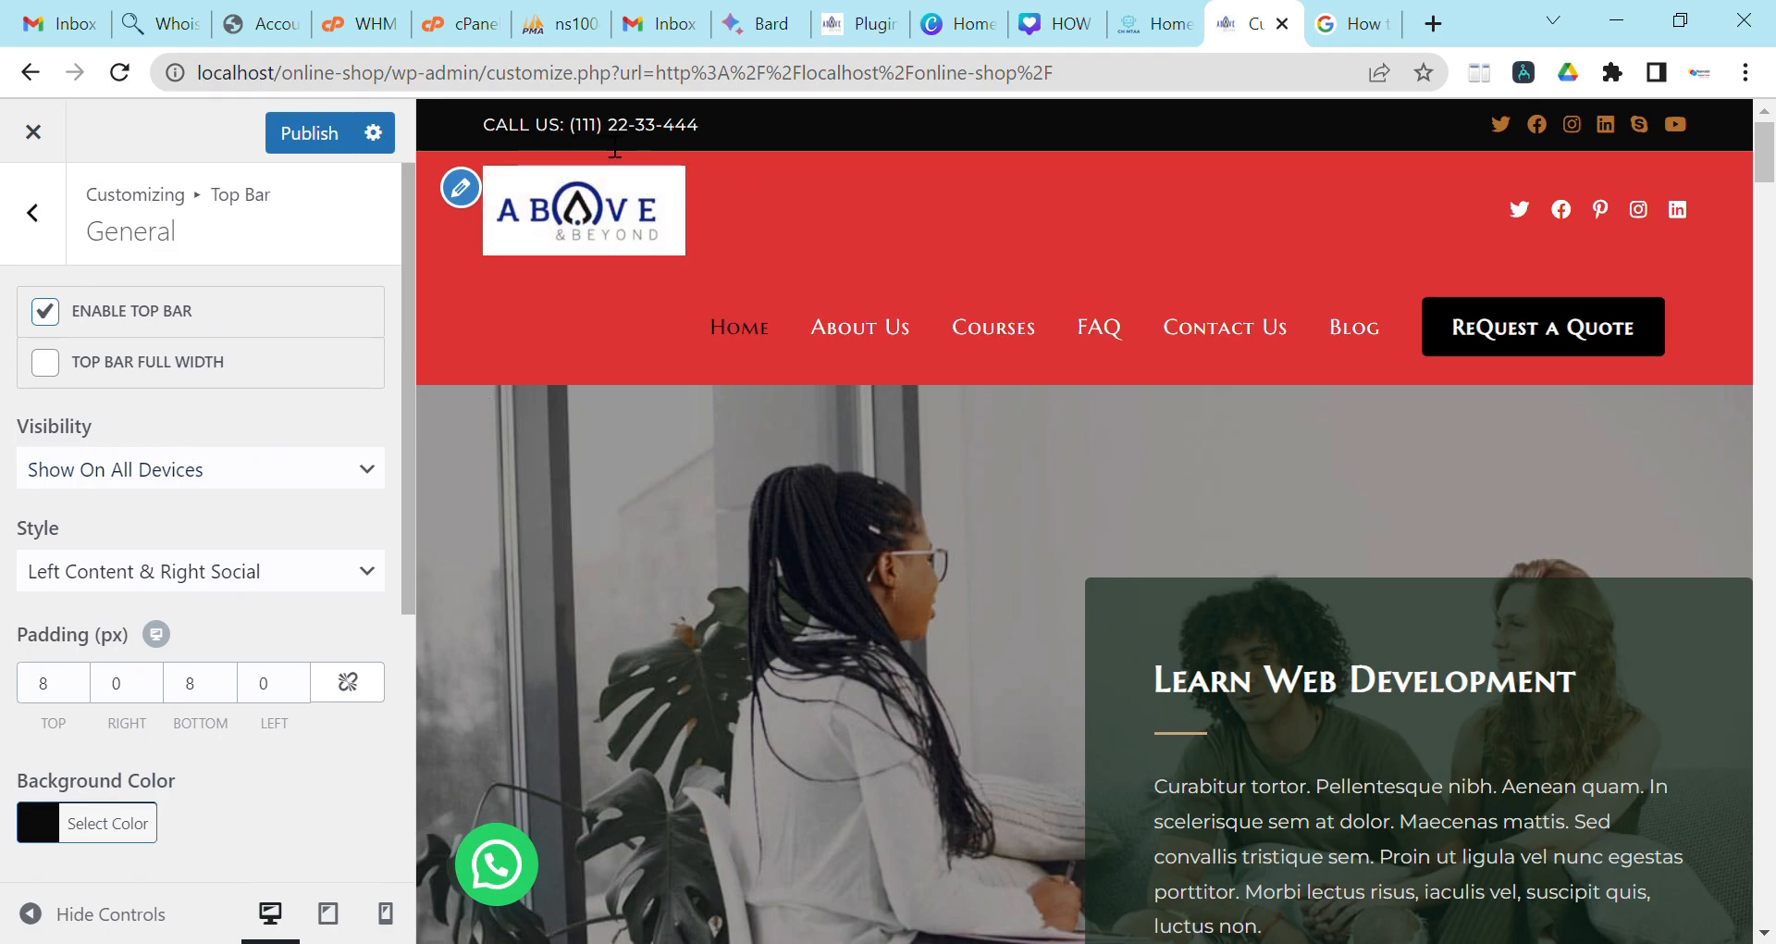
mouse_move(1286, 178)
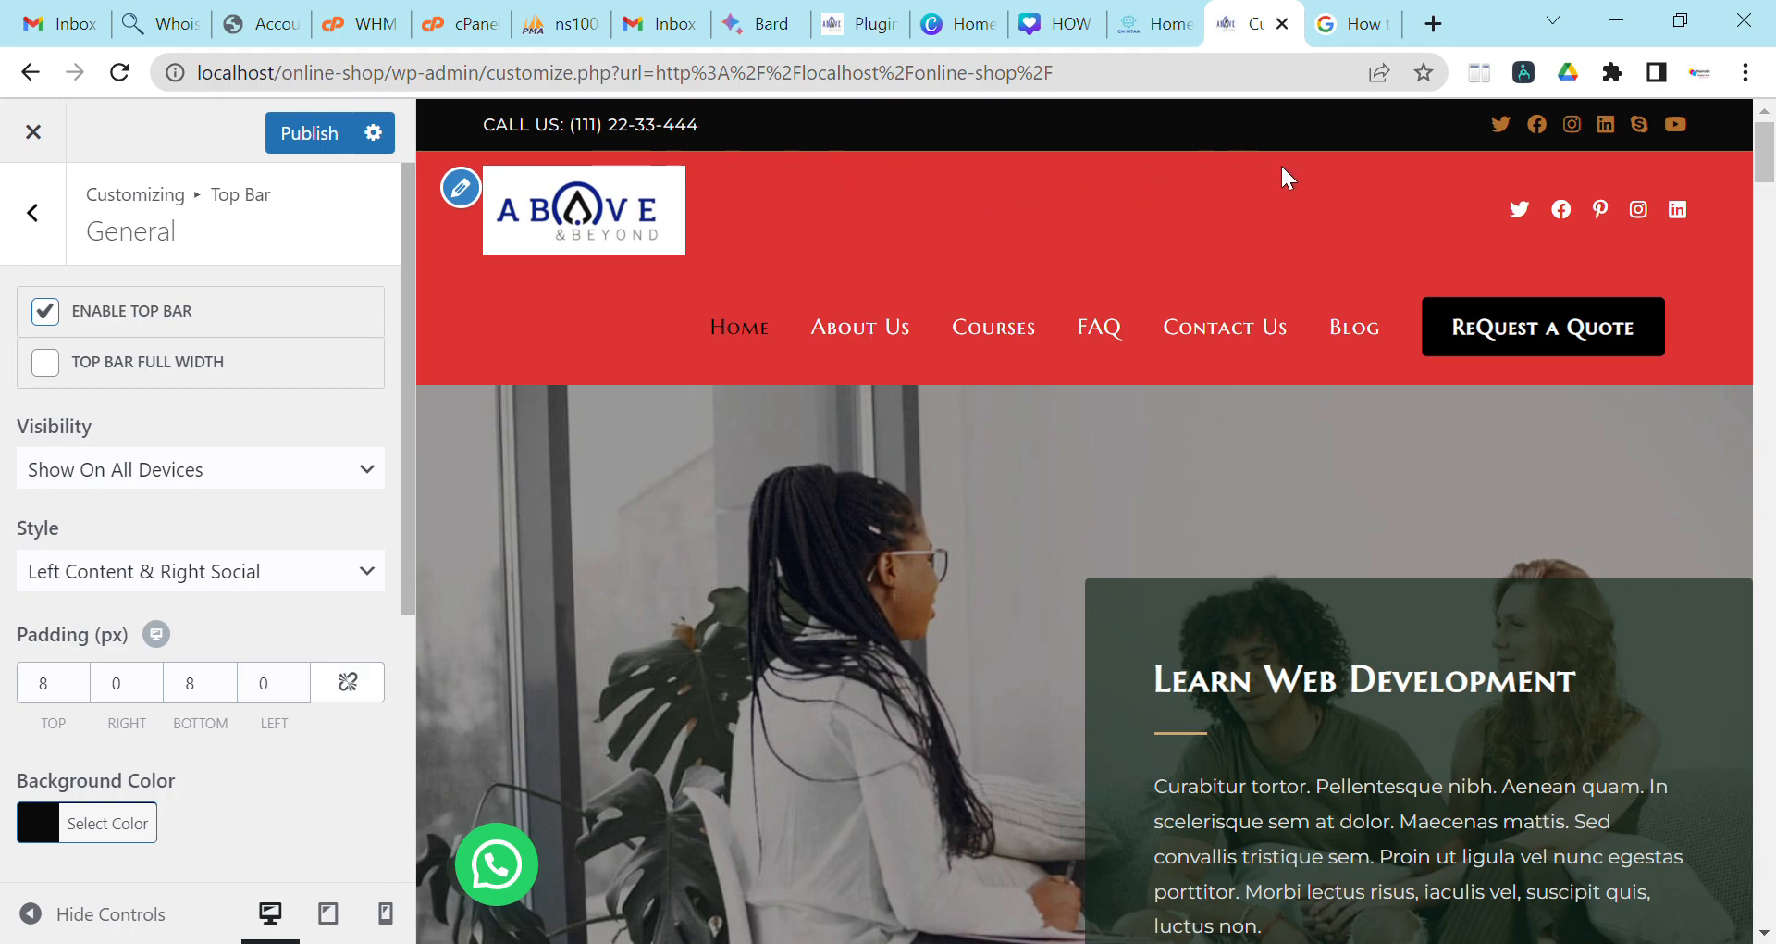
mouse_move(1217, 284)
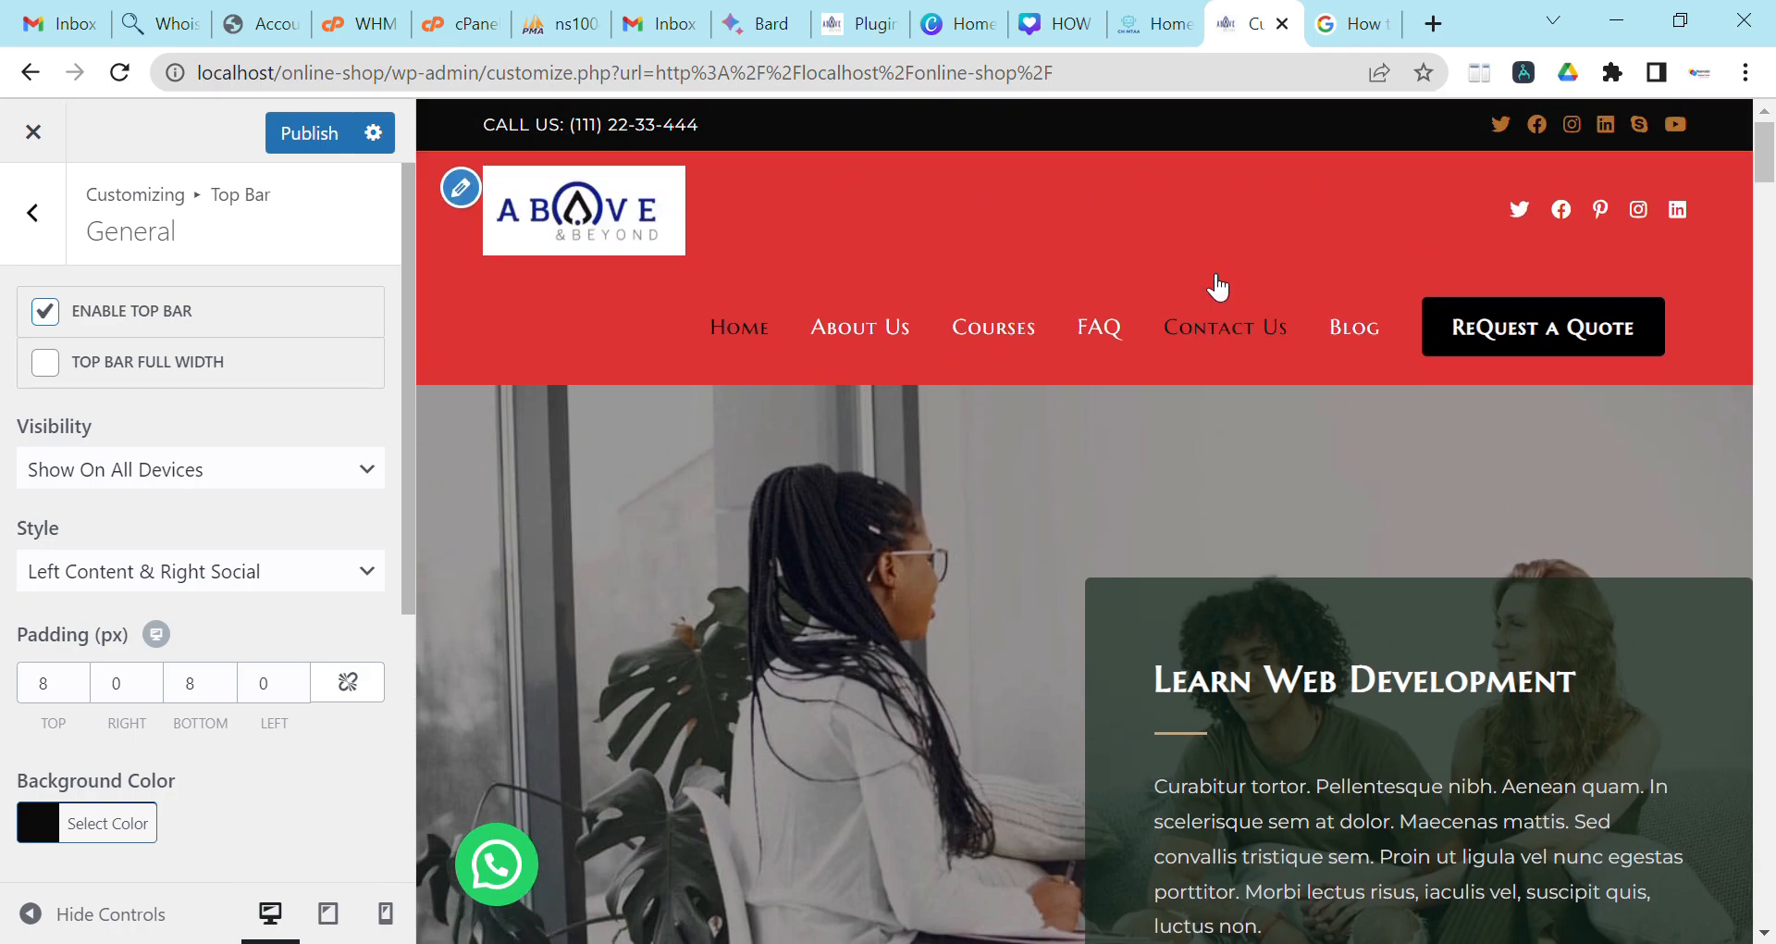
Choose white for the Top Bar Link Color and publish the Customizer changes.
scroll(down, 3)
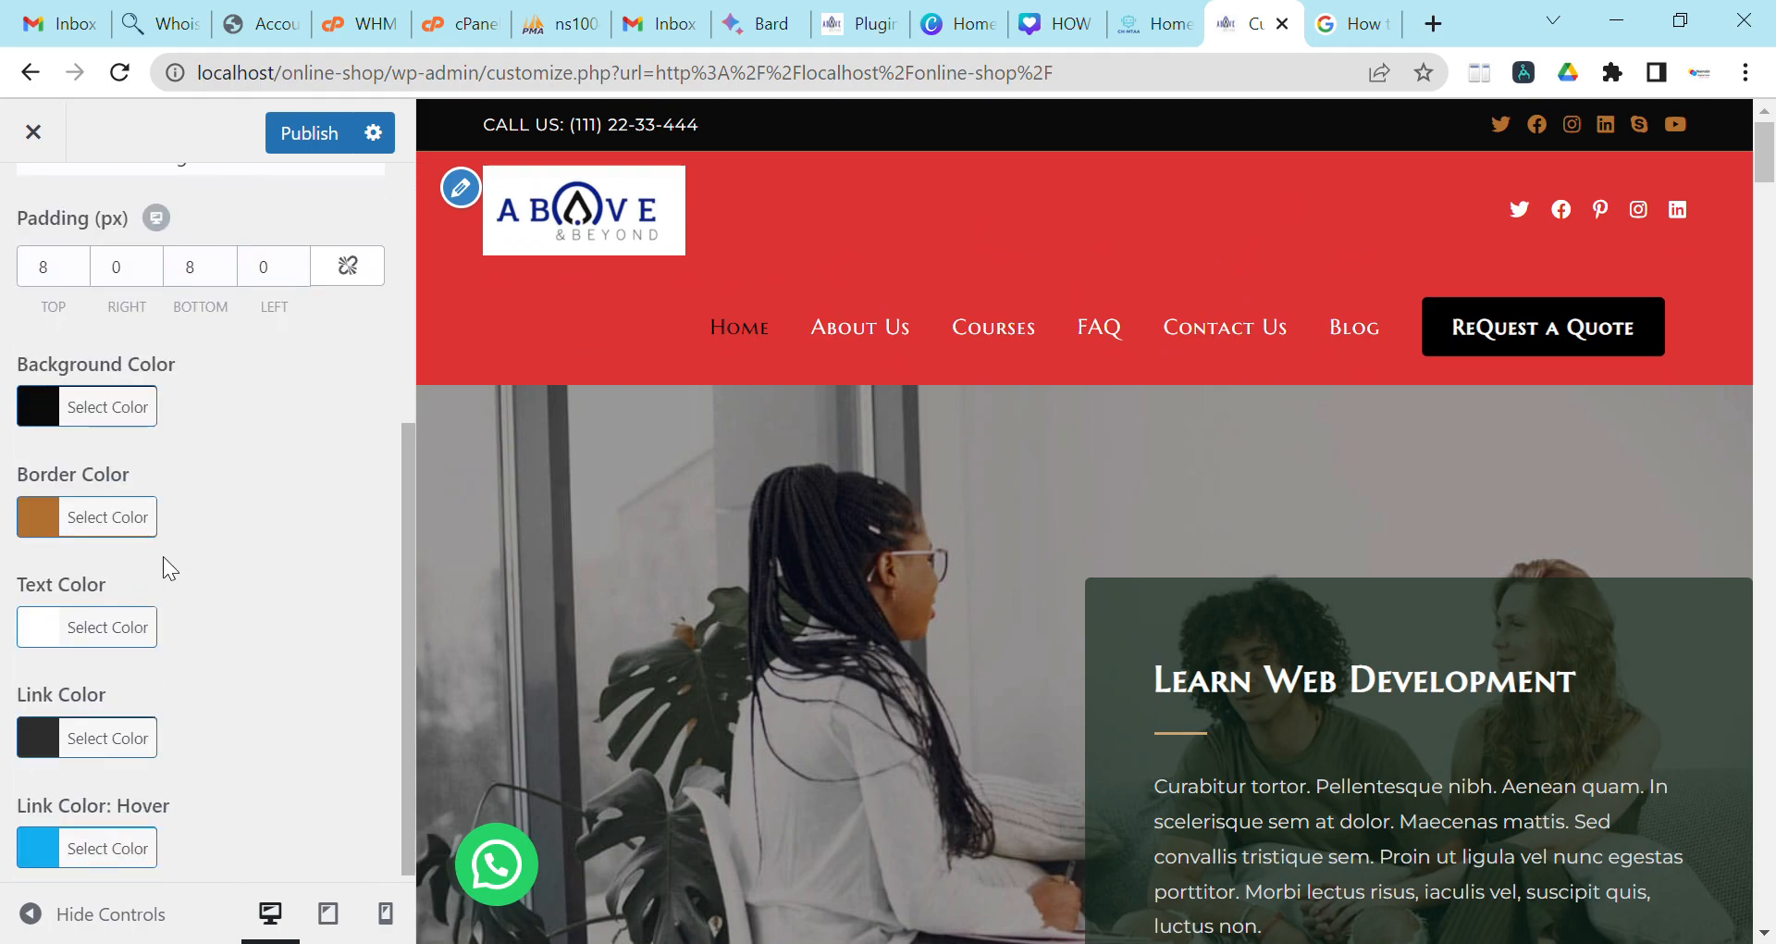
mouse_move(853, 141)
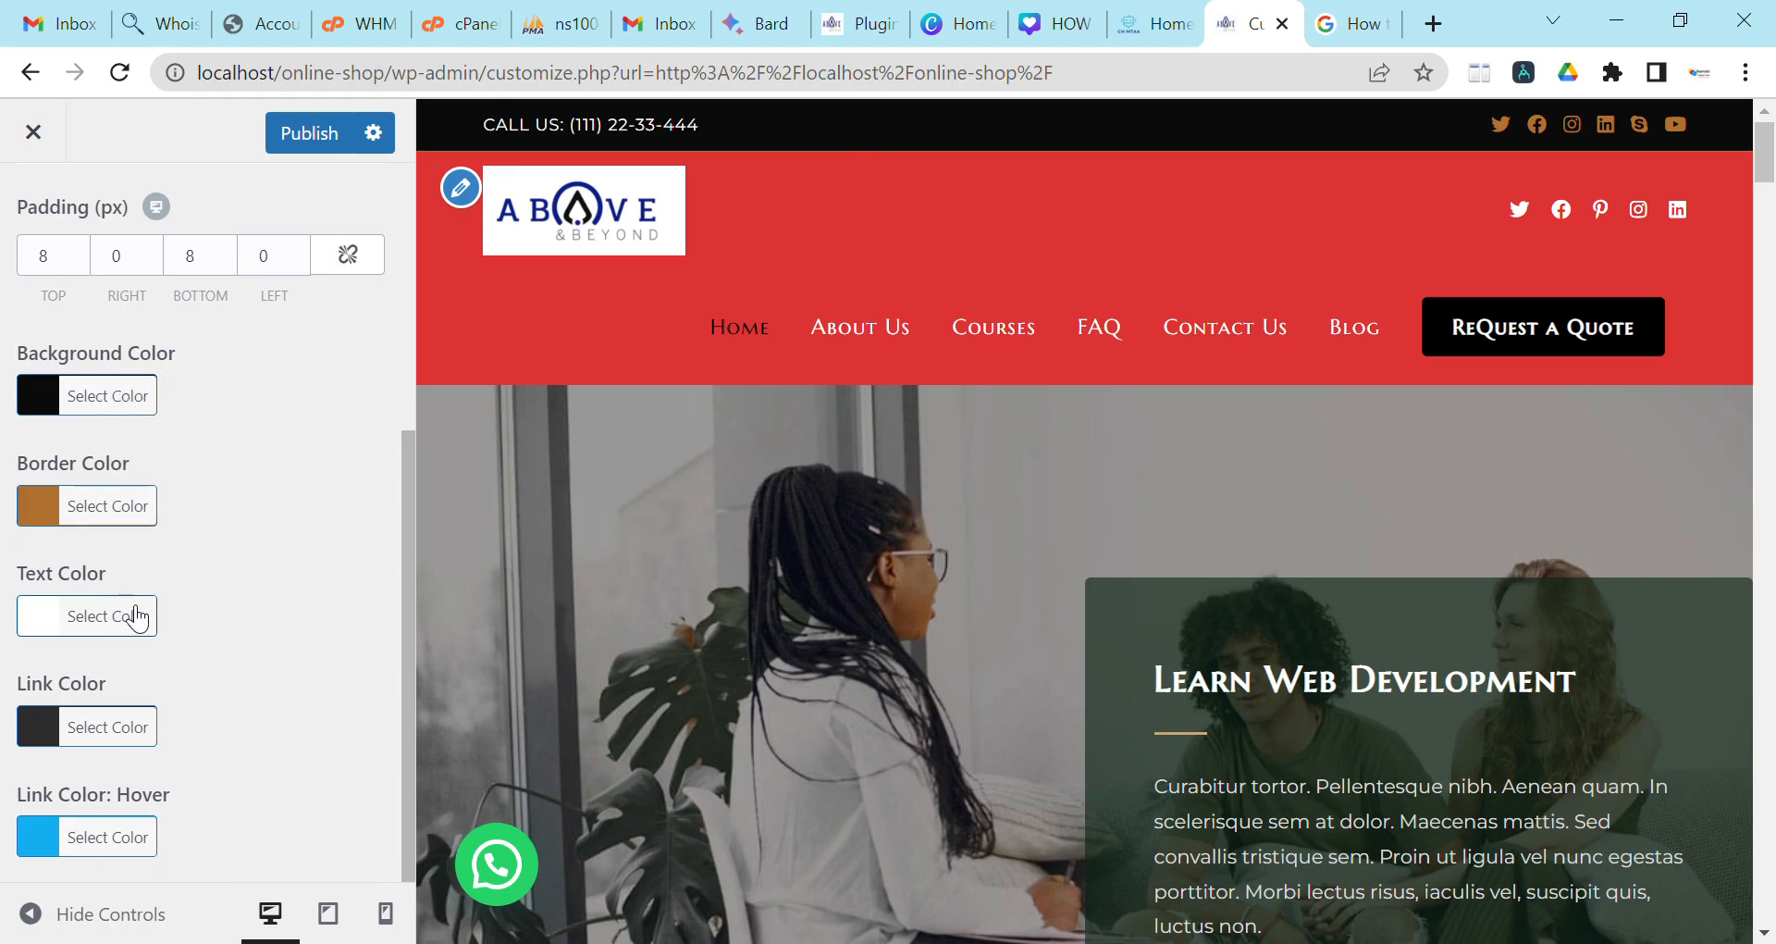
mouse_move(107, 488)
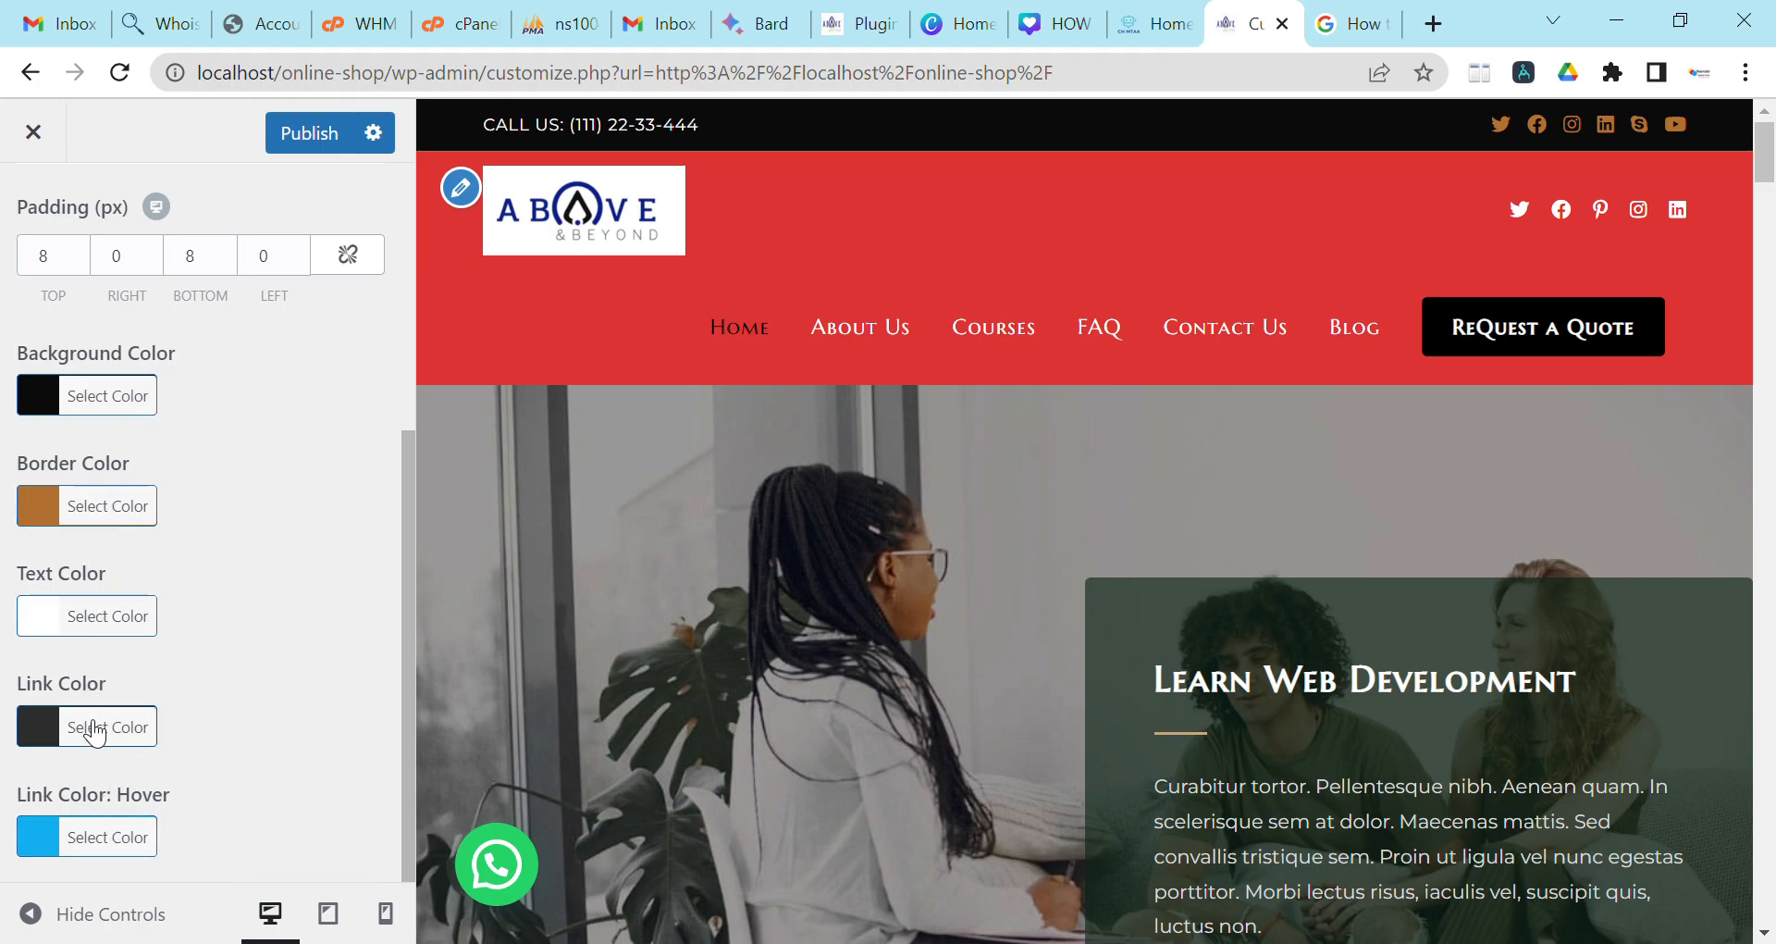
mouse_move(133, 776)
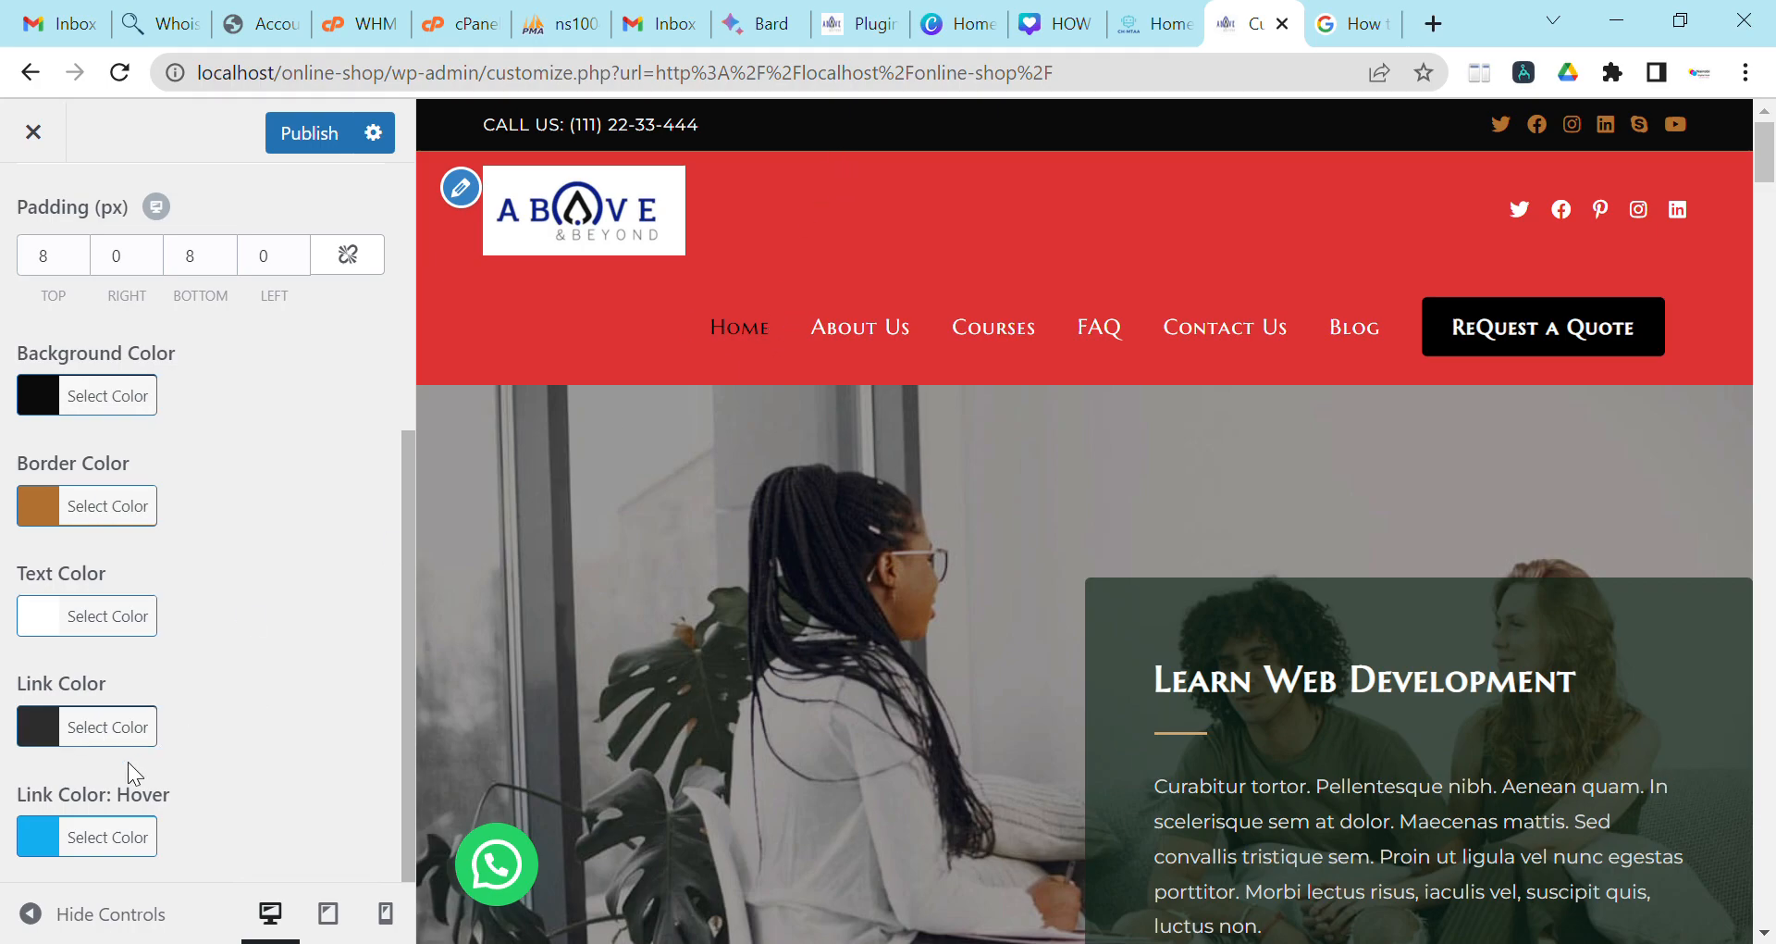
mouse_move(134, 738)
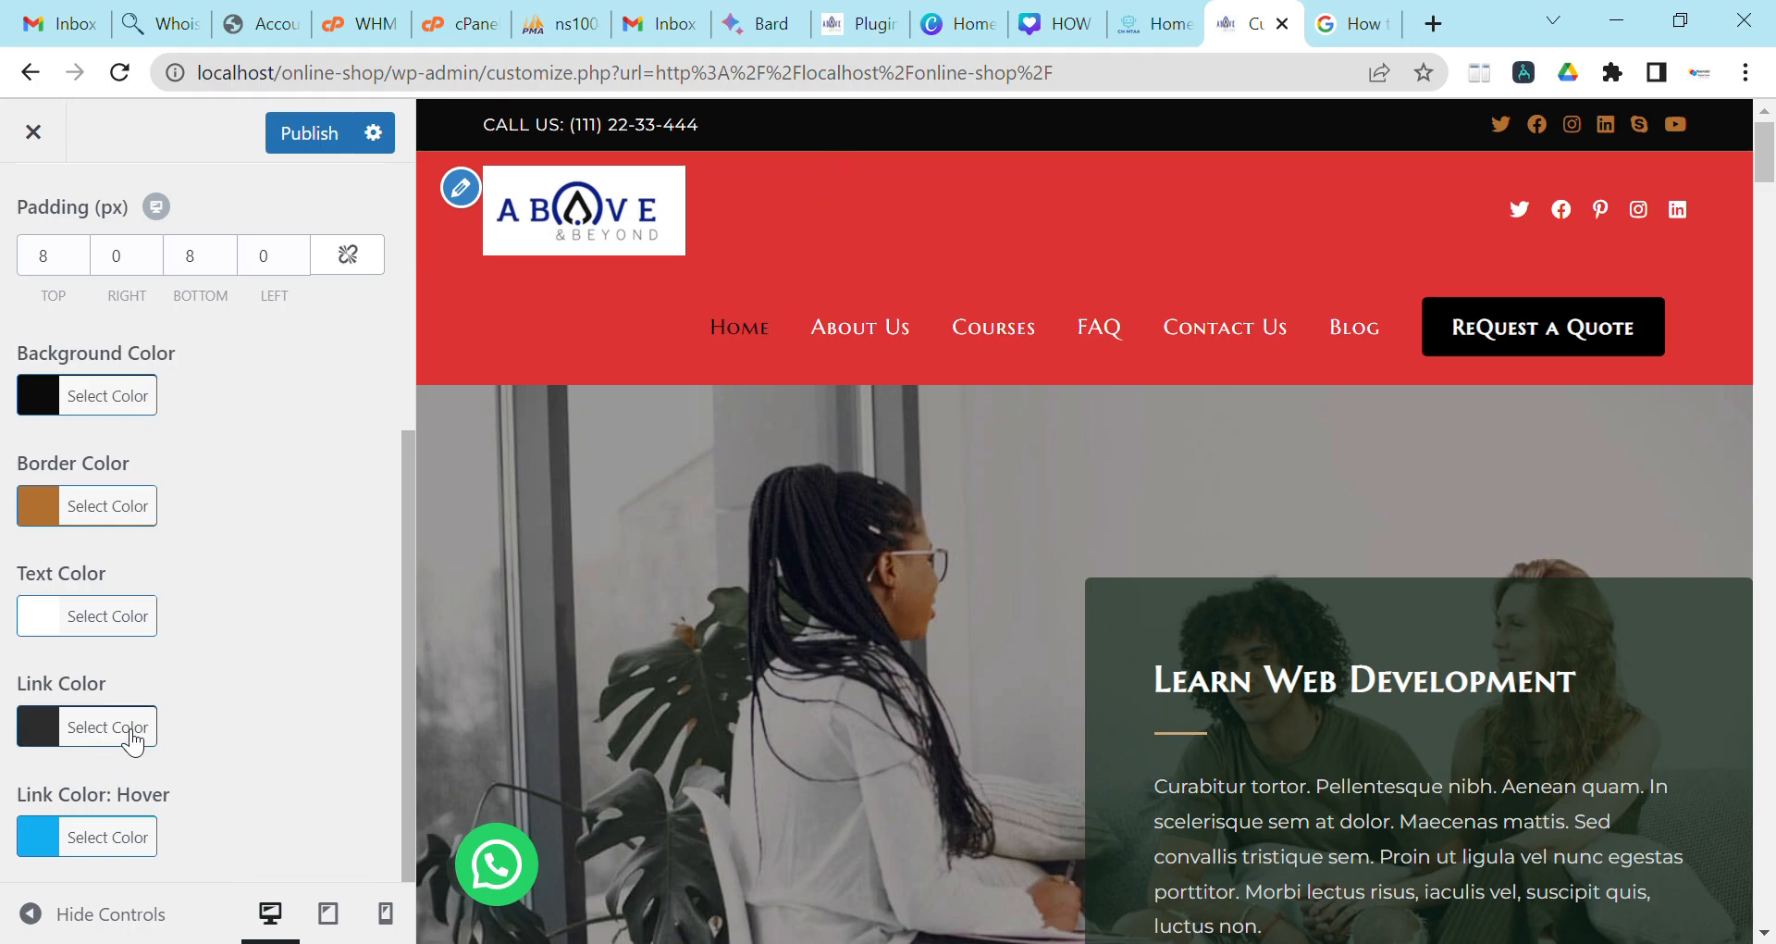
click(107, 726)
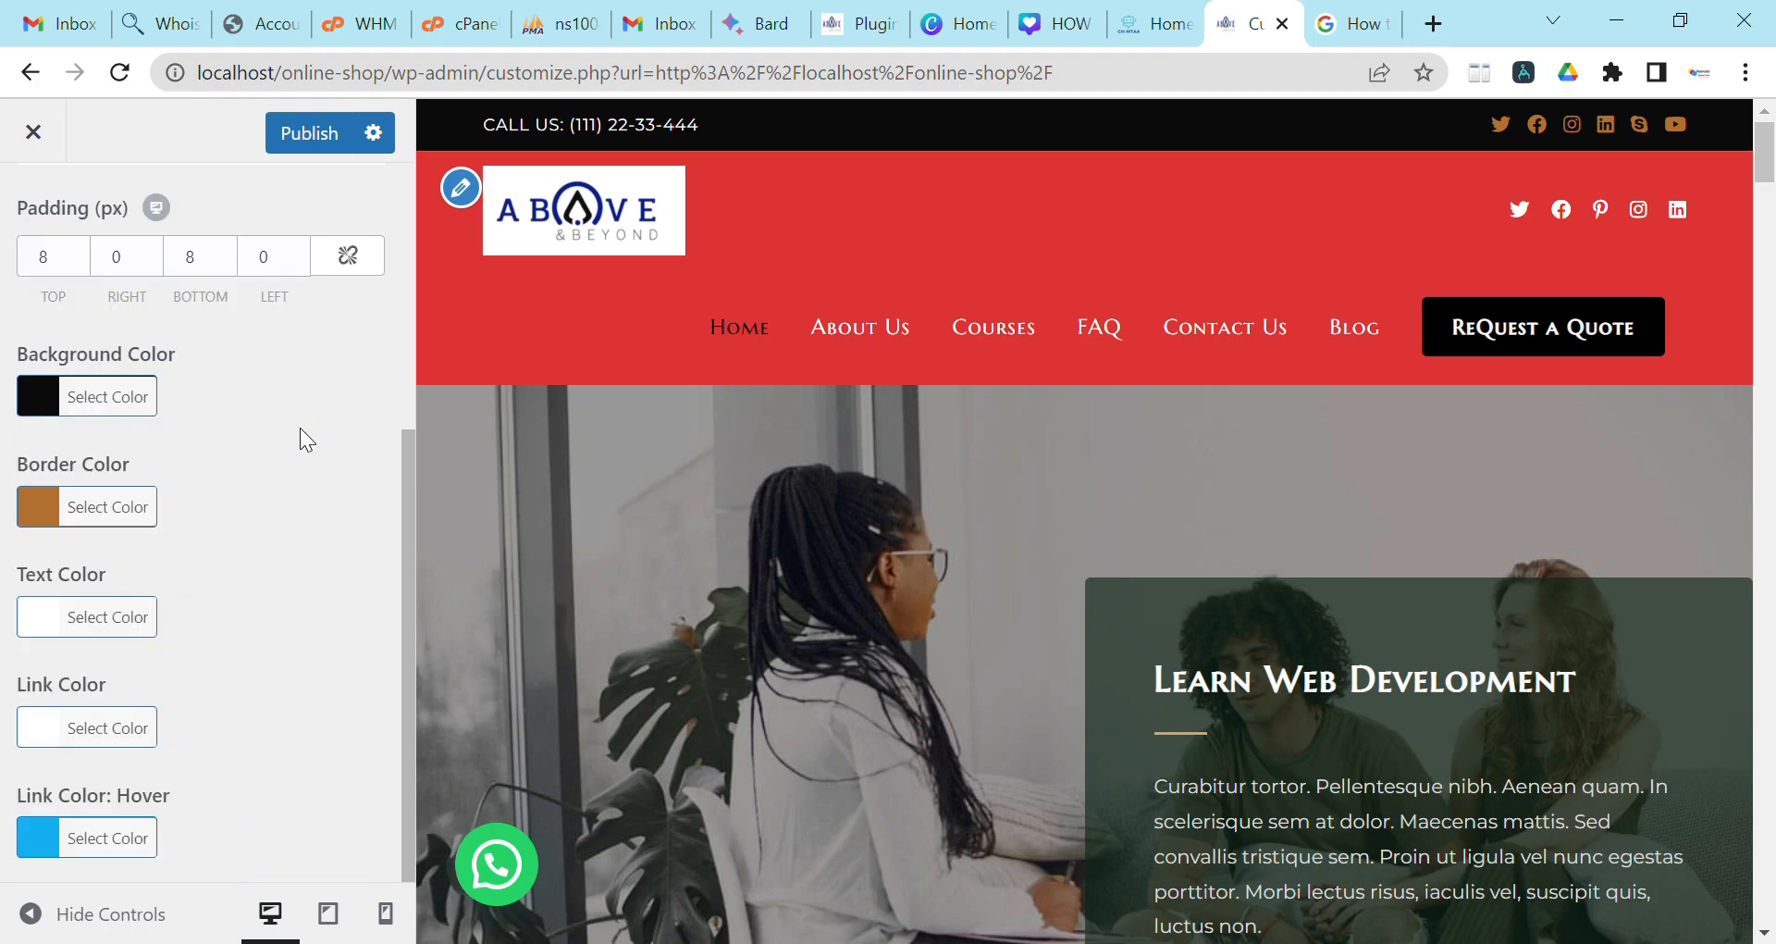
mouse_move(117, 837)
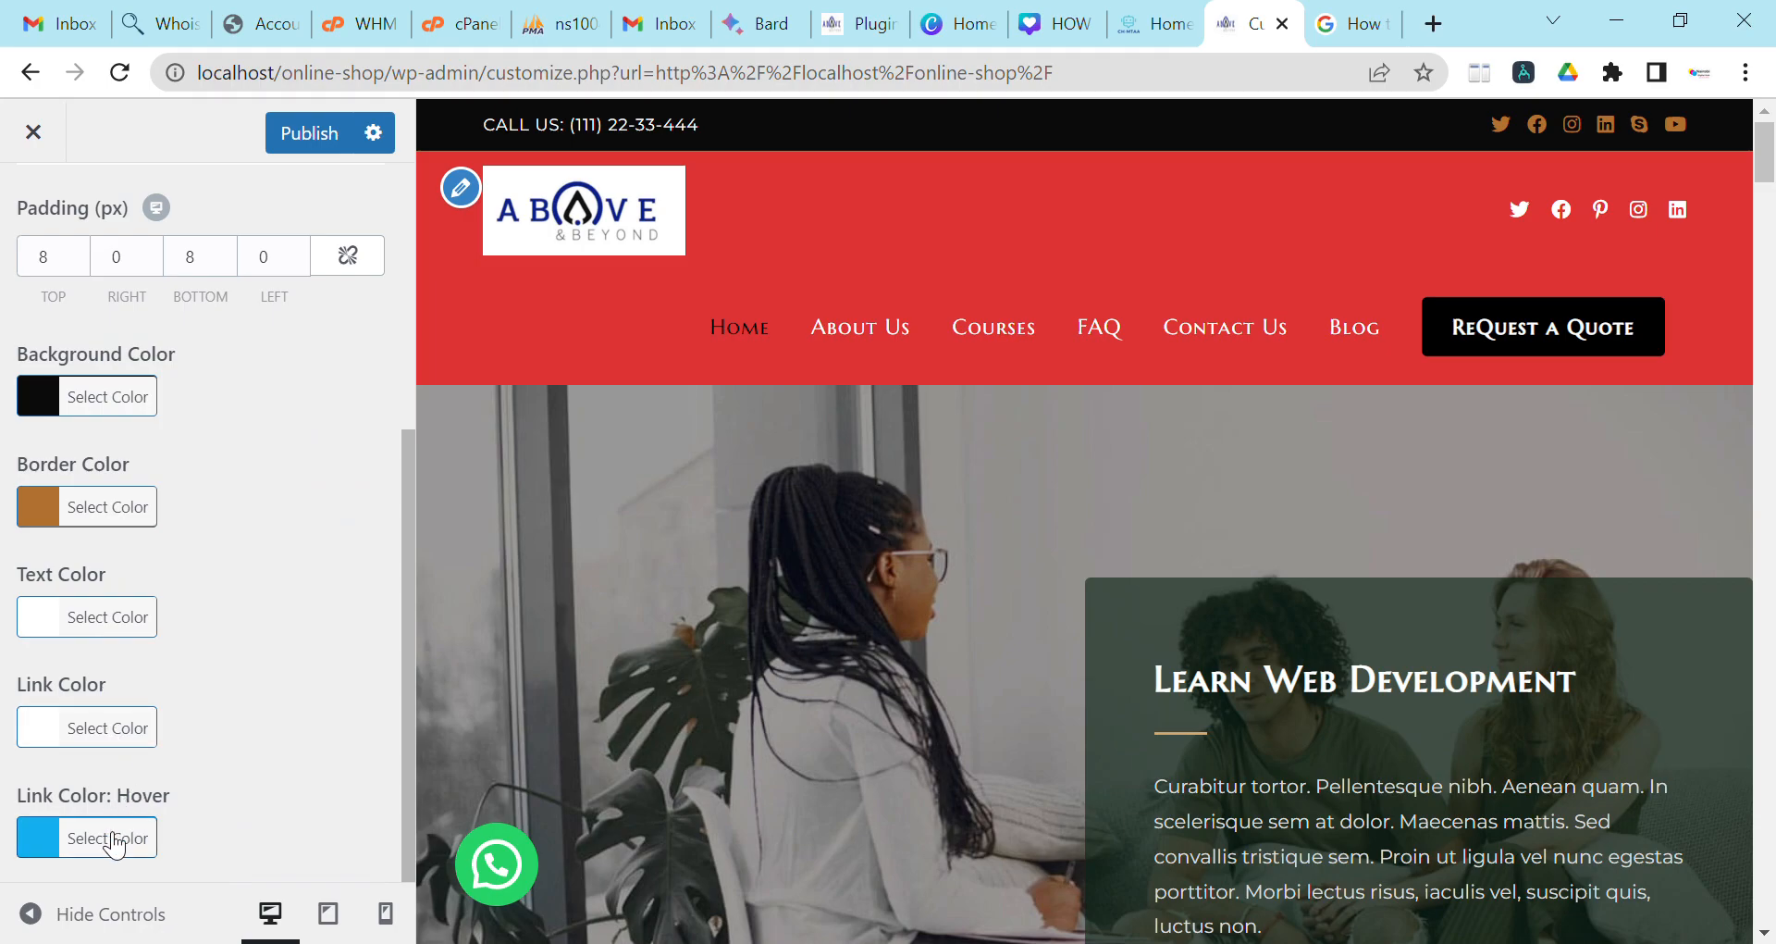
mouse_move(333, 147)
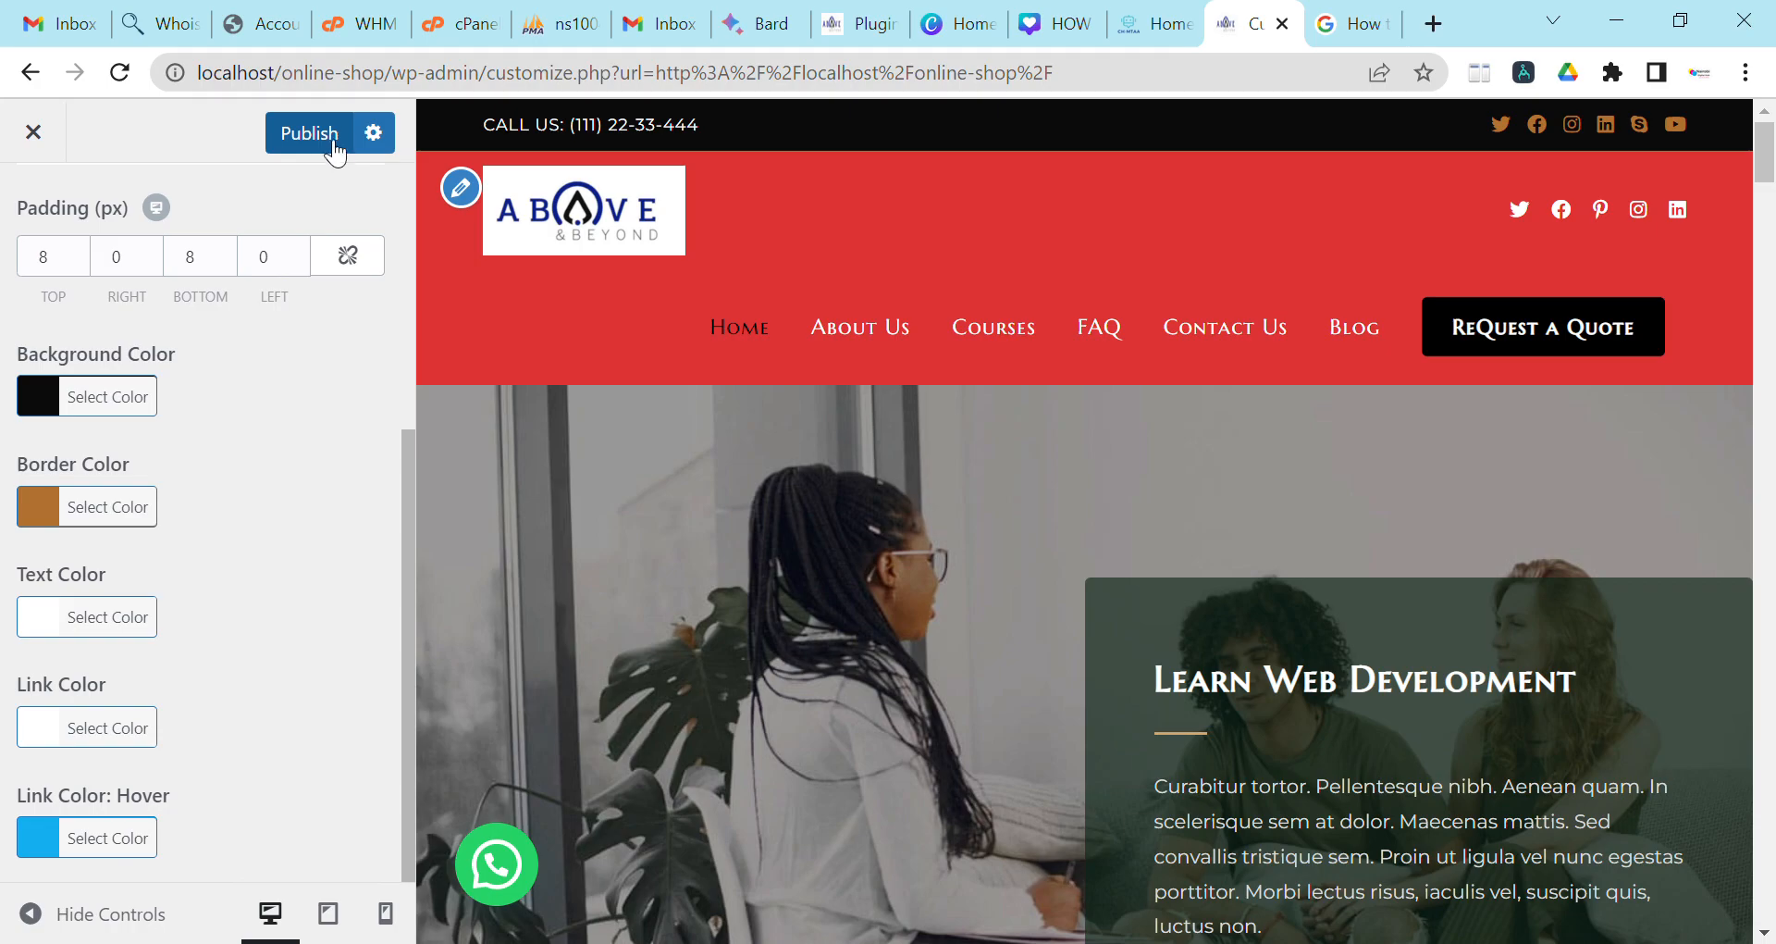
click(308, 133)
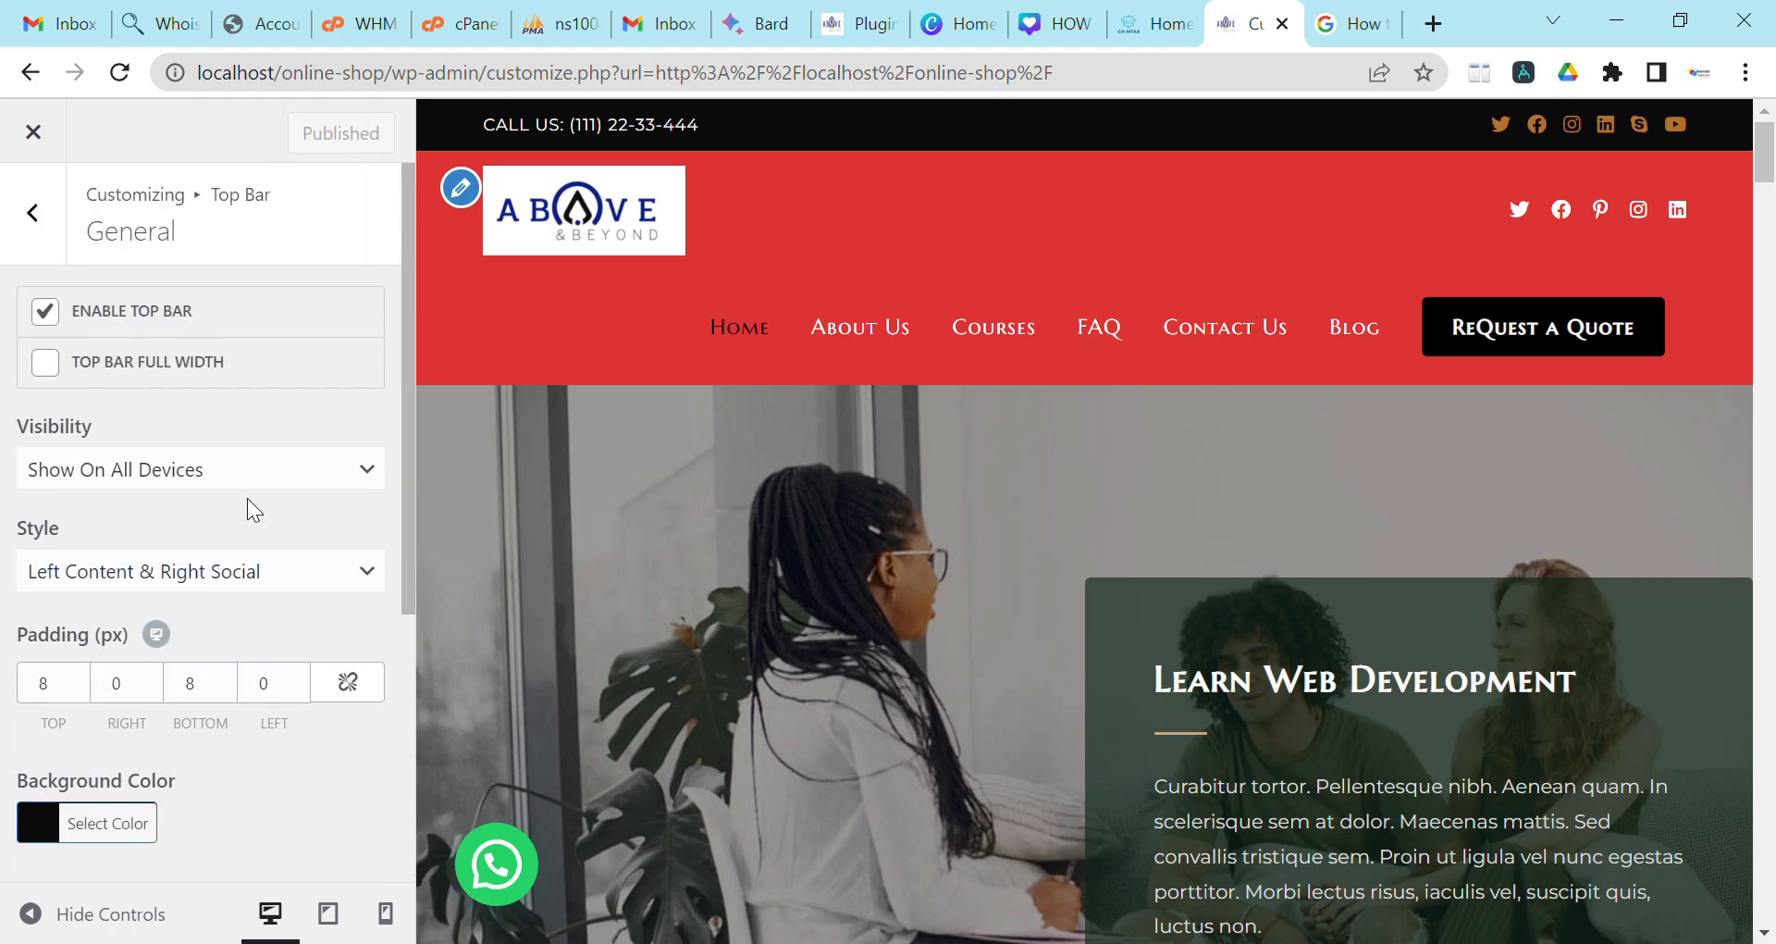
mouse_move(224, 373)
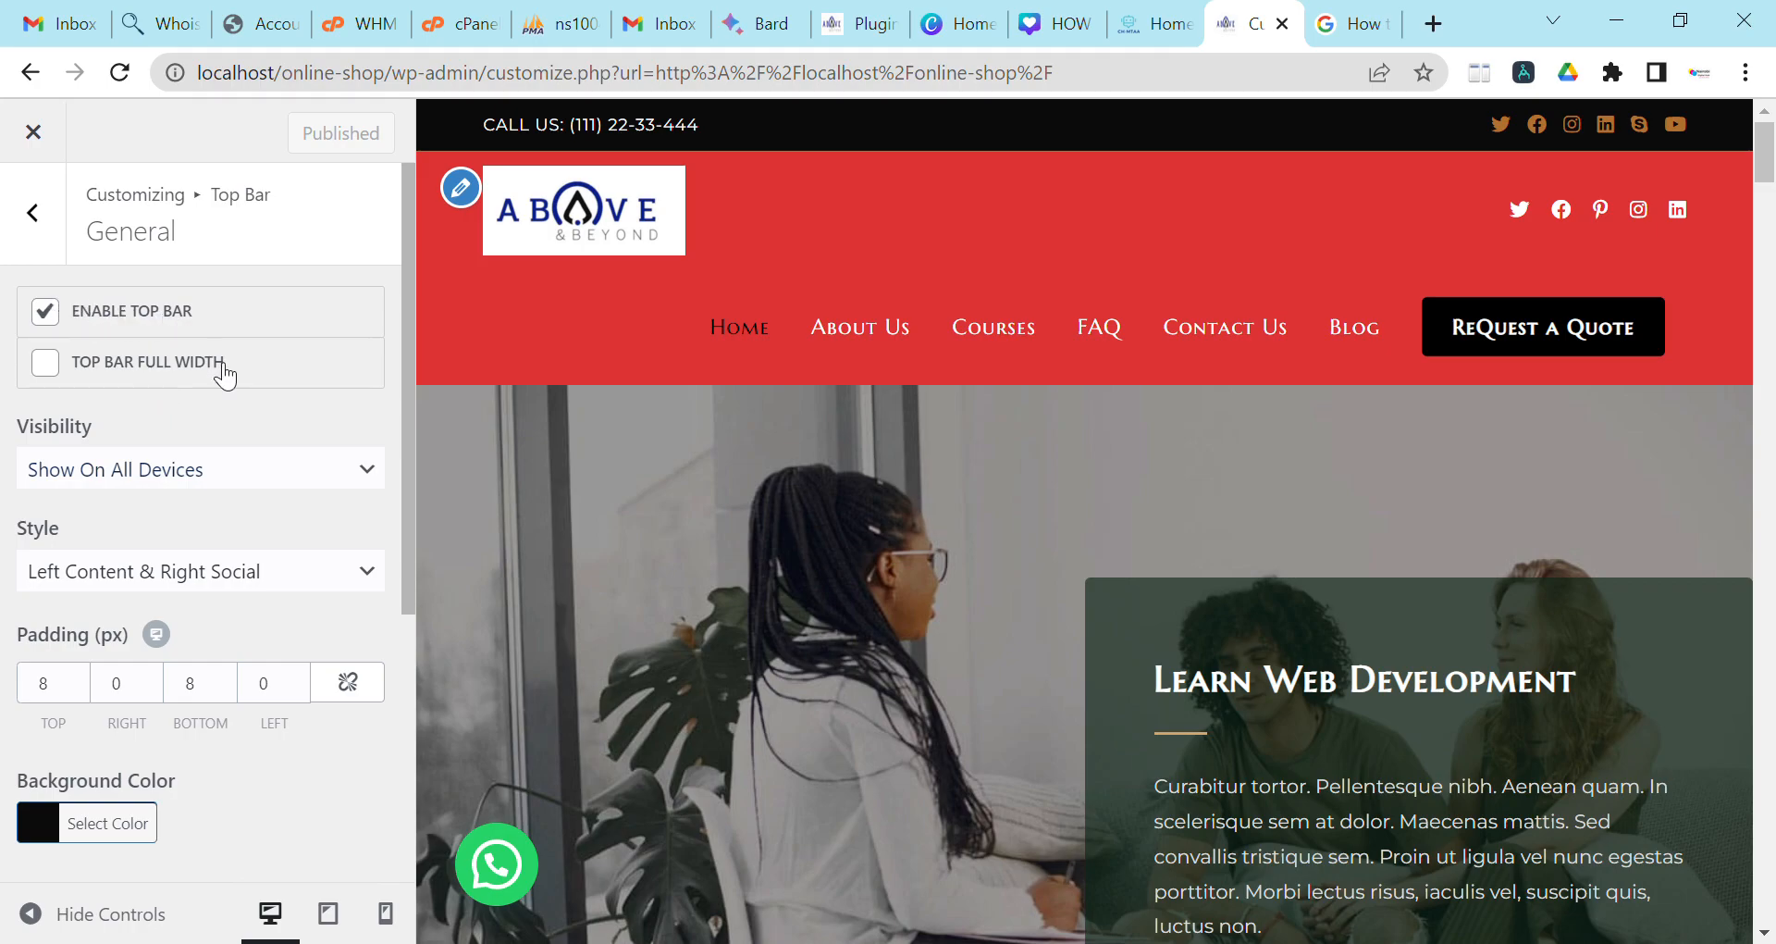
mouse_move(693, 268)
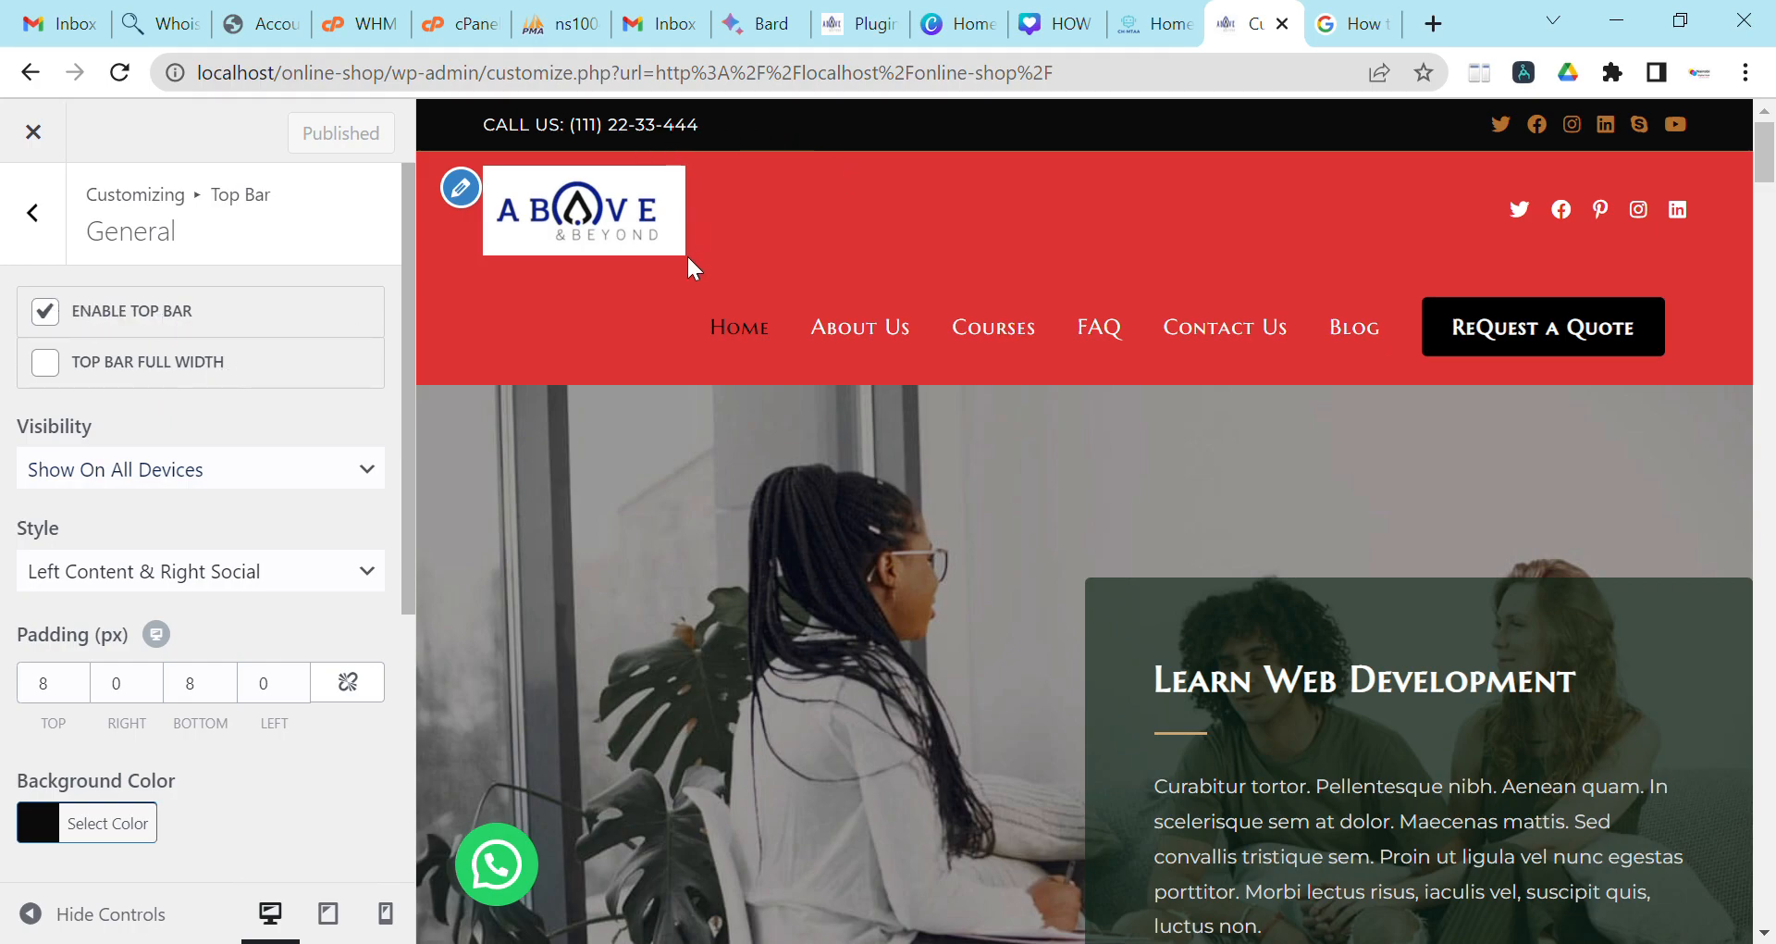
mouse_move(689, 217)
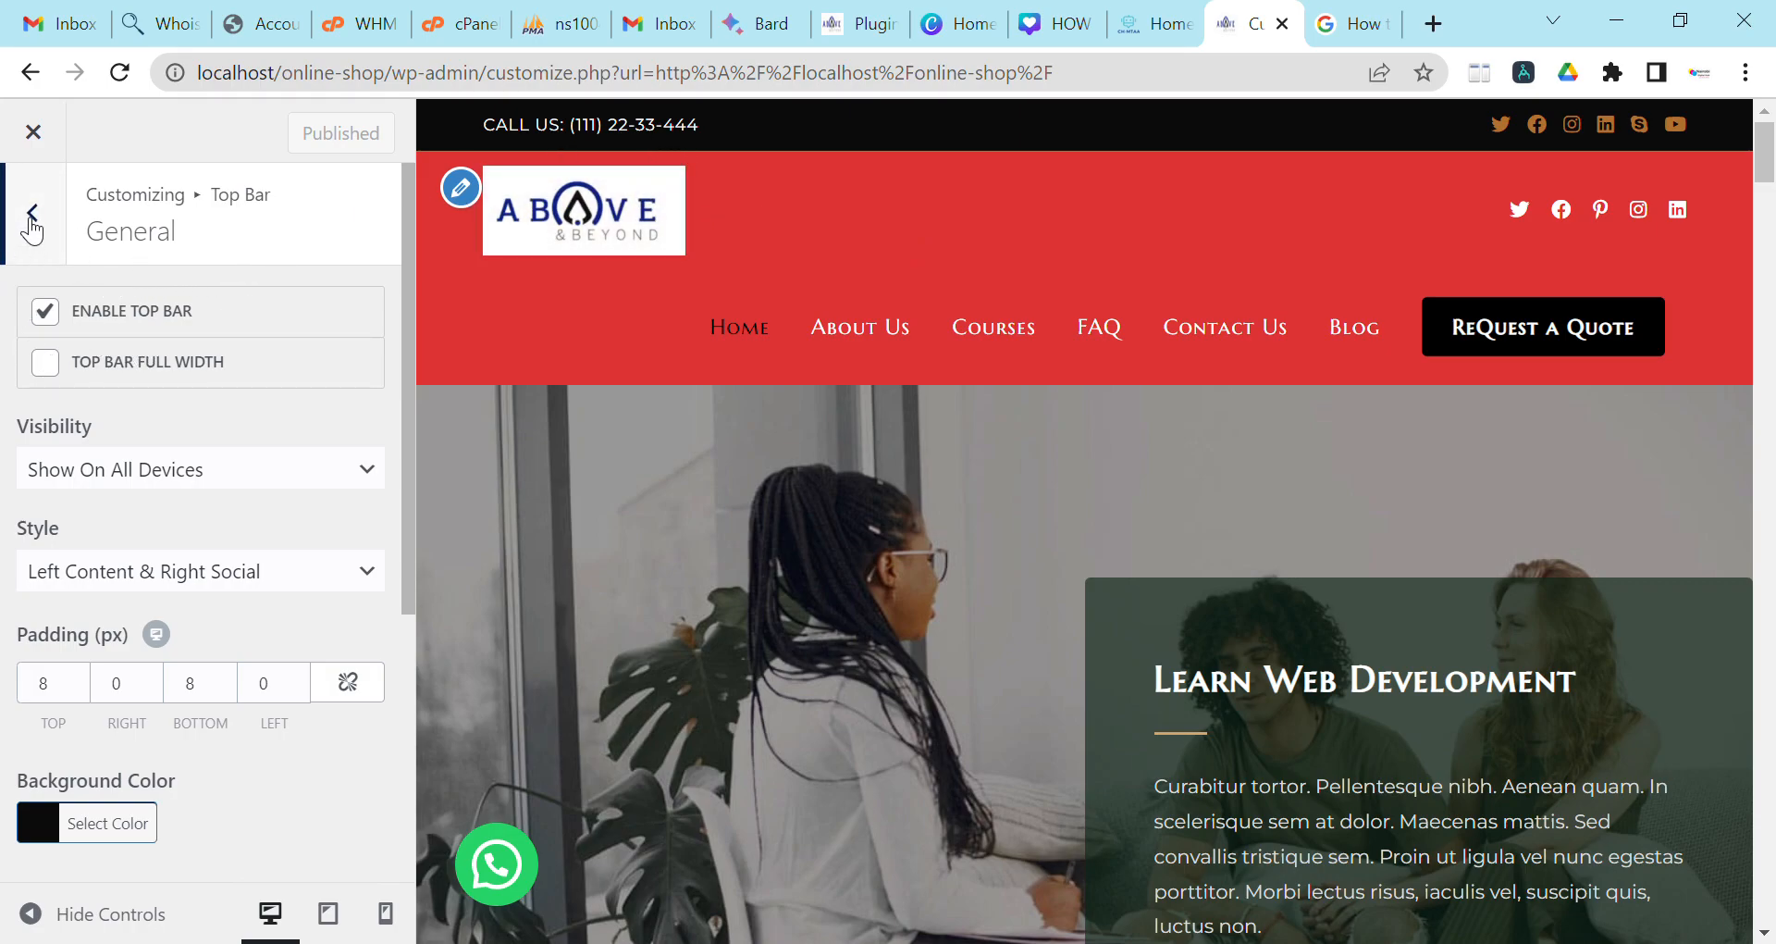
Review the Top Bar Content template settings, then go to the Top Bar Social section.
click(32, 212)
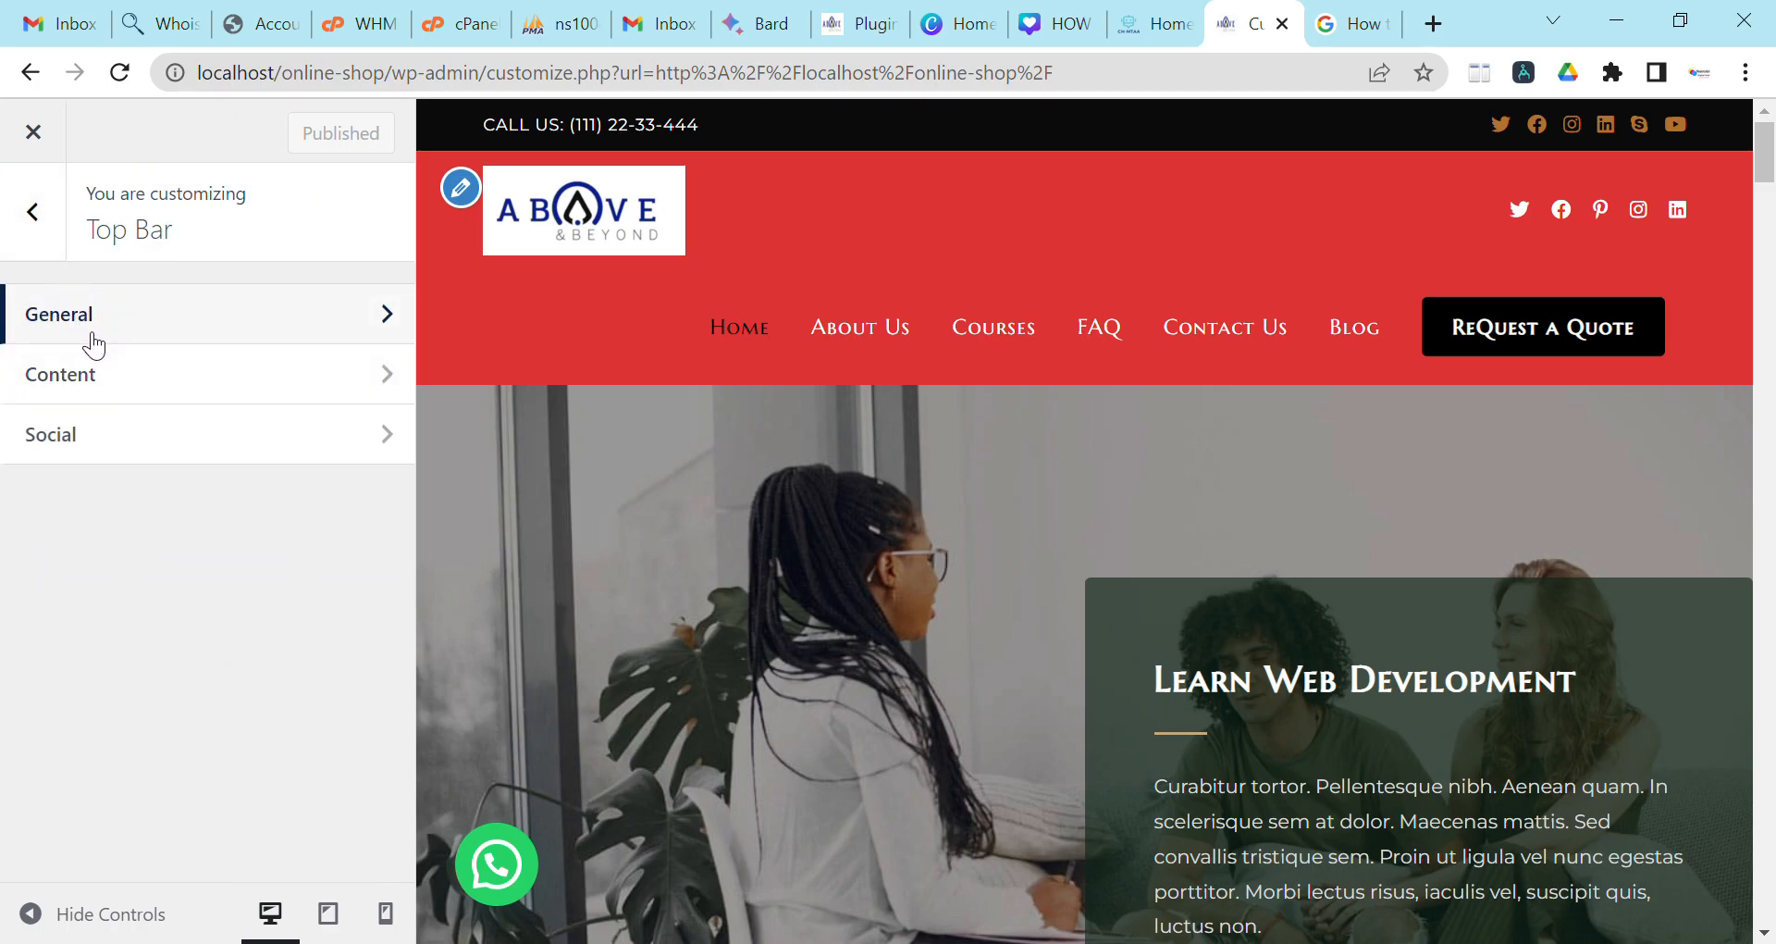
mouse_move(222, 359)
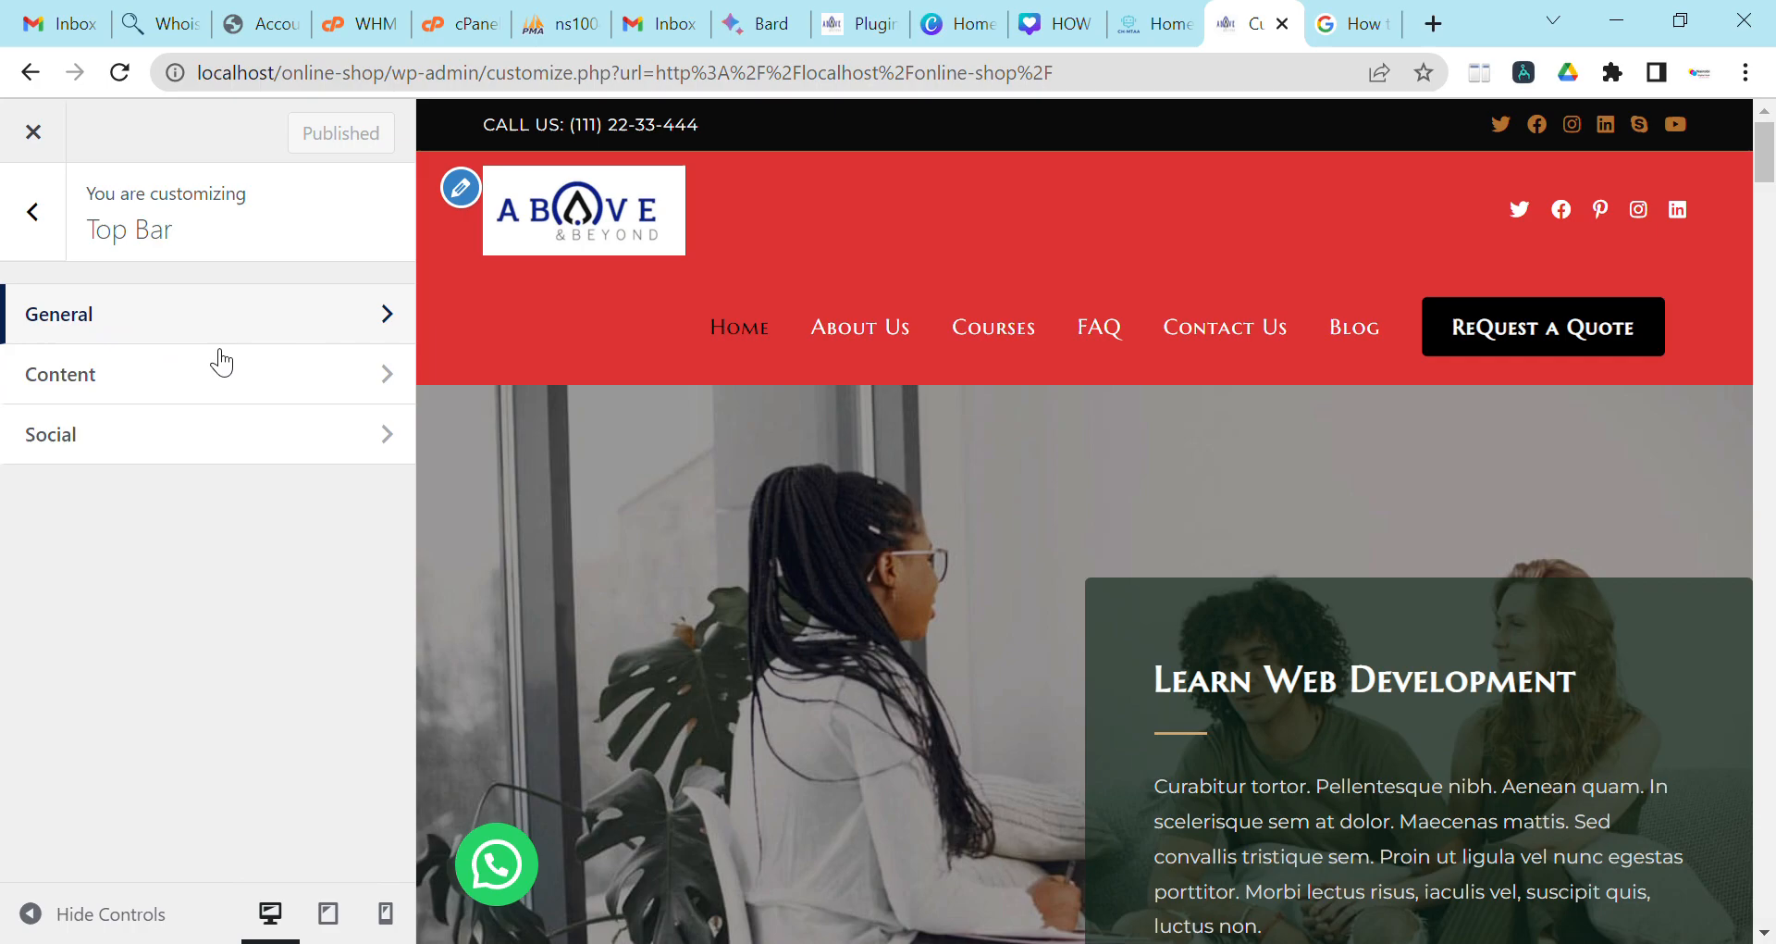
mouse_move(166, 324)
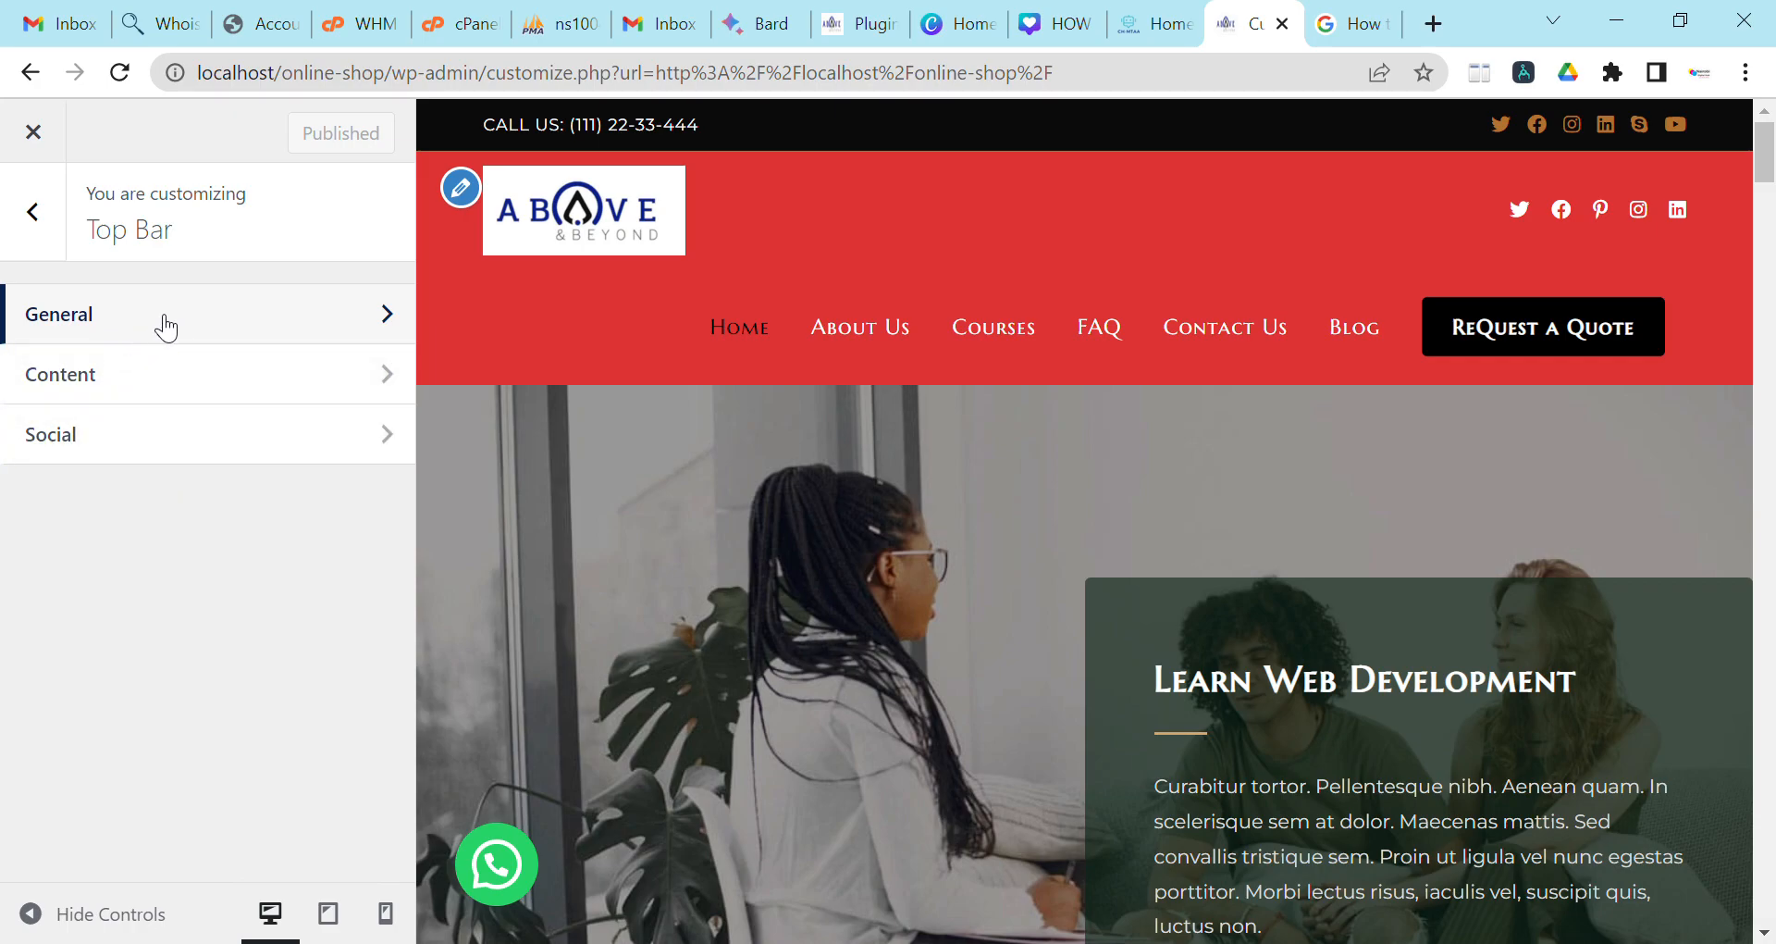
mouse_move(127, 393)
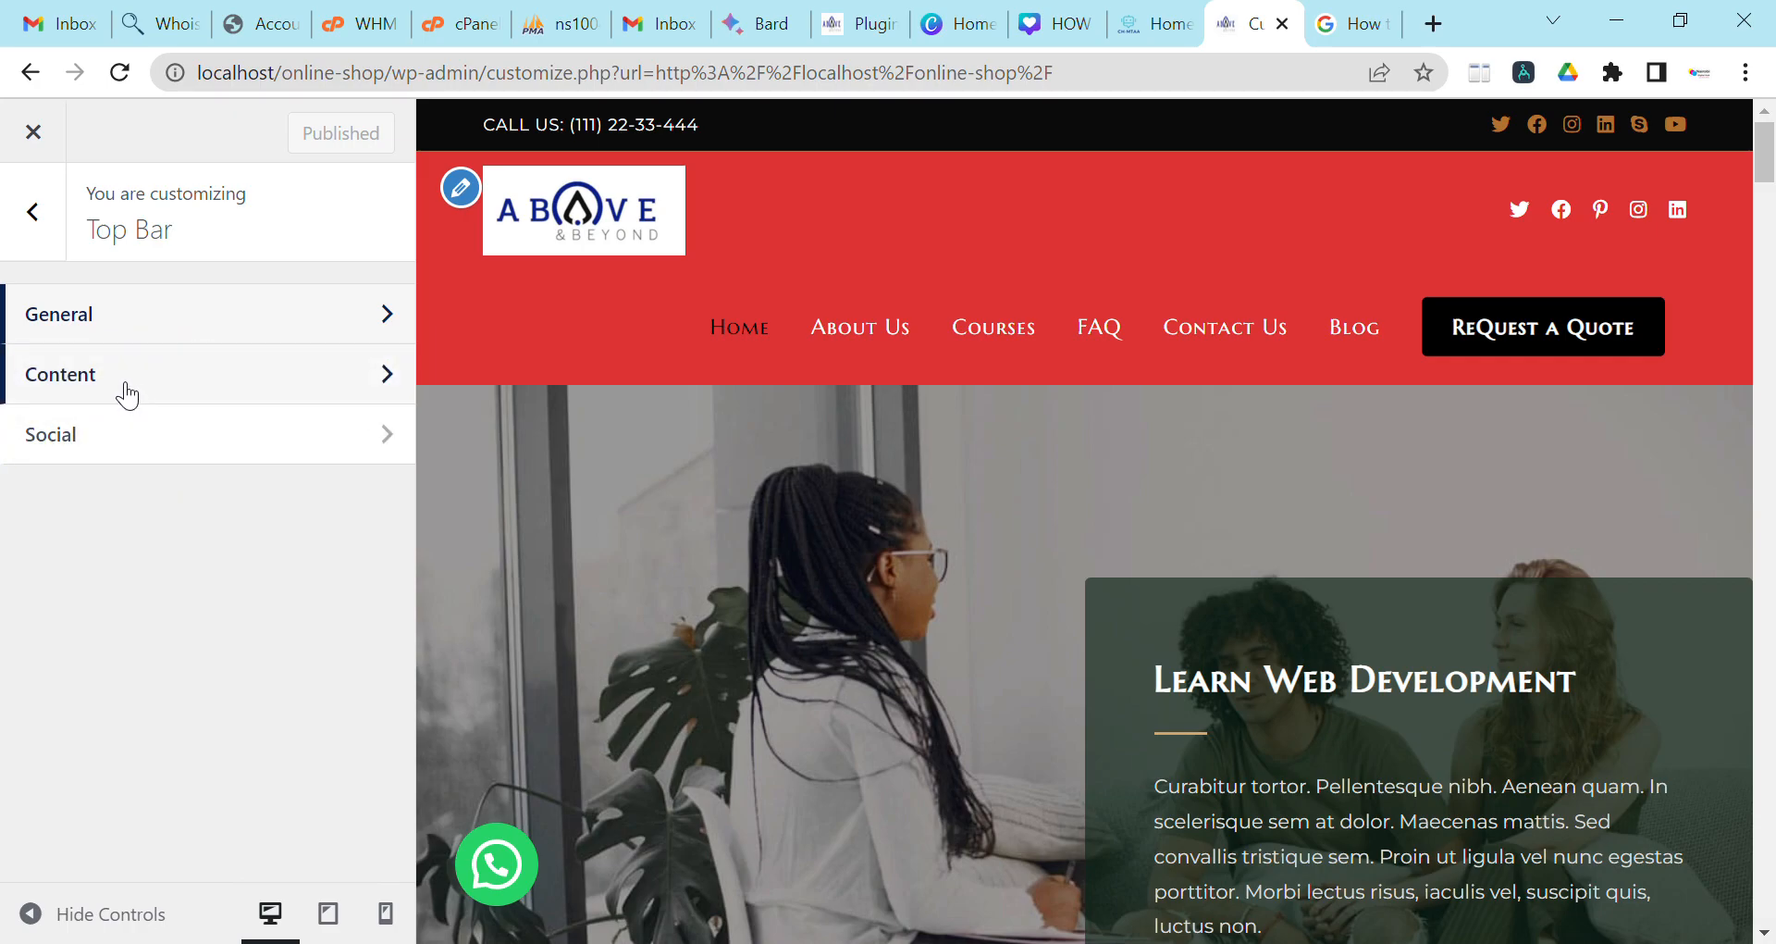
click(62, 374)
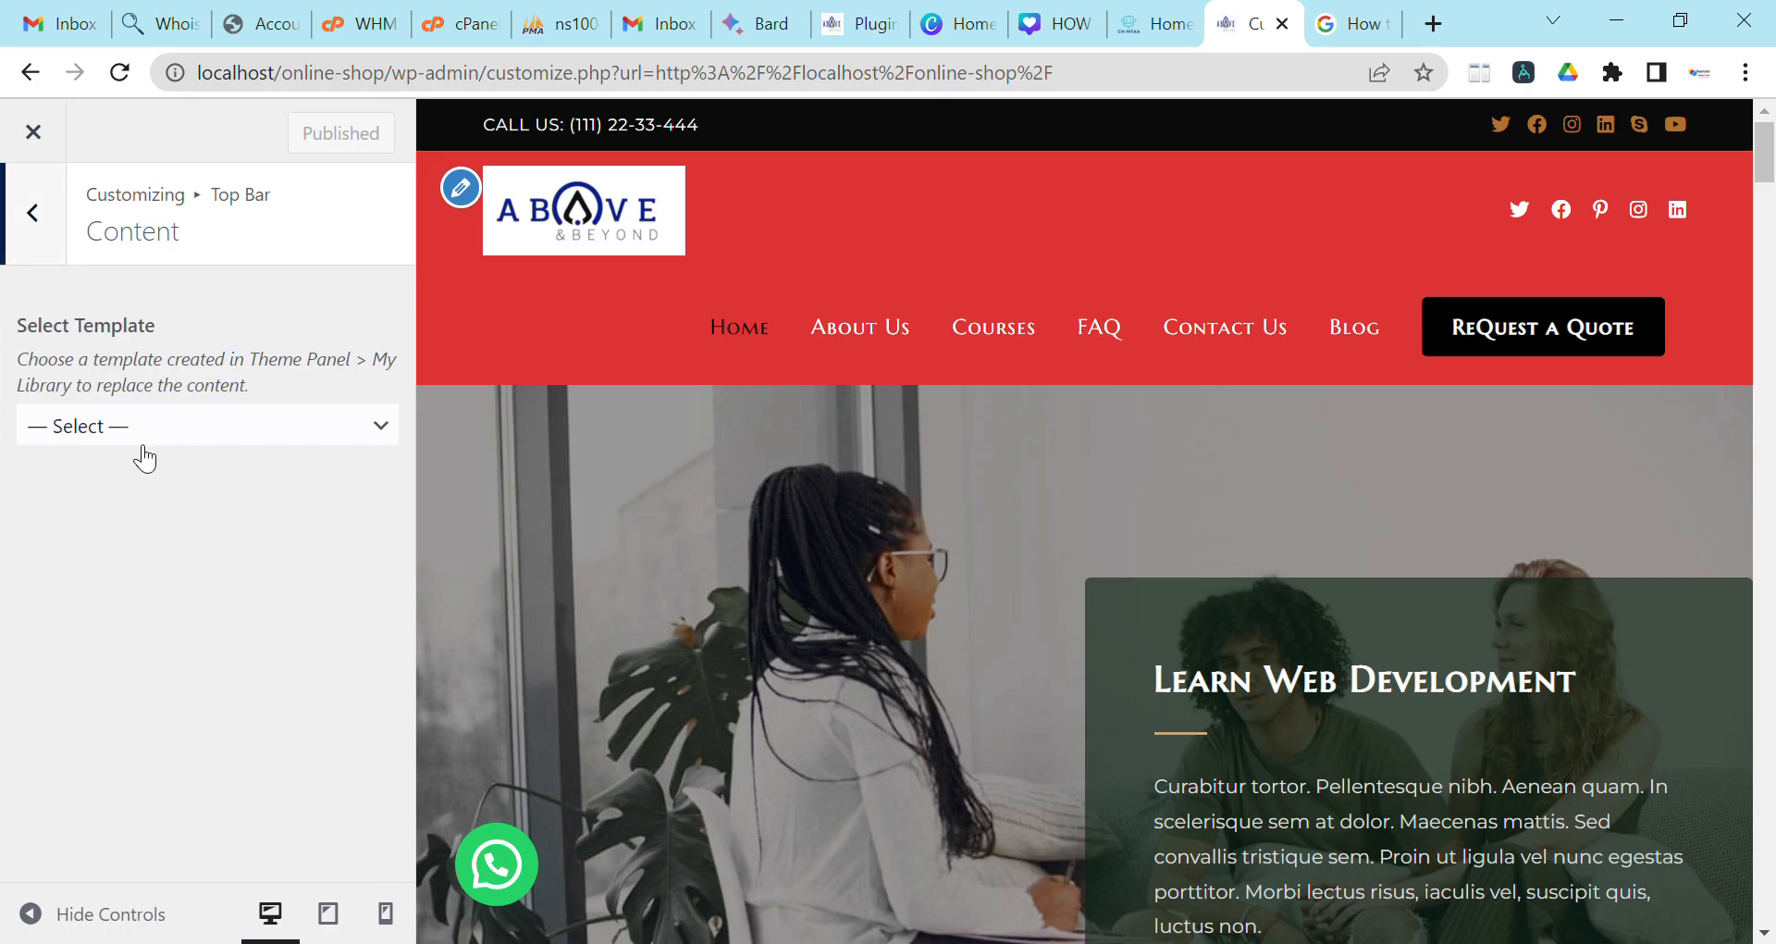
click(34, 212)
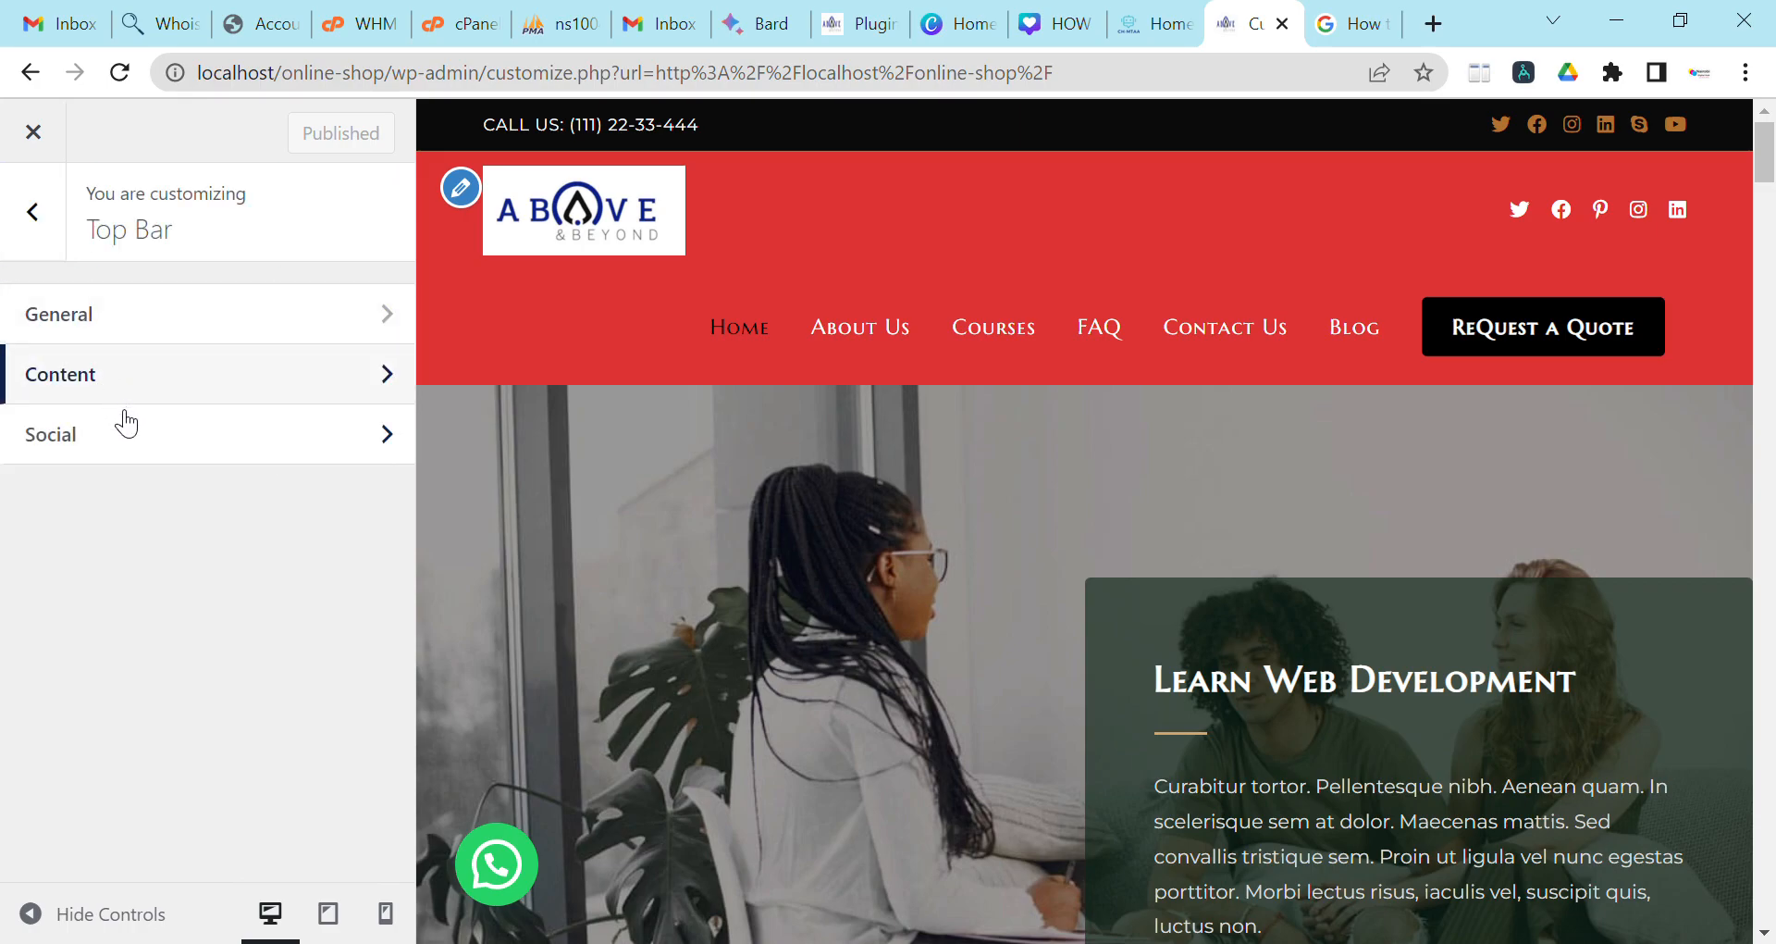
click(50, 434)
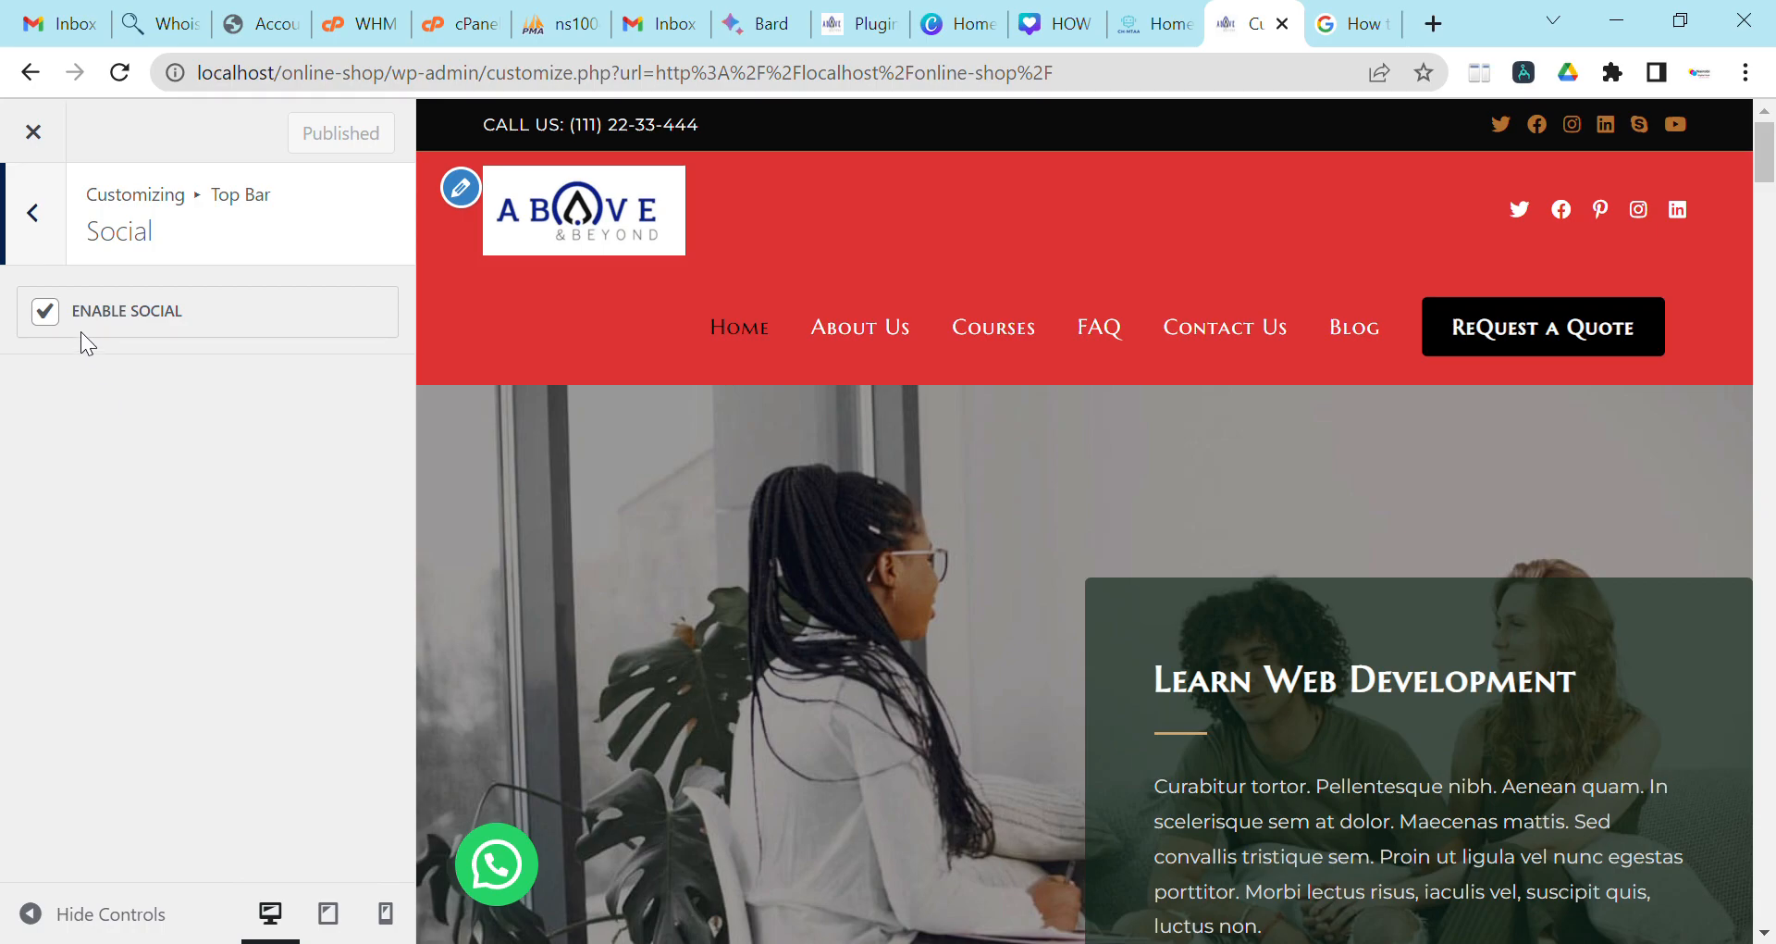
mouse_move(175, 360)
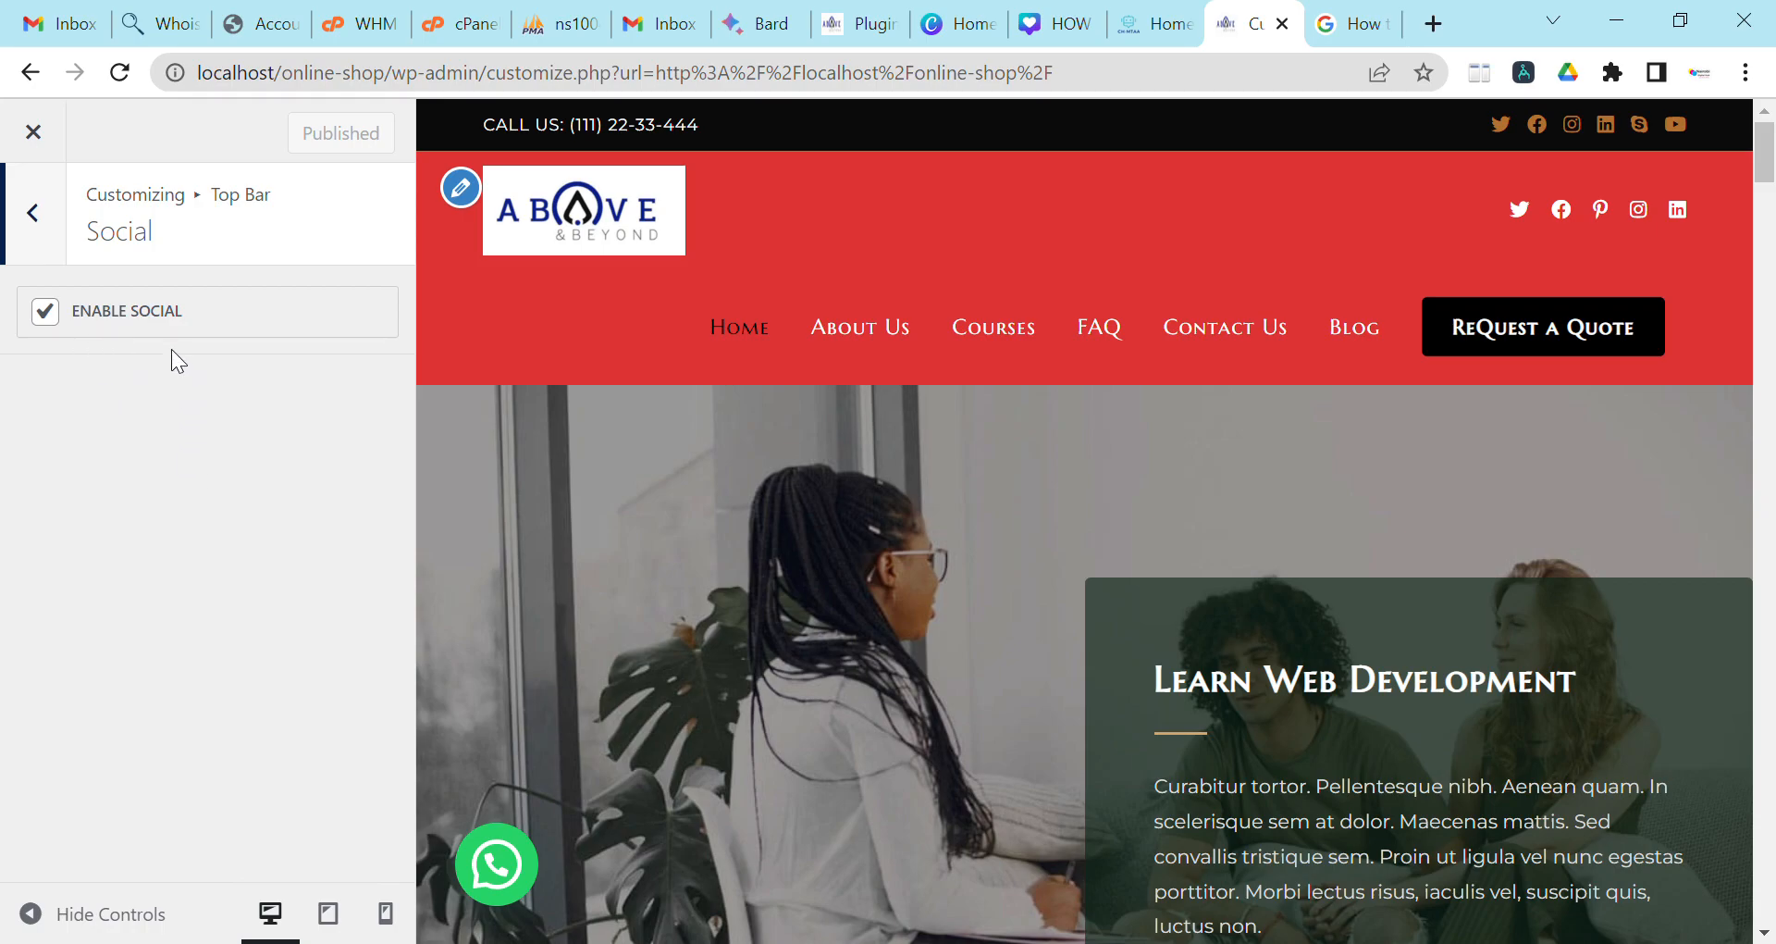
mouse_move(204, 468)
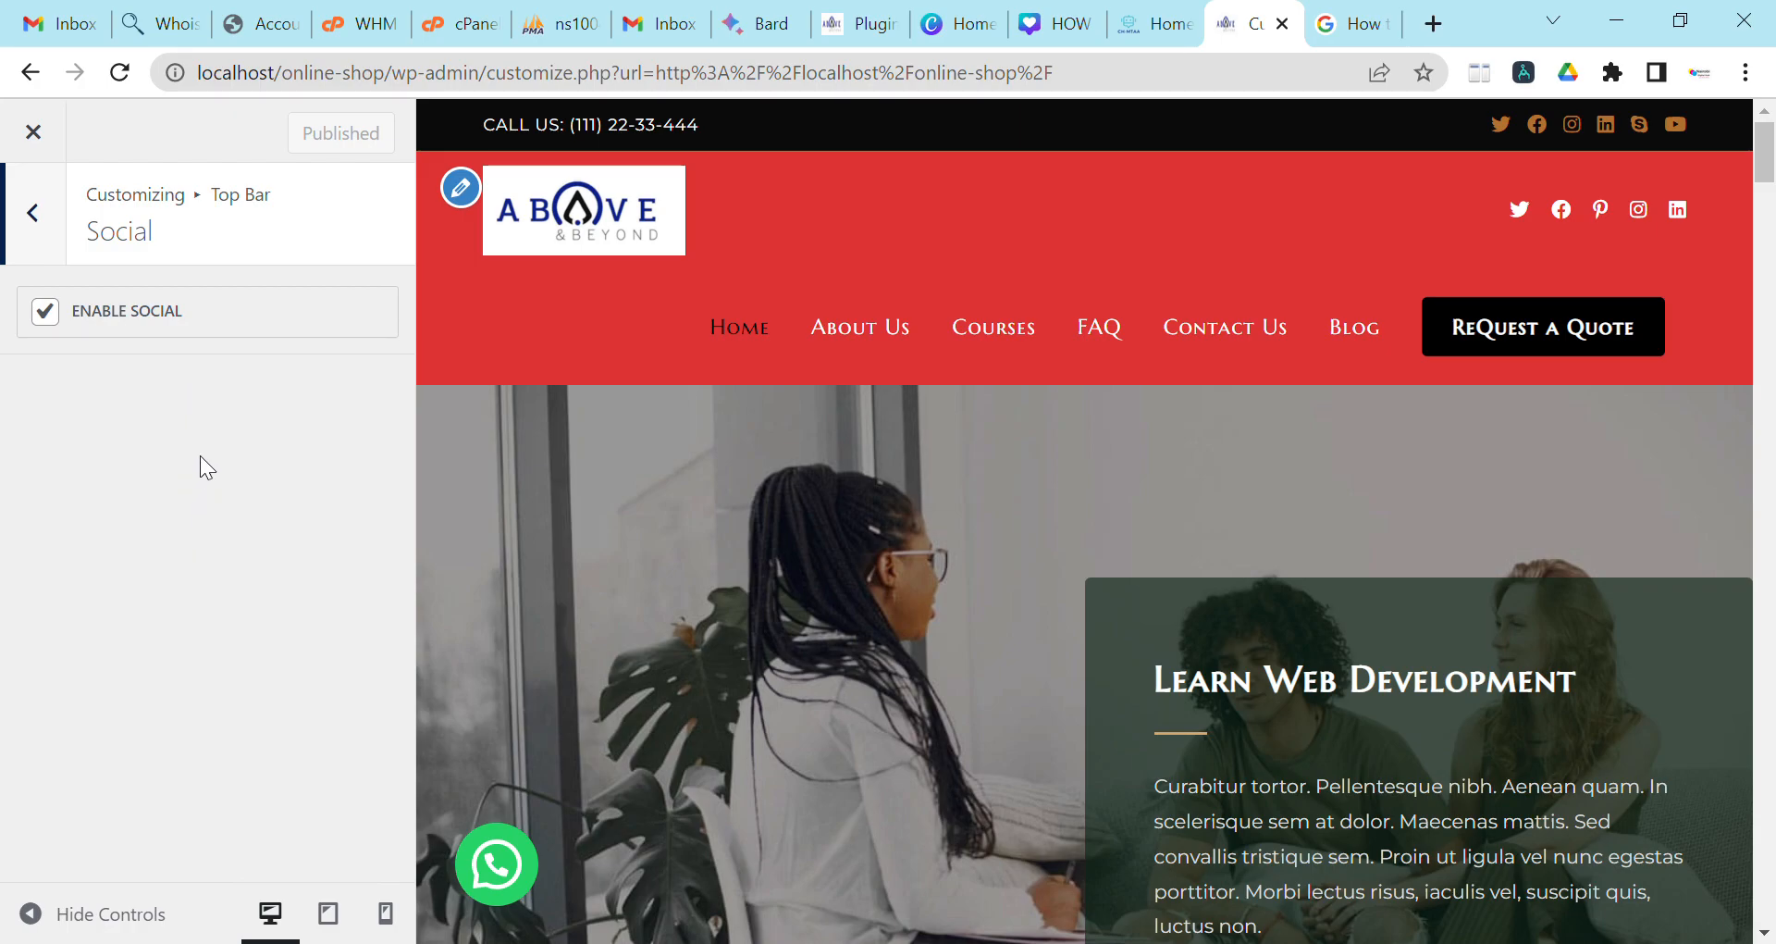
mouse_move(213, 474)
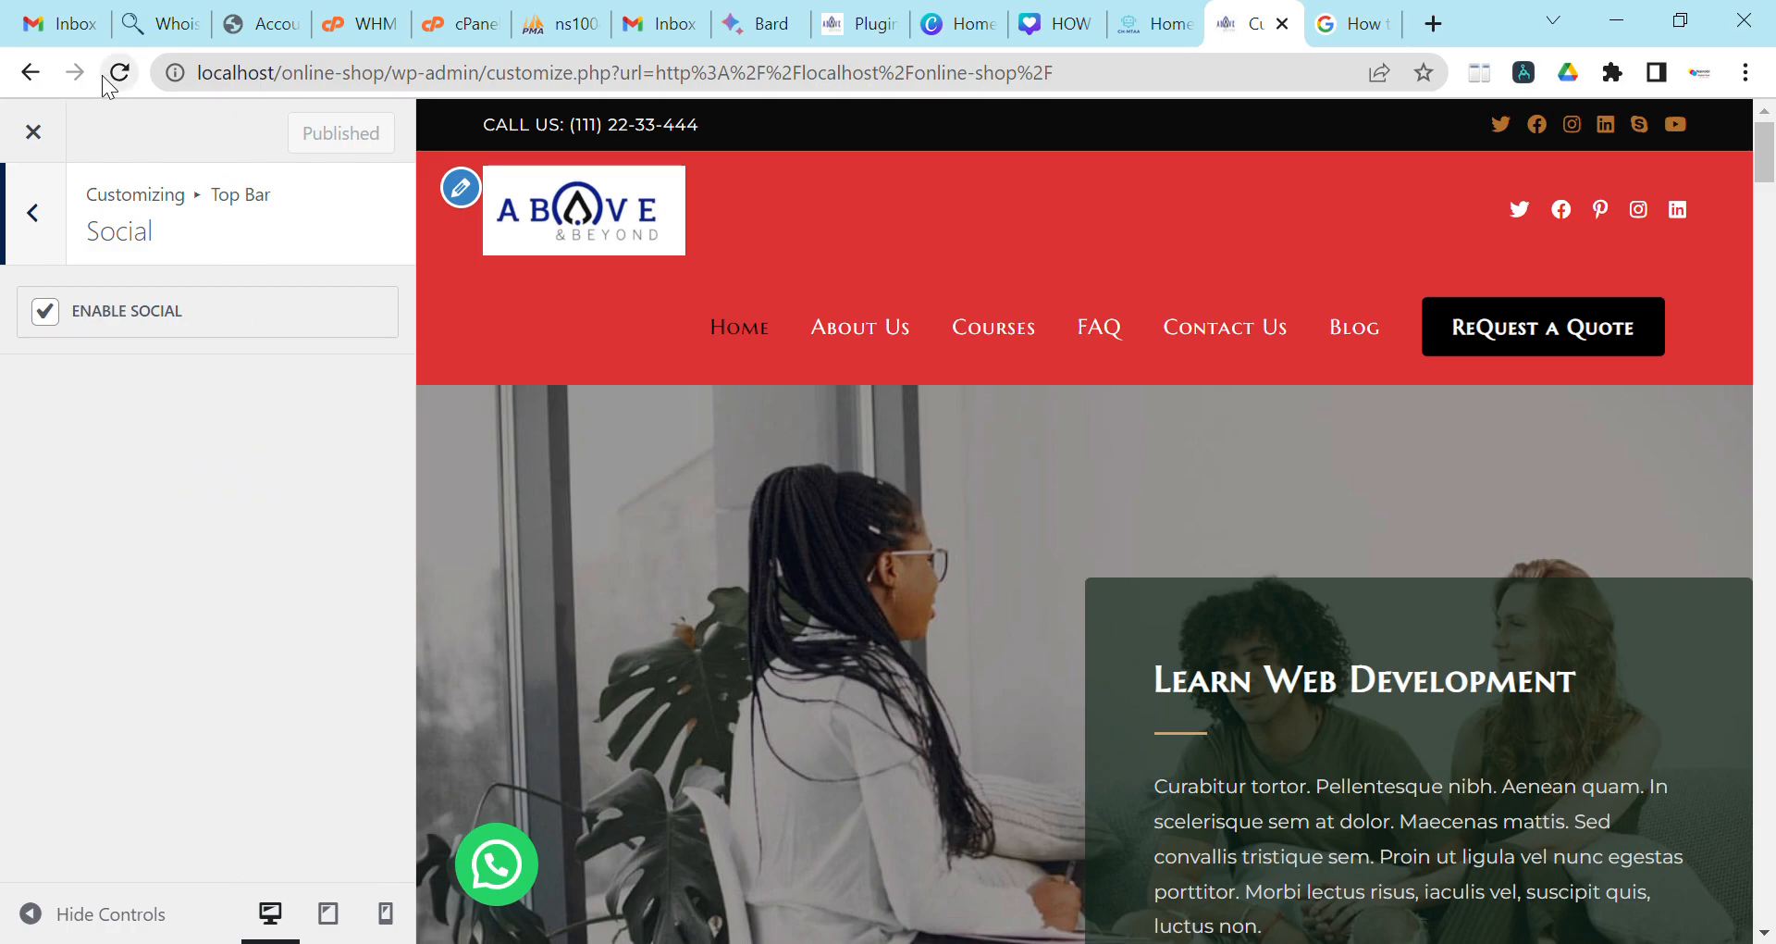
Reload the Customizer page and return to Top Bar > Social showing its full options.
click(118, 71)
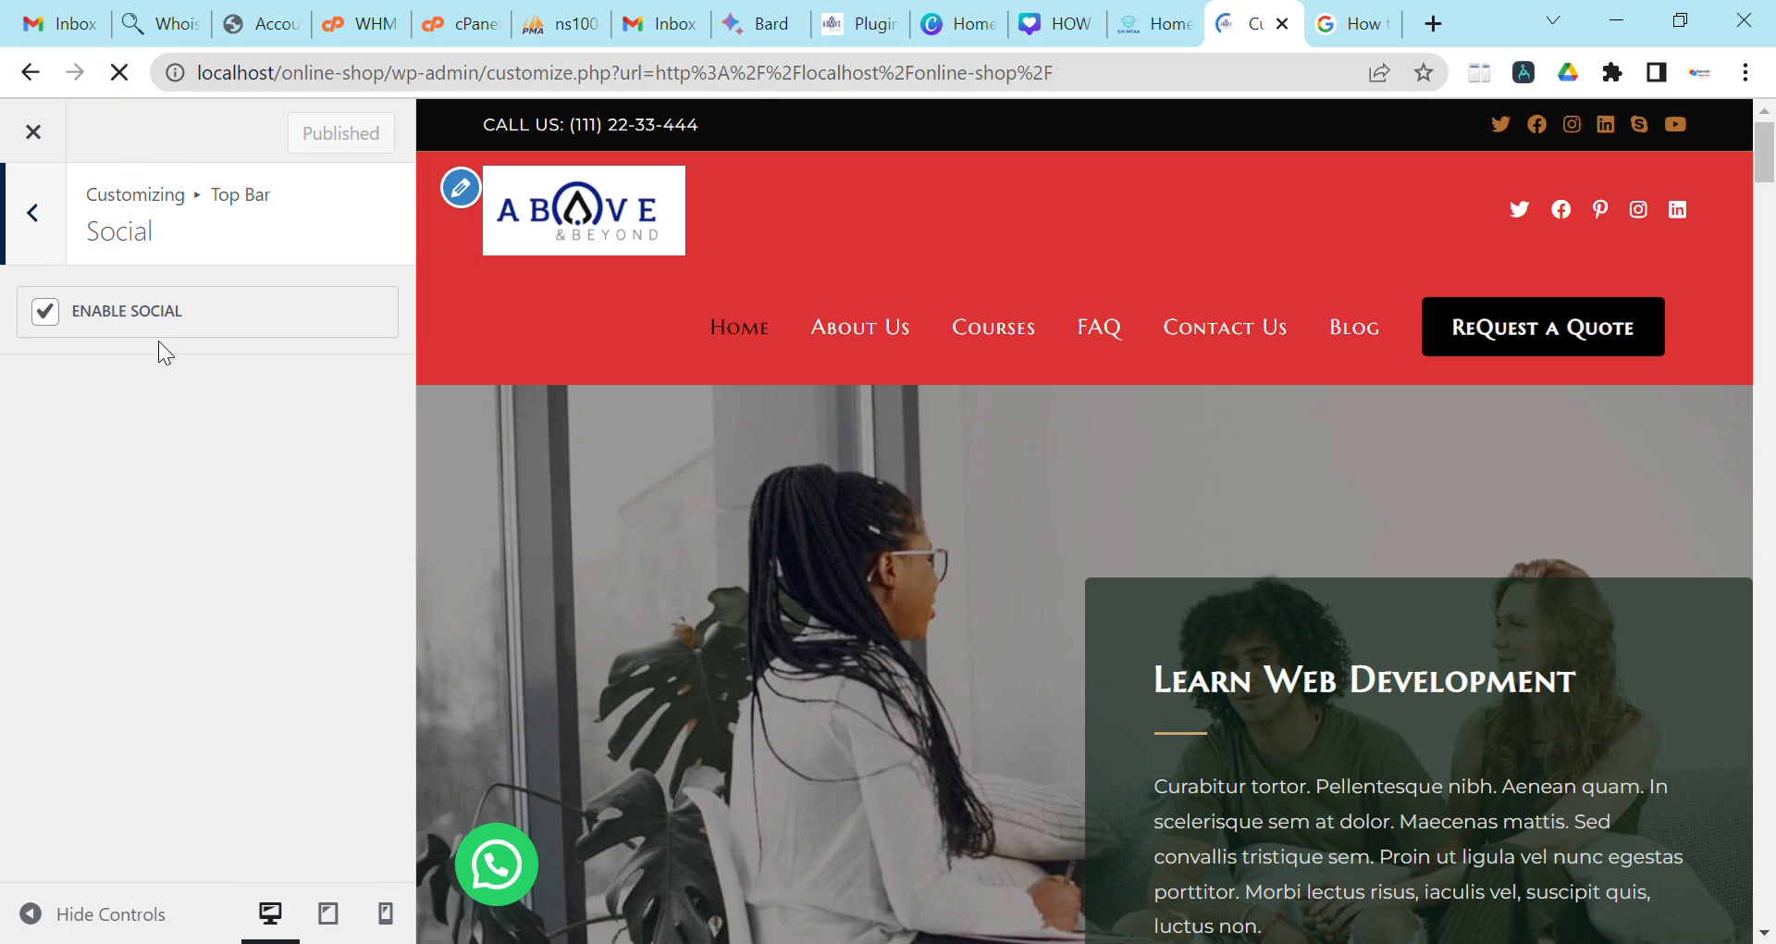
click(34, 213)
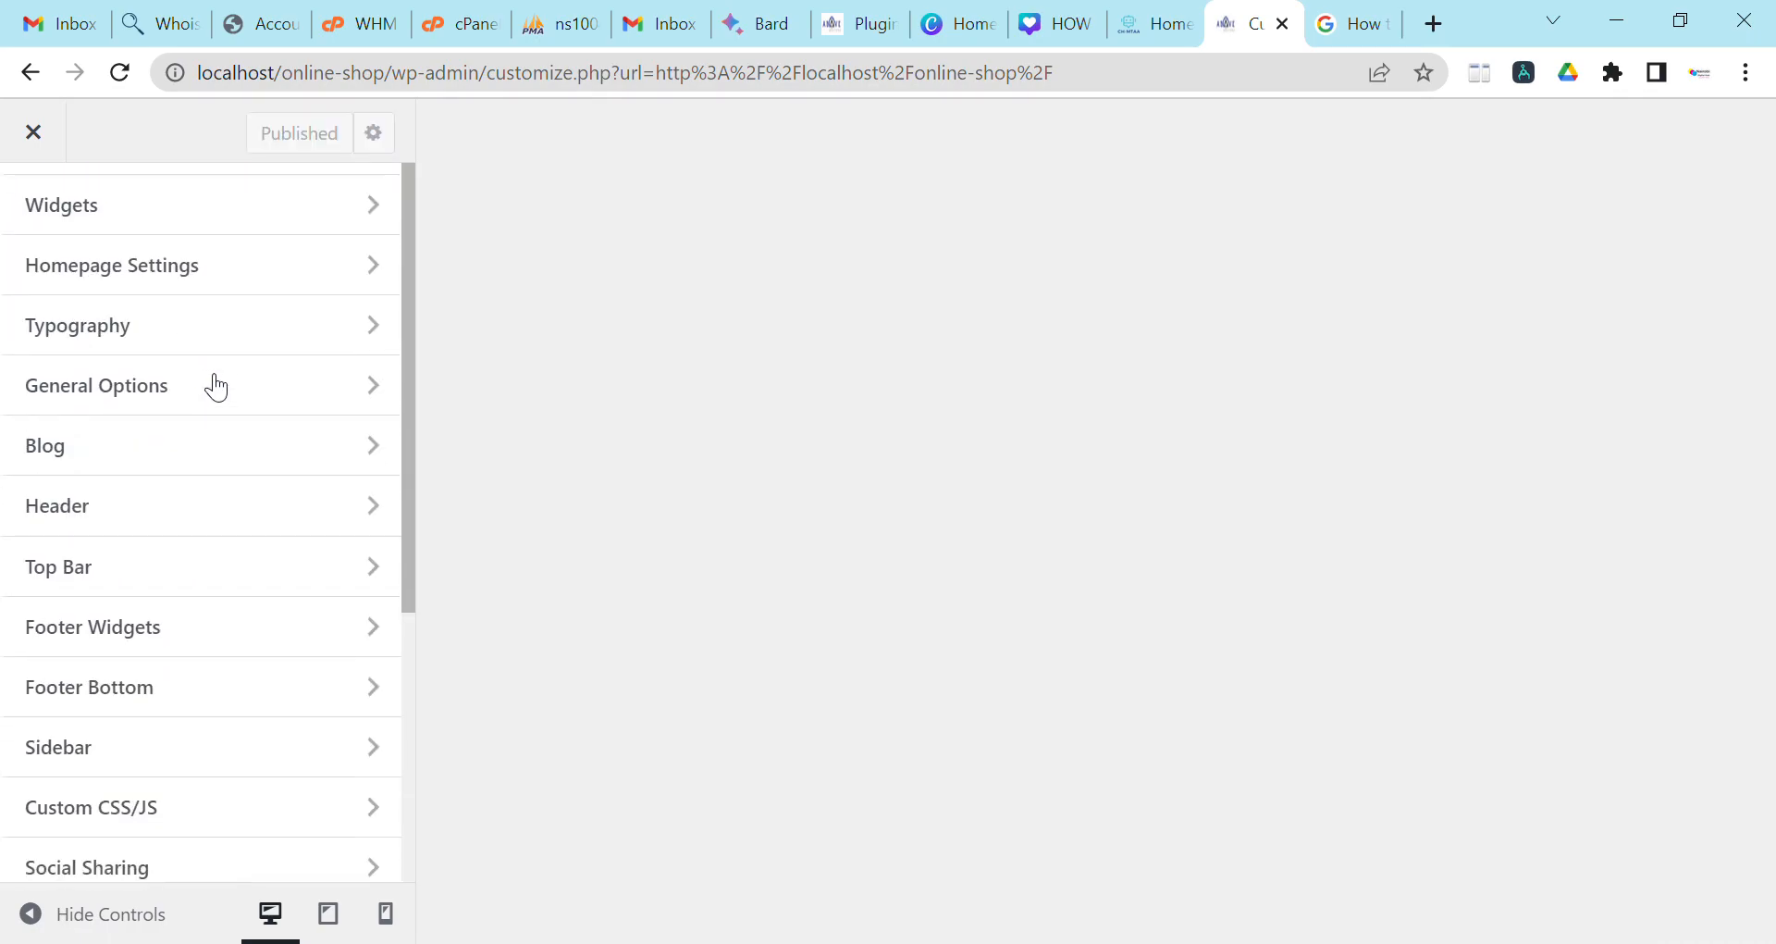
mouse_move(141, 579)
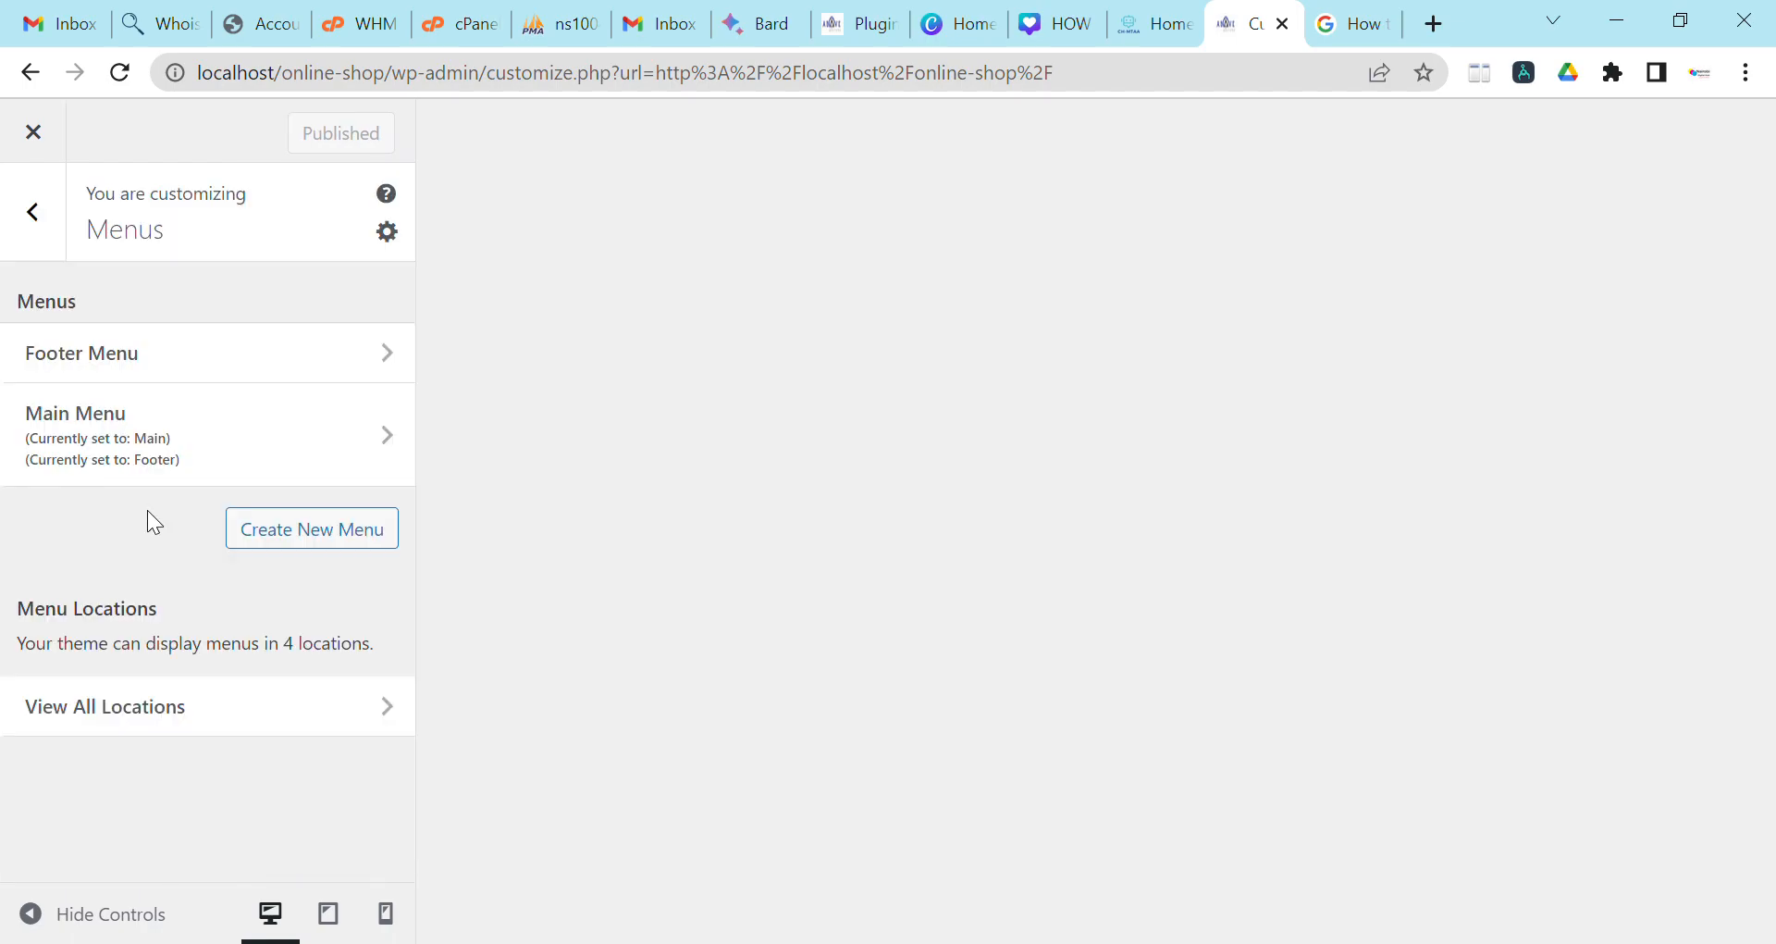
click(33, 212)
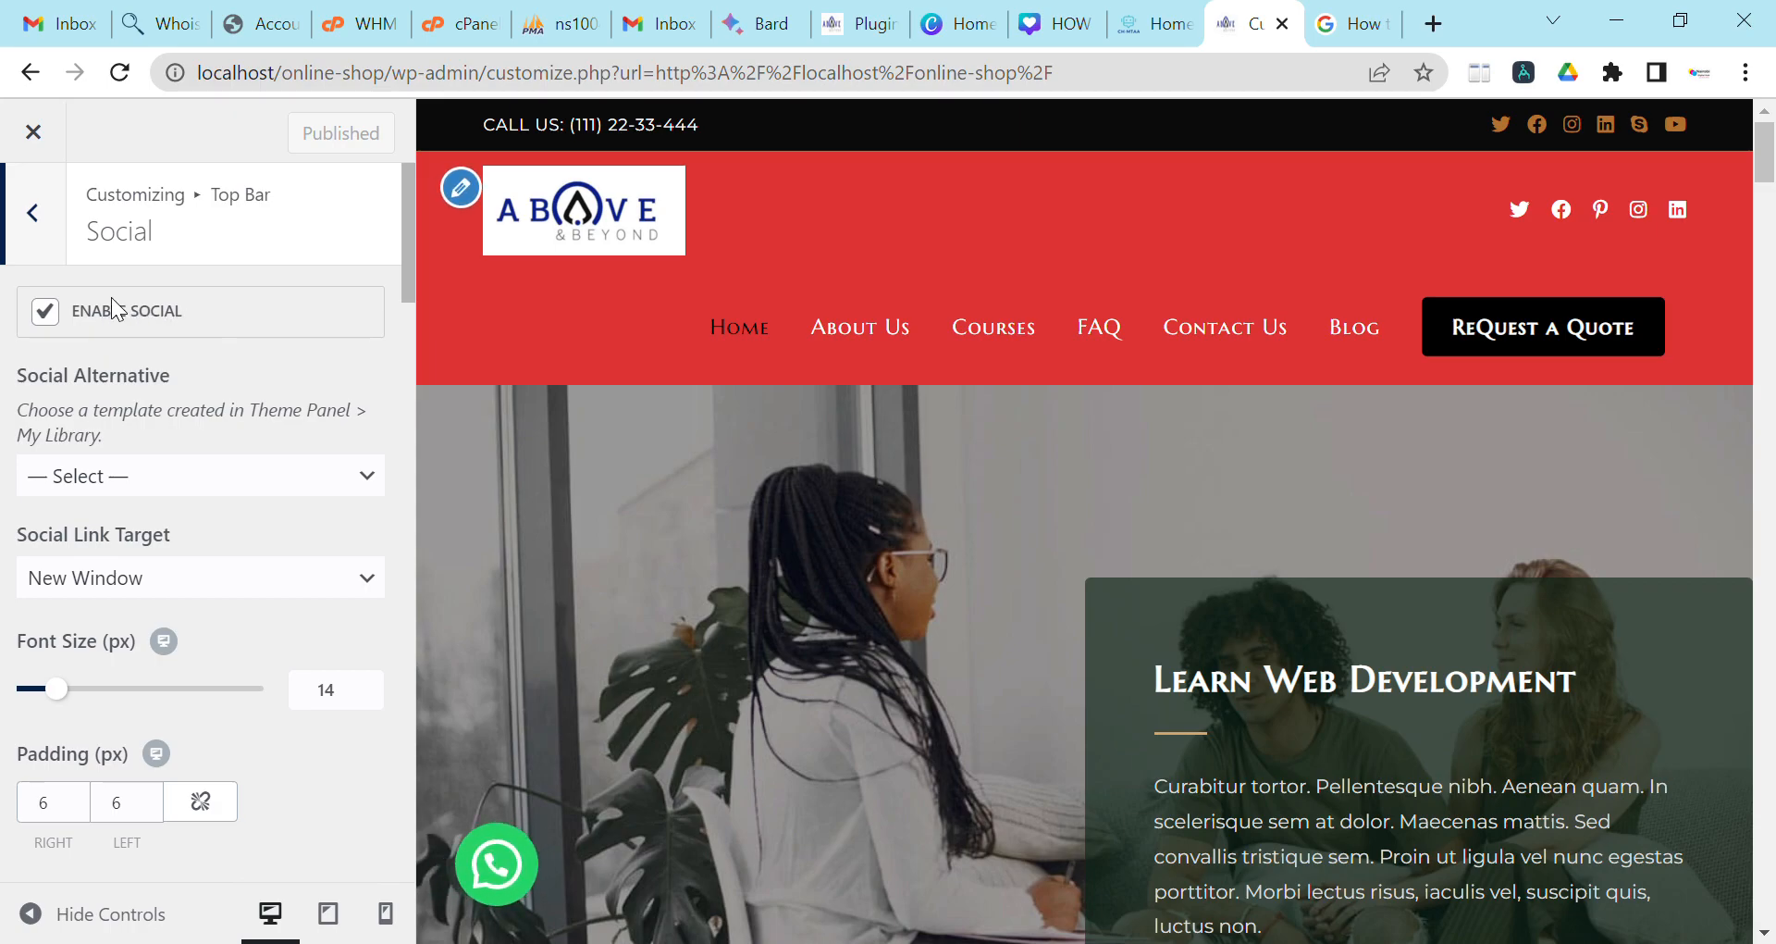
mouse_move(168, 378)
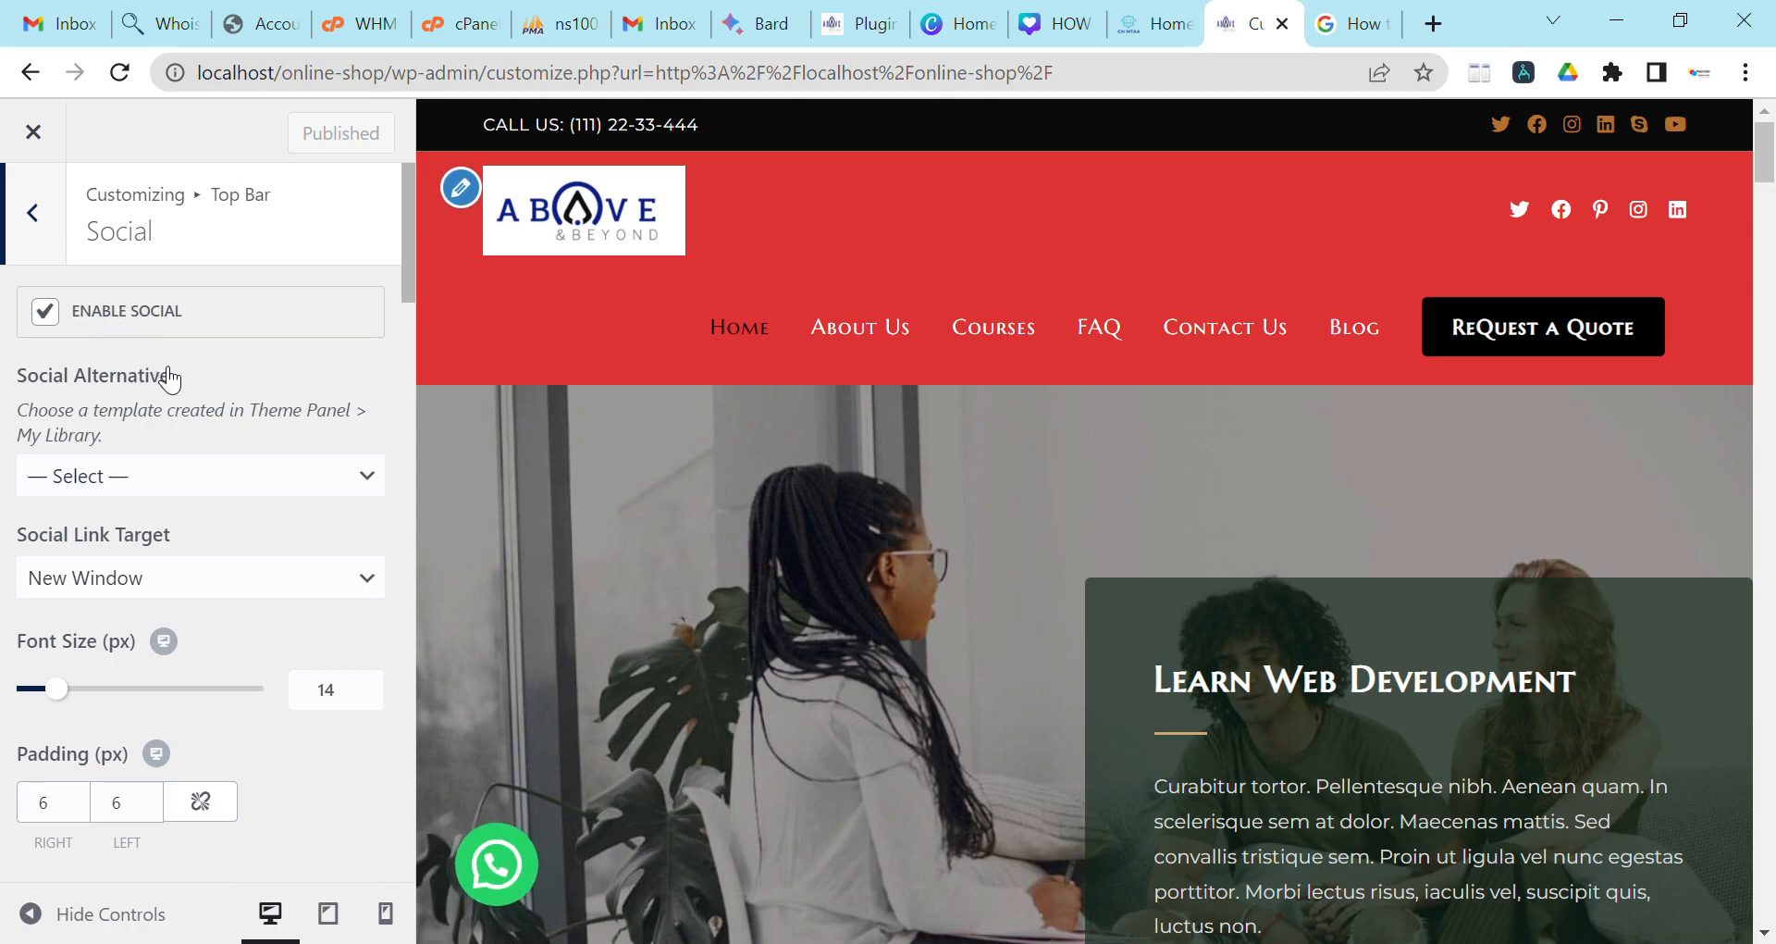
Change the Social Link Target dropdown from New Window to Same Window.
scroll(down, 3)
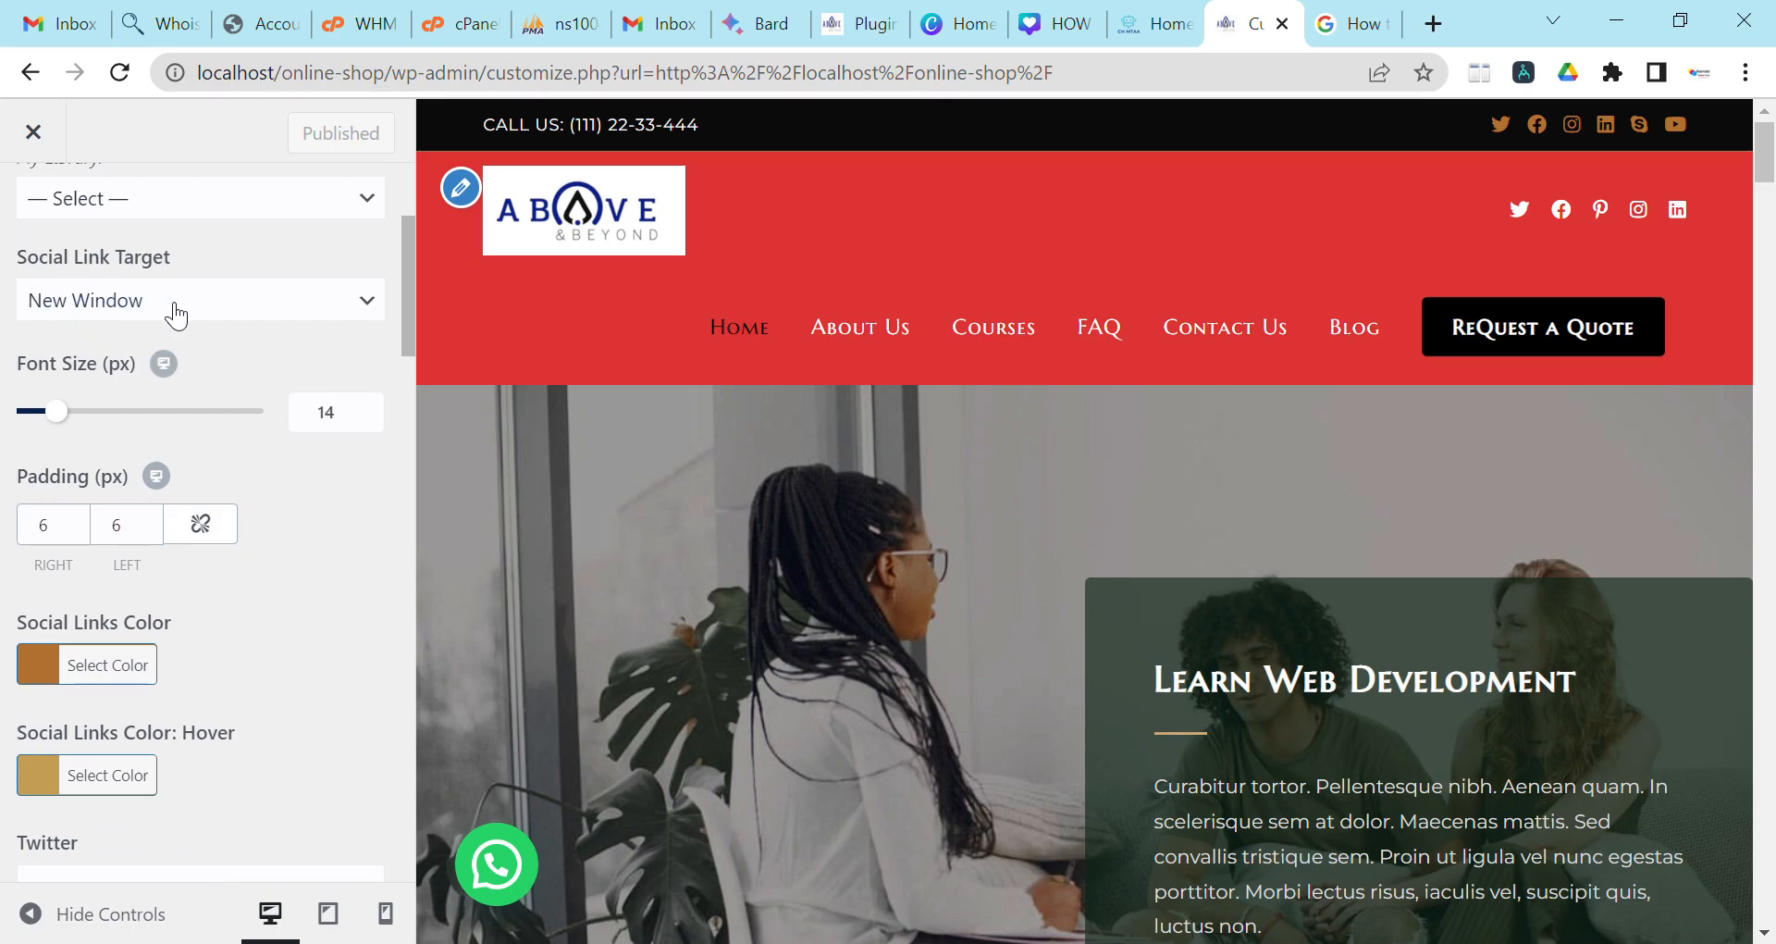
mouse_move(162, 279)
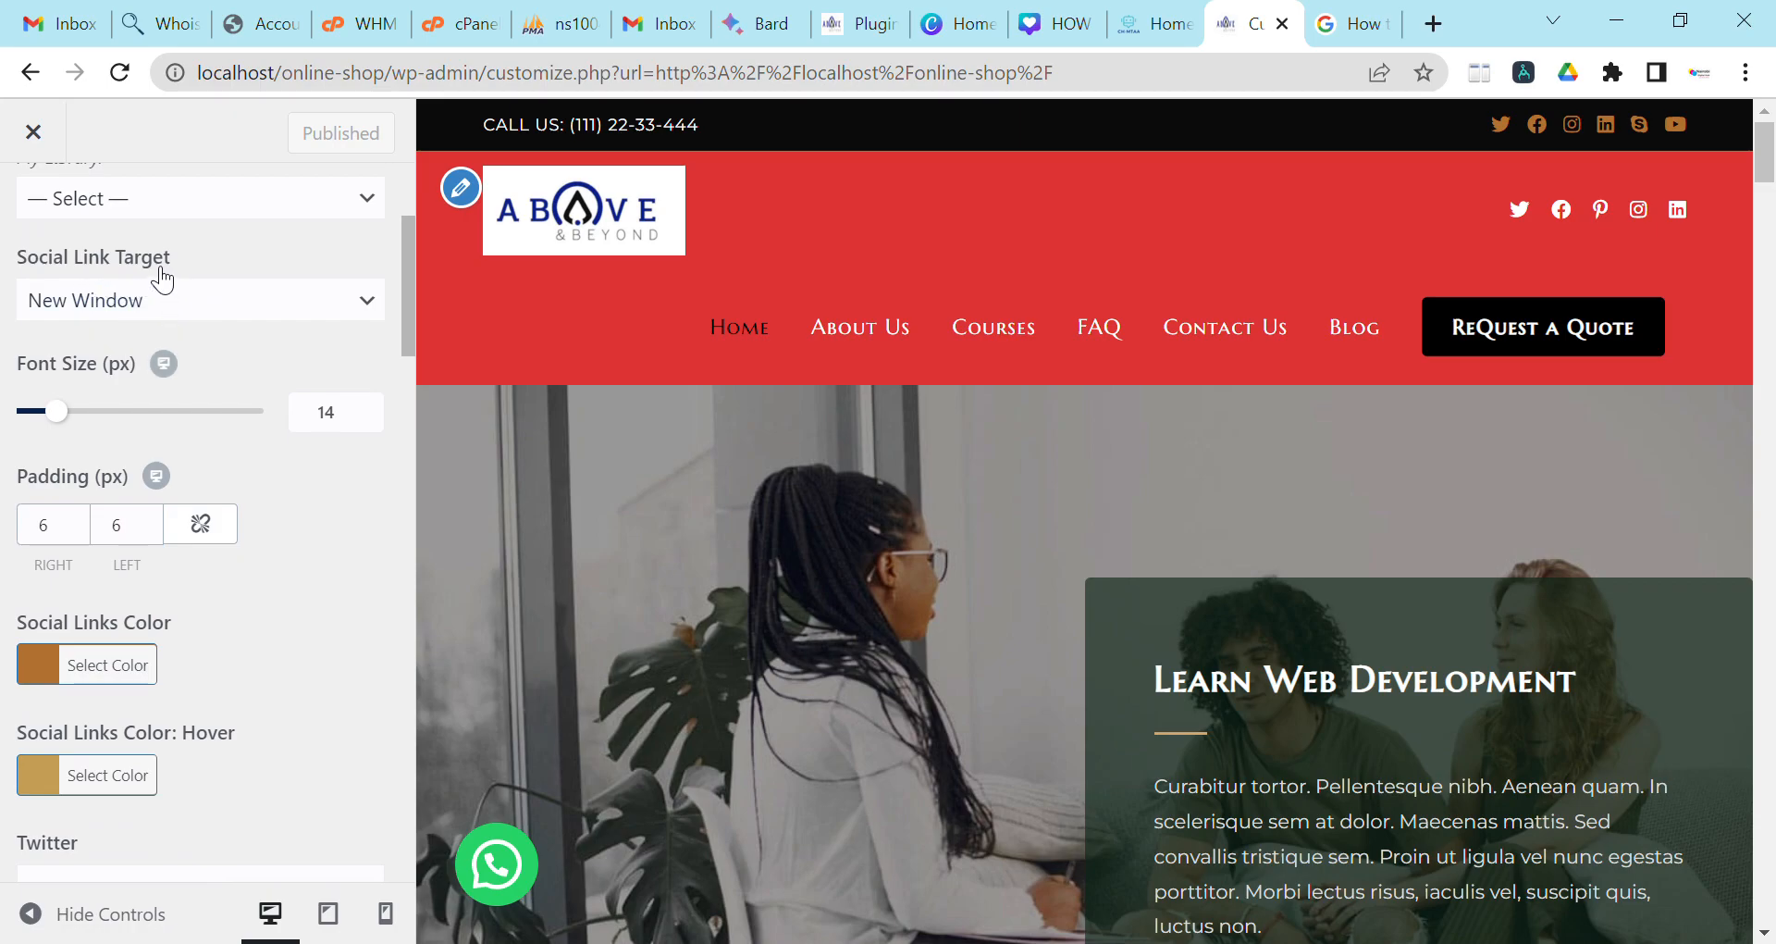
mouse_move(127, 316)
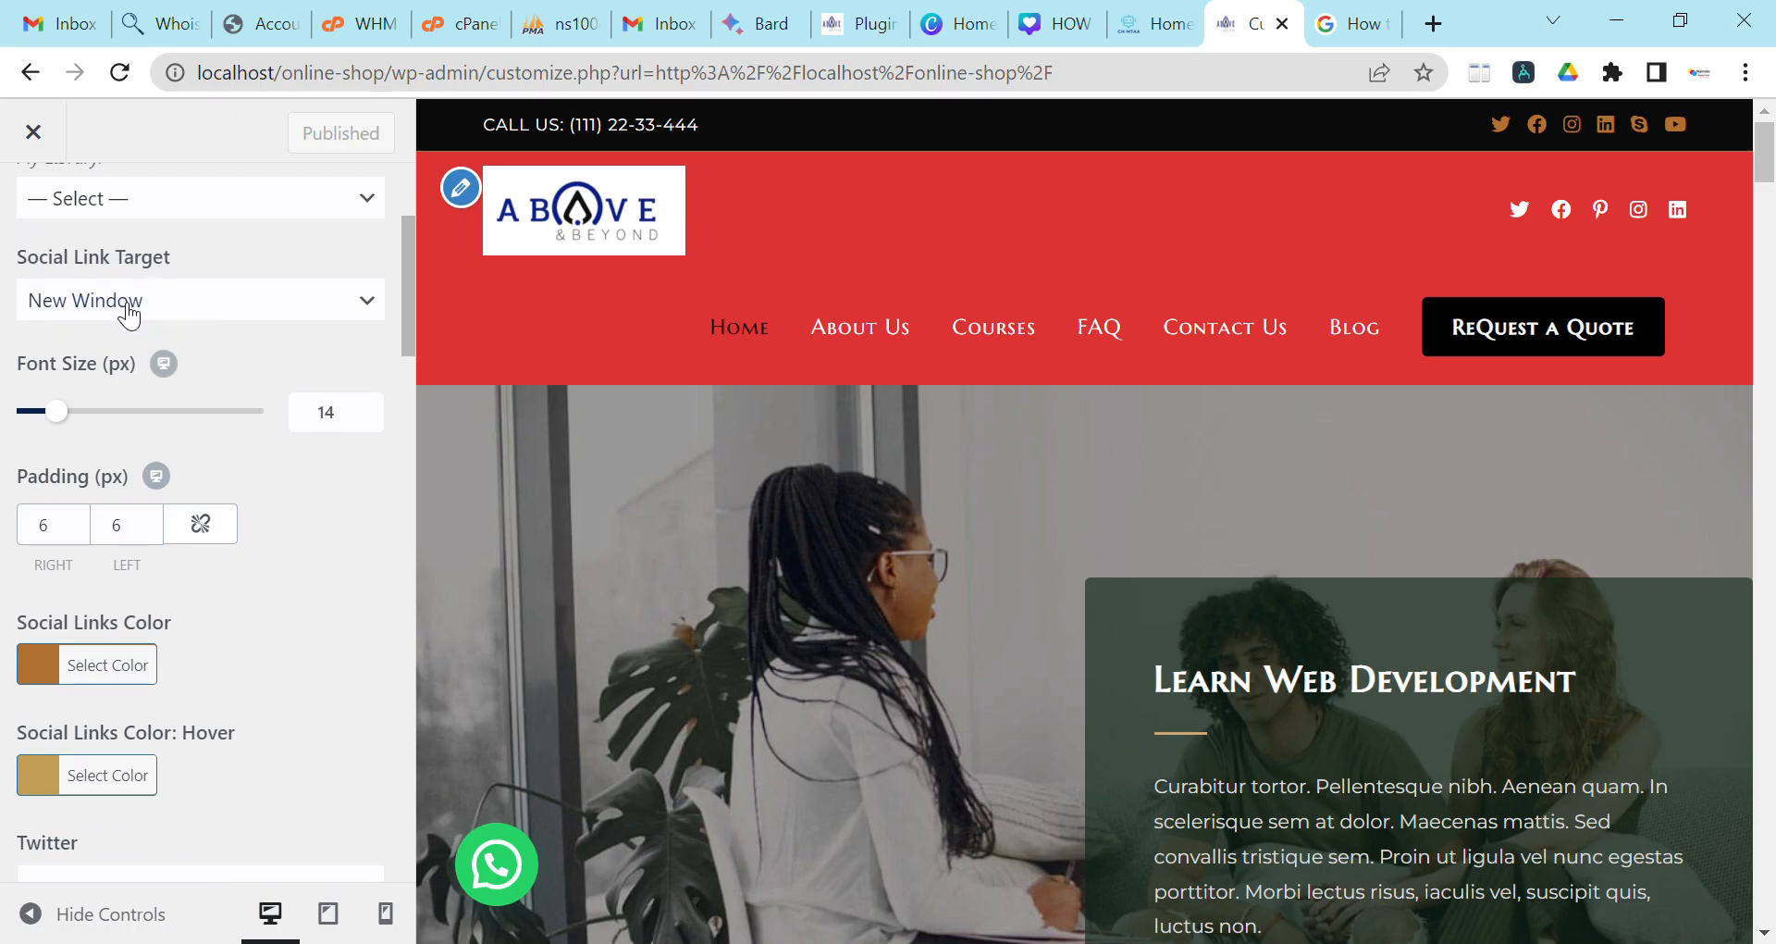
mouse_move(121, 374)
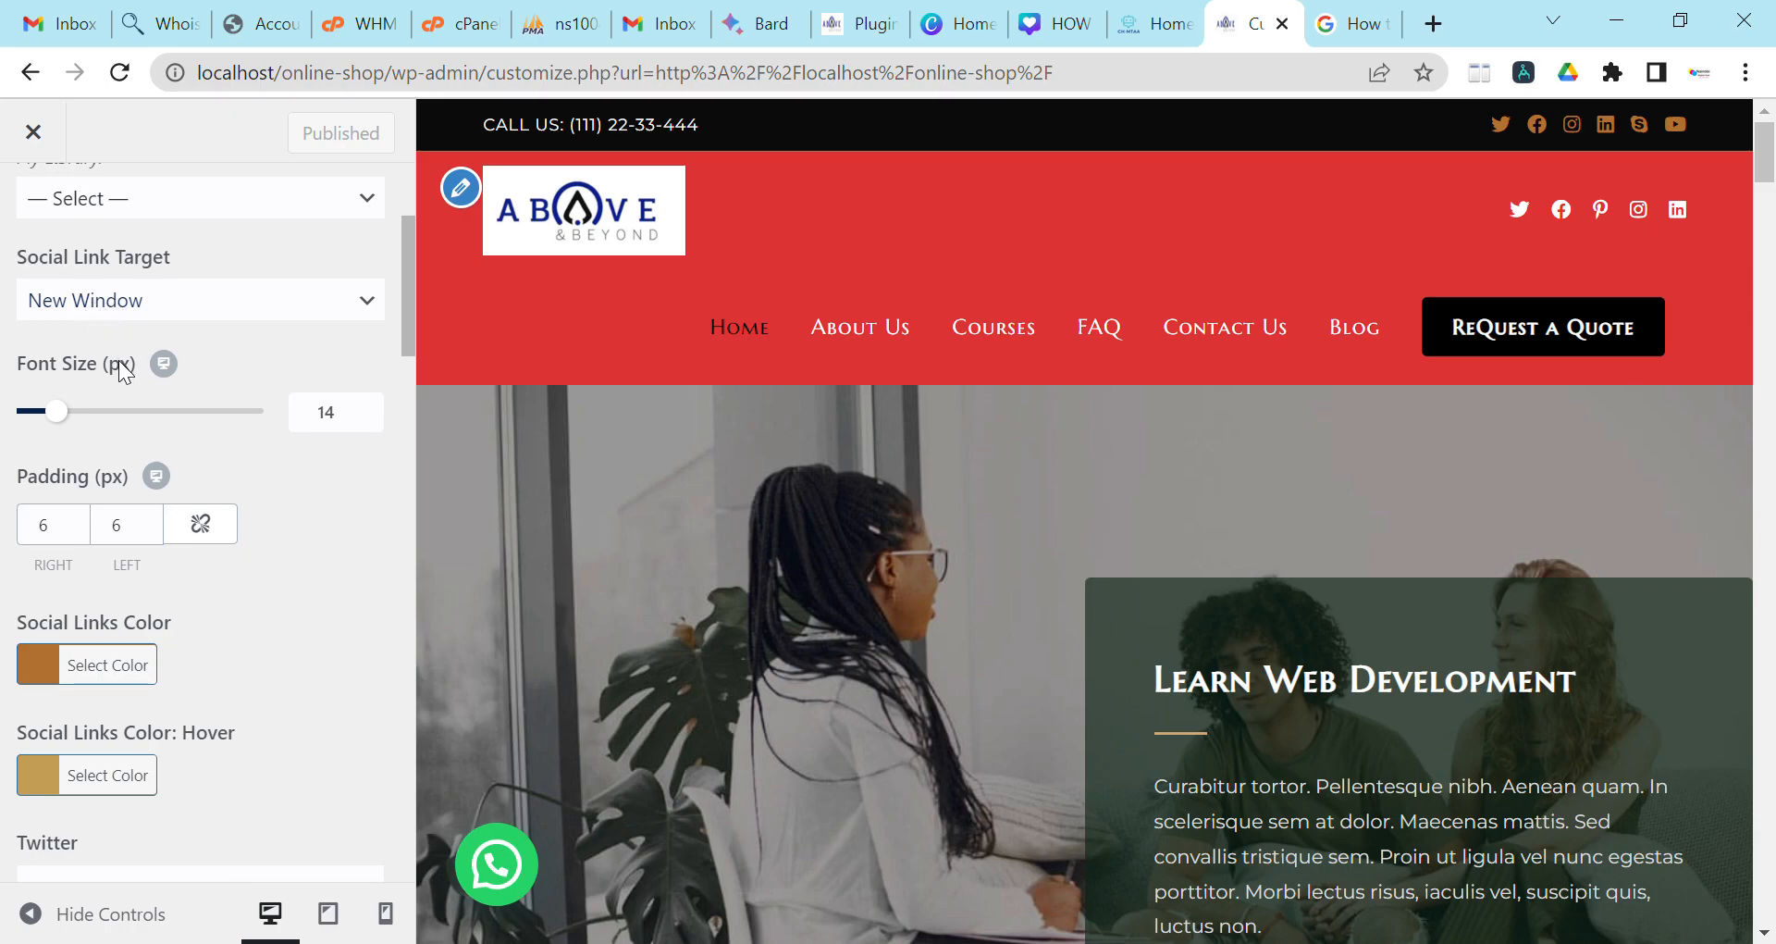
click(201, 300)
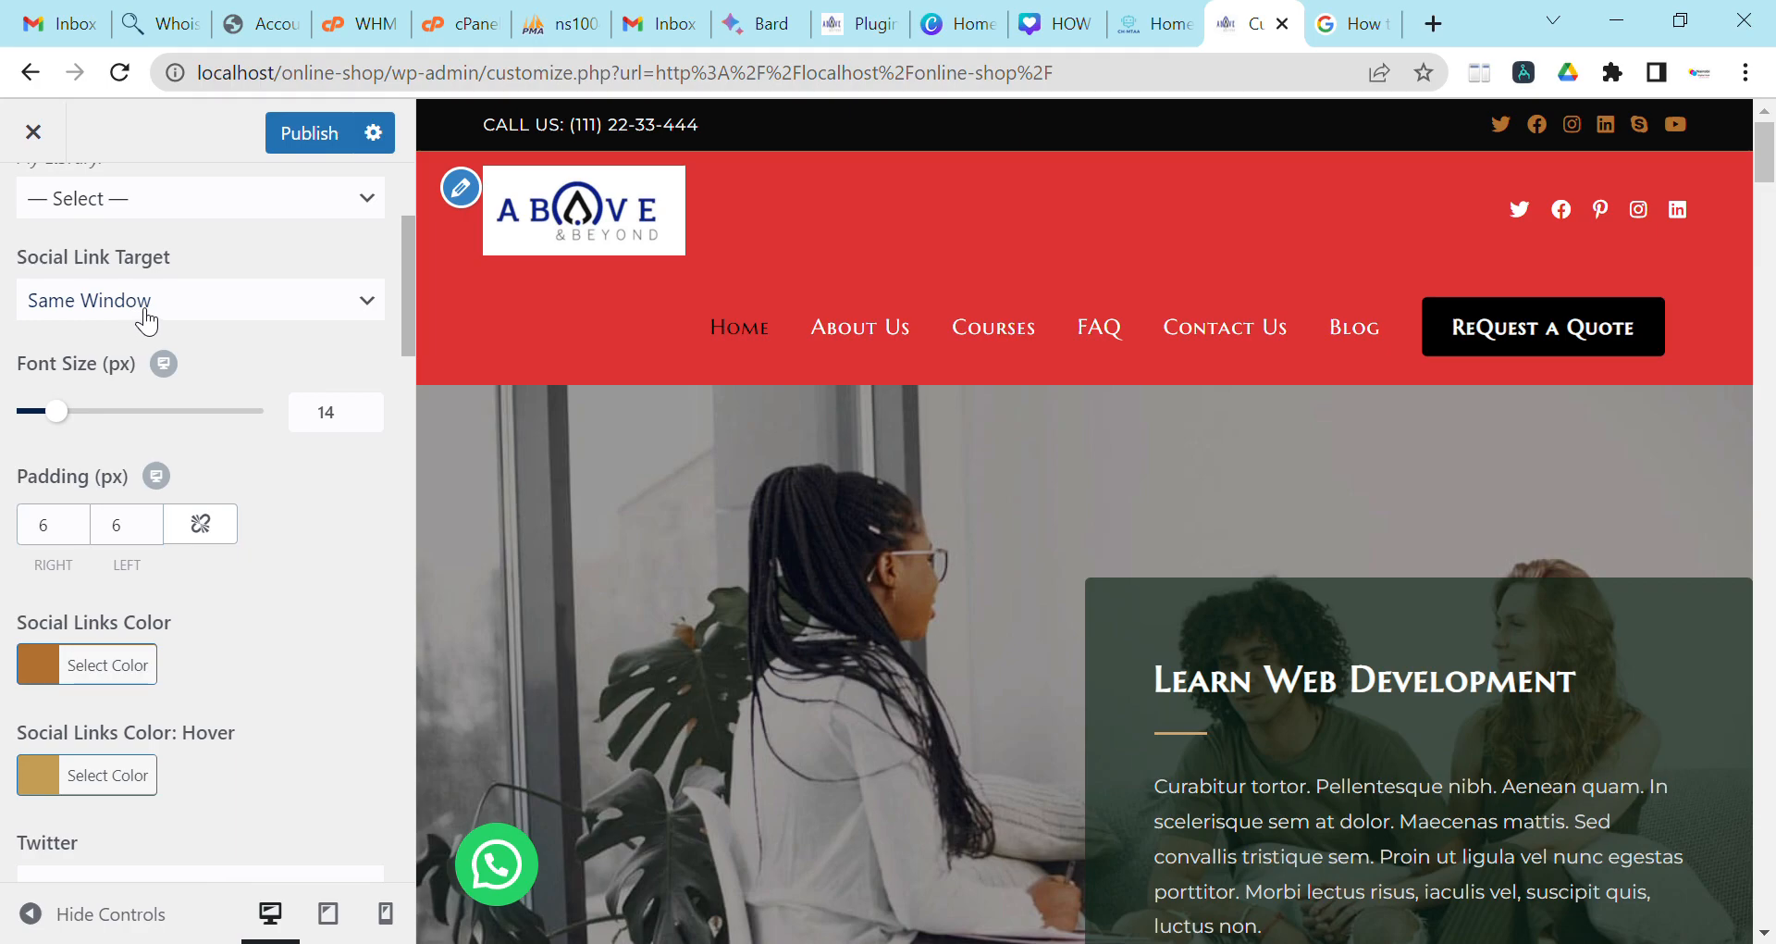
mouse_move(431, 399)
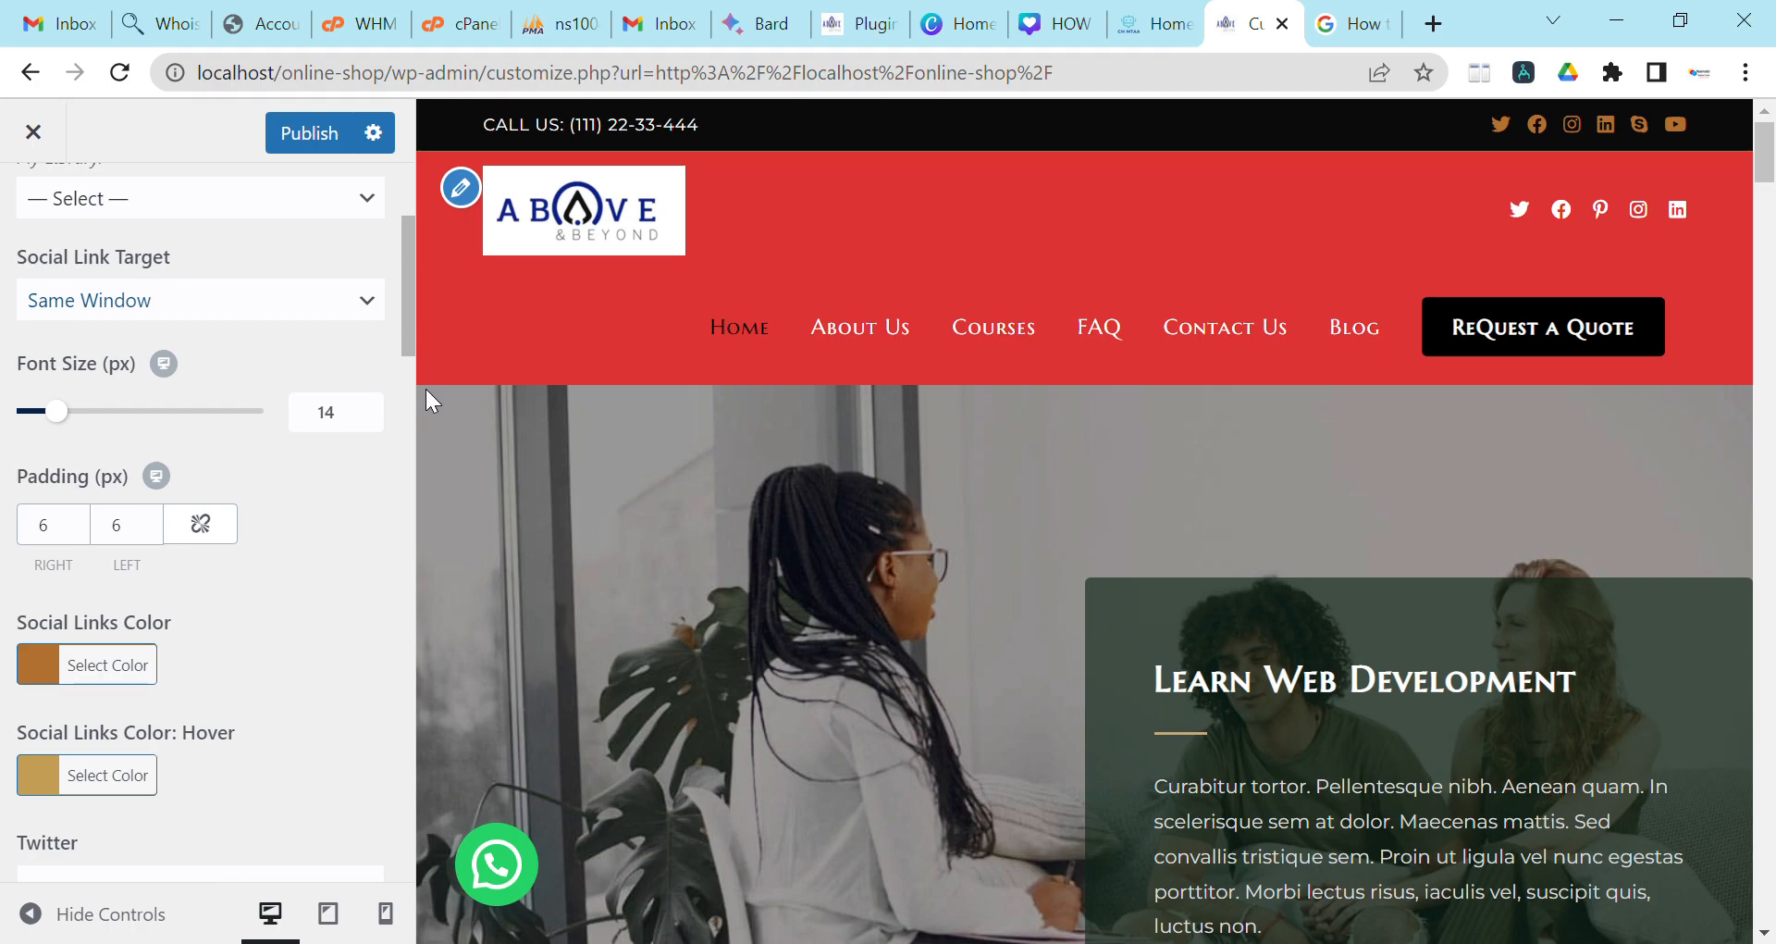
mouse_move(247, 315)
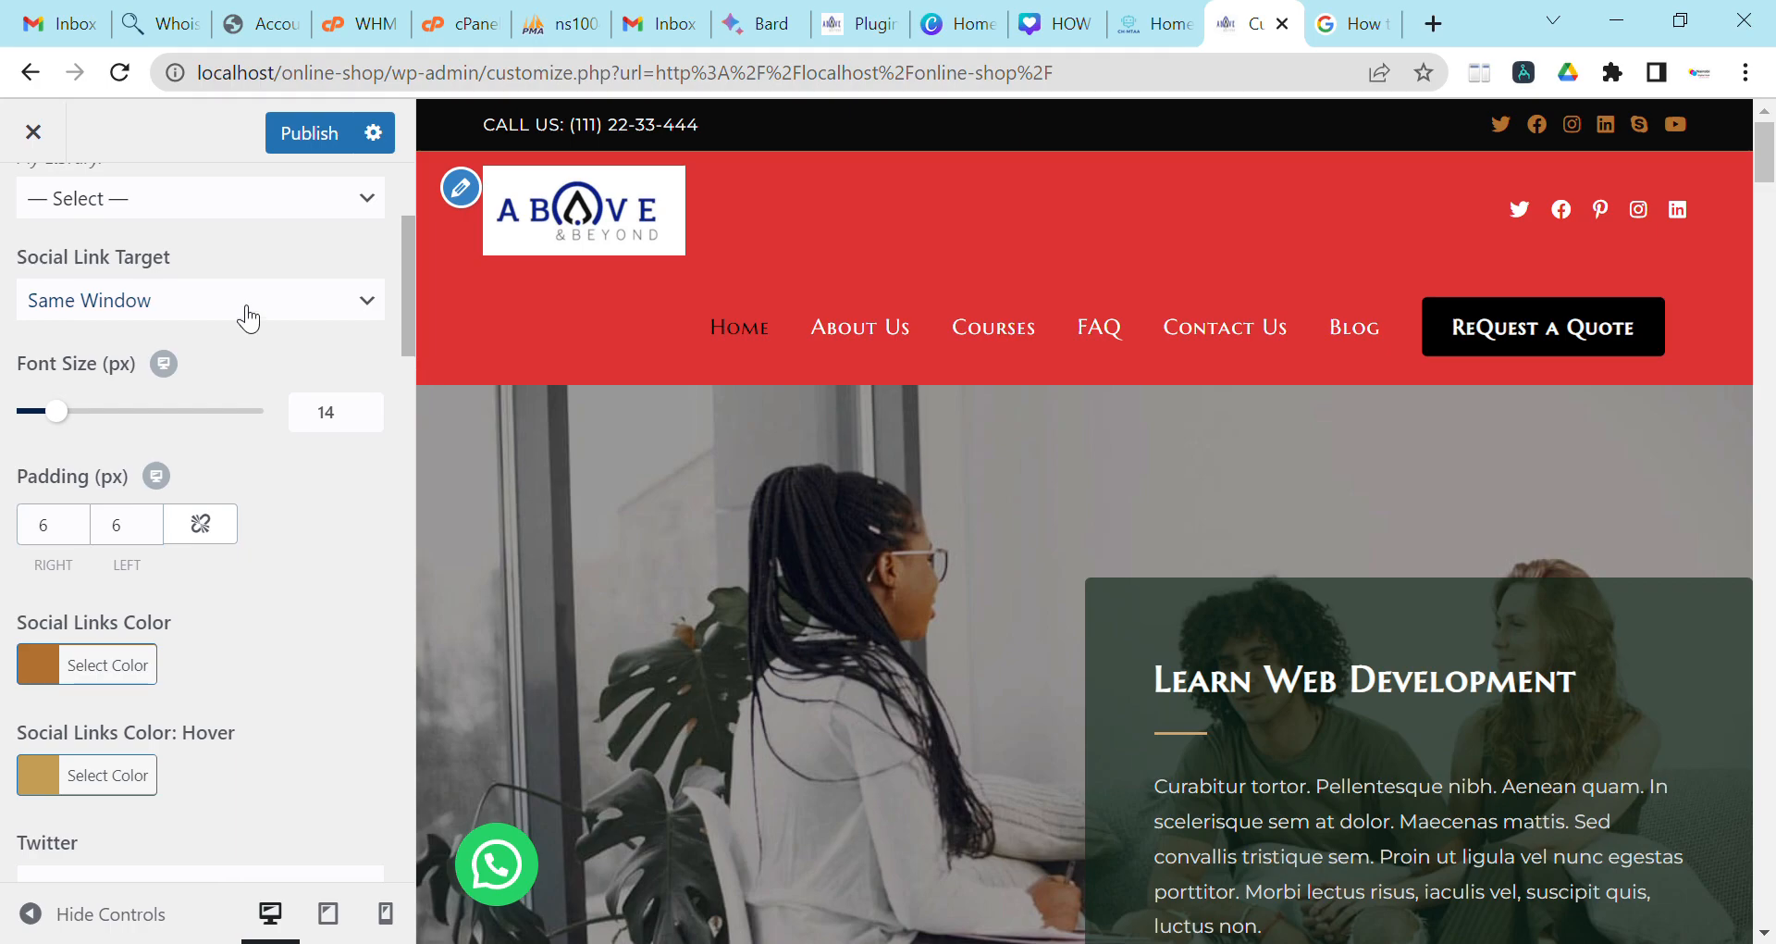
mouse_move(203, 204)
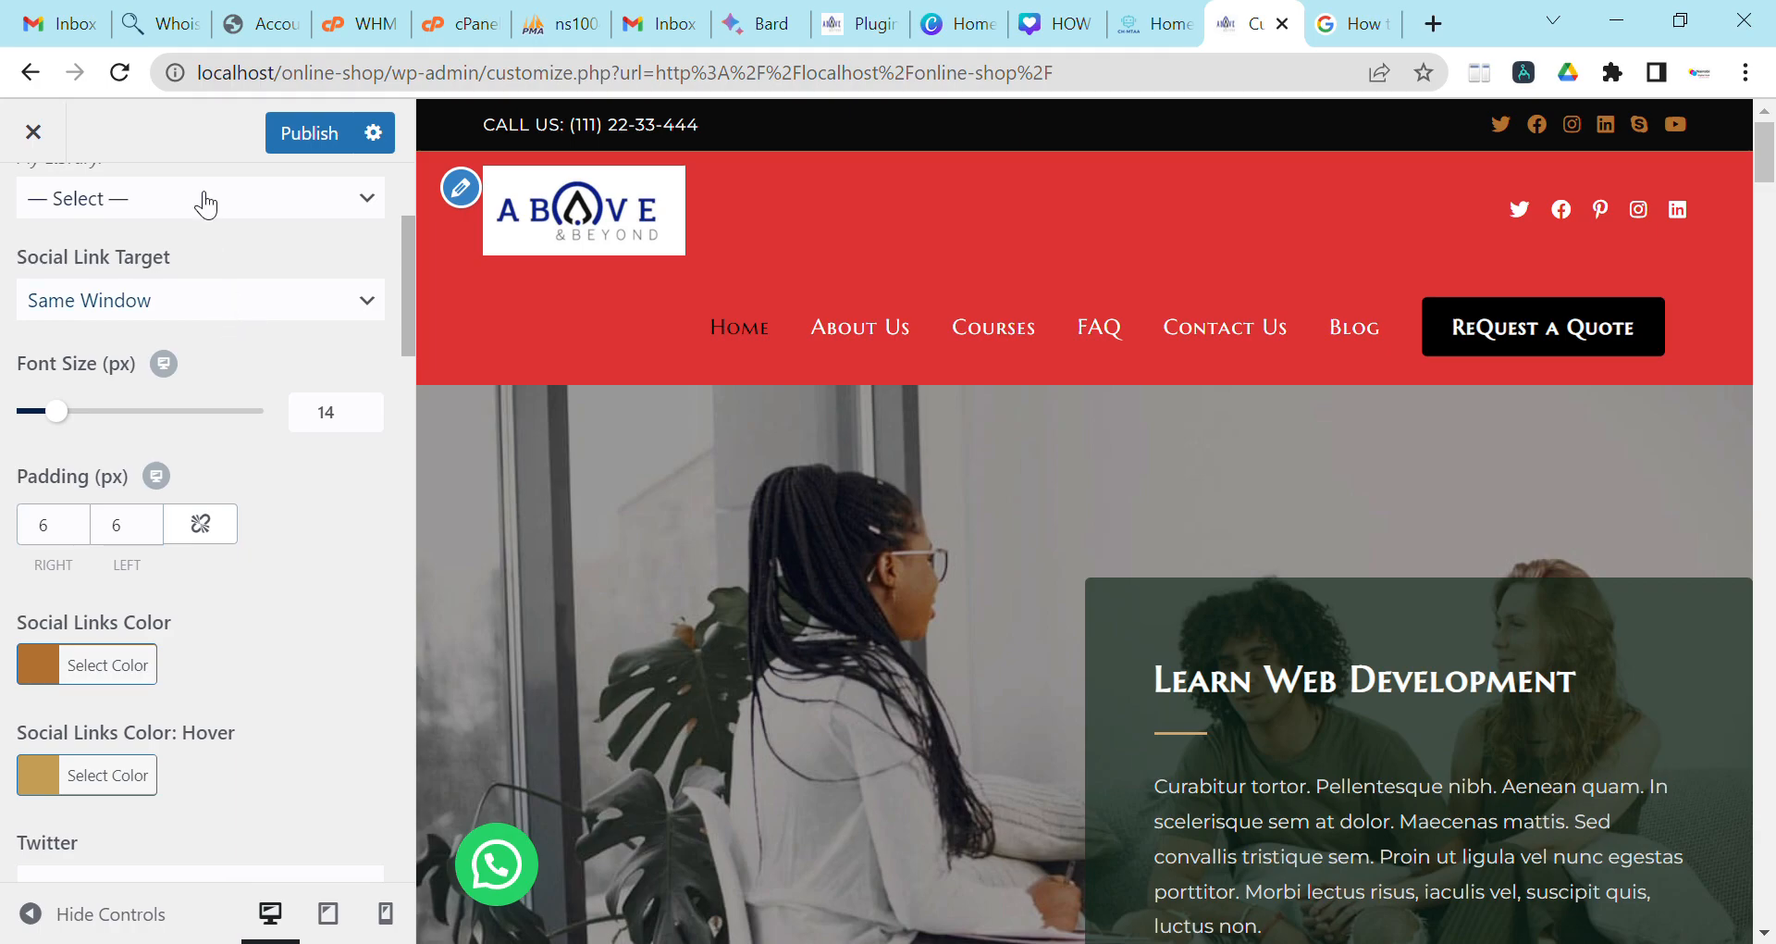
mouse_move(6, 315)
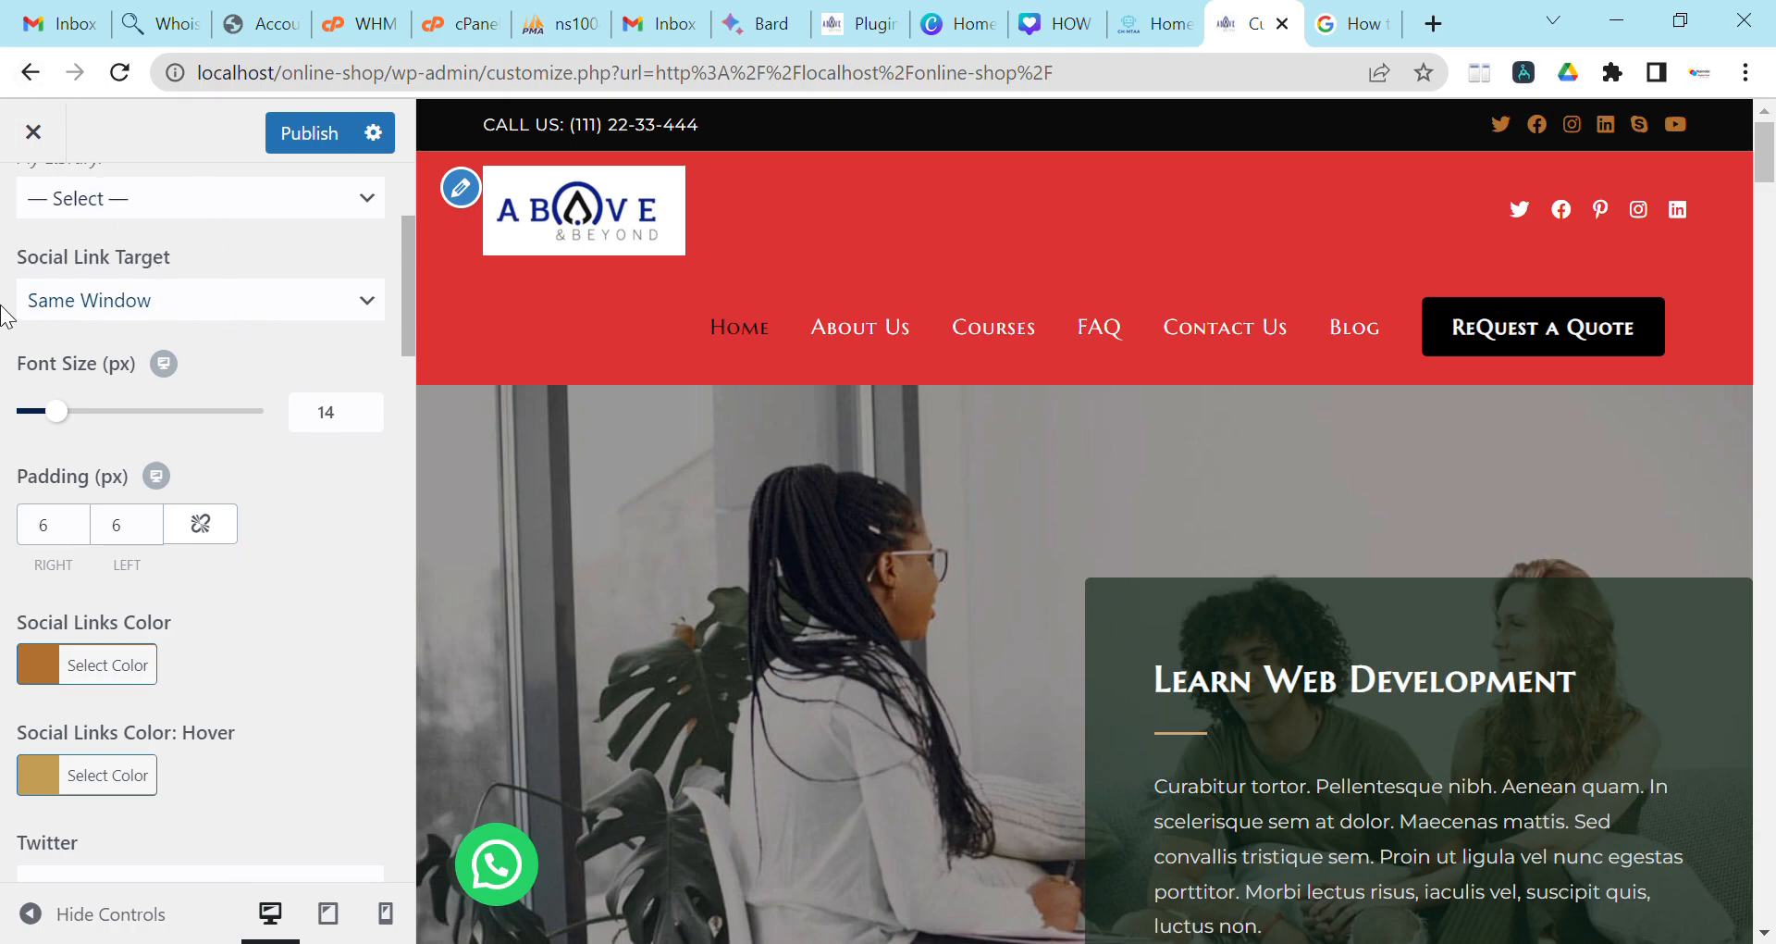
mouse_move(168, 436)
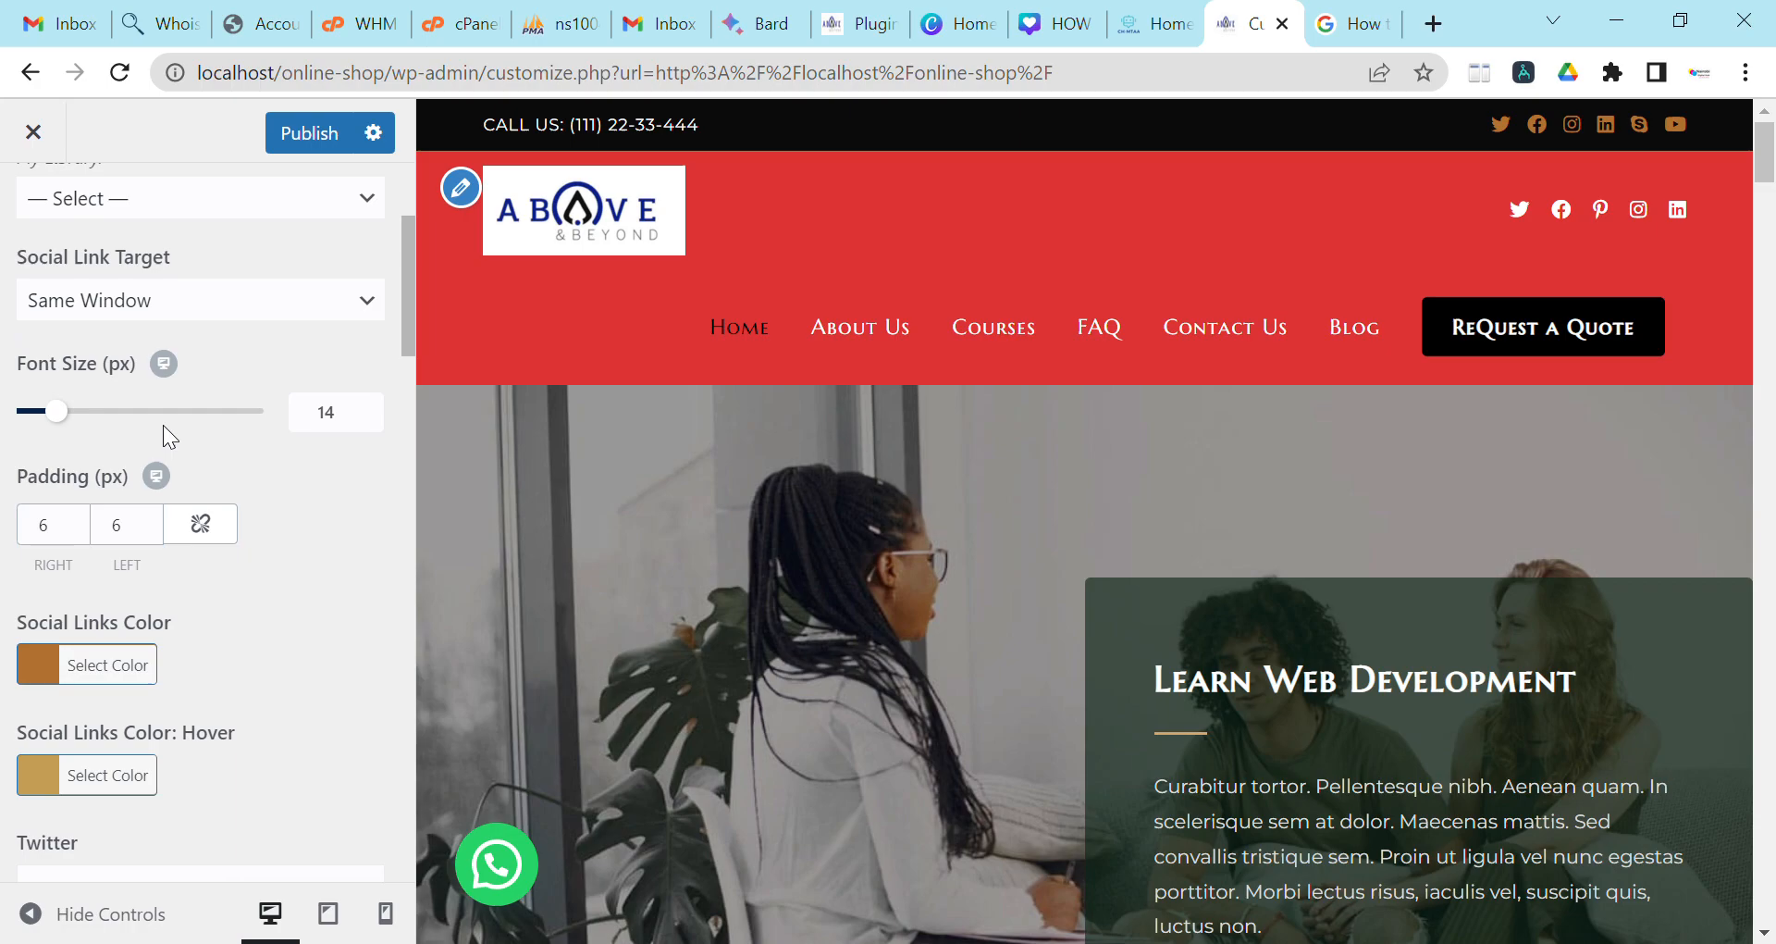
scroll(down, 3)
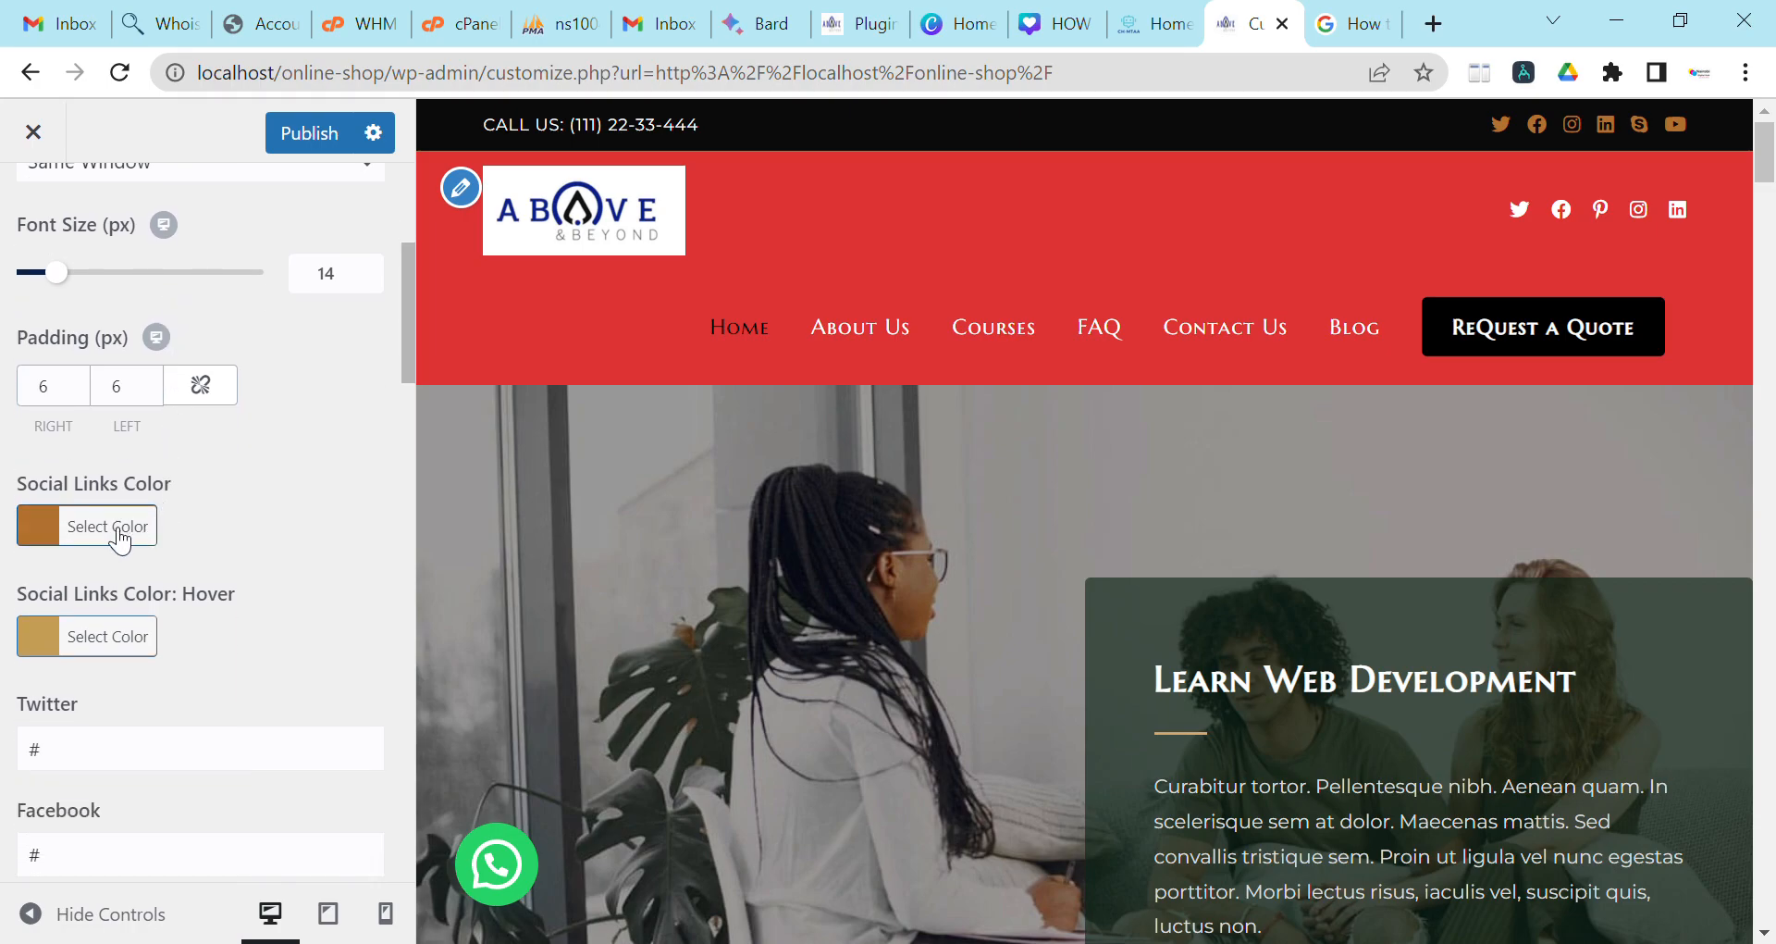
Set Social Links Color to white (#ffffff).
scroll(down, 3)
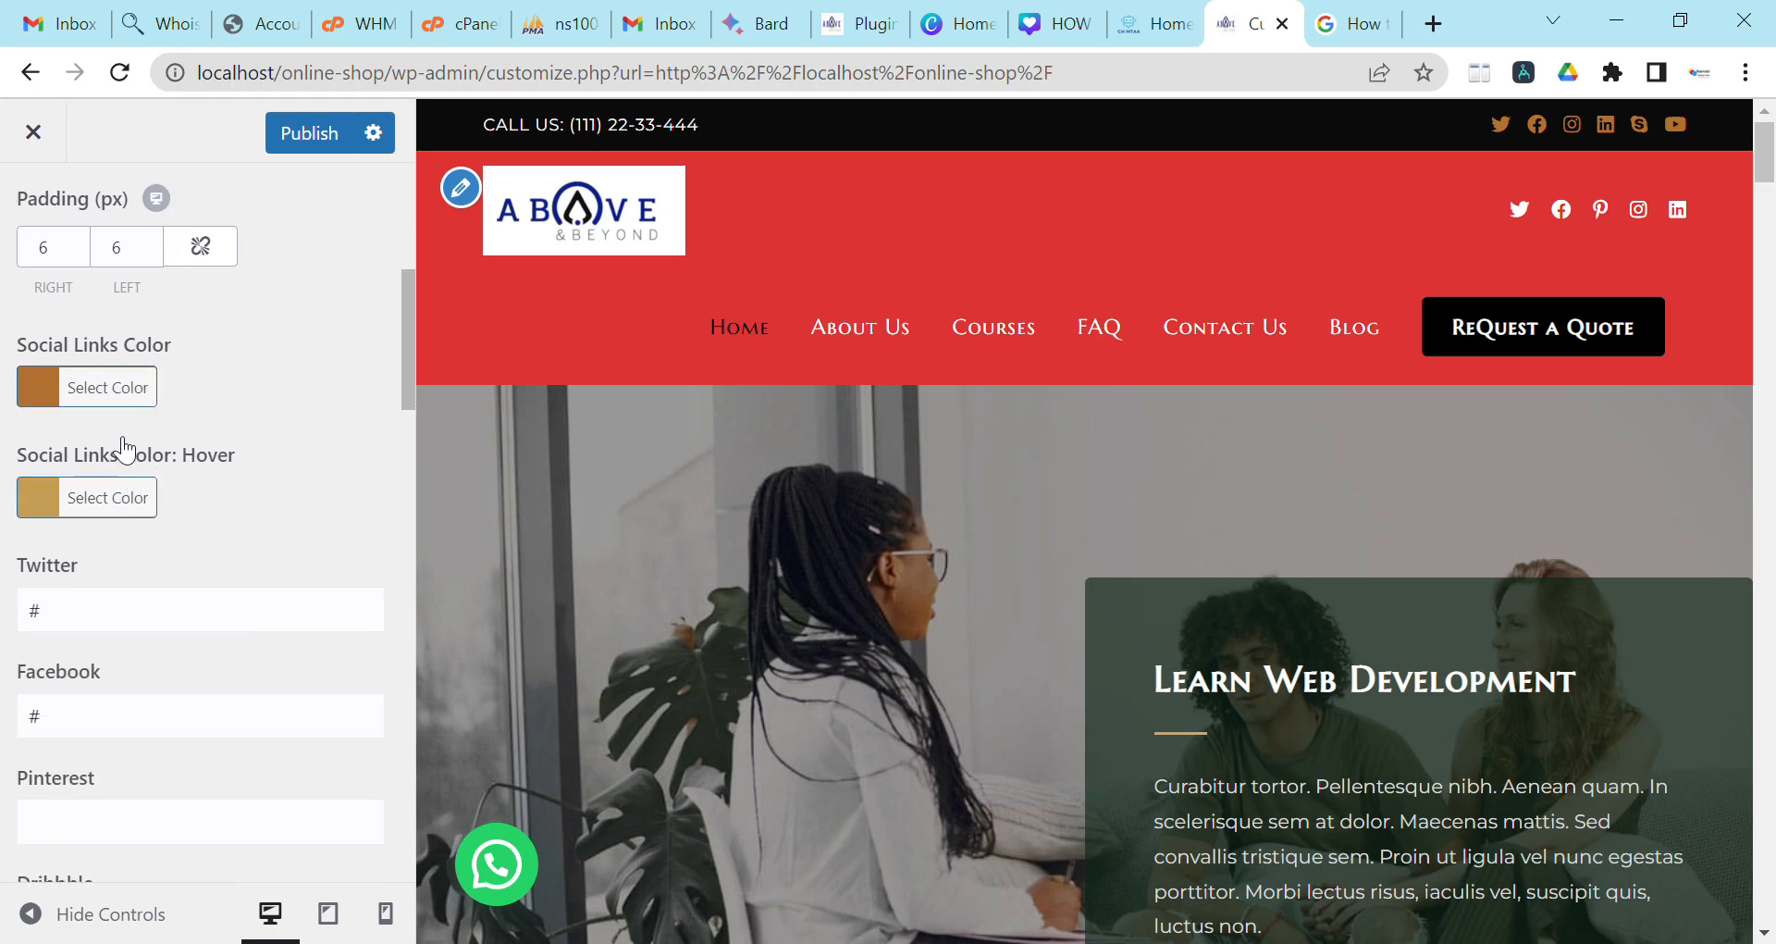
click(106, 385)
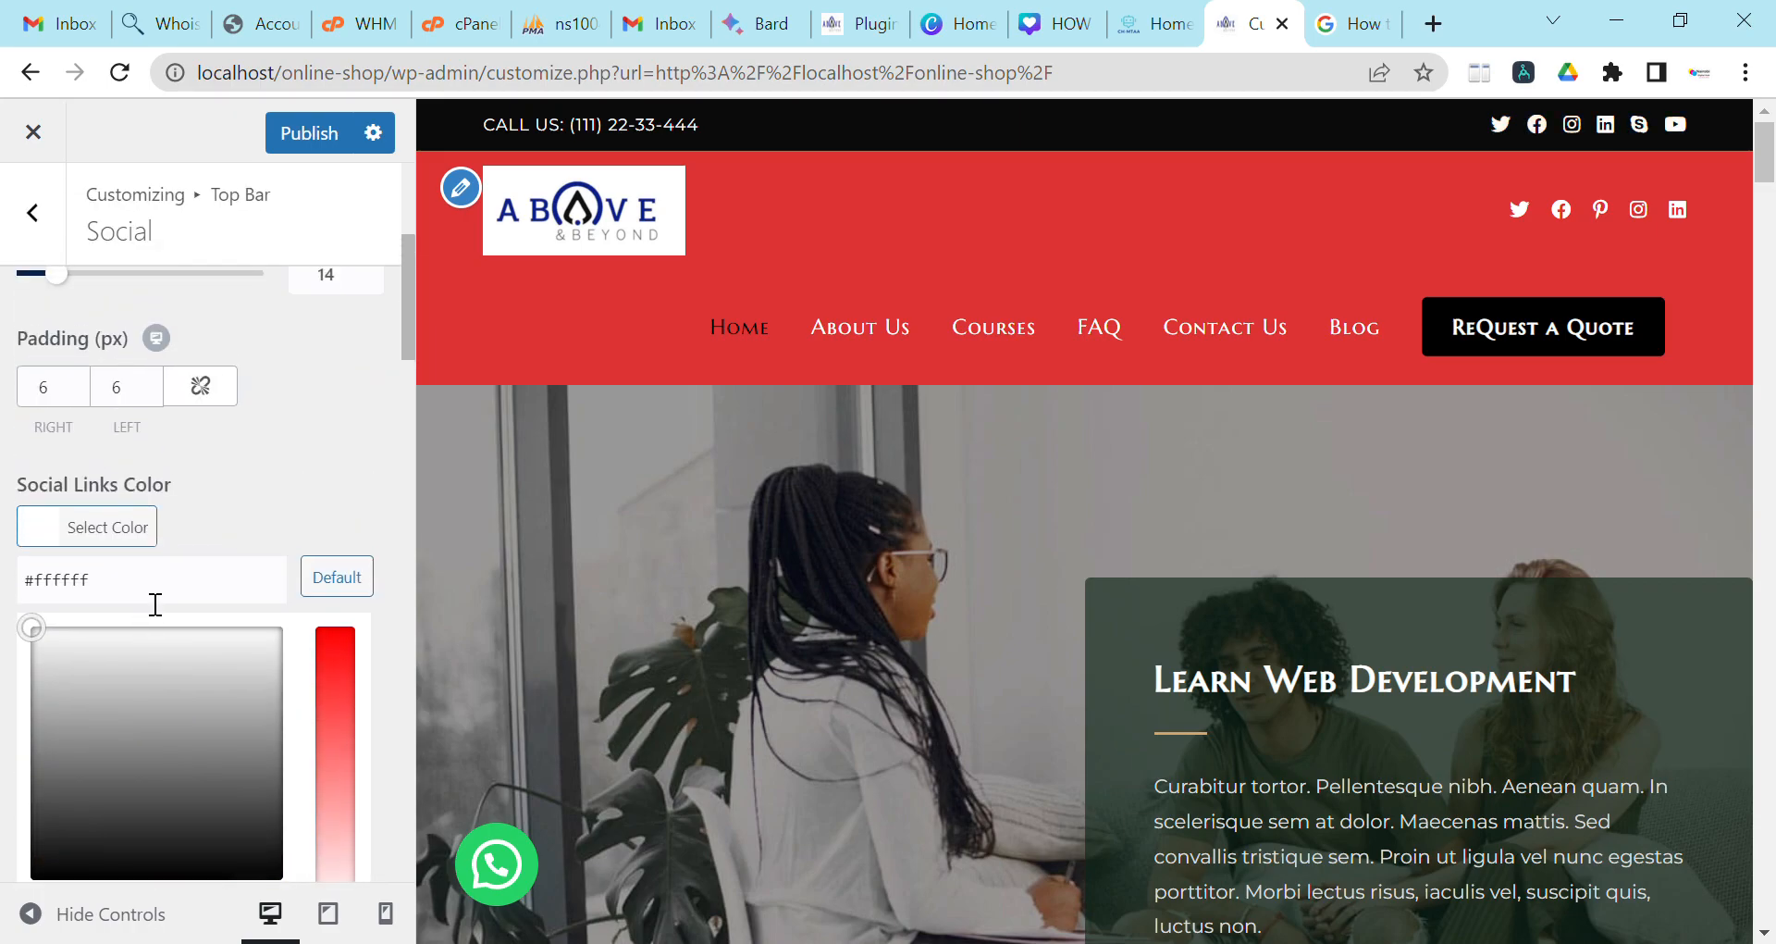
click(108, 525)
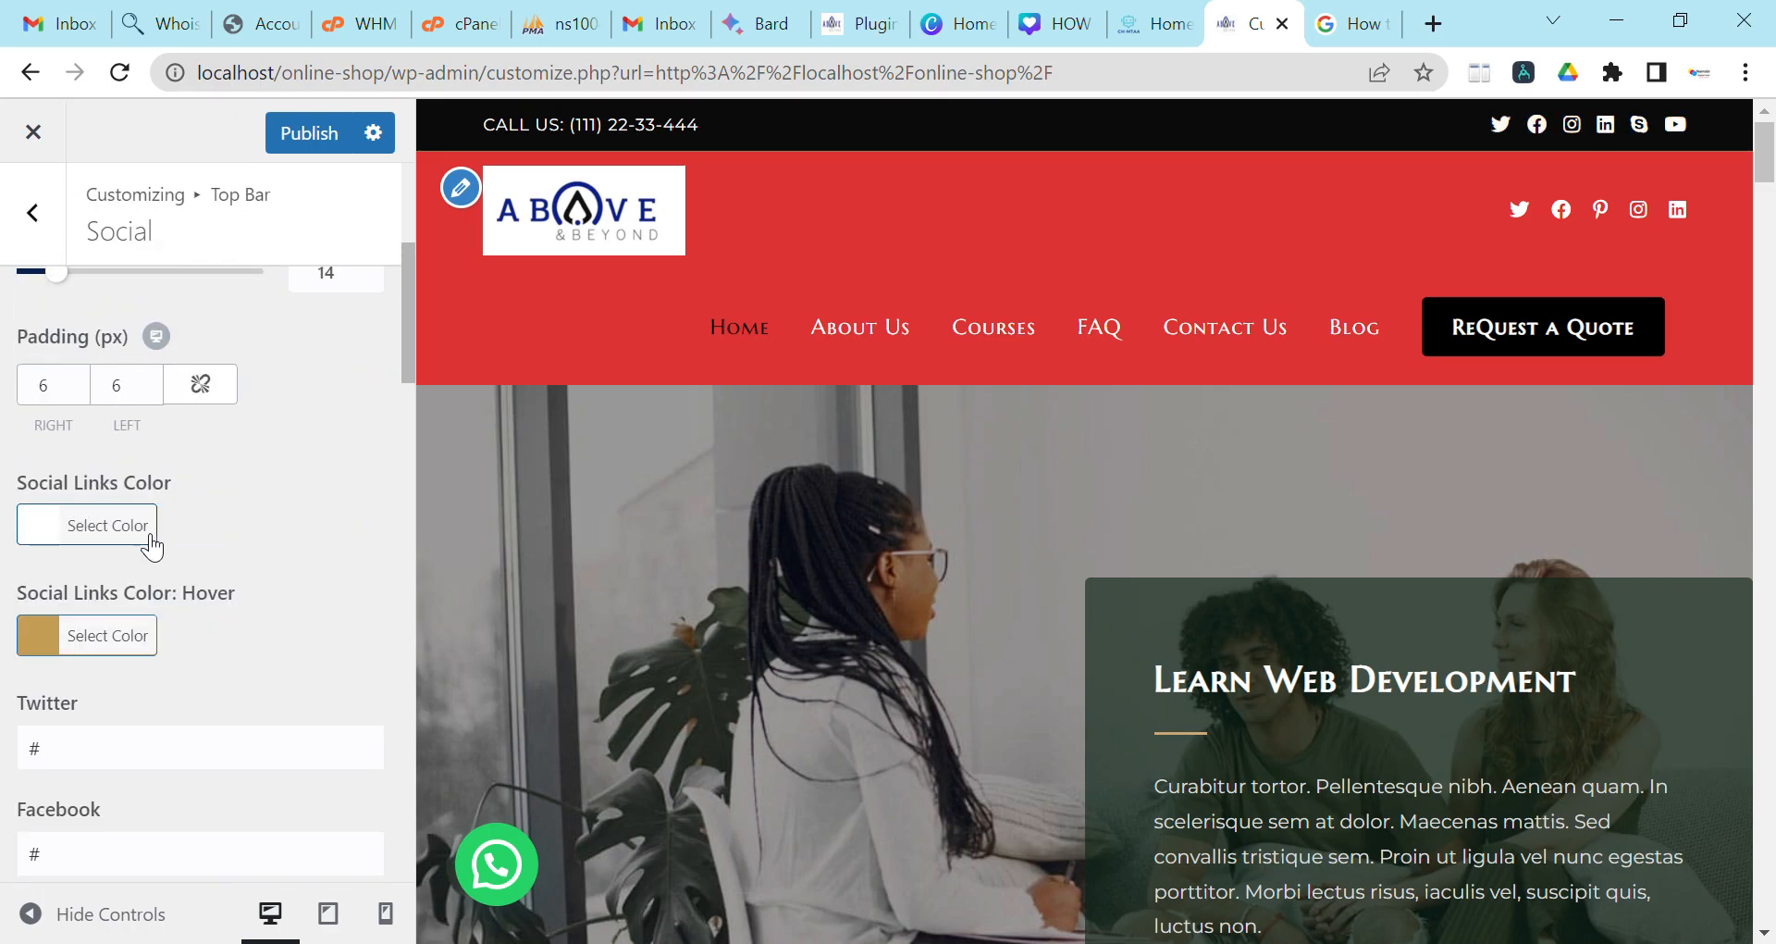
Set the social icons' hover colour to cyan #21bbd3.
click(107, 634)
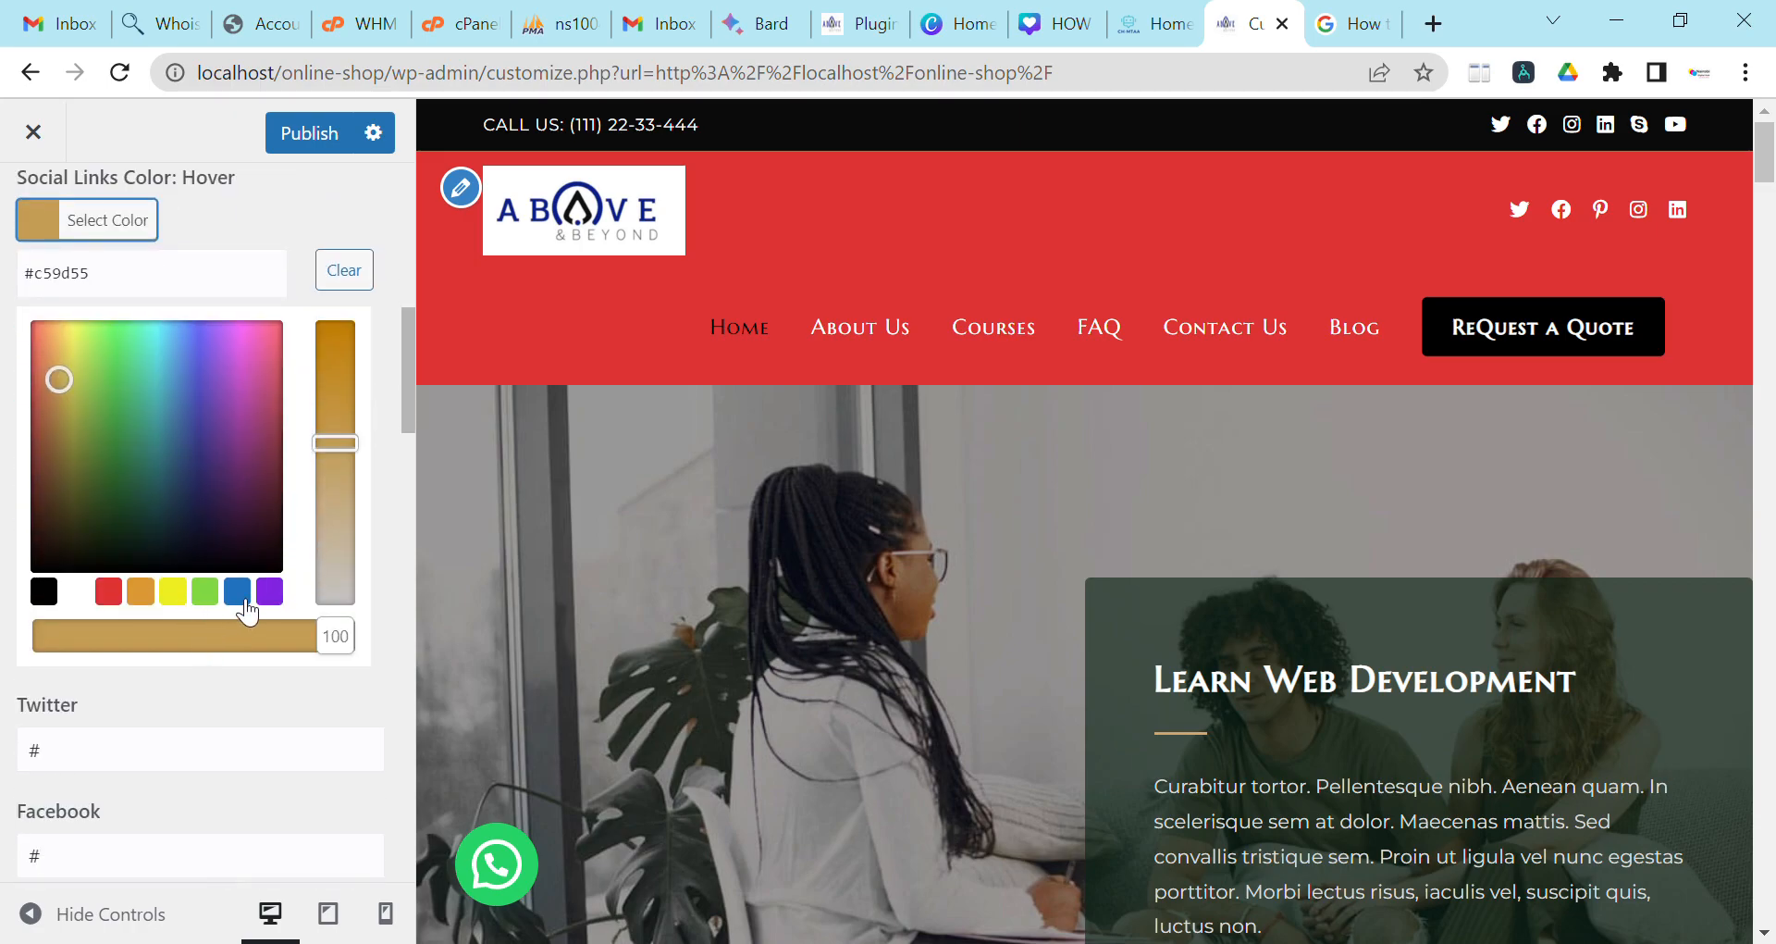
click(176, 383)
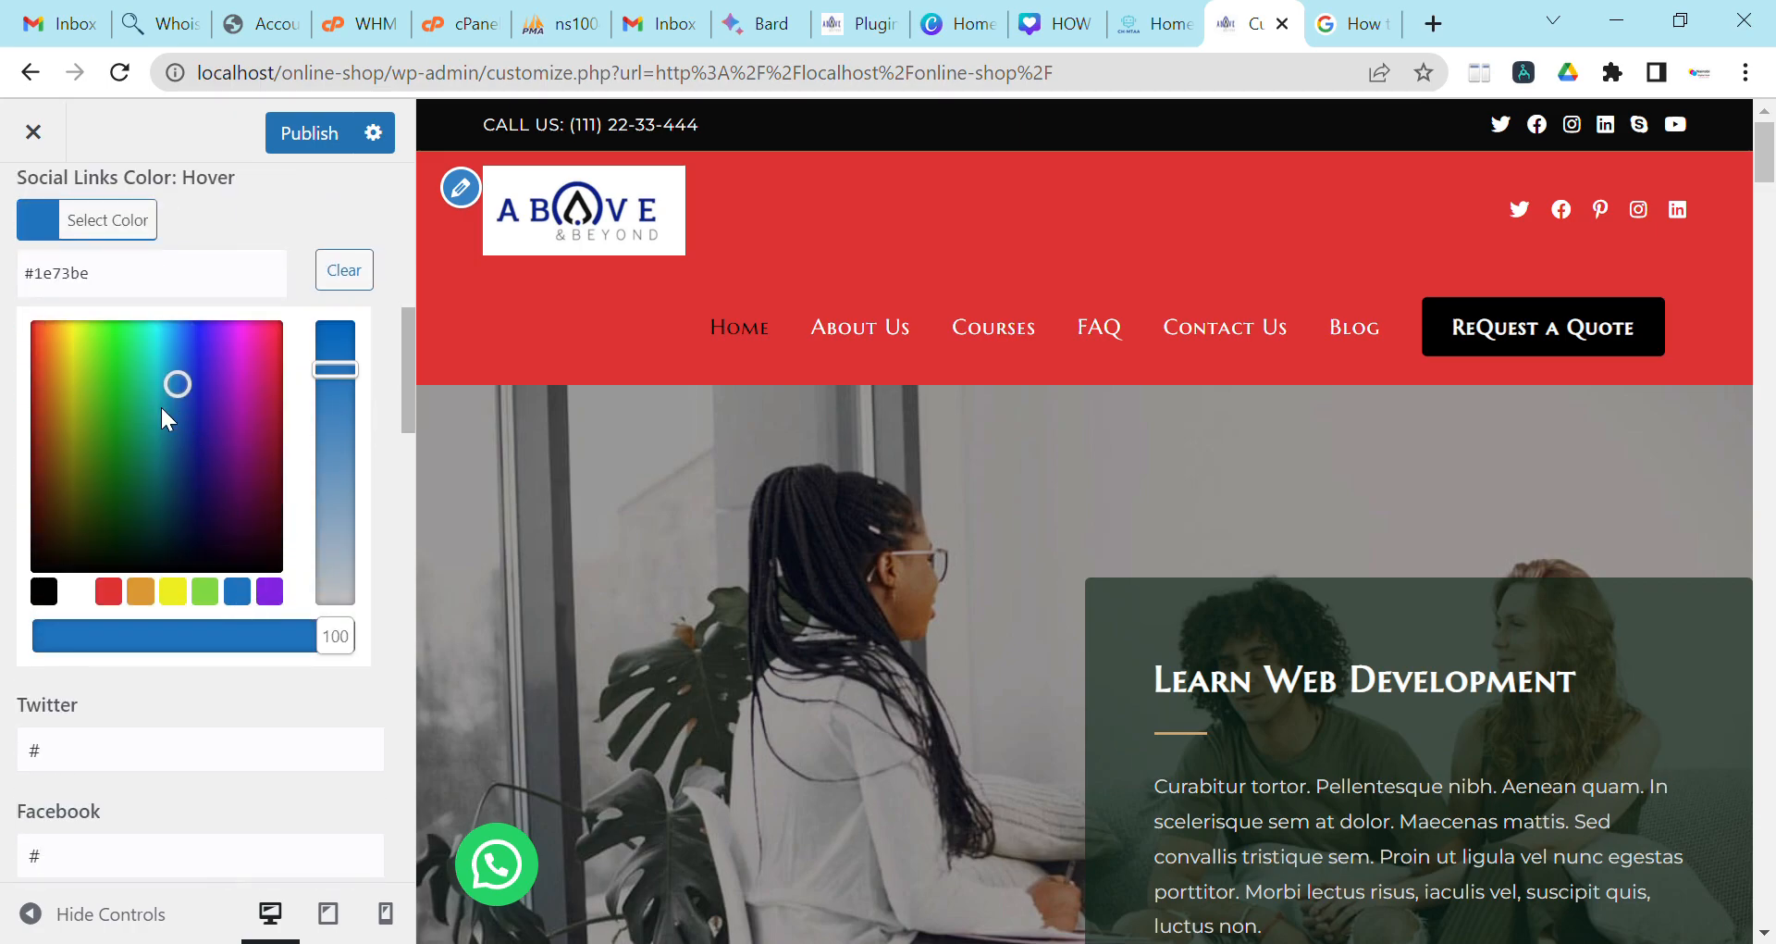
drag(177, 384, 177, 362)
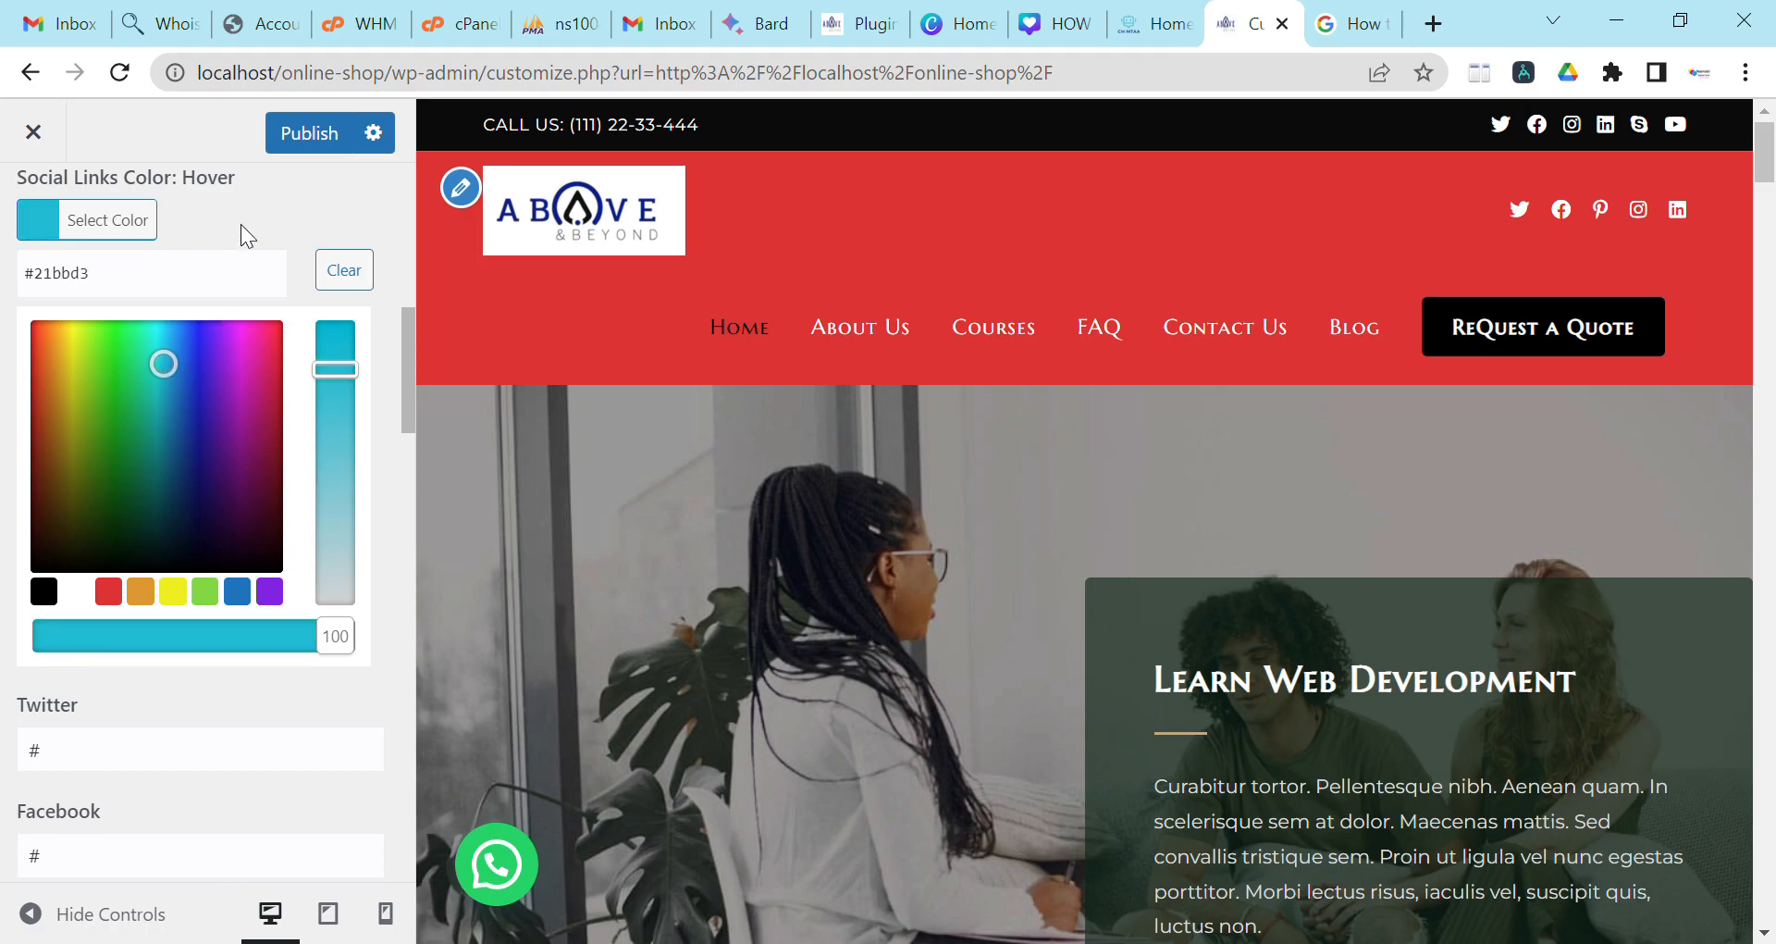
click(111, 218)
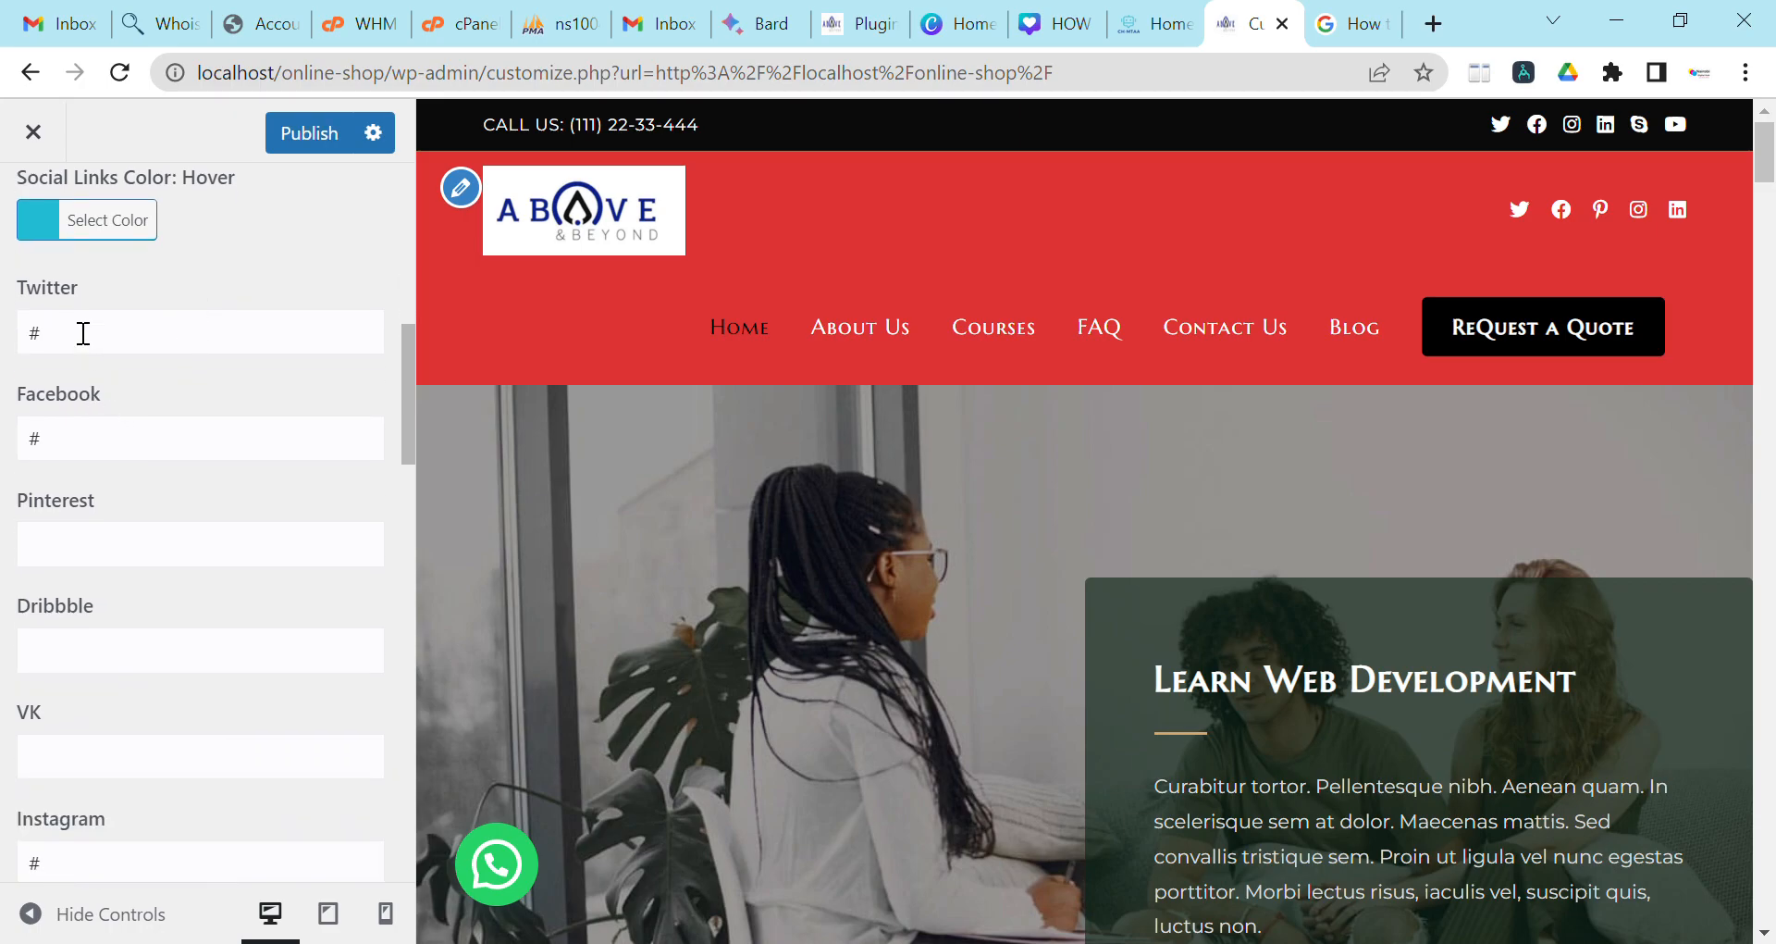
mouse_move(91, 382)
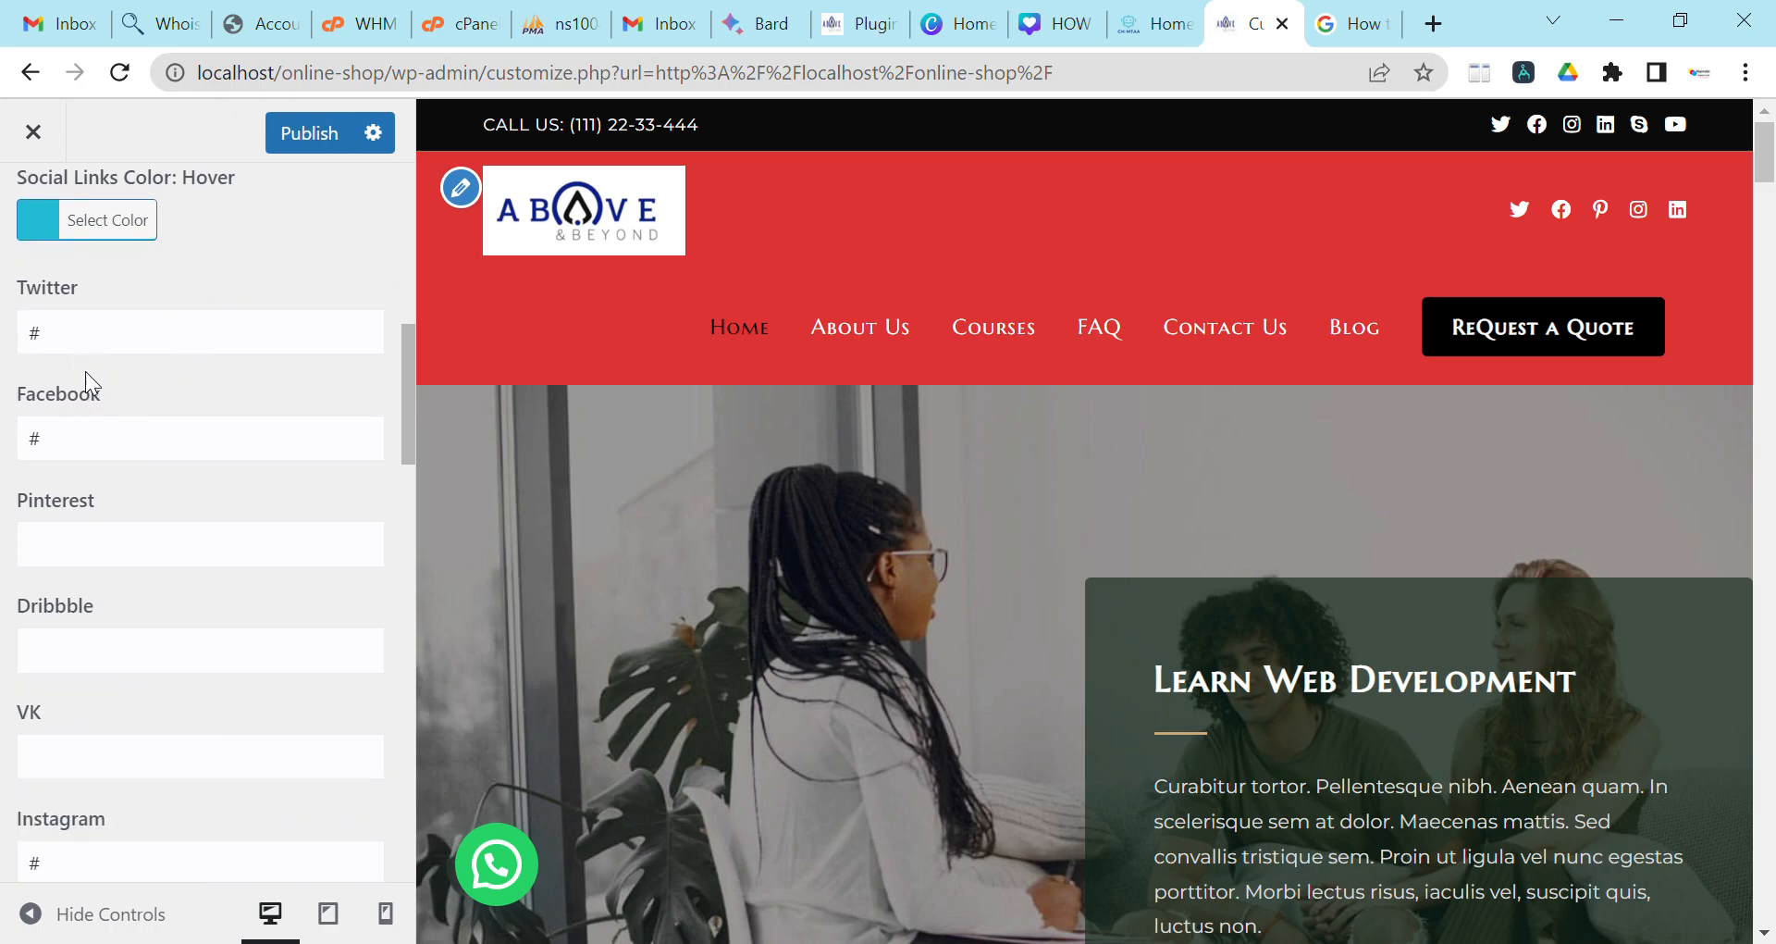
Scroll to the Twitter link field and delete its '#' placeholder.
scroll(down, 3)
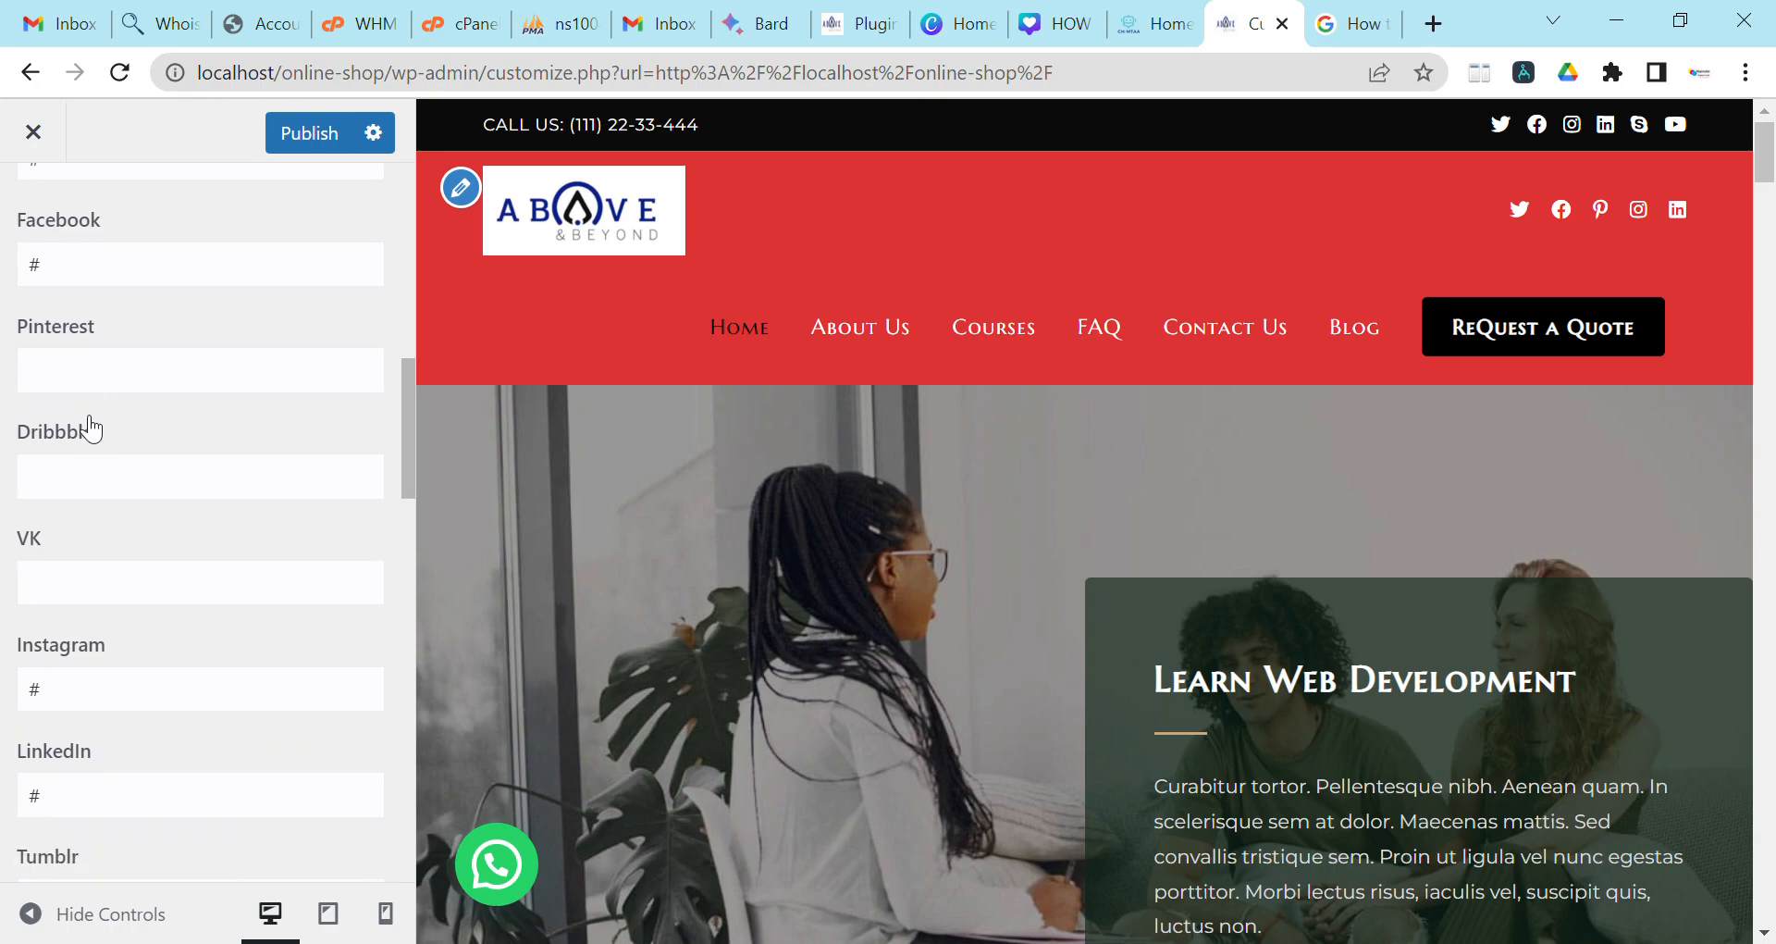
scroll(down, 3)
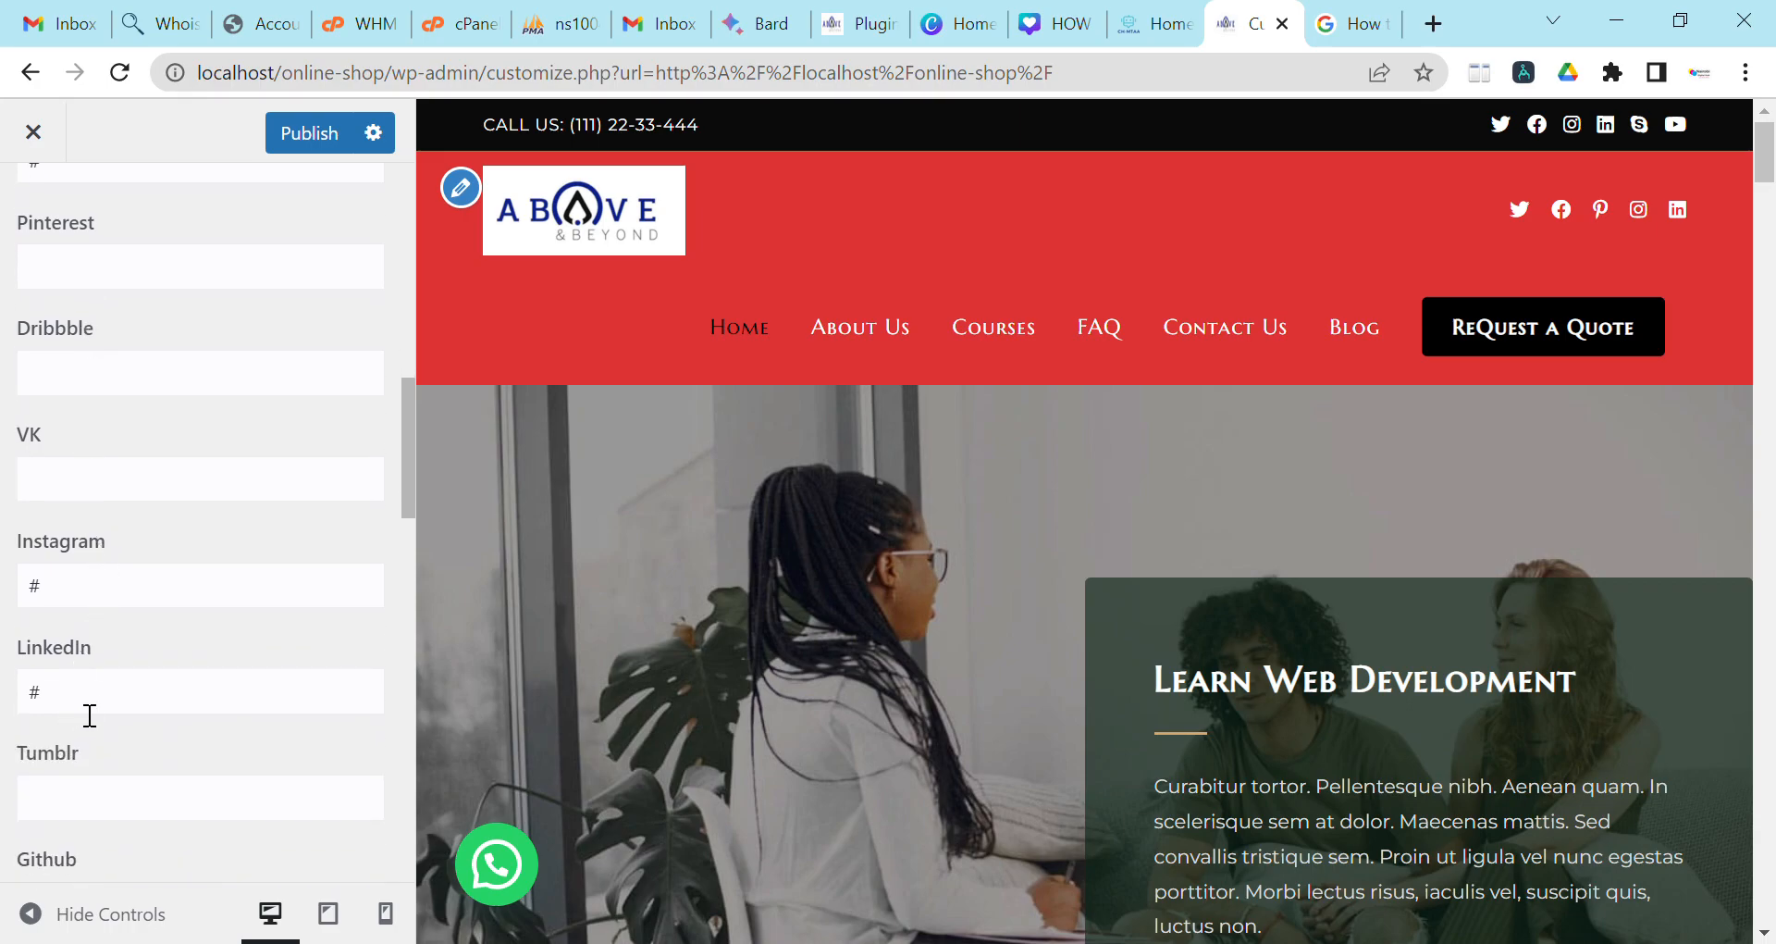
scroll(up, 3)
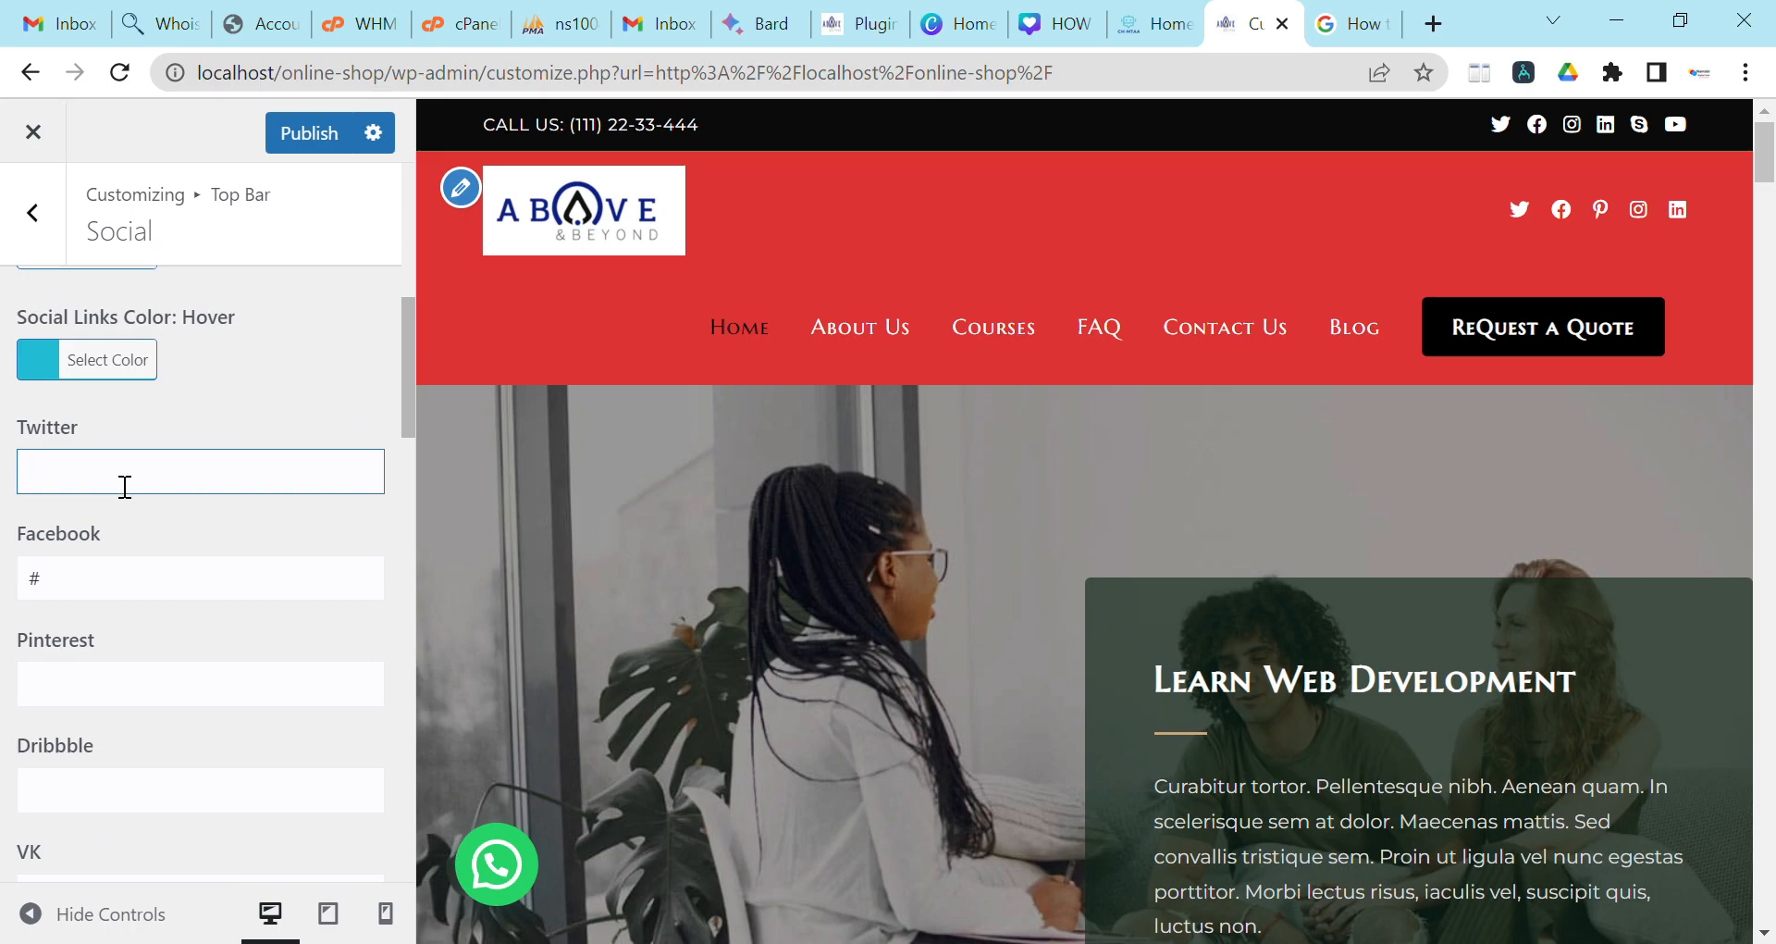
Enter twitter.com/# in the Twitter link field.
text(twi)
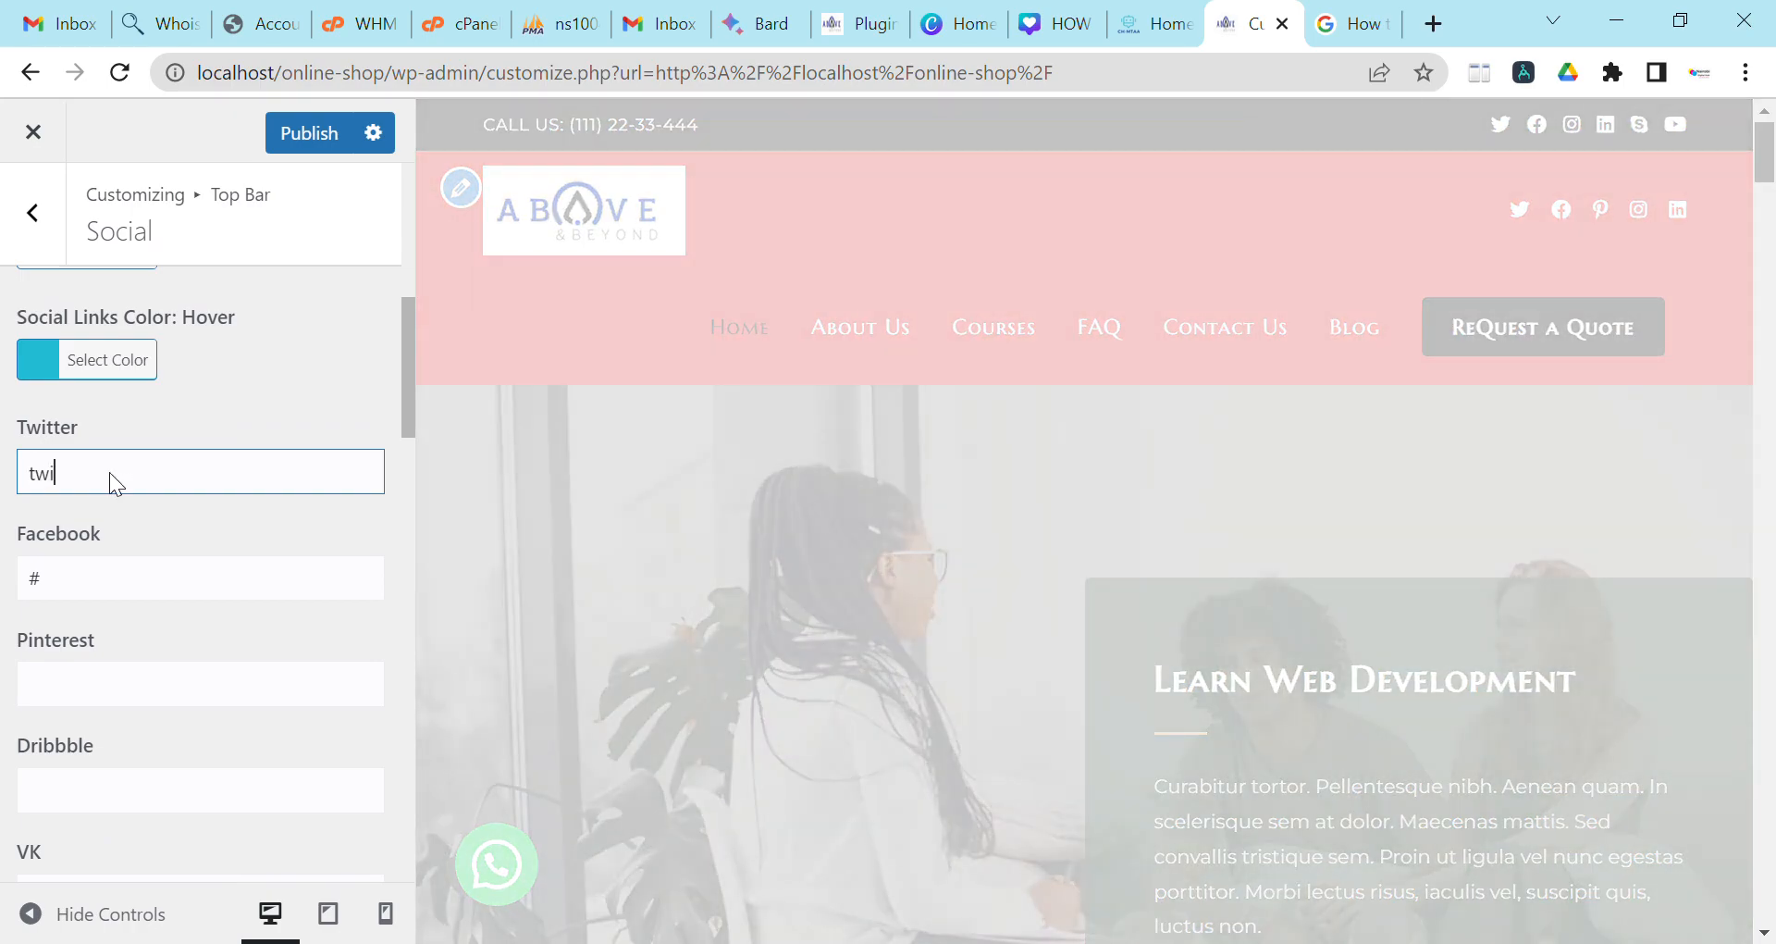
text(tter)
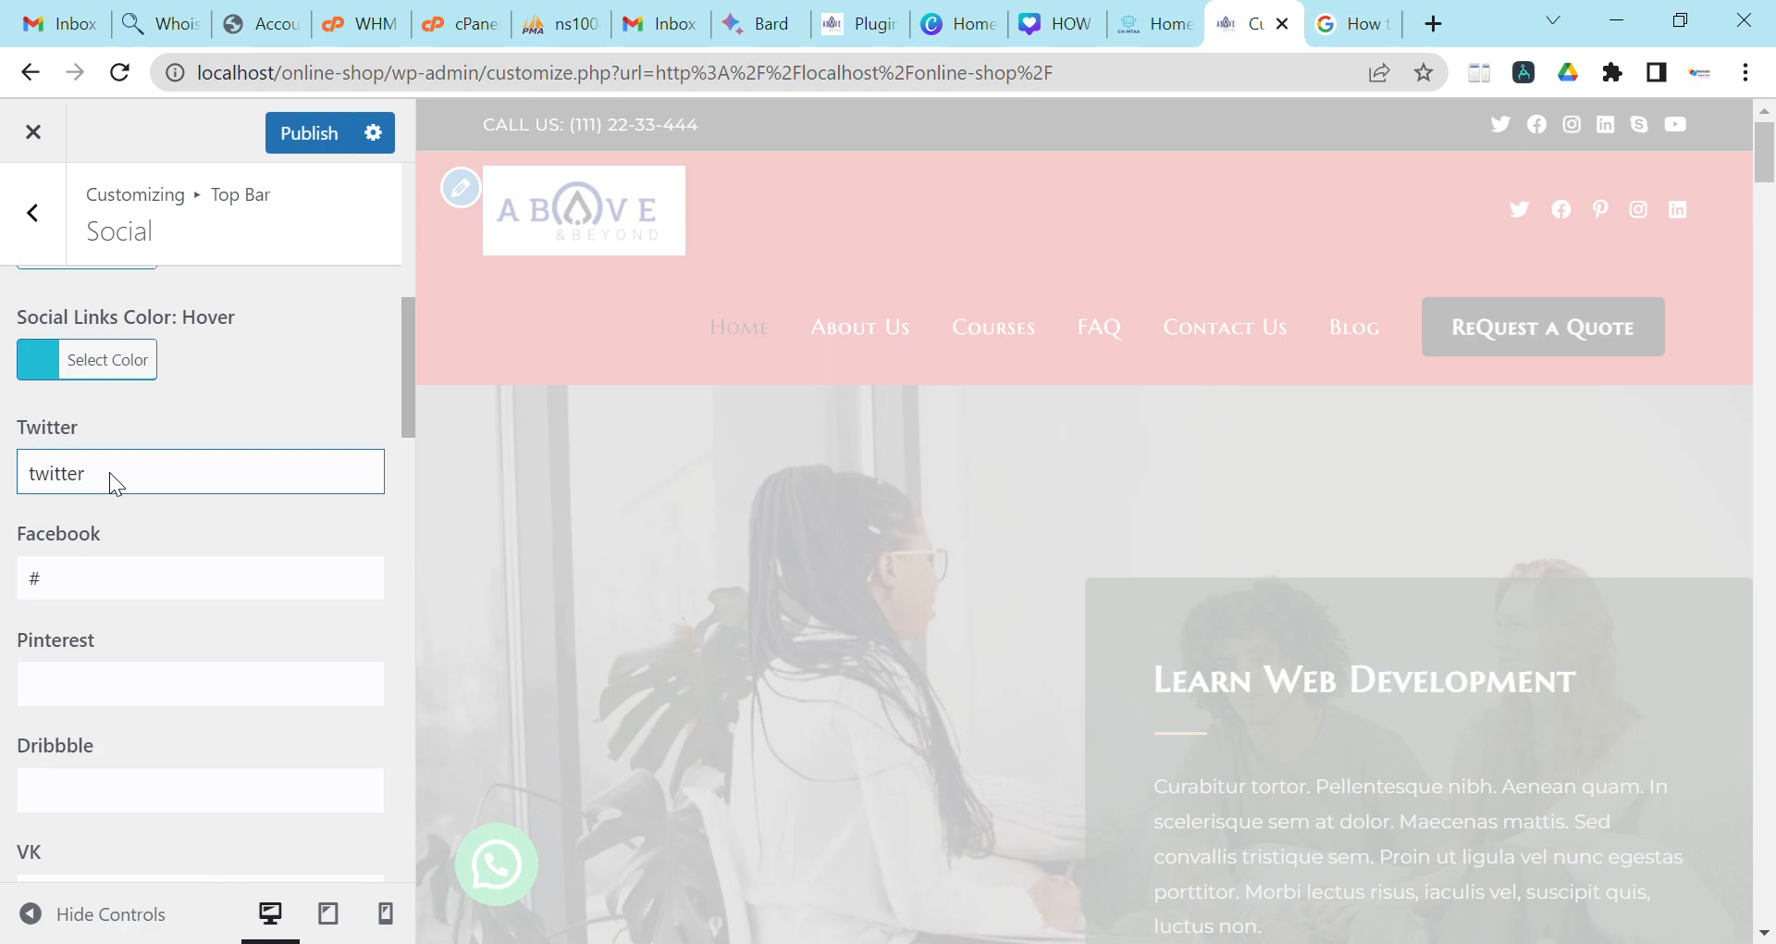
text(.)
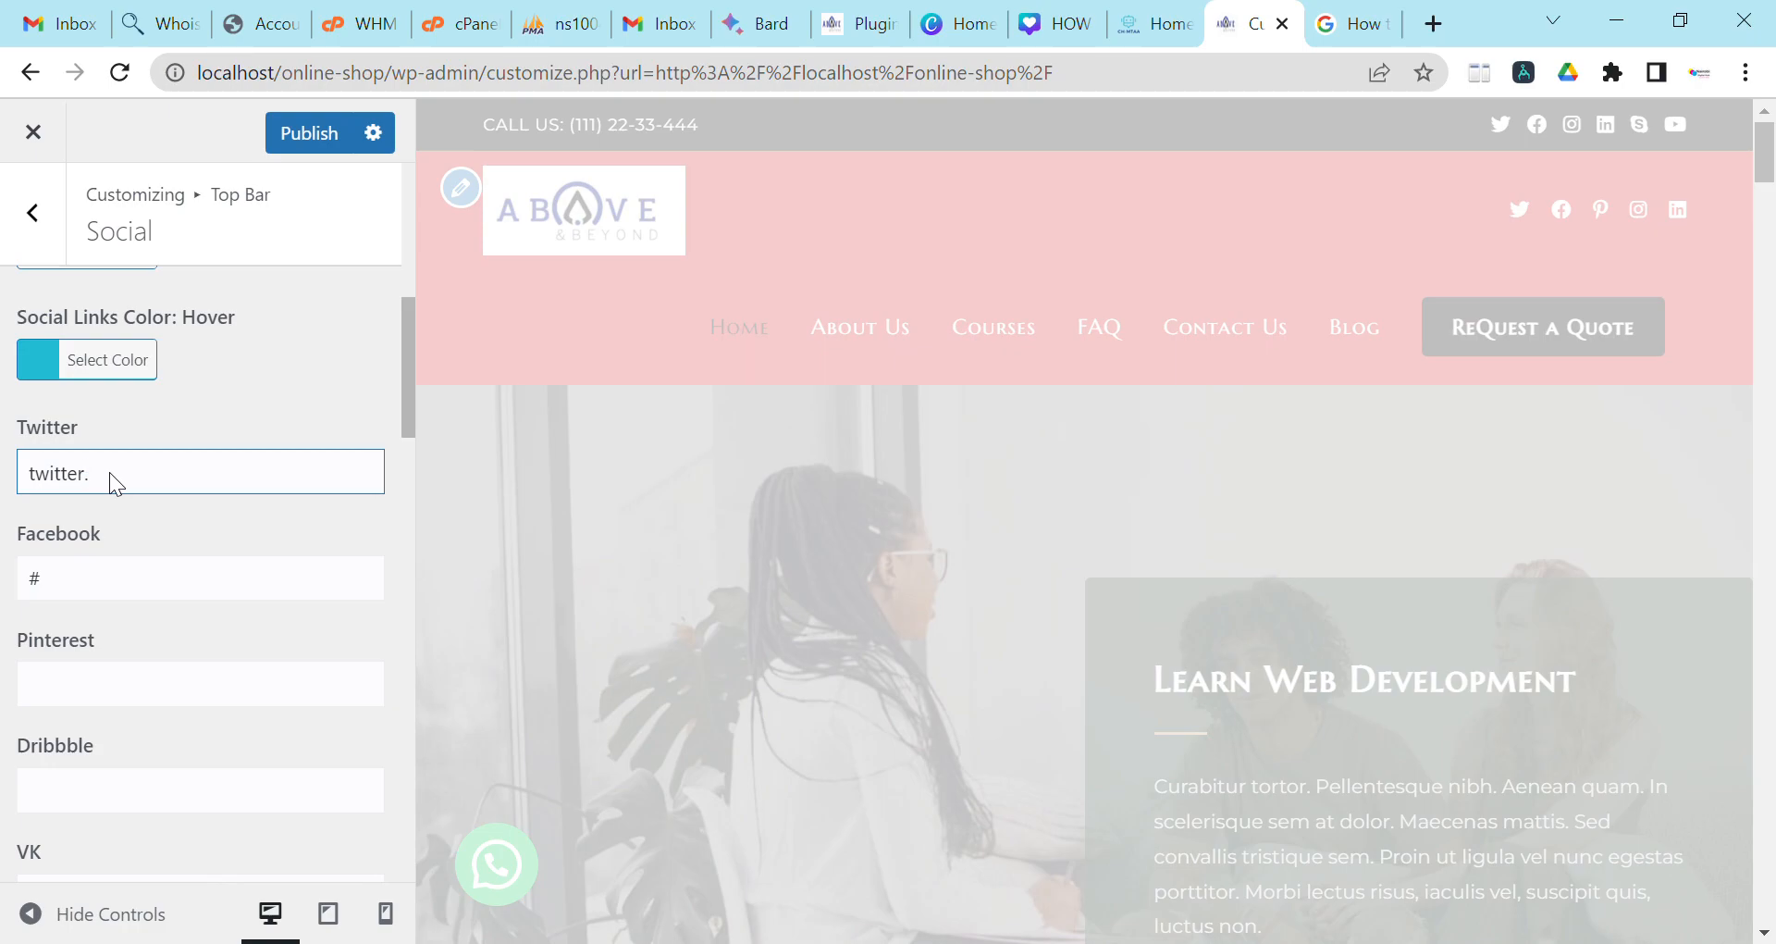
text(com)
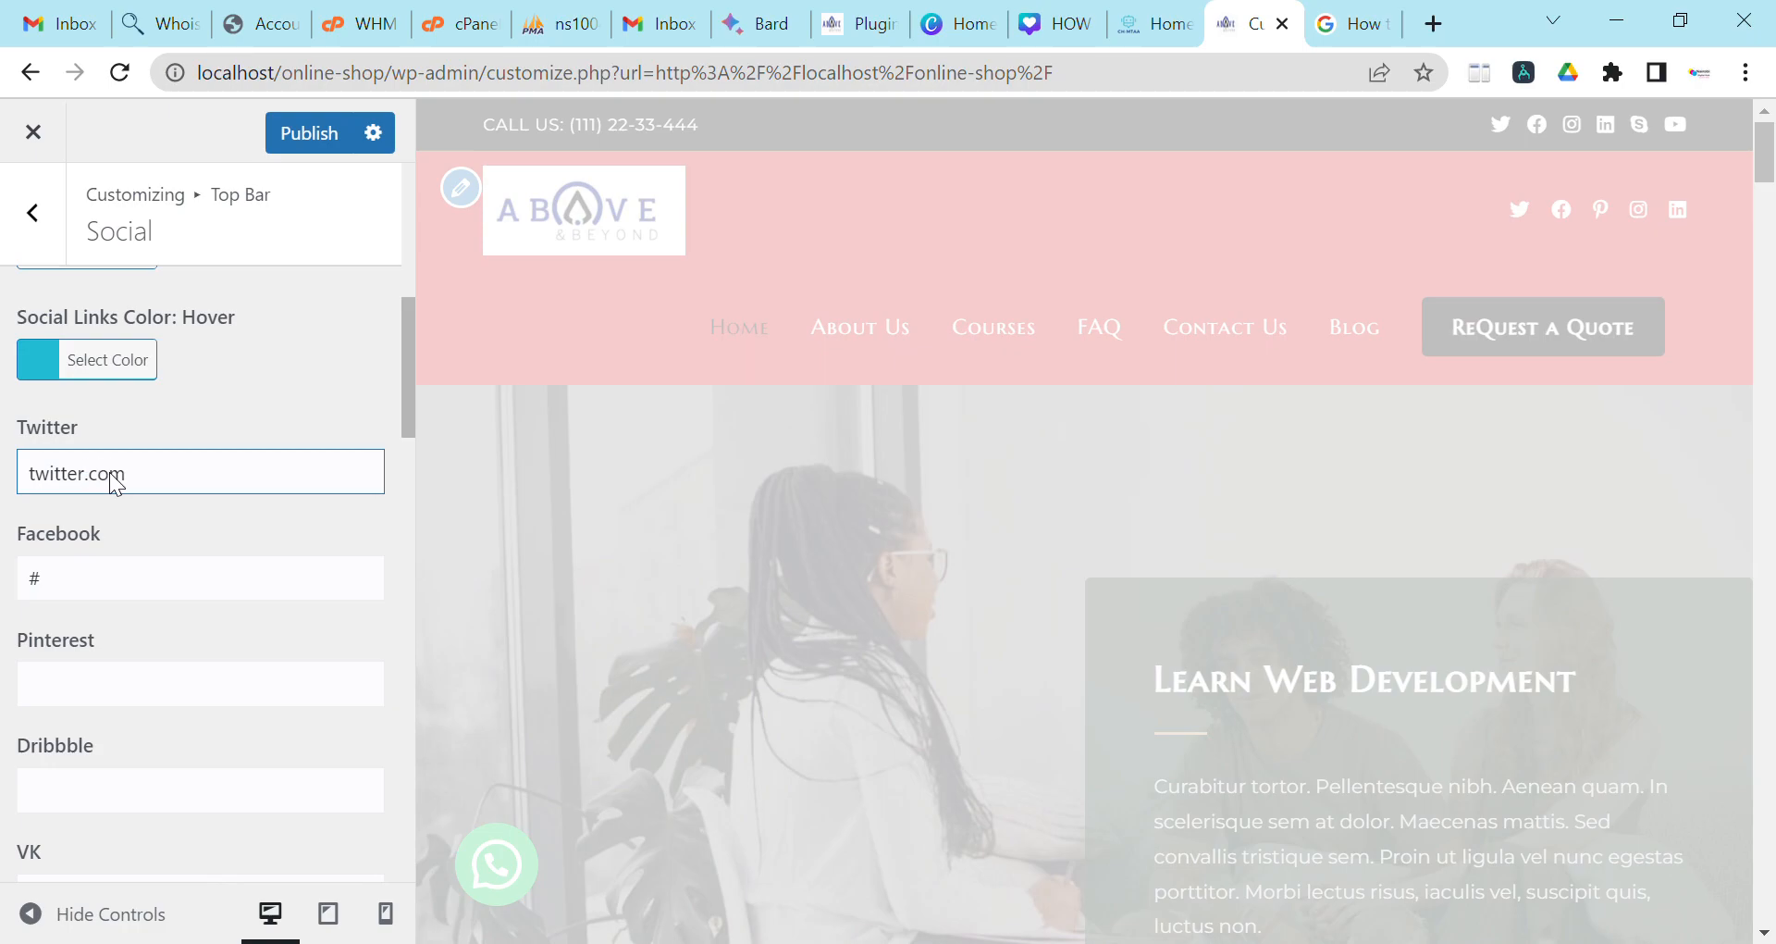
text(/)
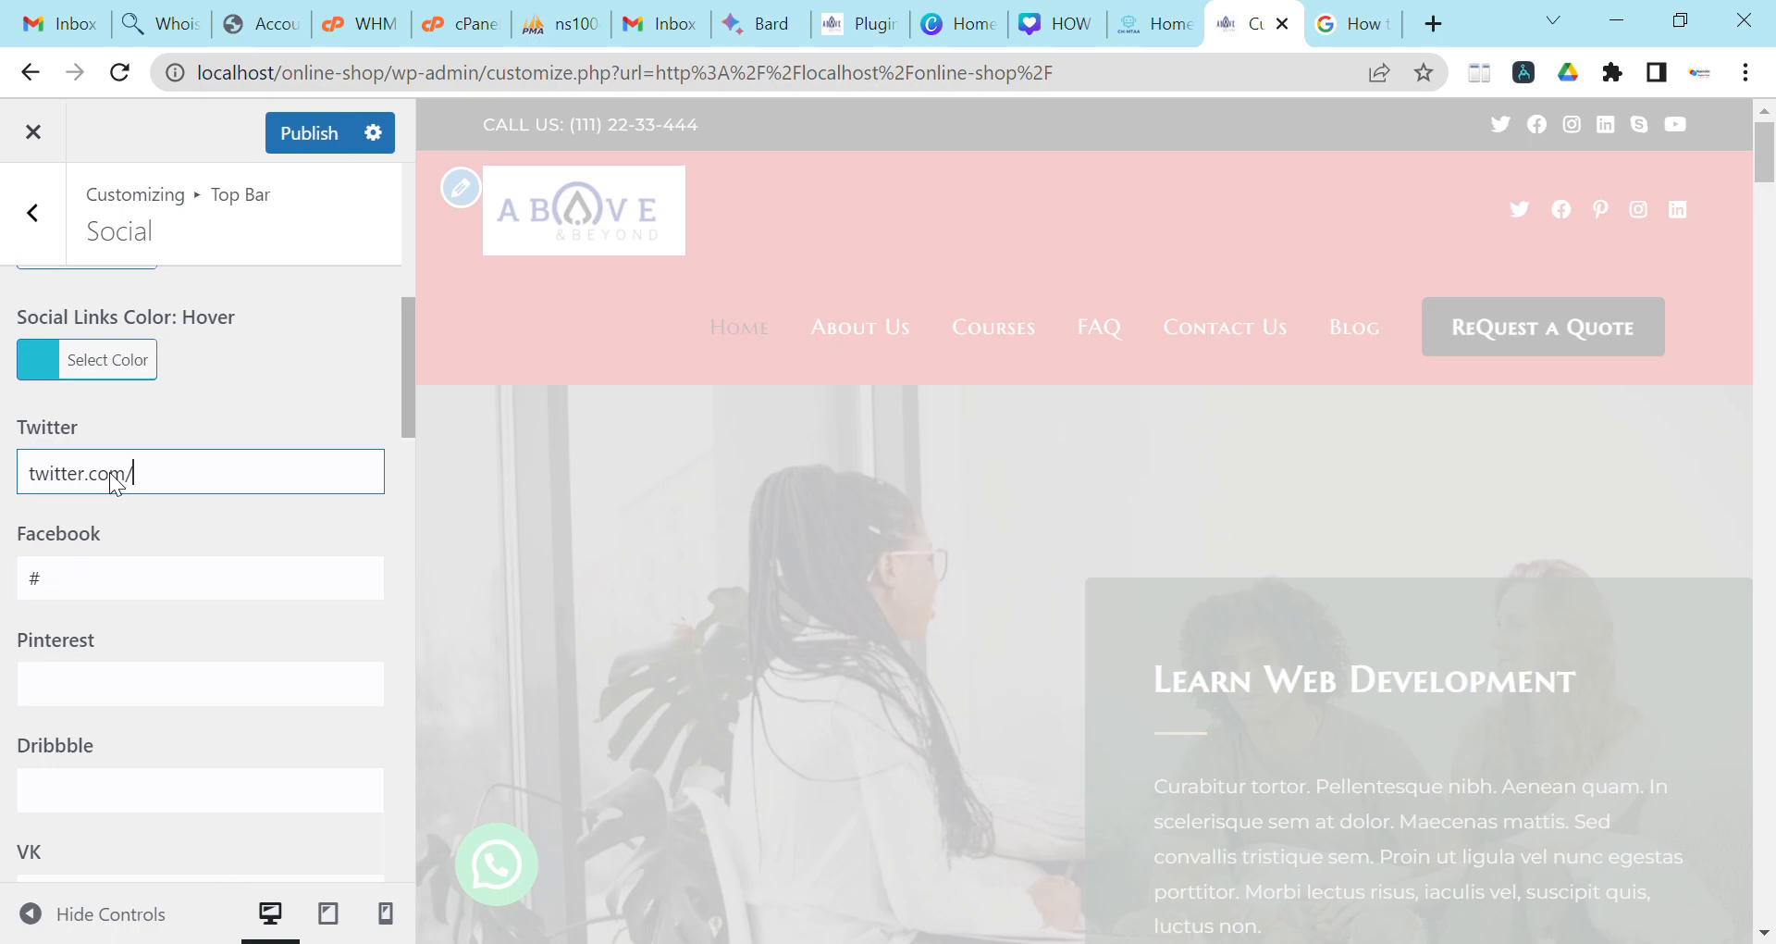
text(#)
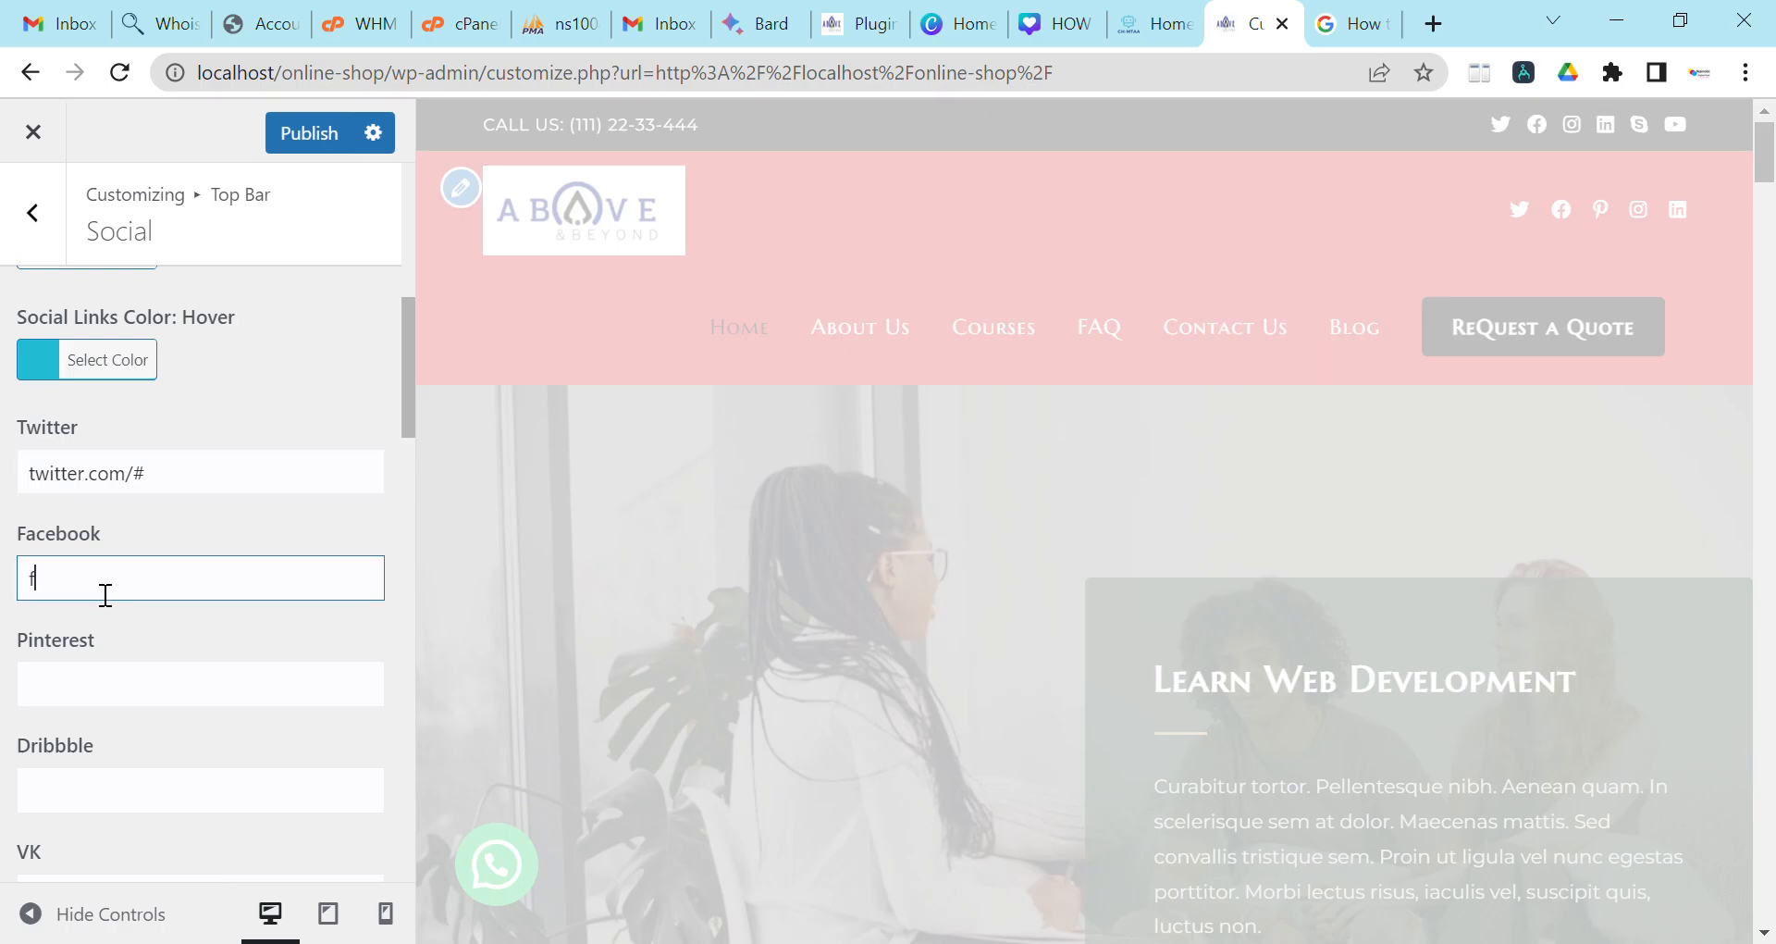
Replace the Facebook link value with facebook.com/#.
text(acebpo)
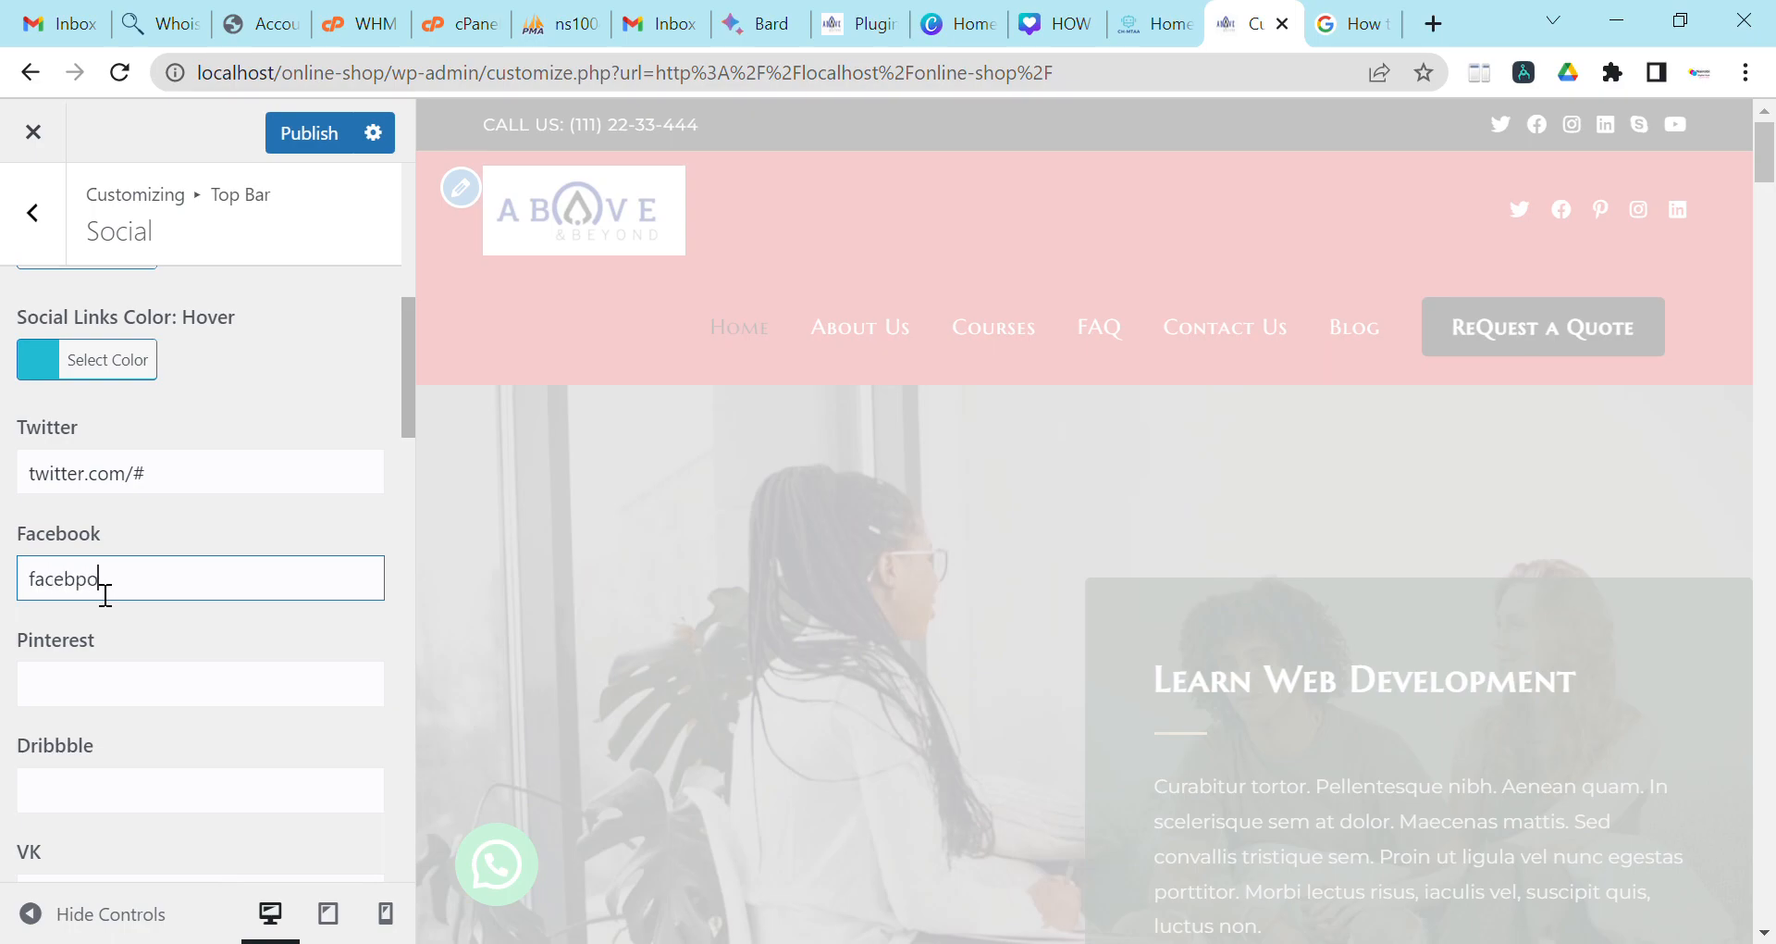
text(faceboo)
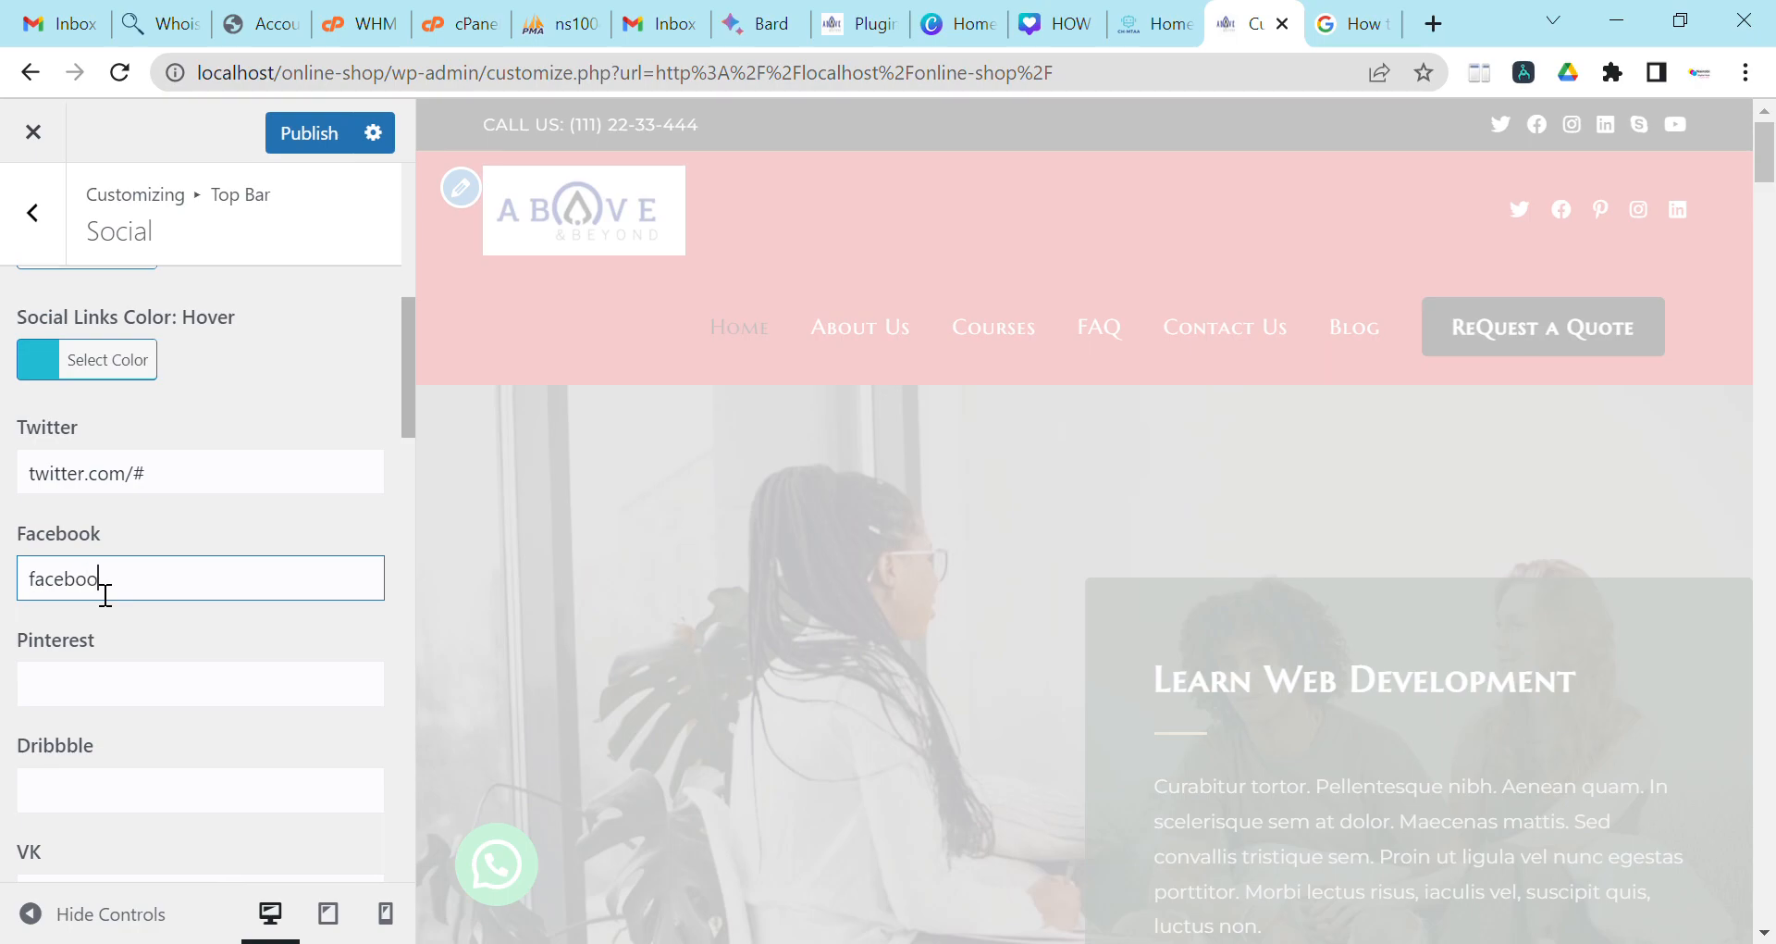
text(.c)
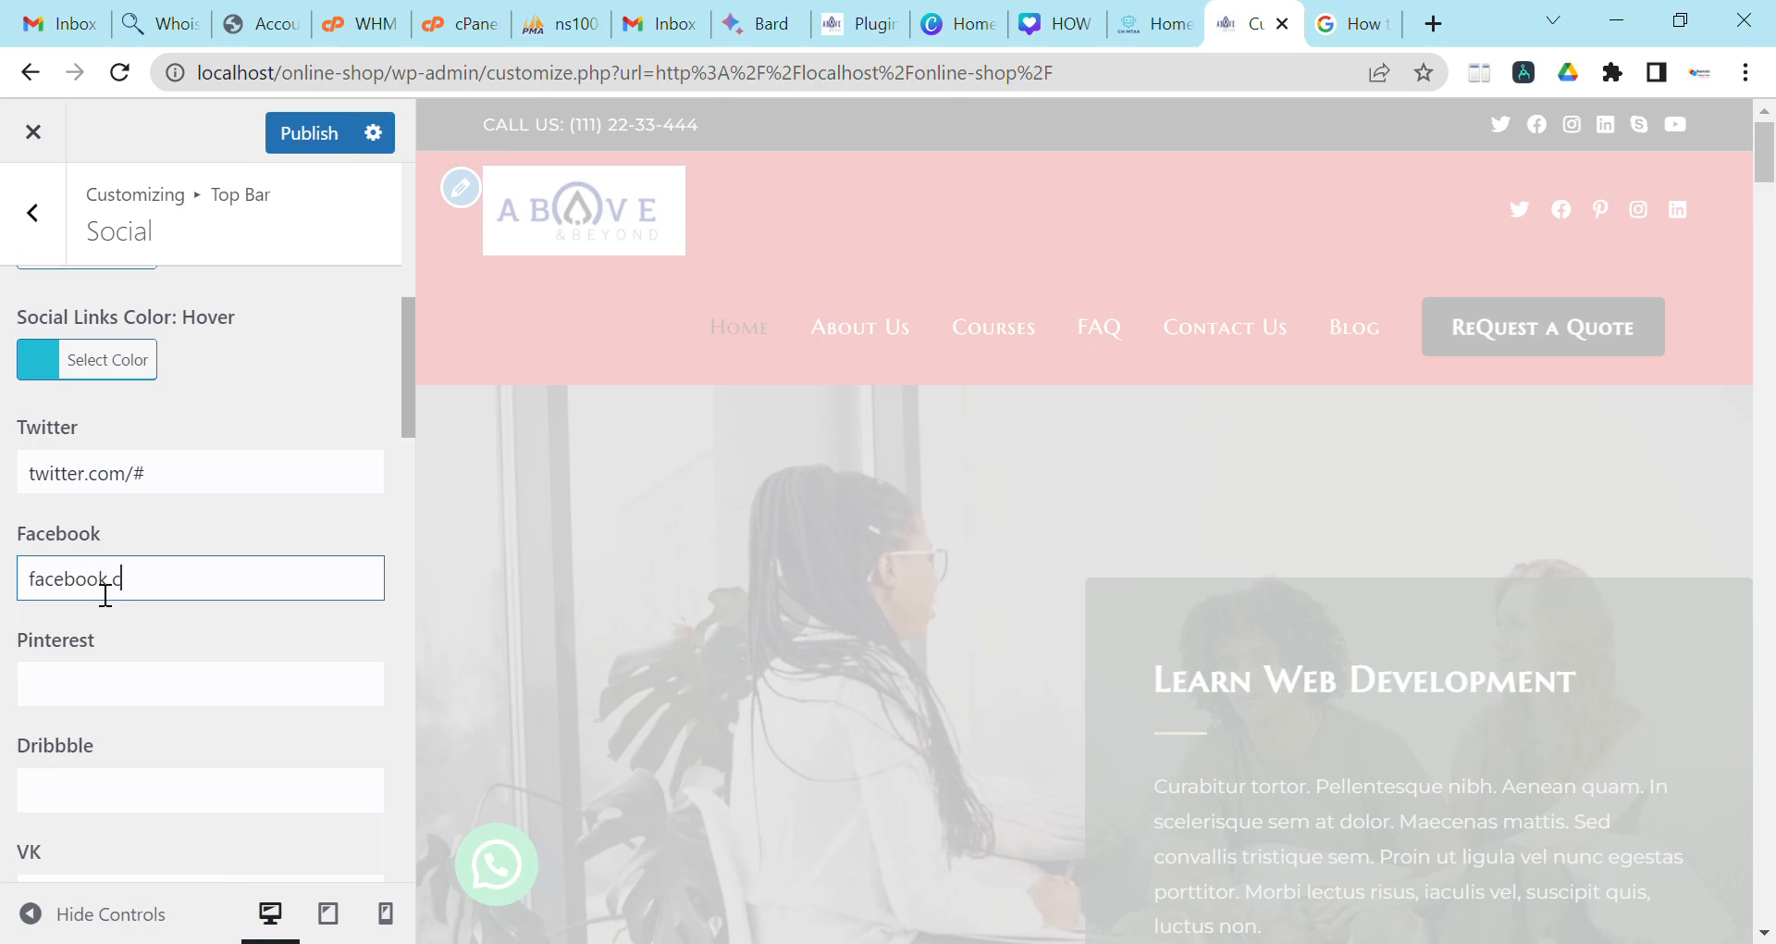
text(om)
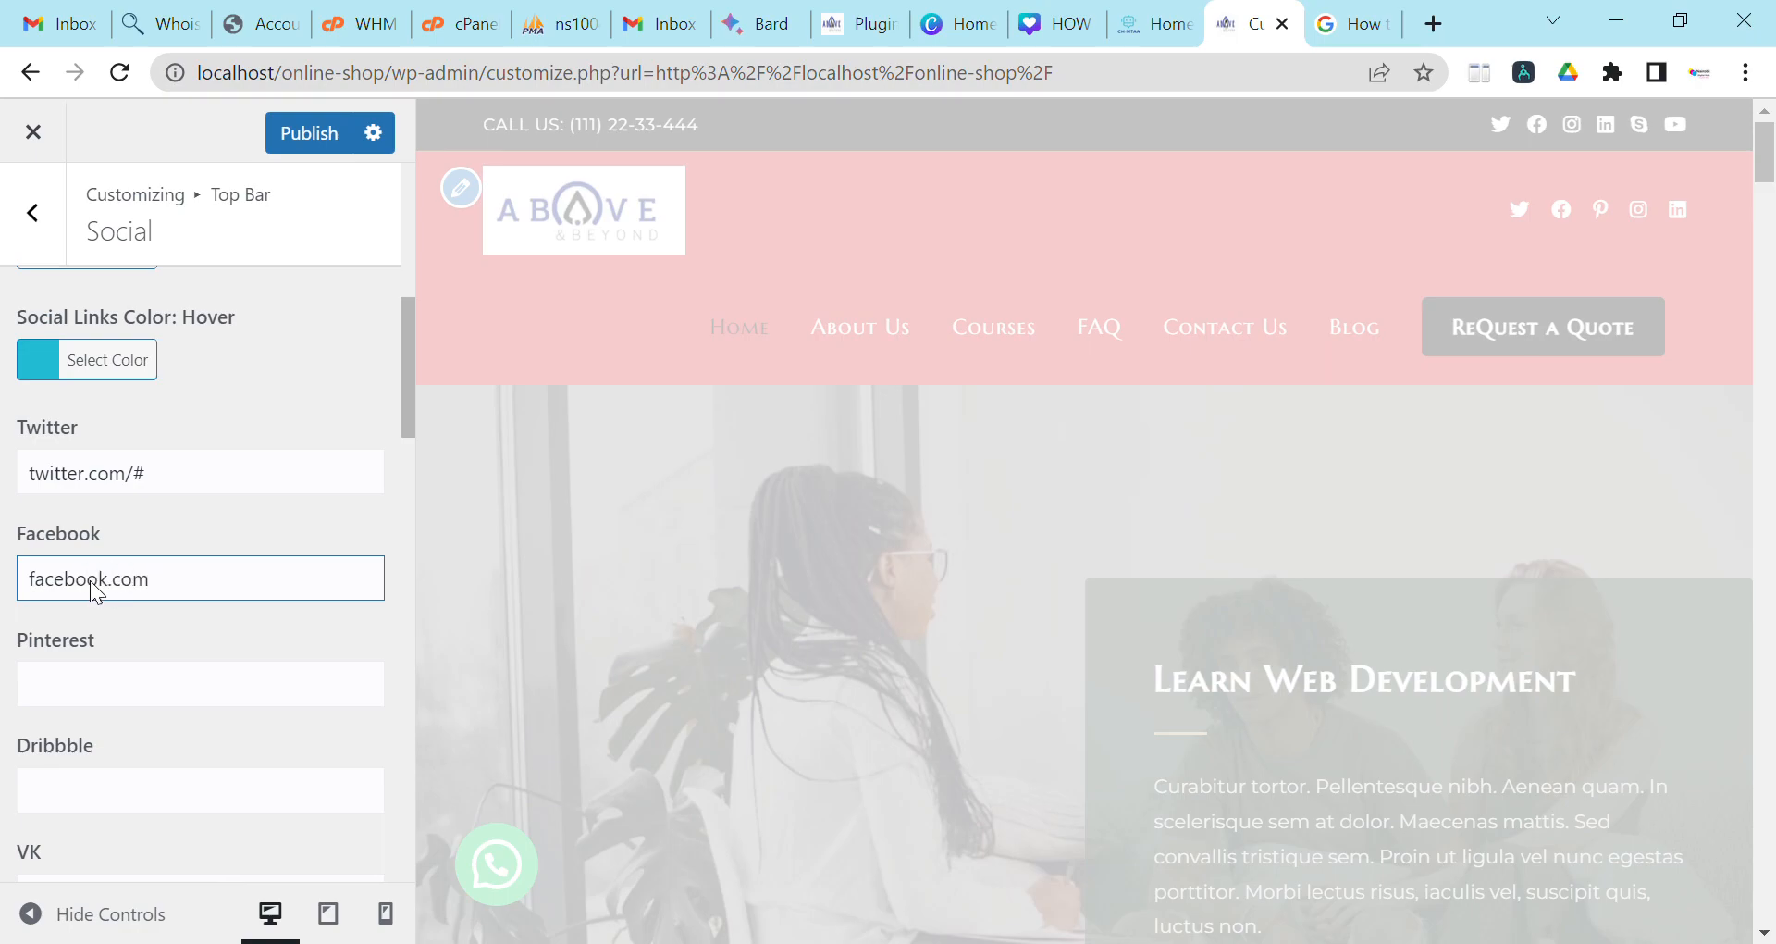
text(/#)
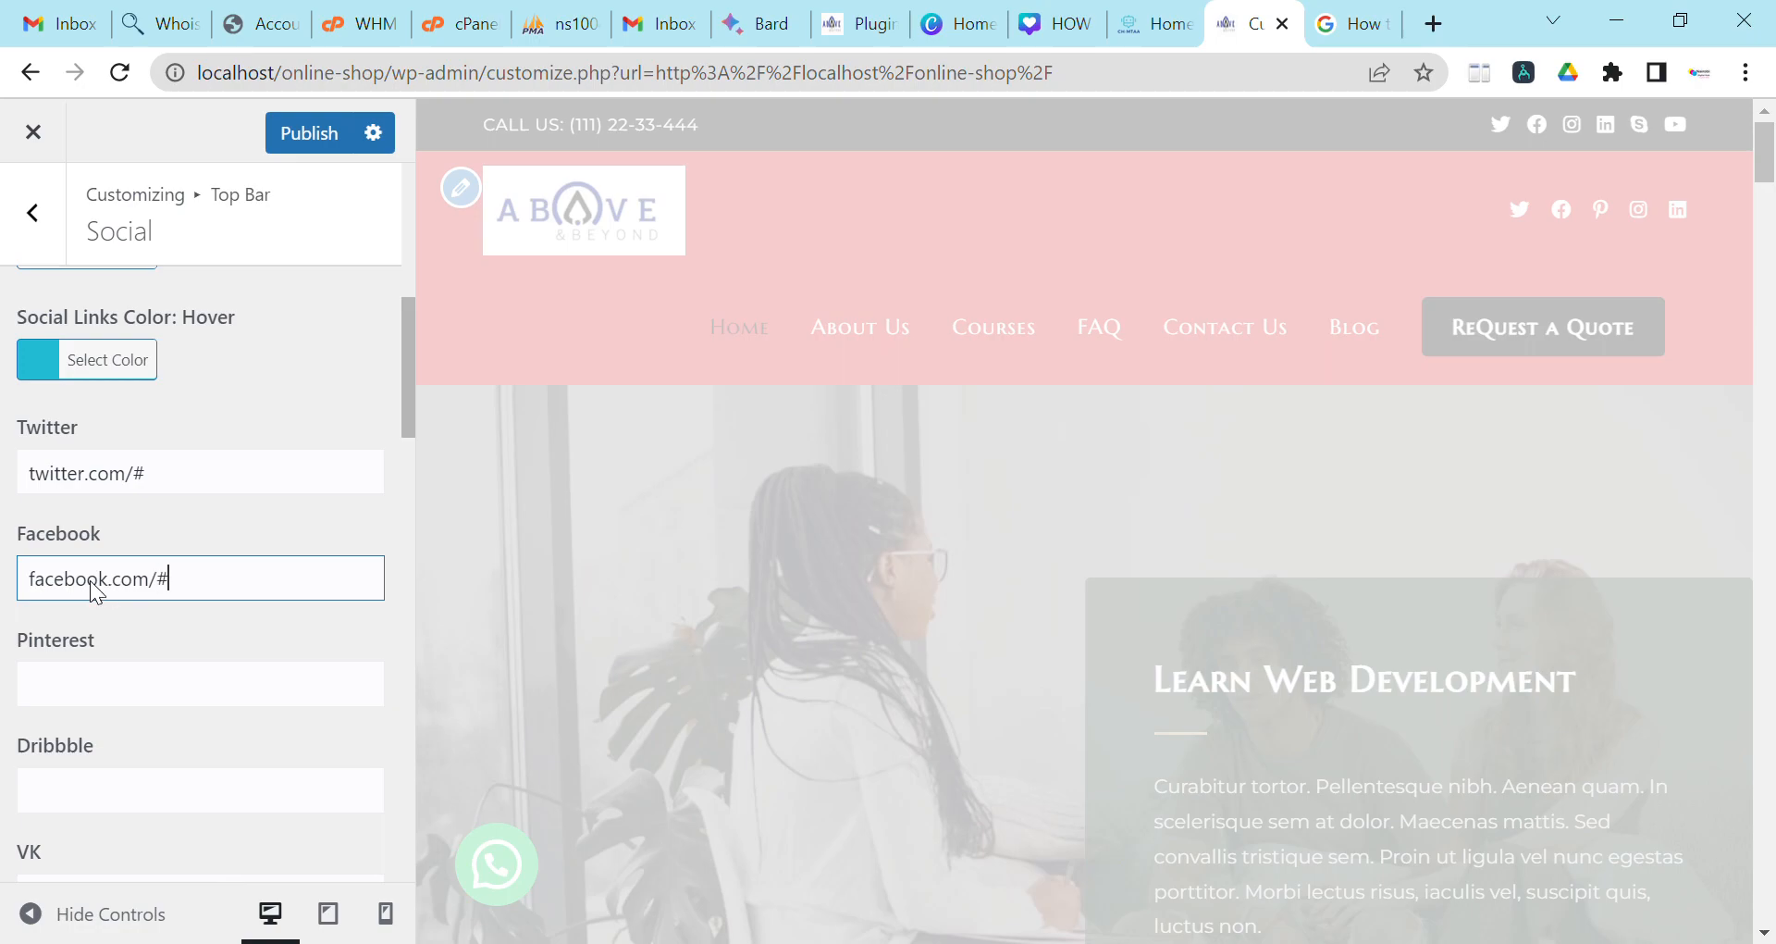
scroll(down, 3)
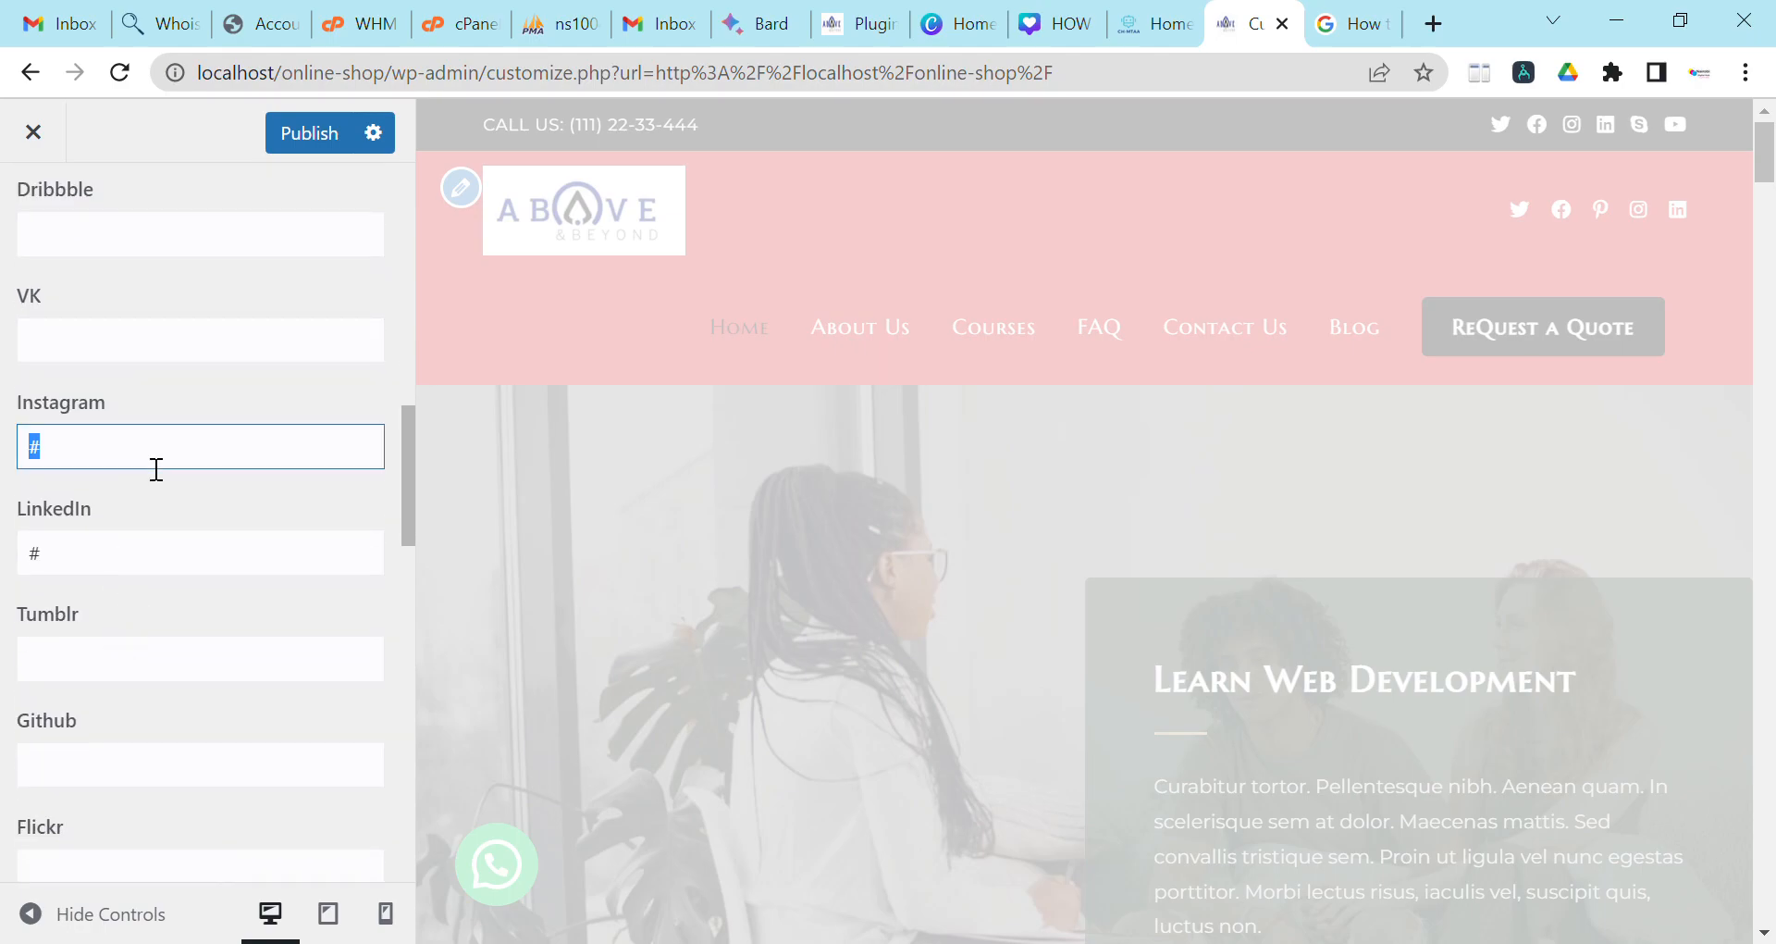
Replace the Instagram field's # with instagram.com/#.
text(insta)
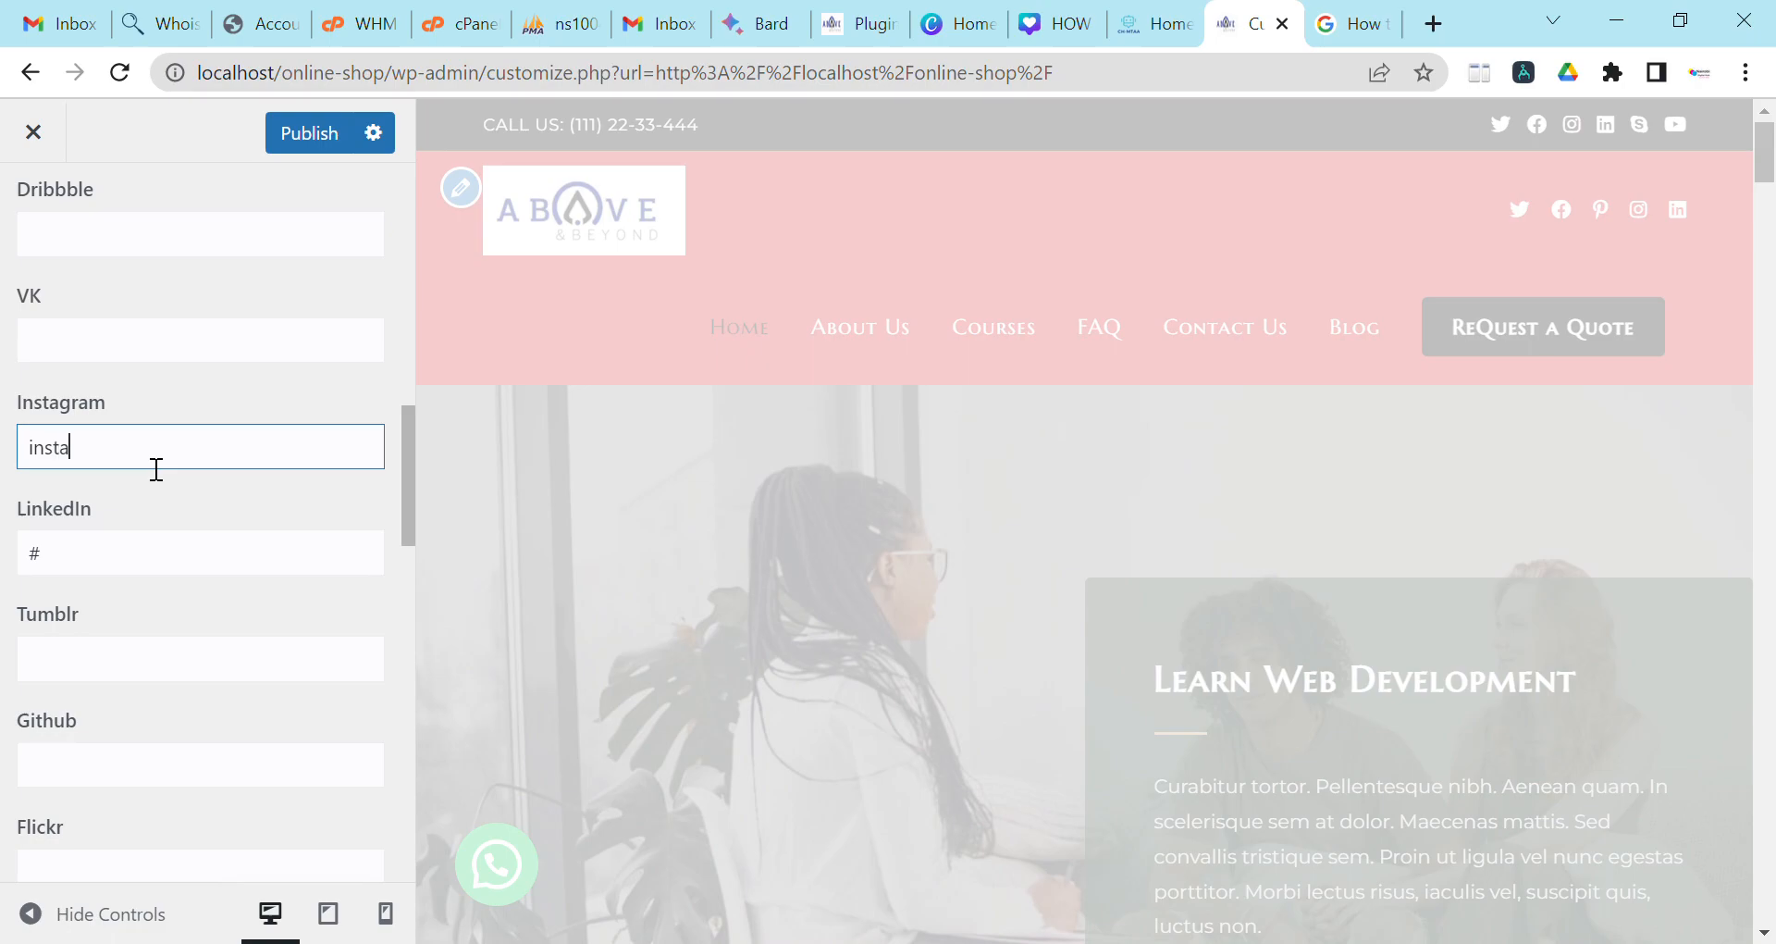
text(gram)
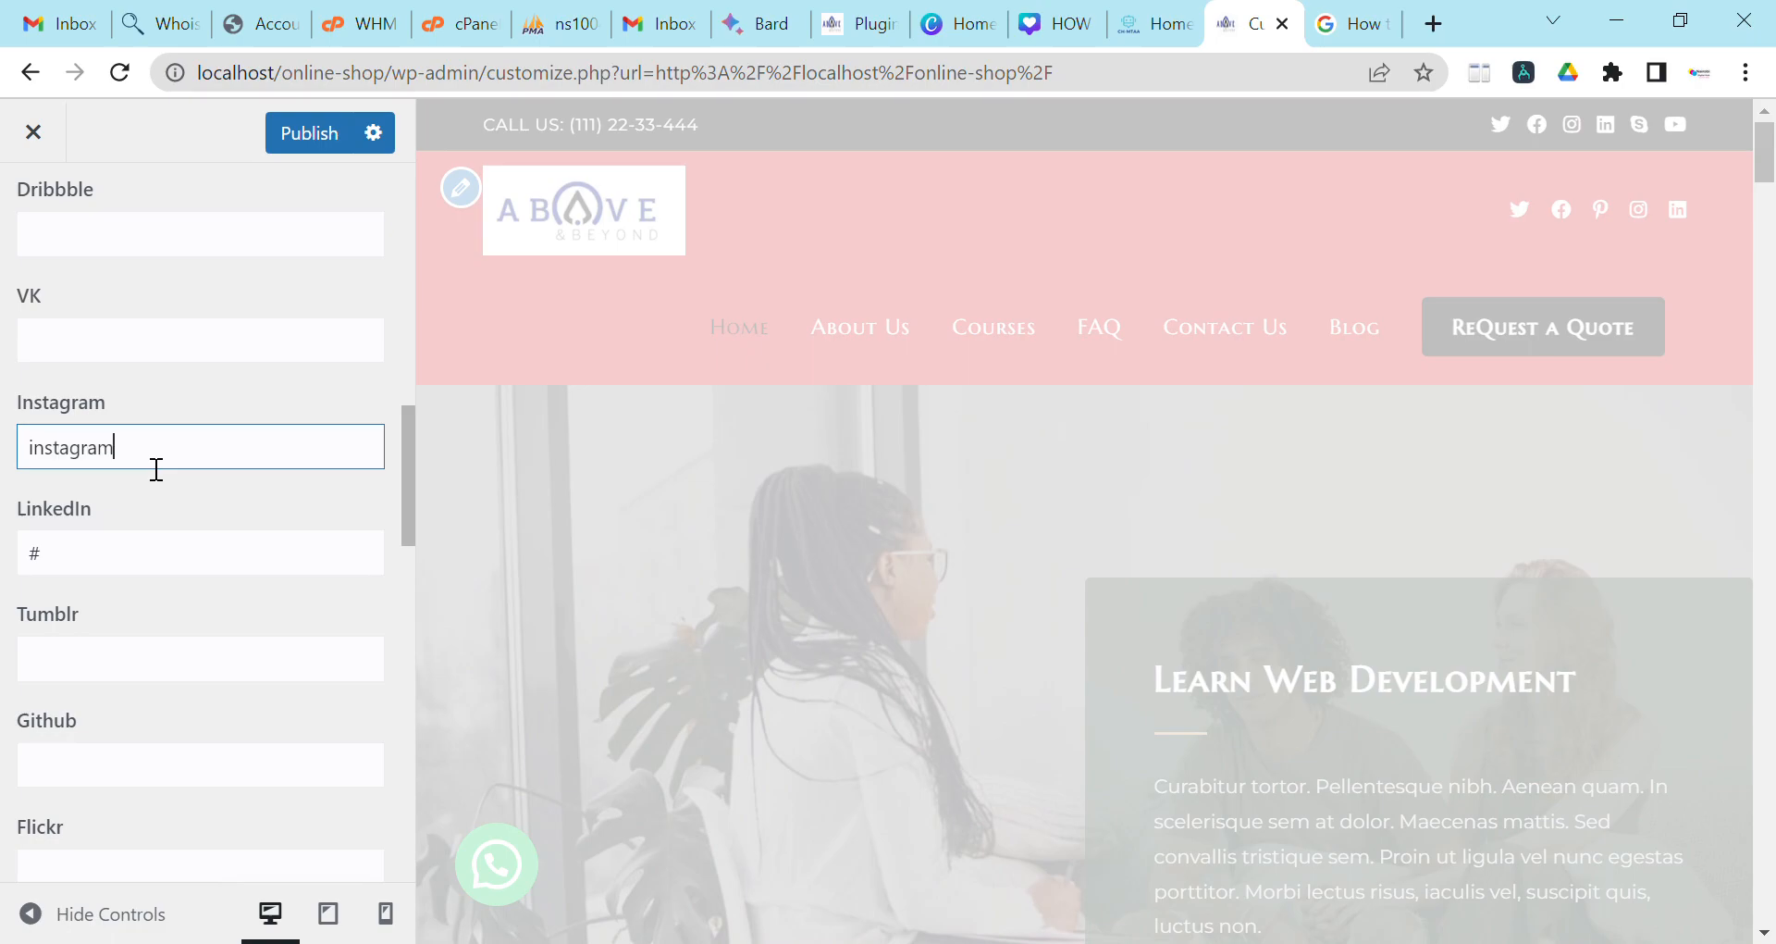
text(.c)
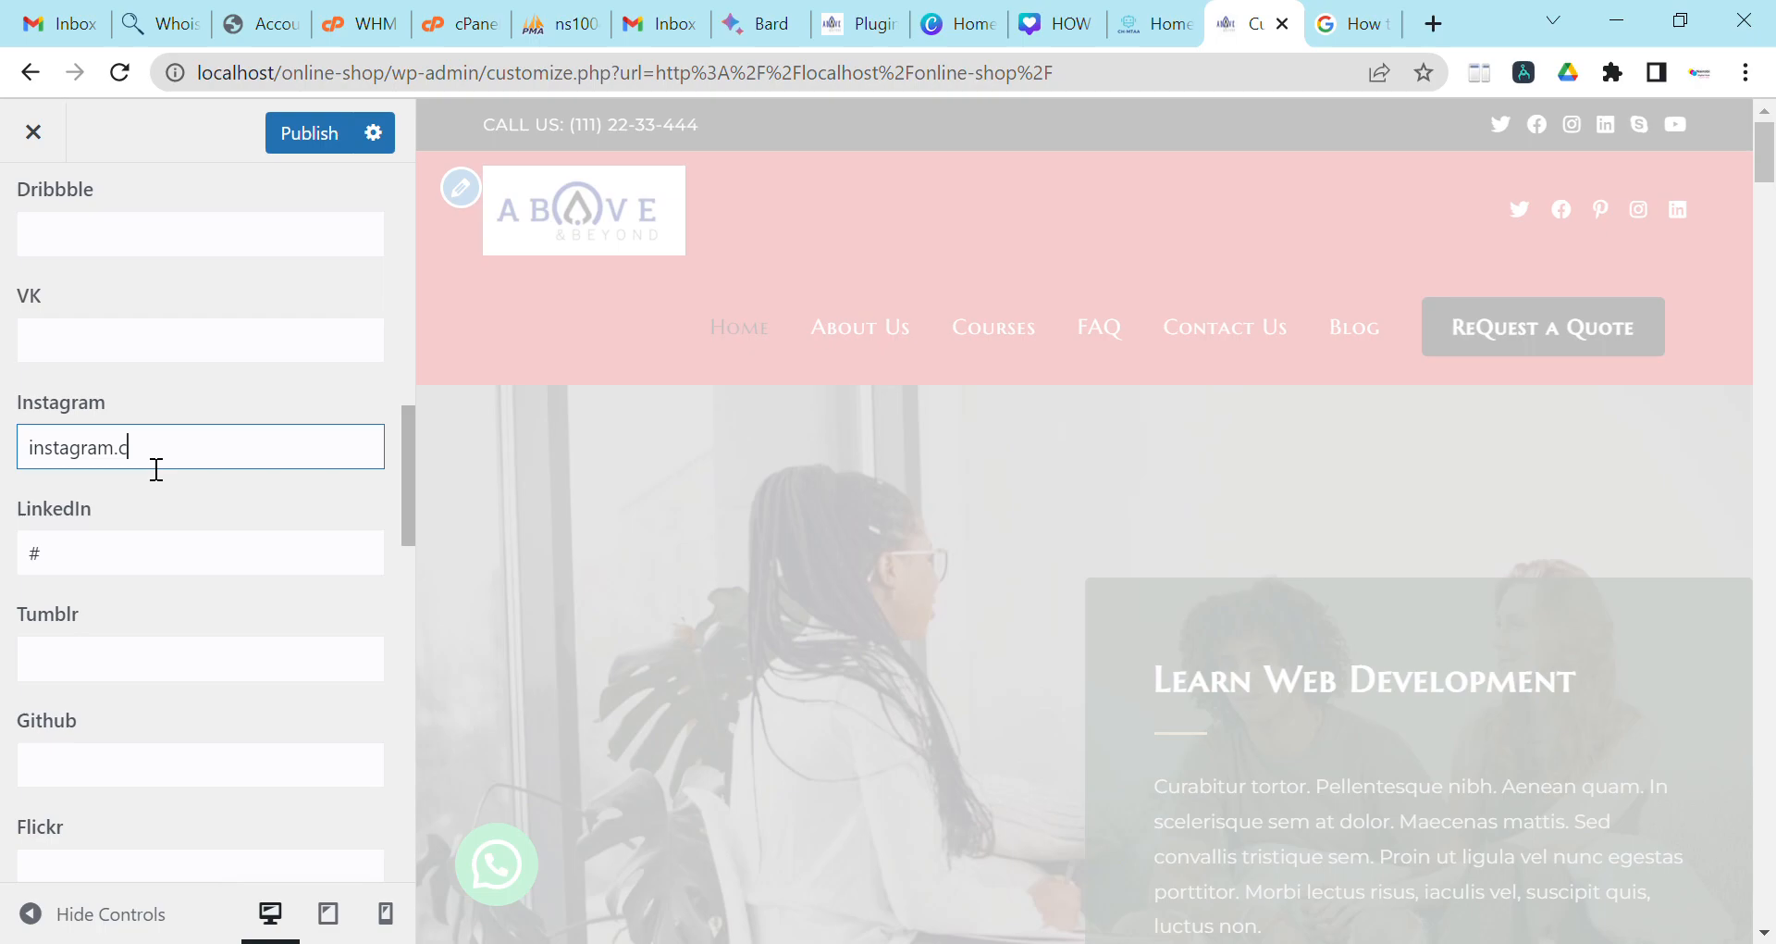
text(om/)
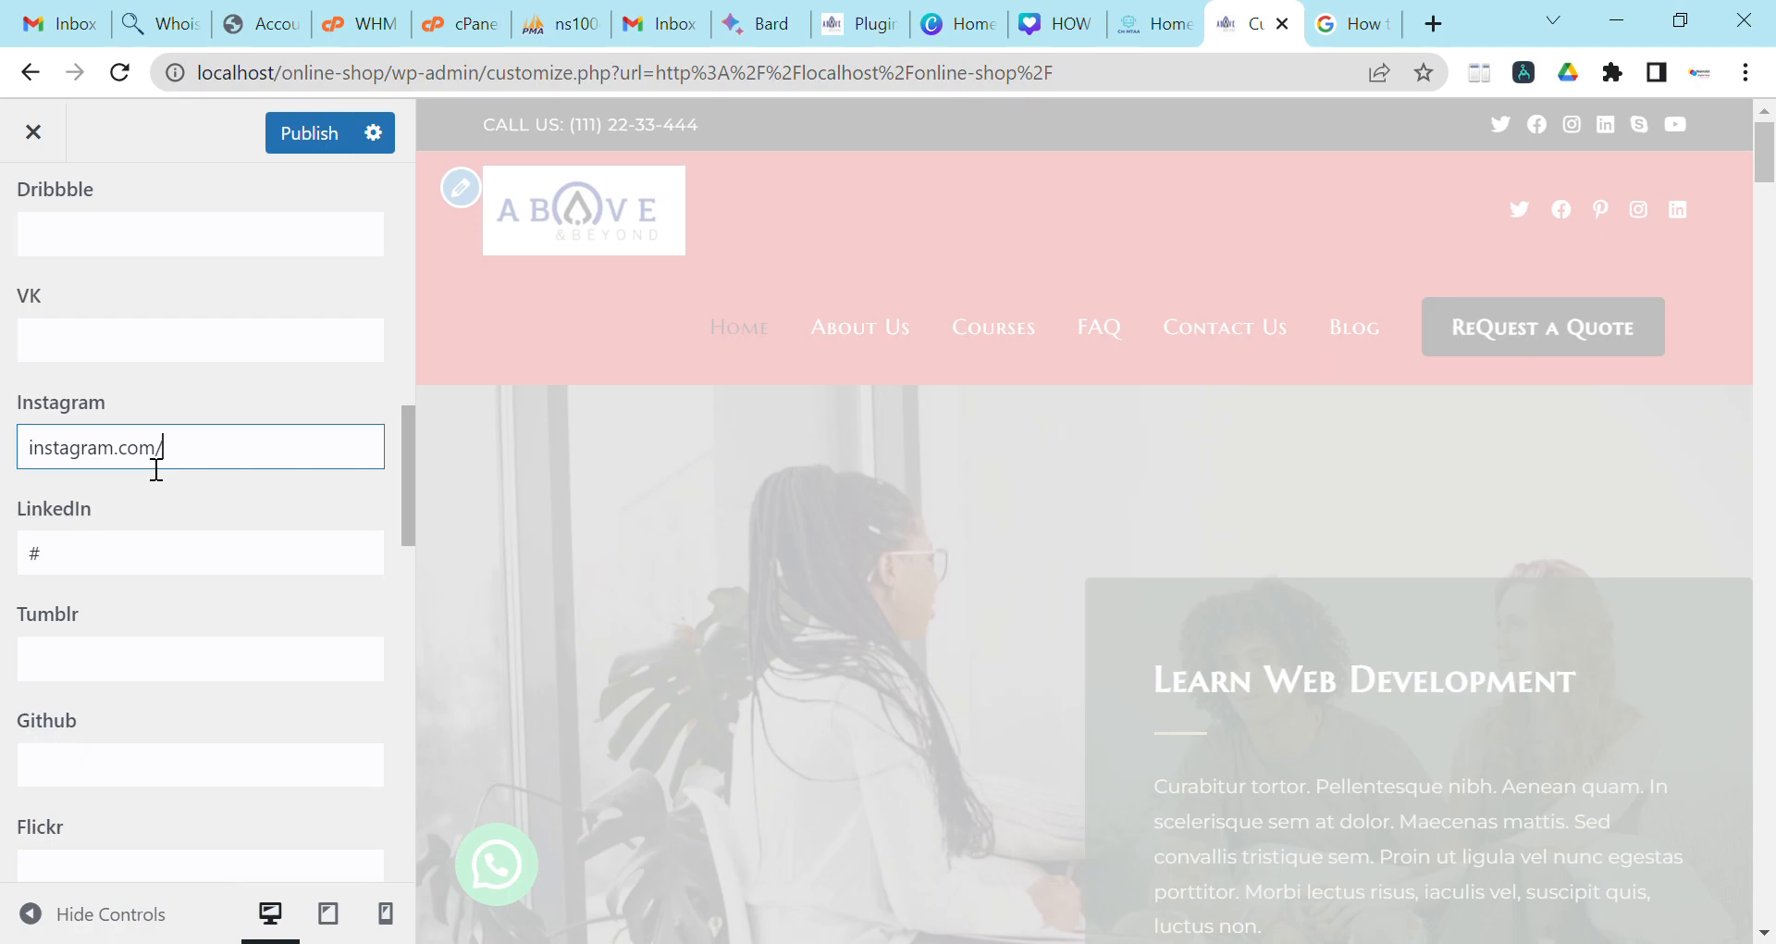
text(#)
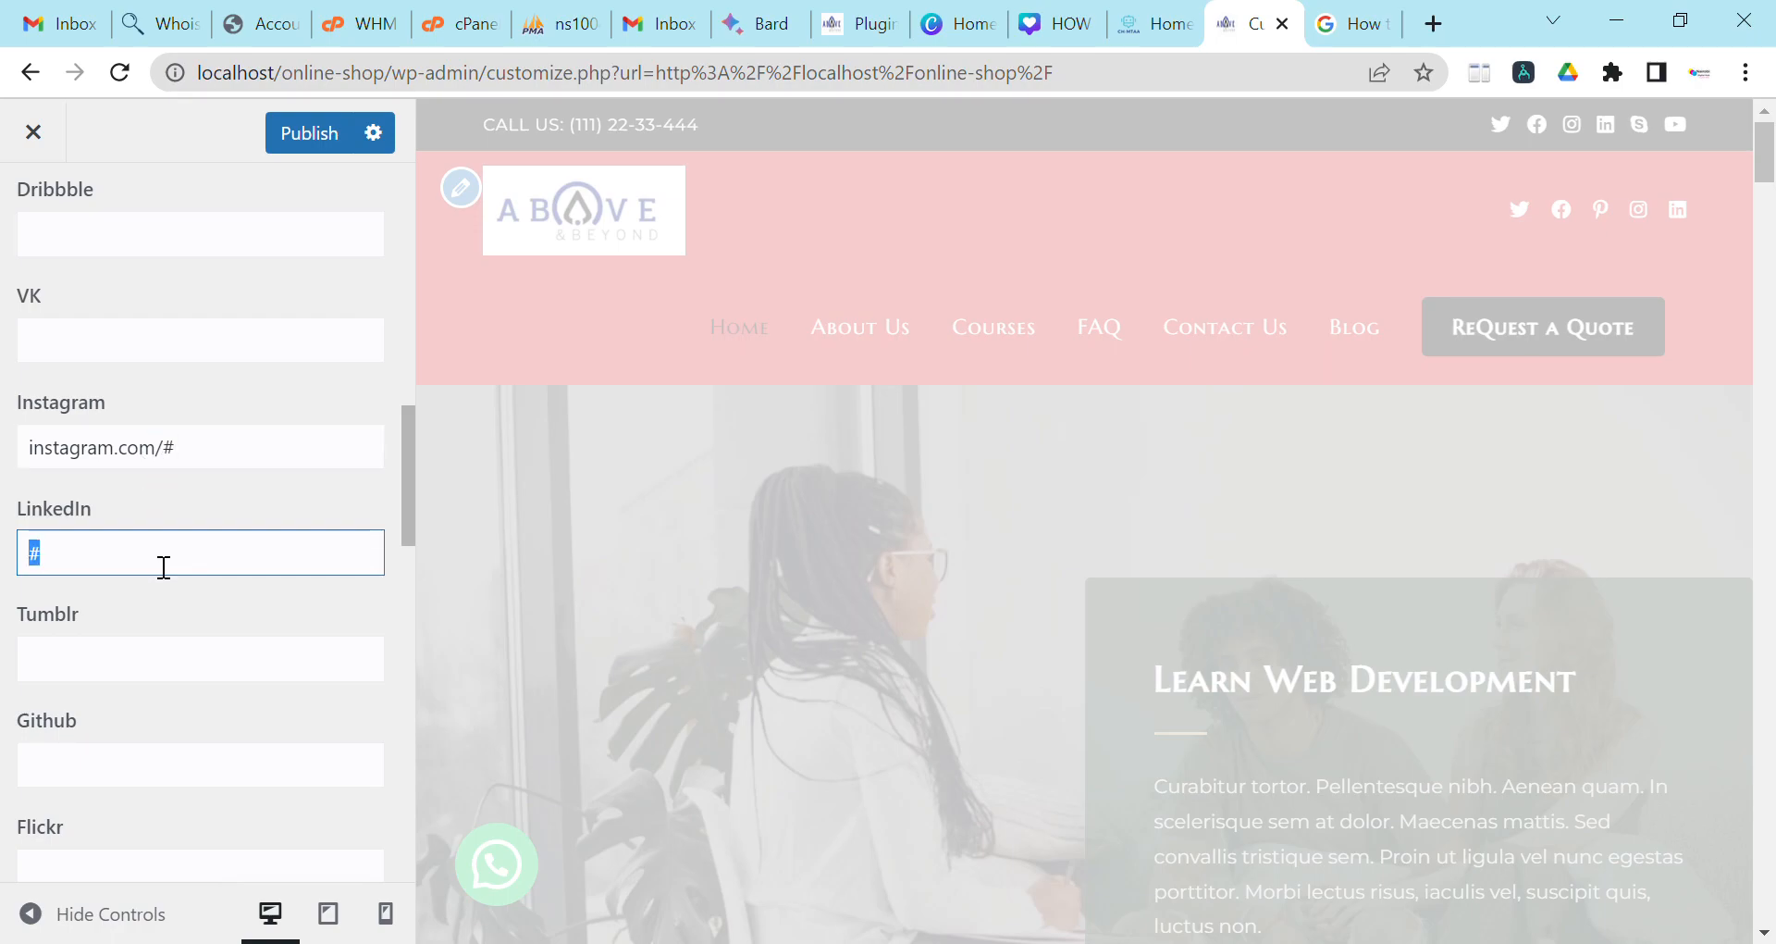
Set the LinkedIn link to linkedin.com/# and publish the social link settings.
text(linkedin)
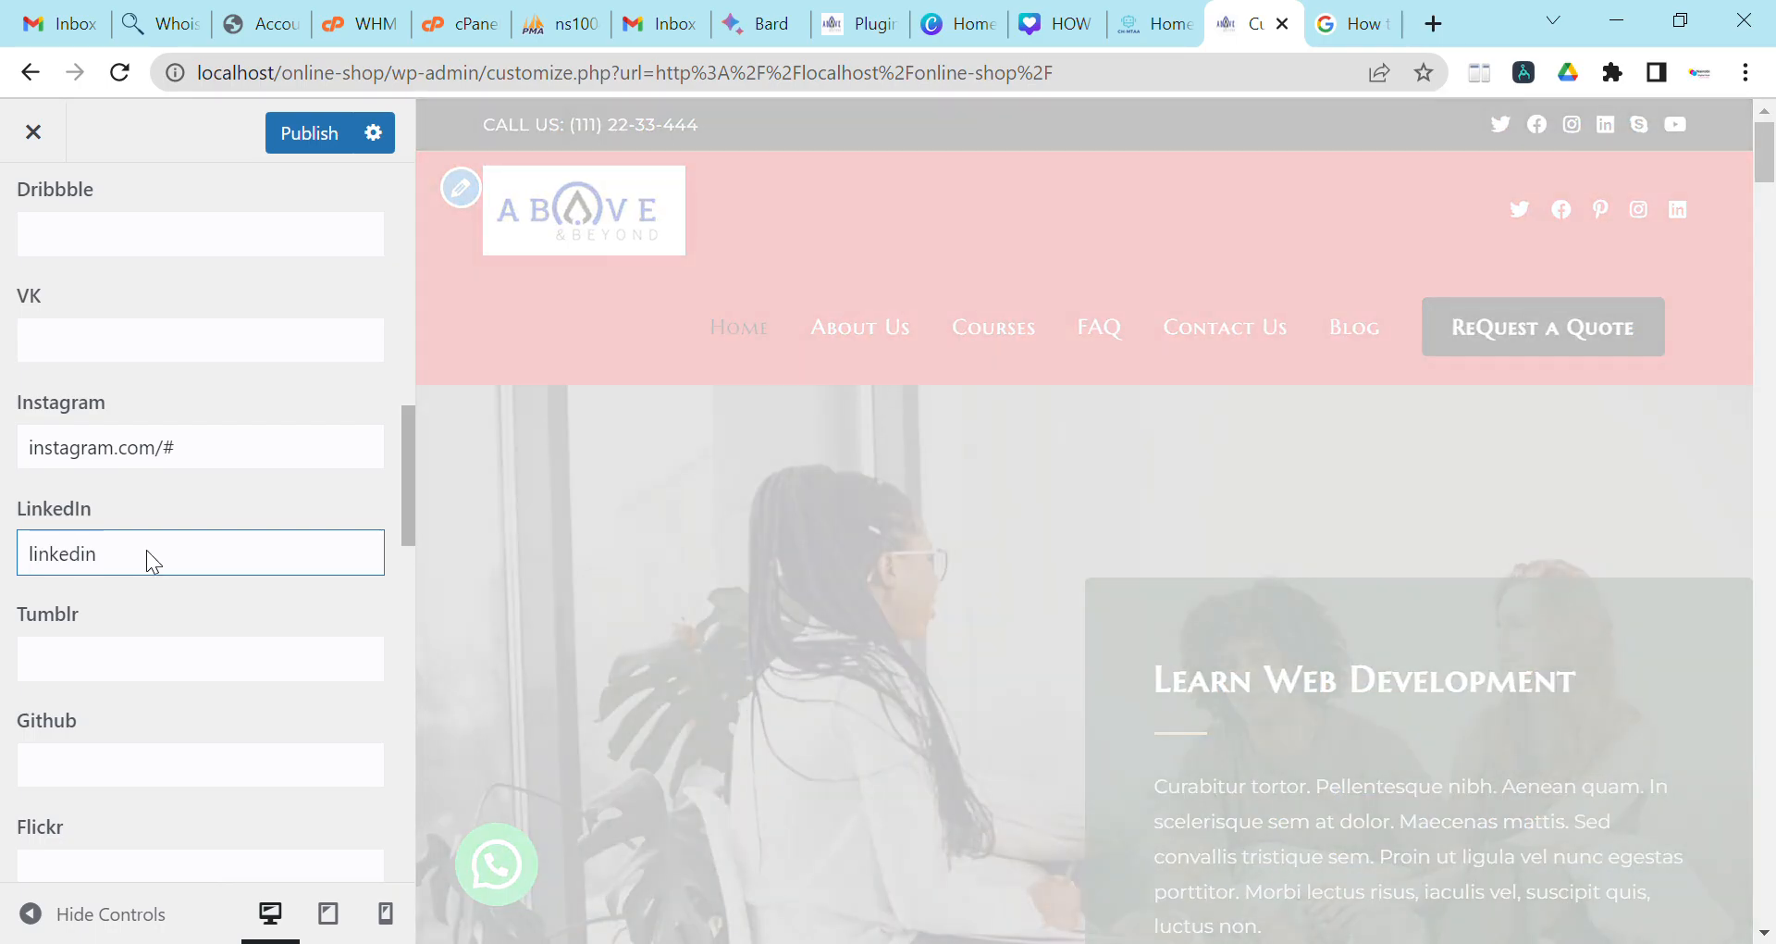
text(/)
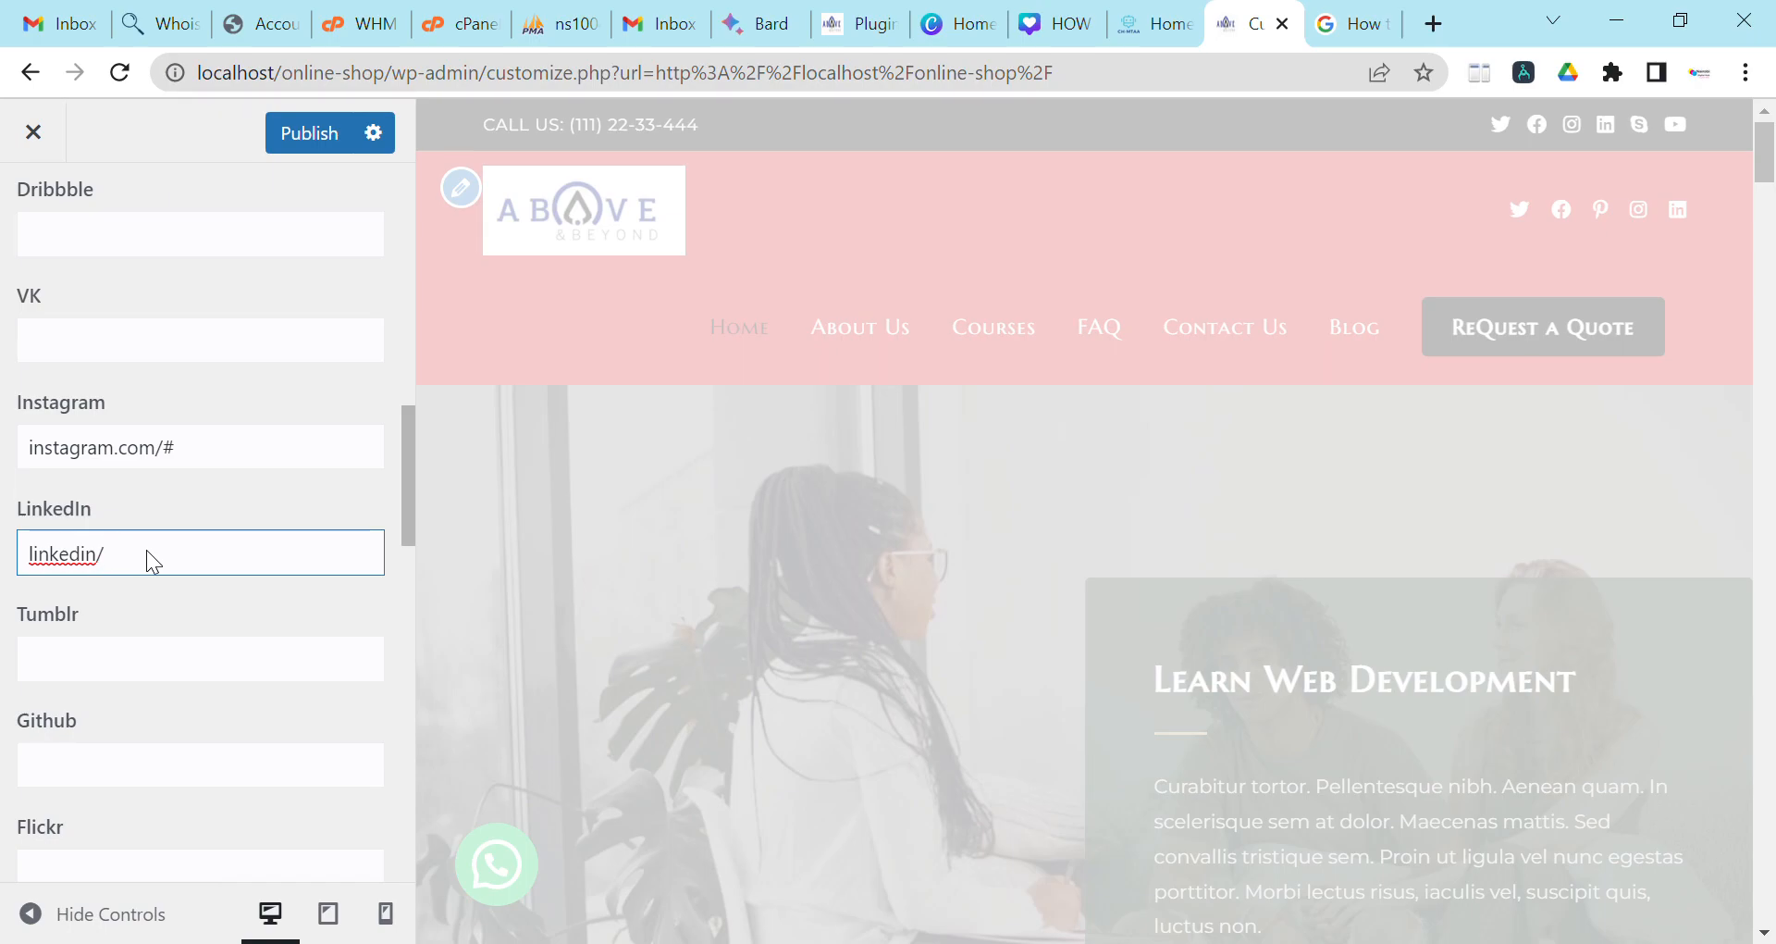
text(#)
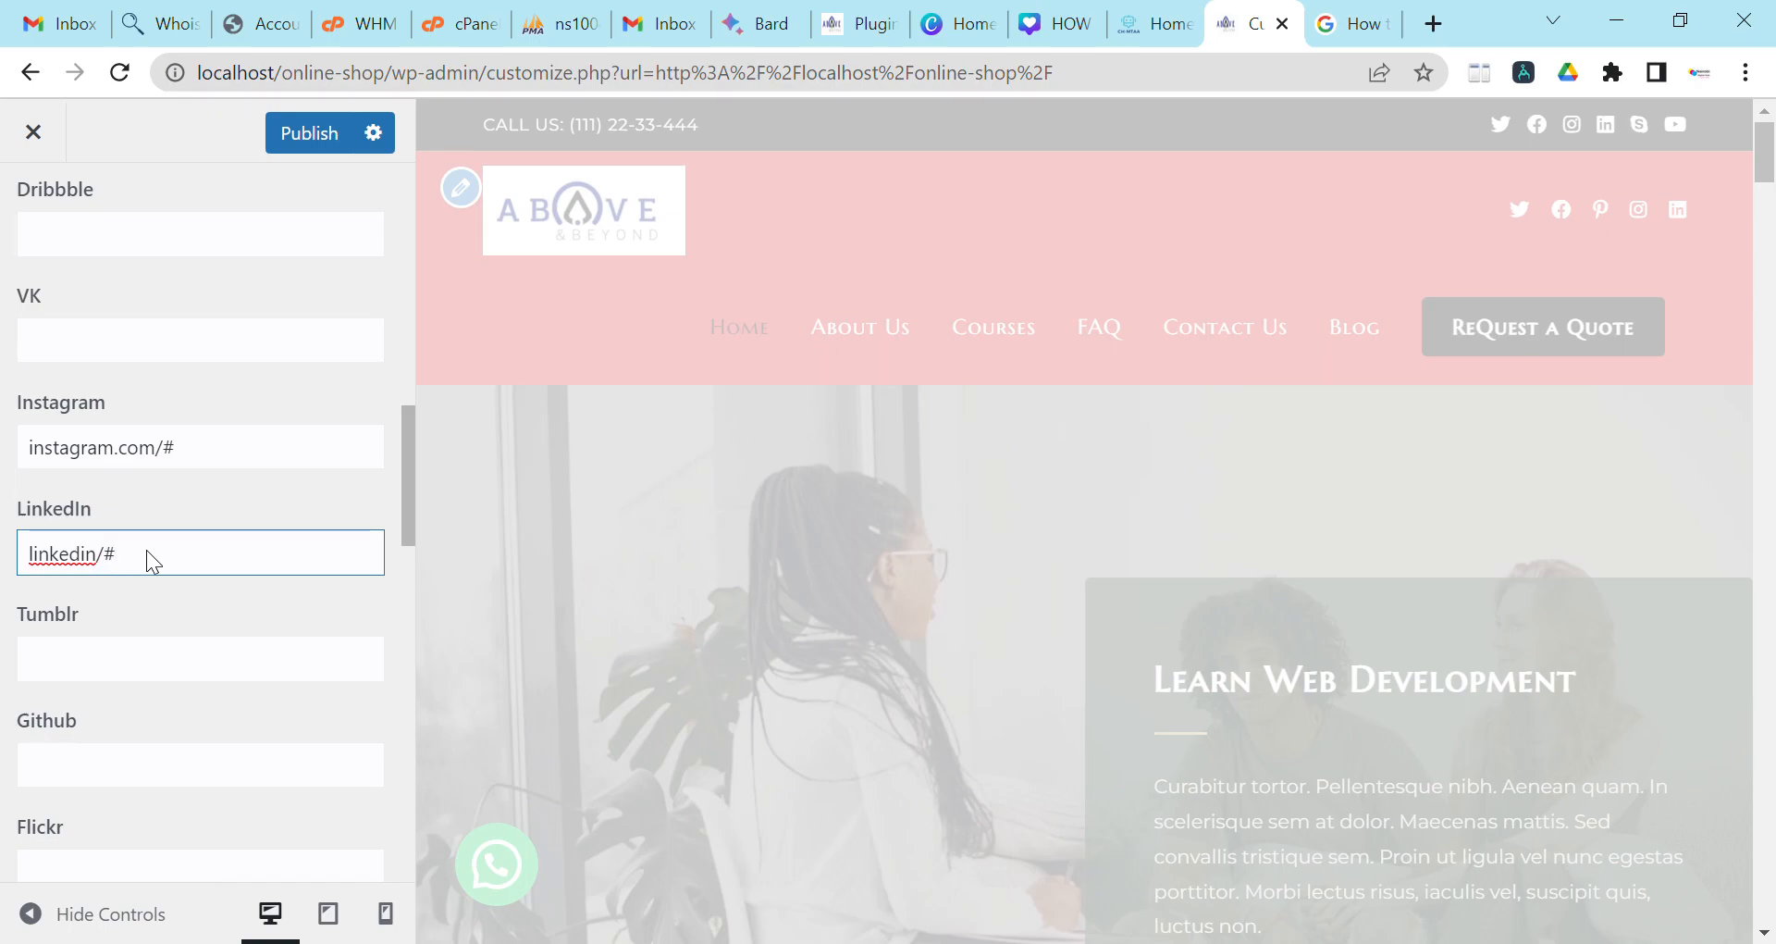
mouse_move(80, 598)
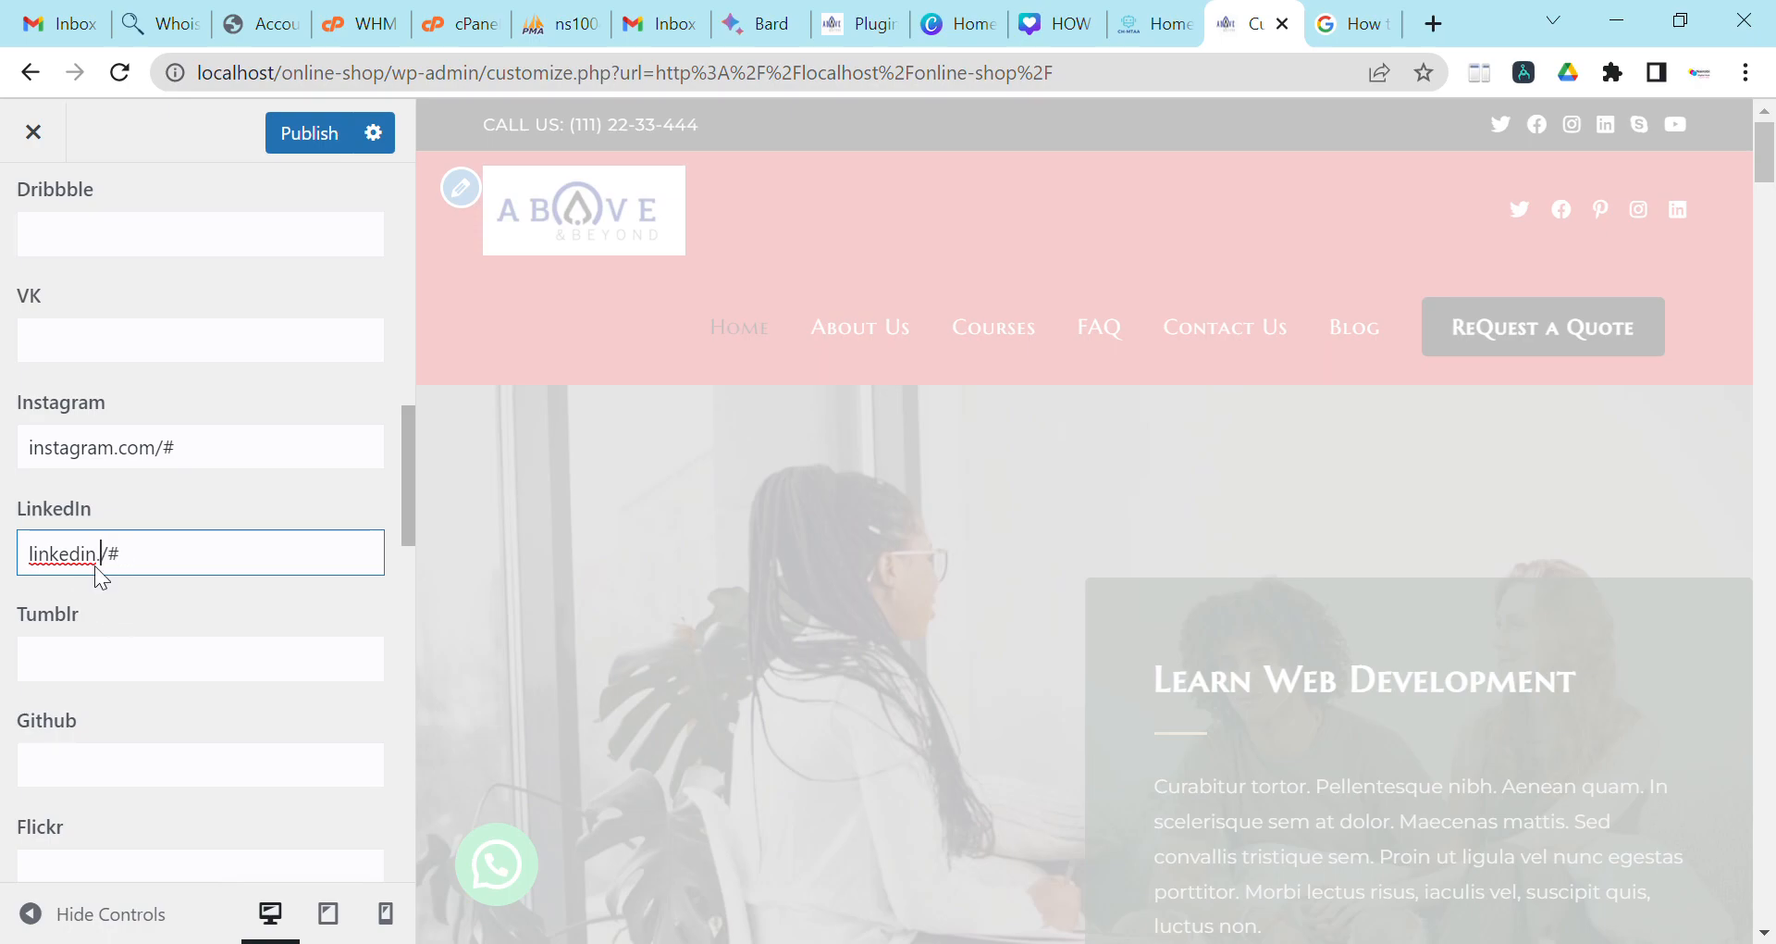
text(.com)
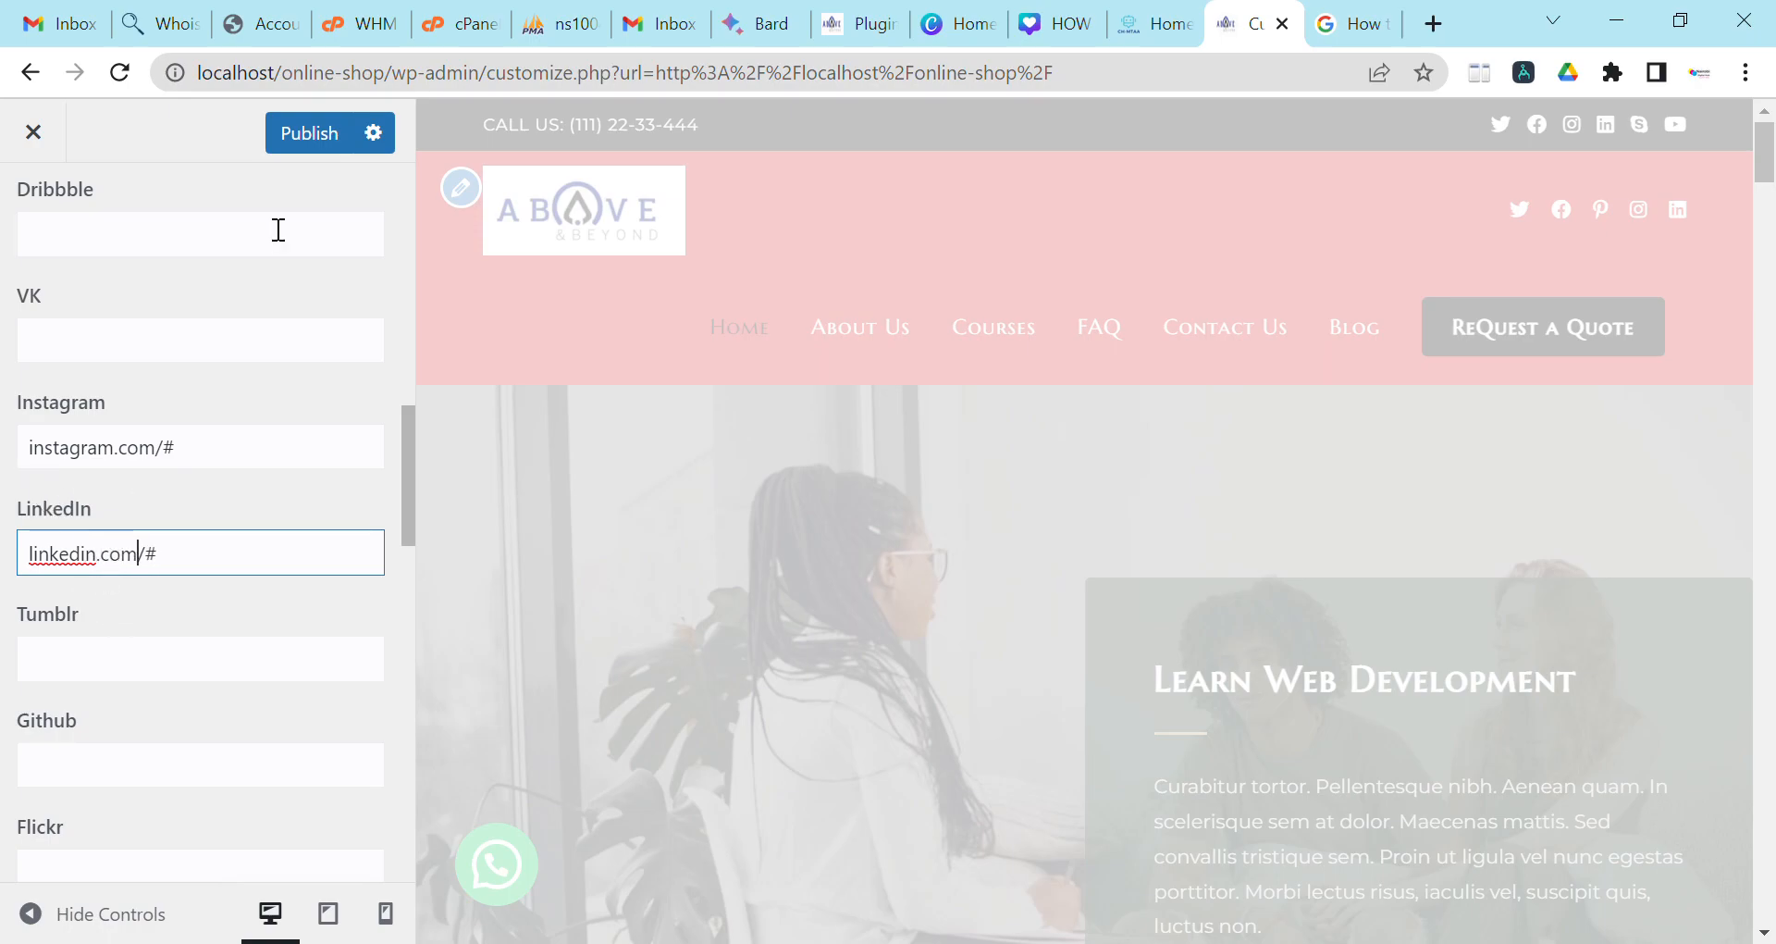
click(308, 133)
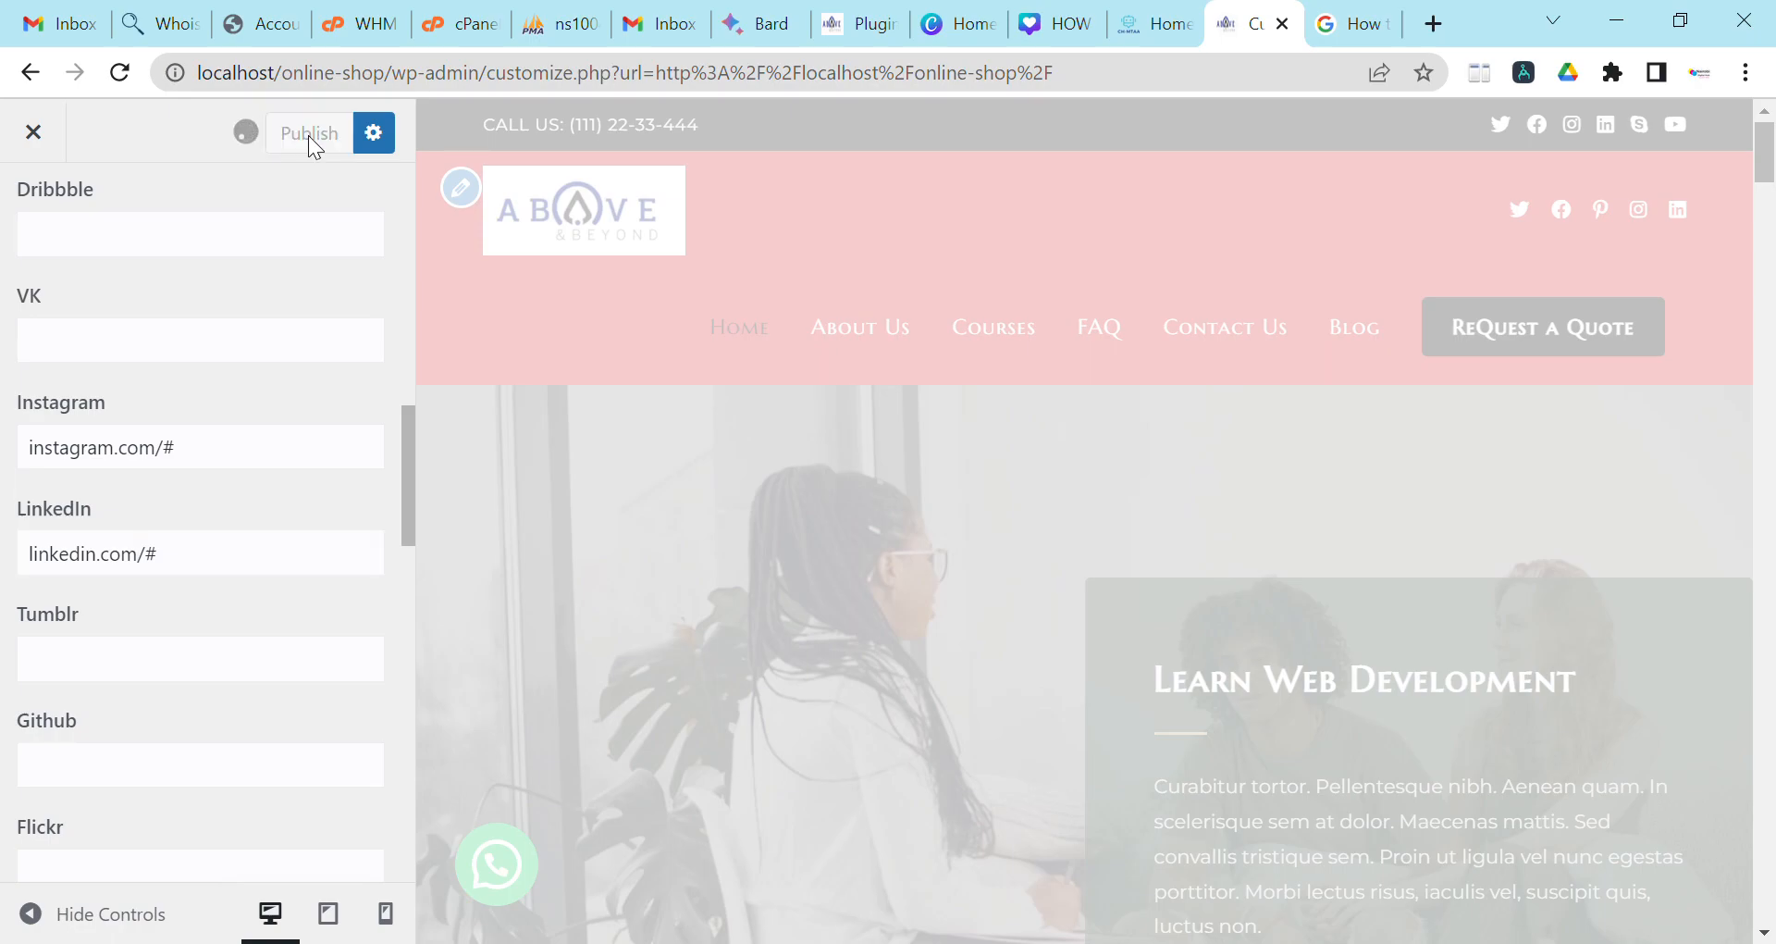
Close the Customizer to view the live site with the published social links.
click(308, 132)
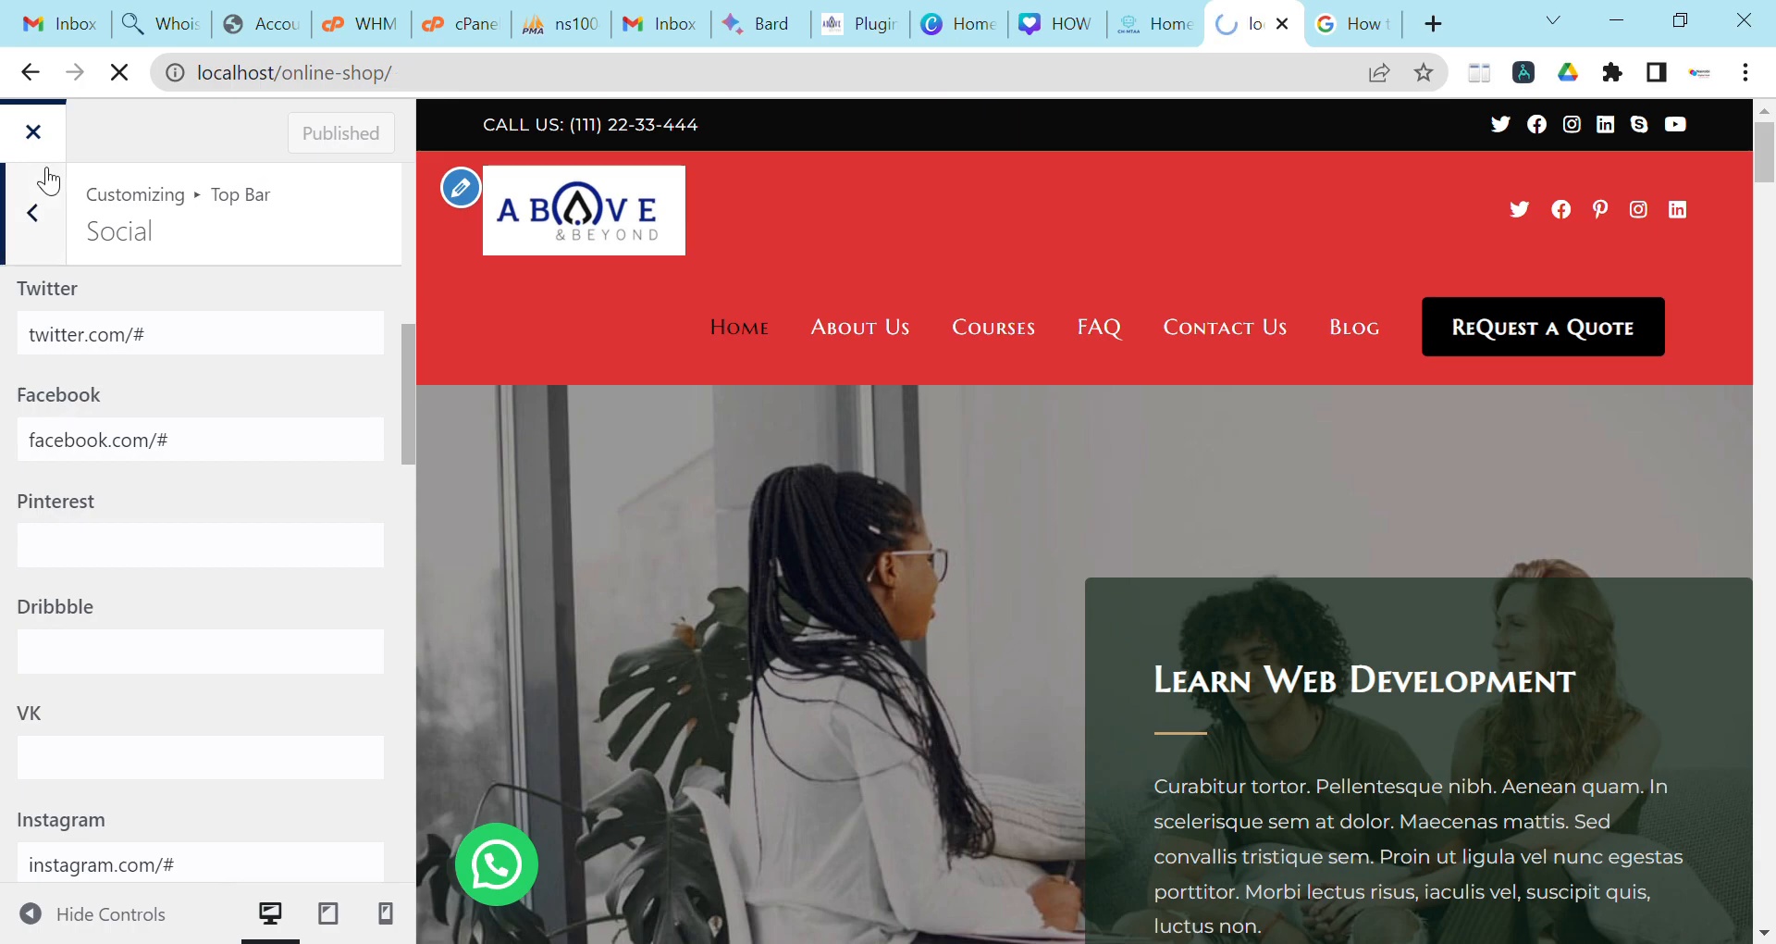
Test the top bar Twitter icon opens twitter.com, then return to the site.
click(34, 131)
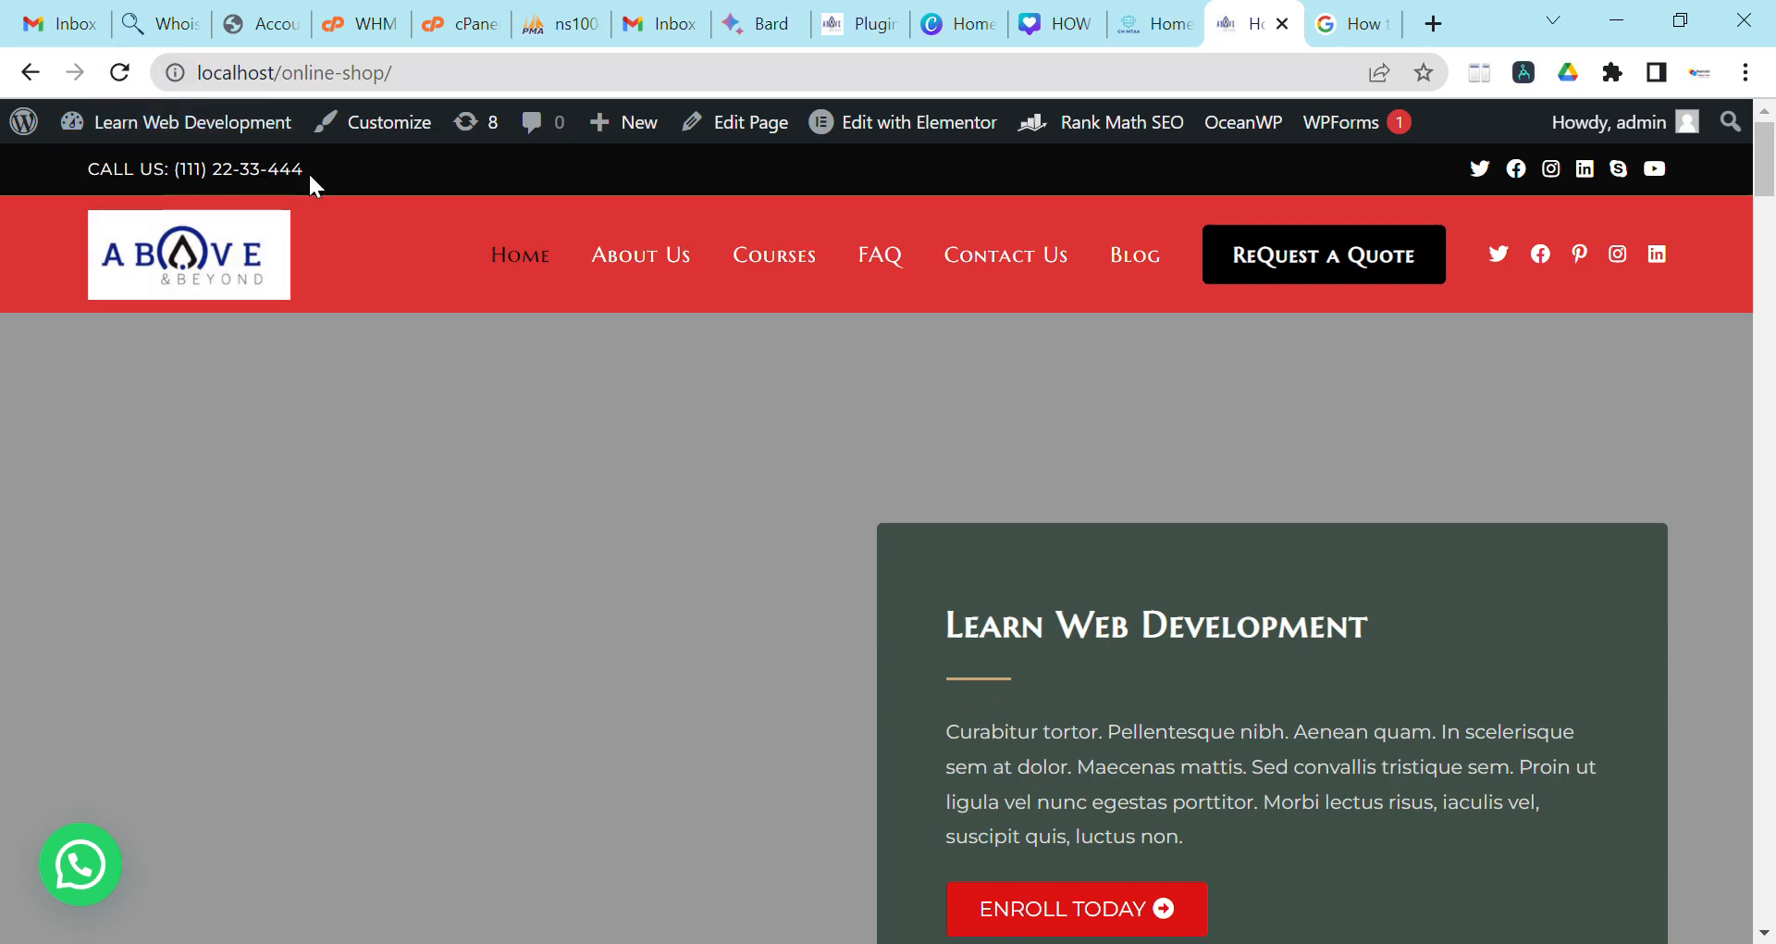
mouse_move(1653, 168)
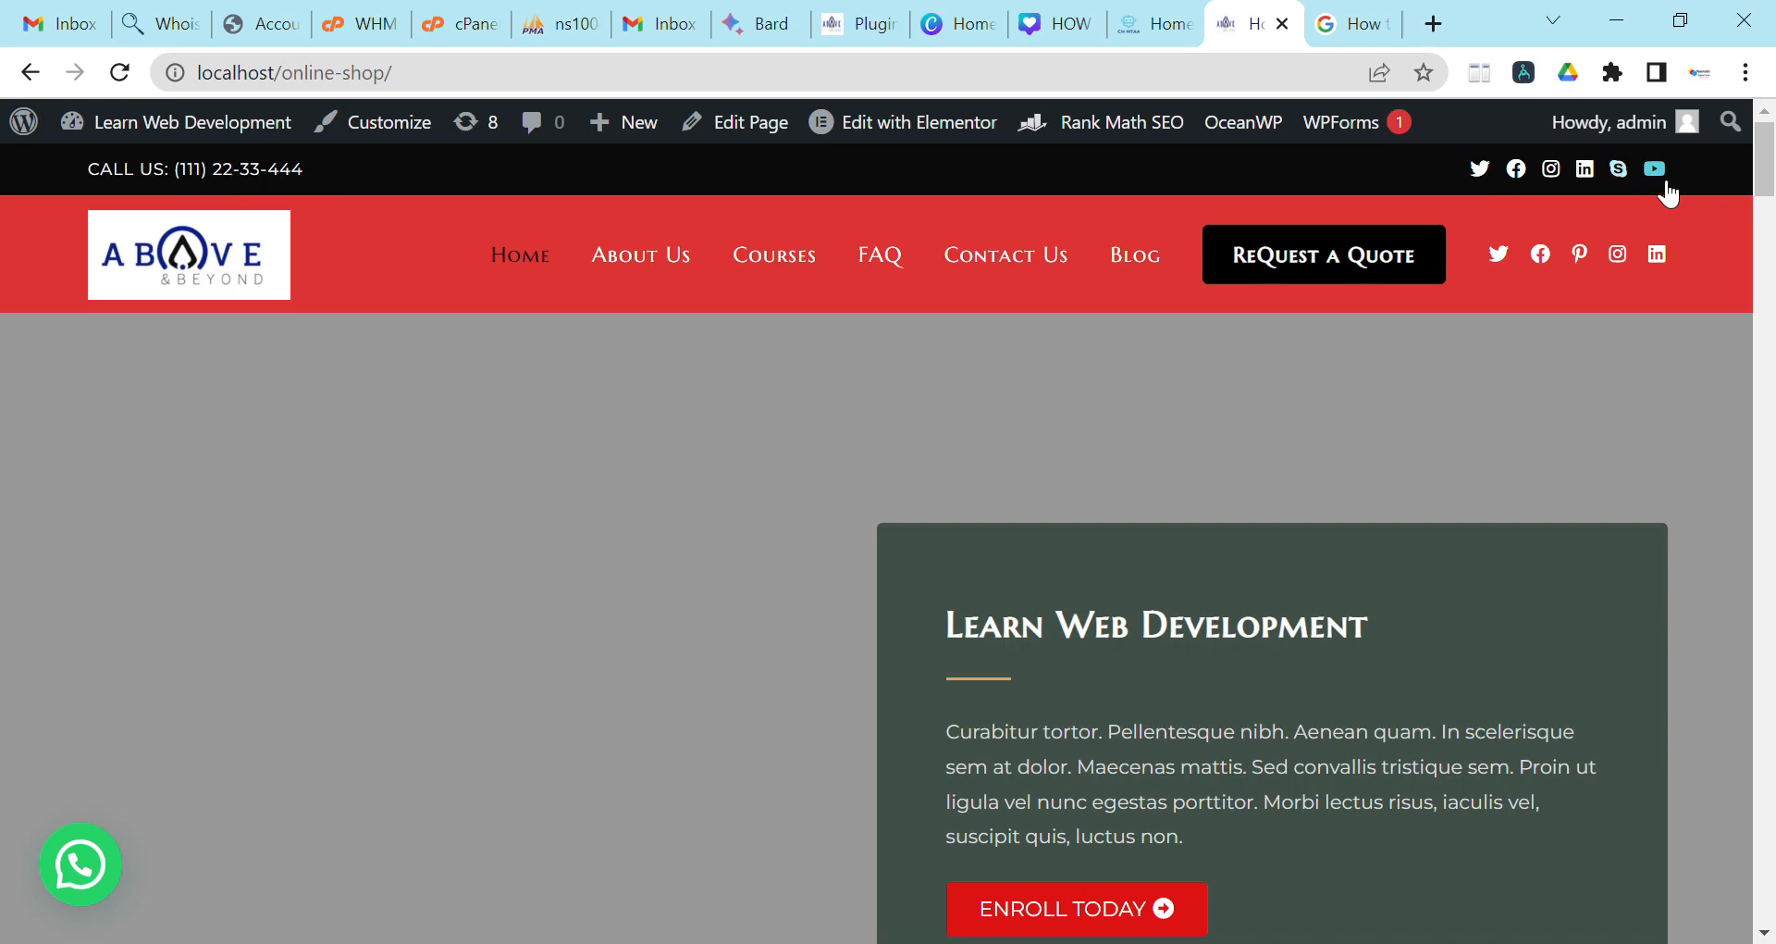
mouse_move(1479, 167)
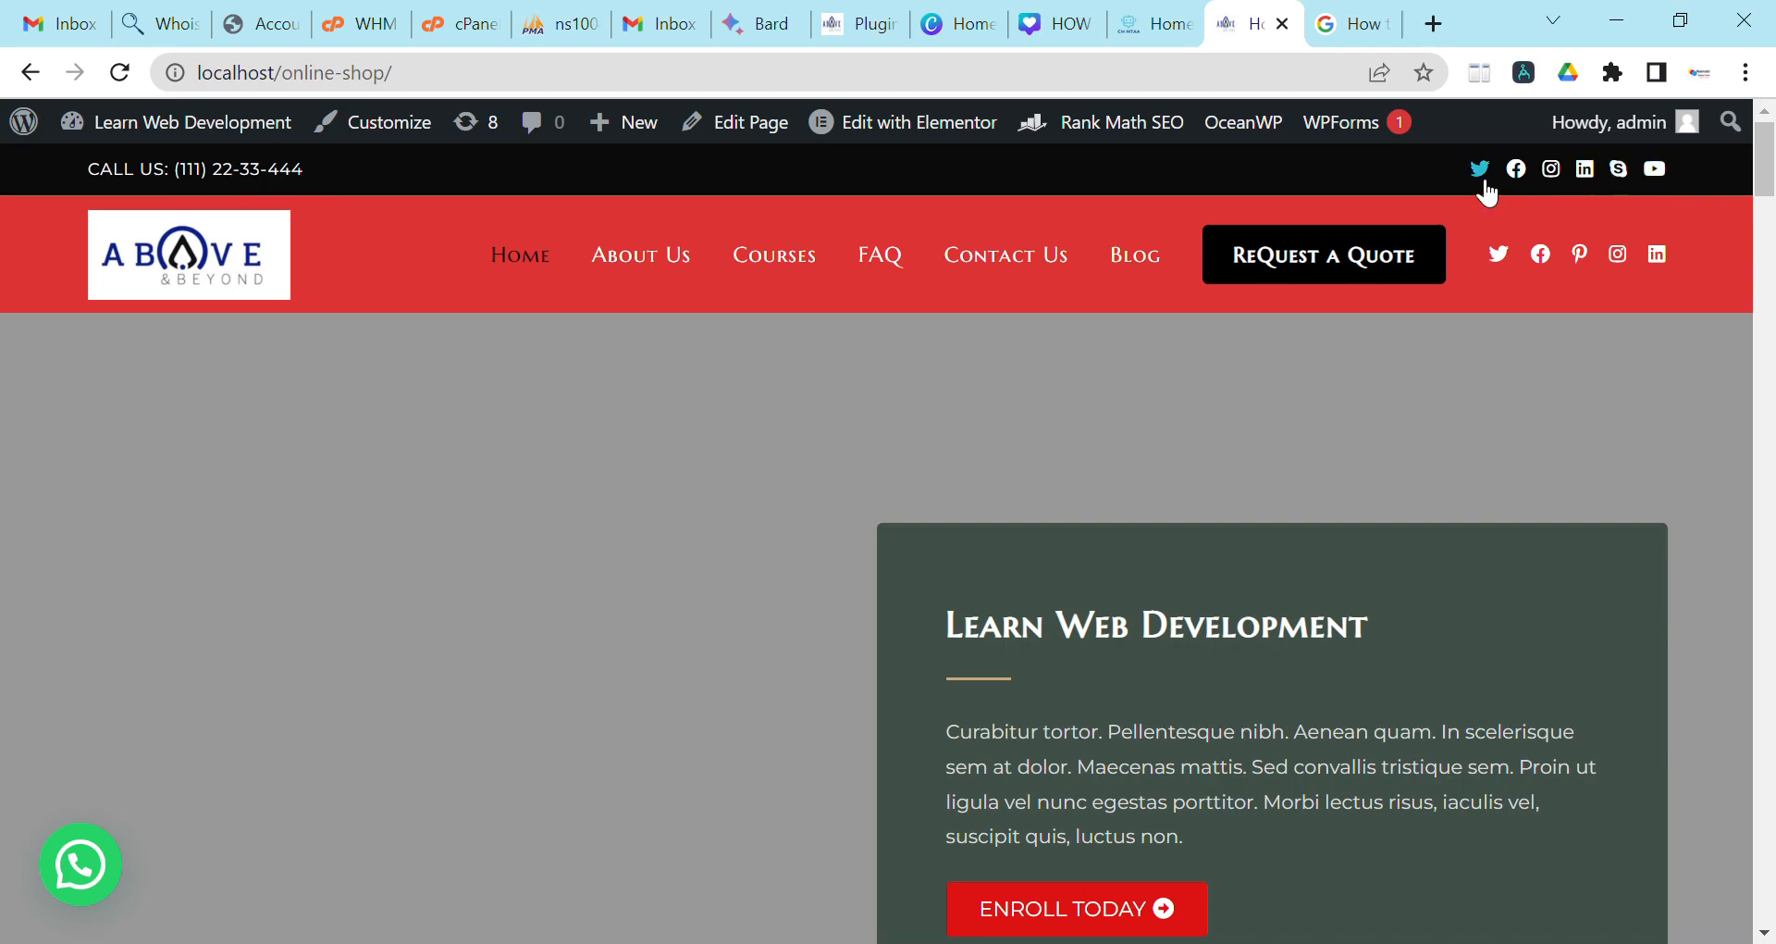
mouse_move(1493, 192)
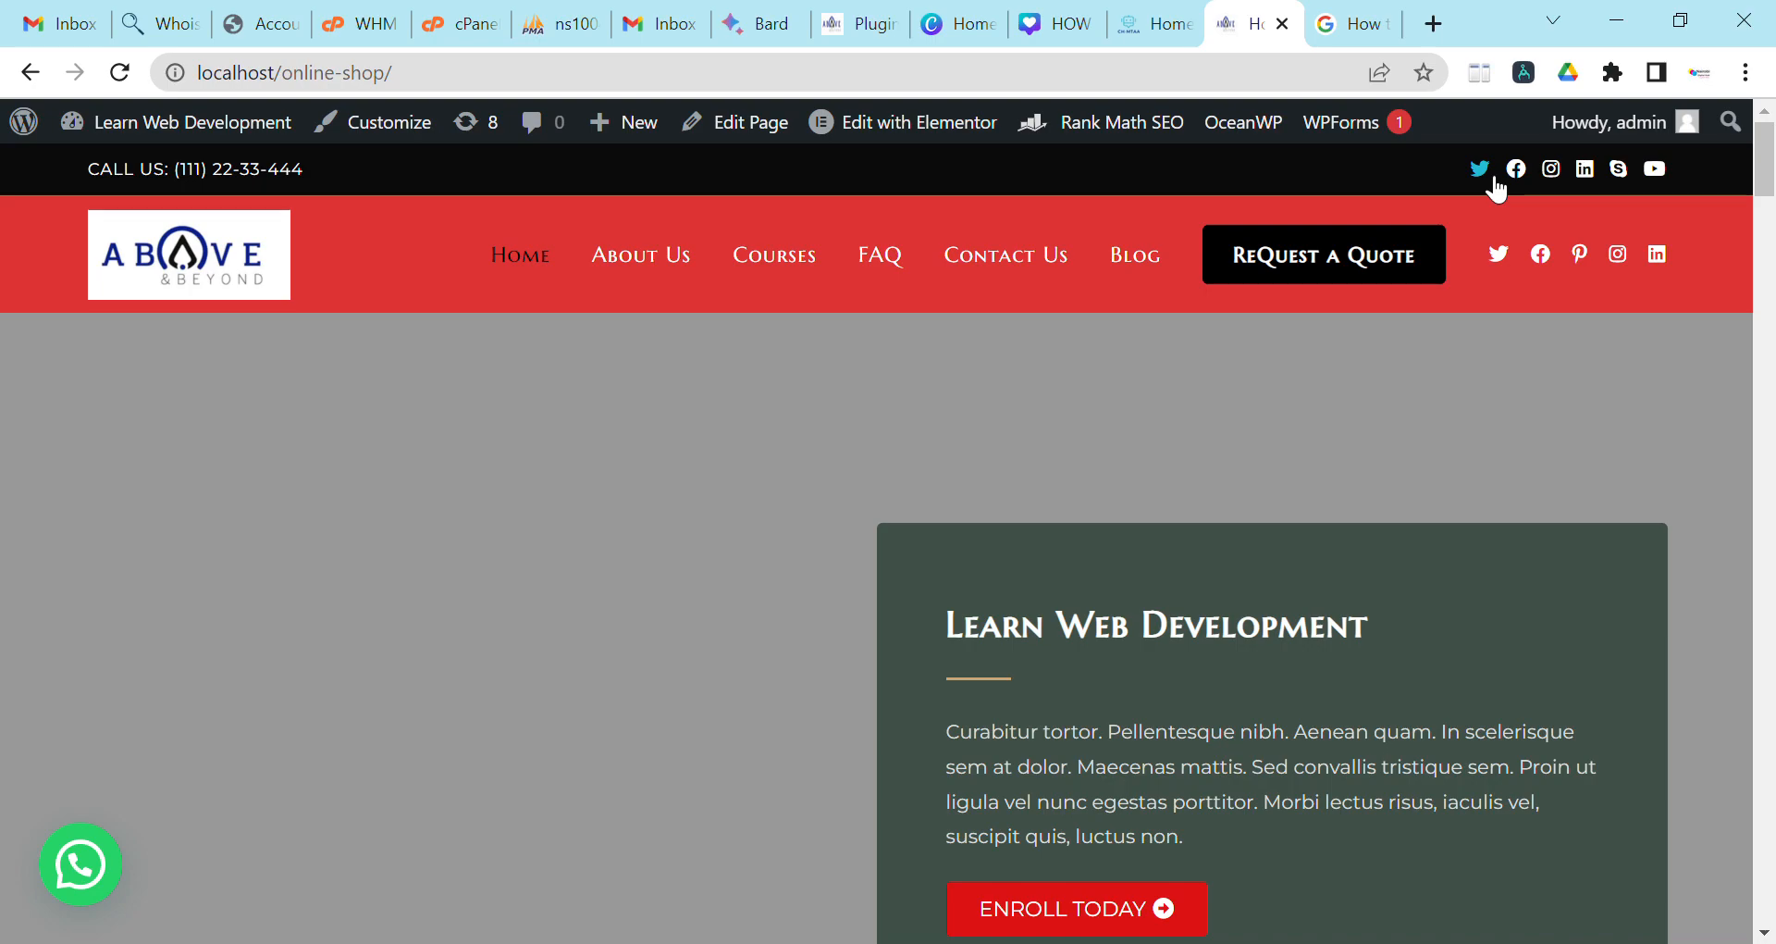
click(1478, 167)
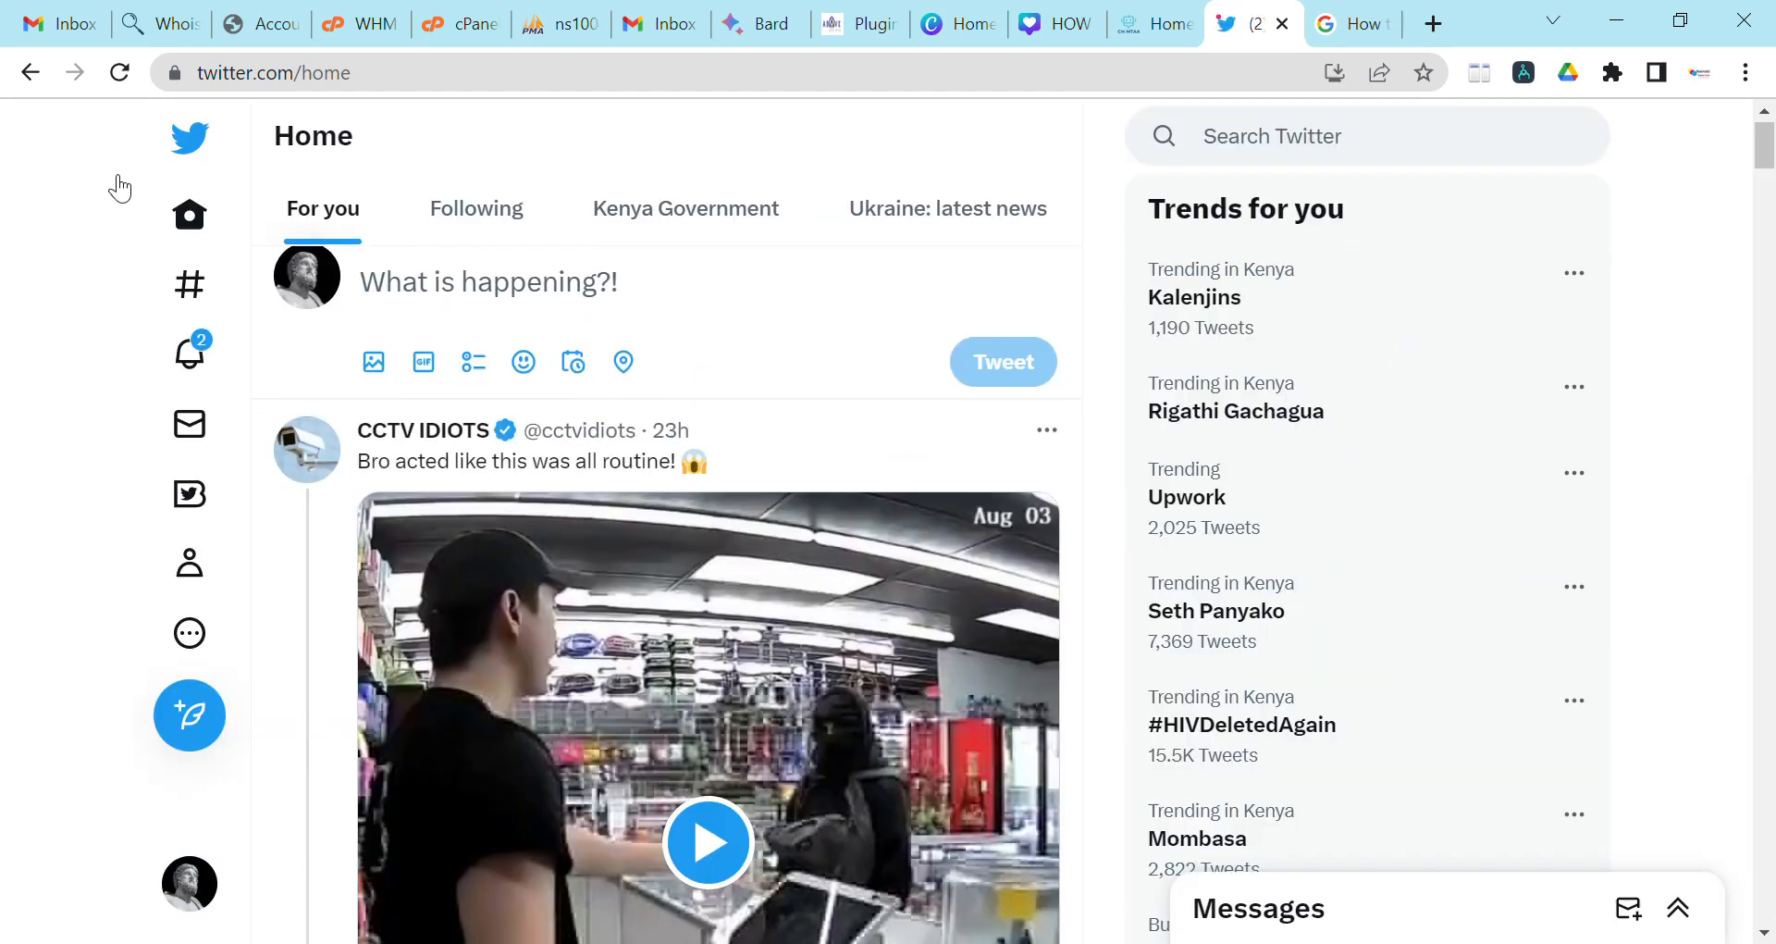
click(30, 72)
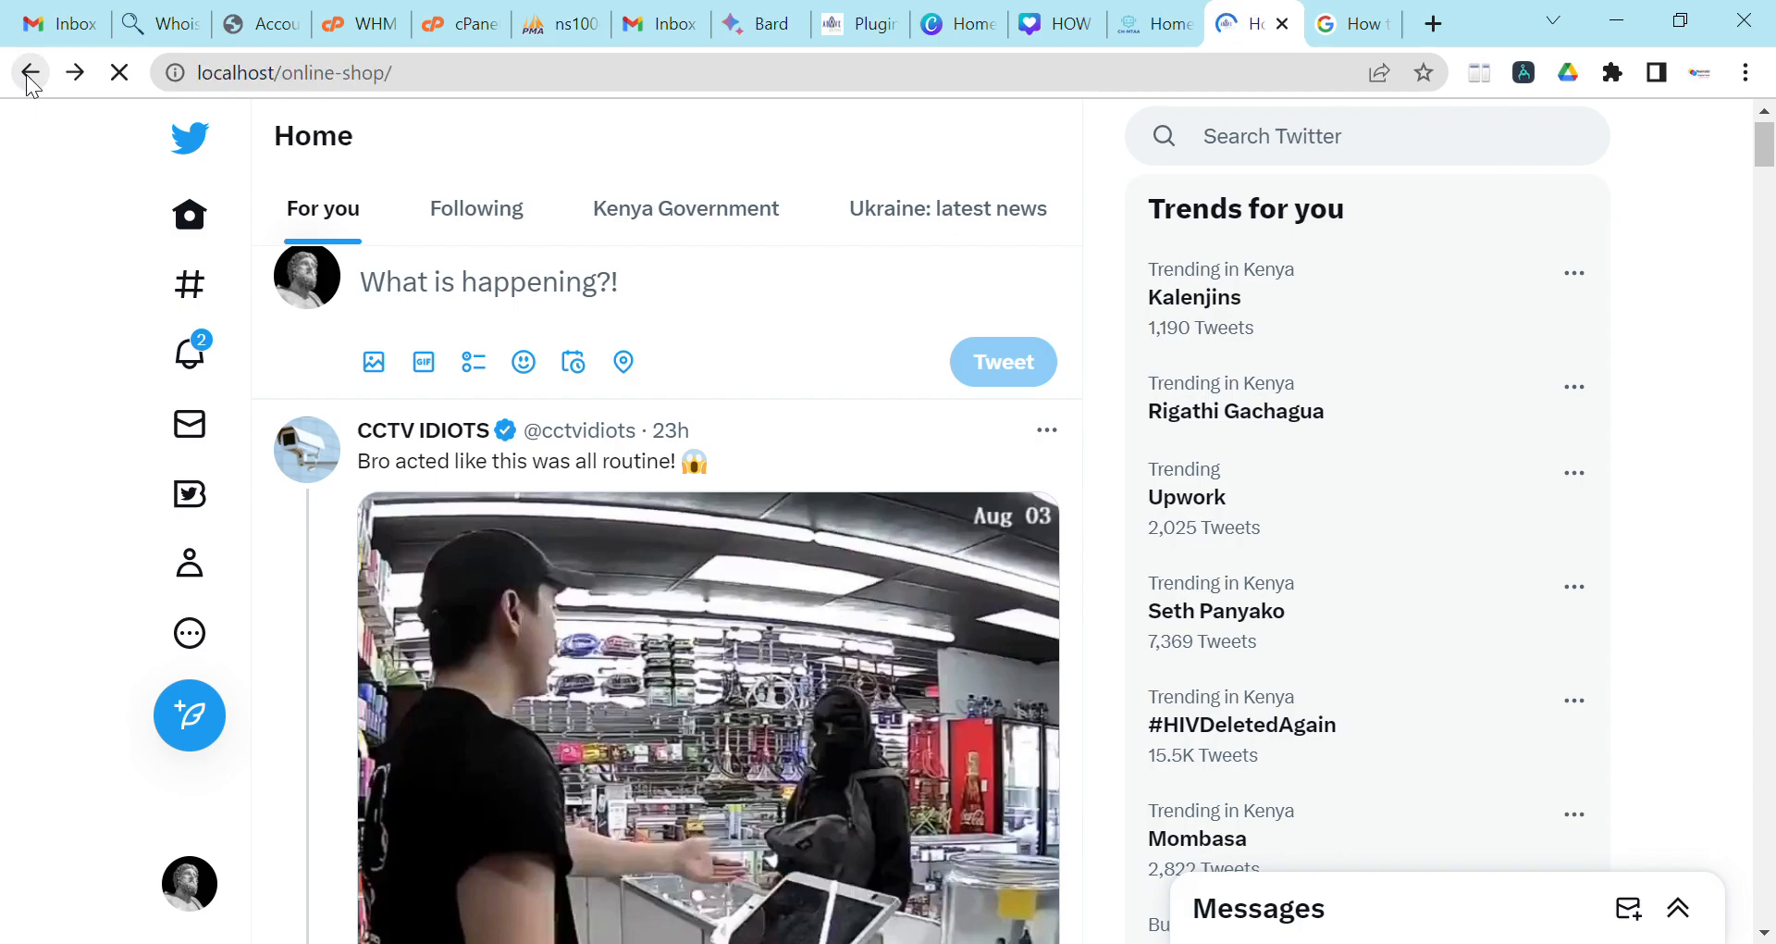
click(29, 73)
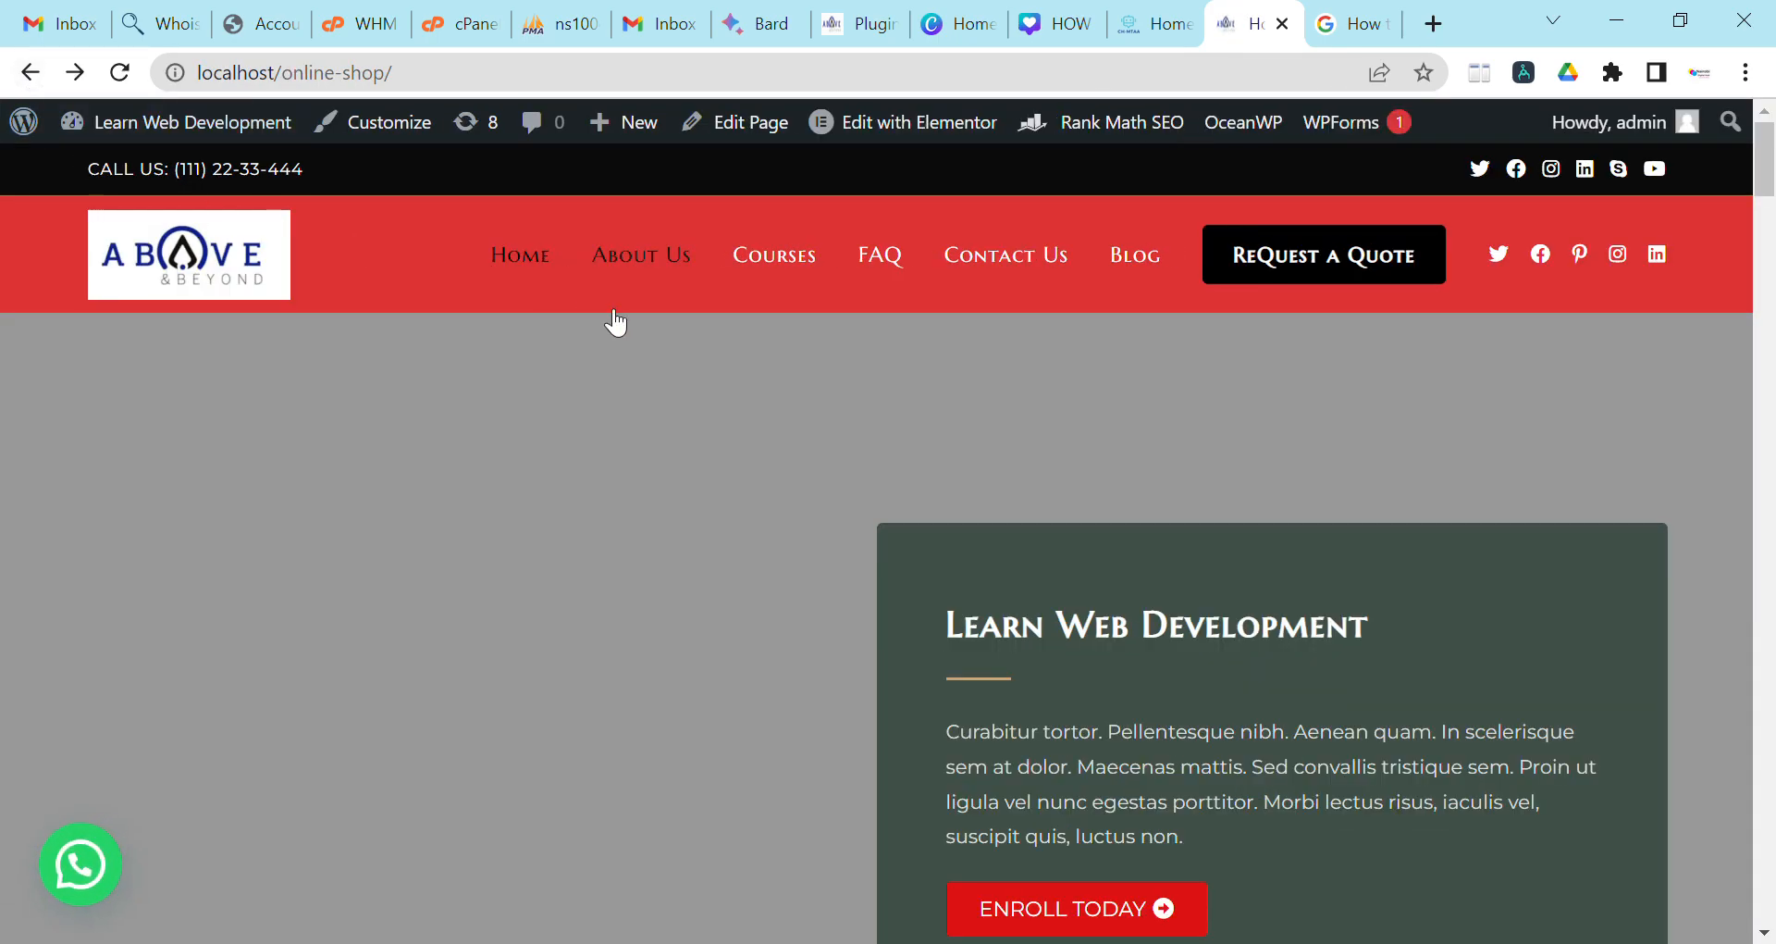
mouse_move(981, 318)
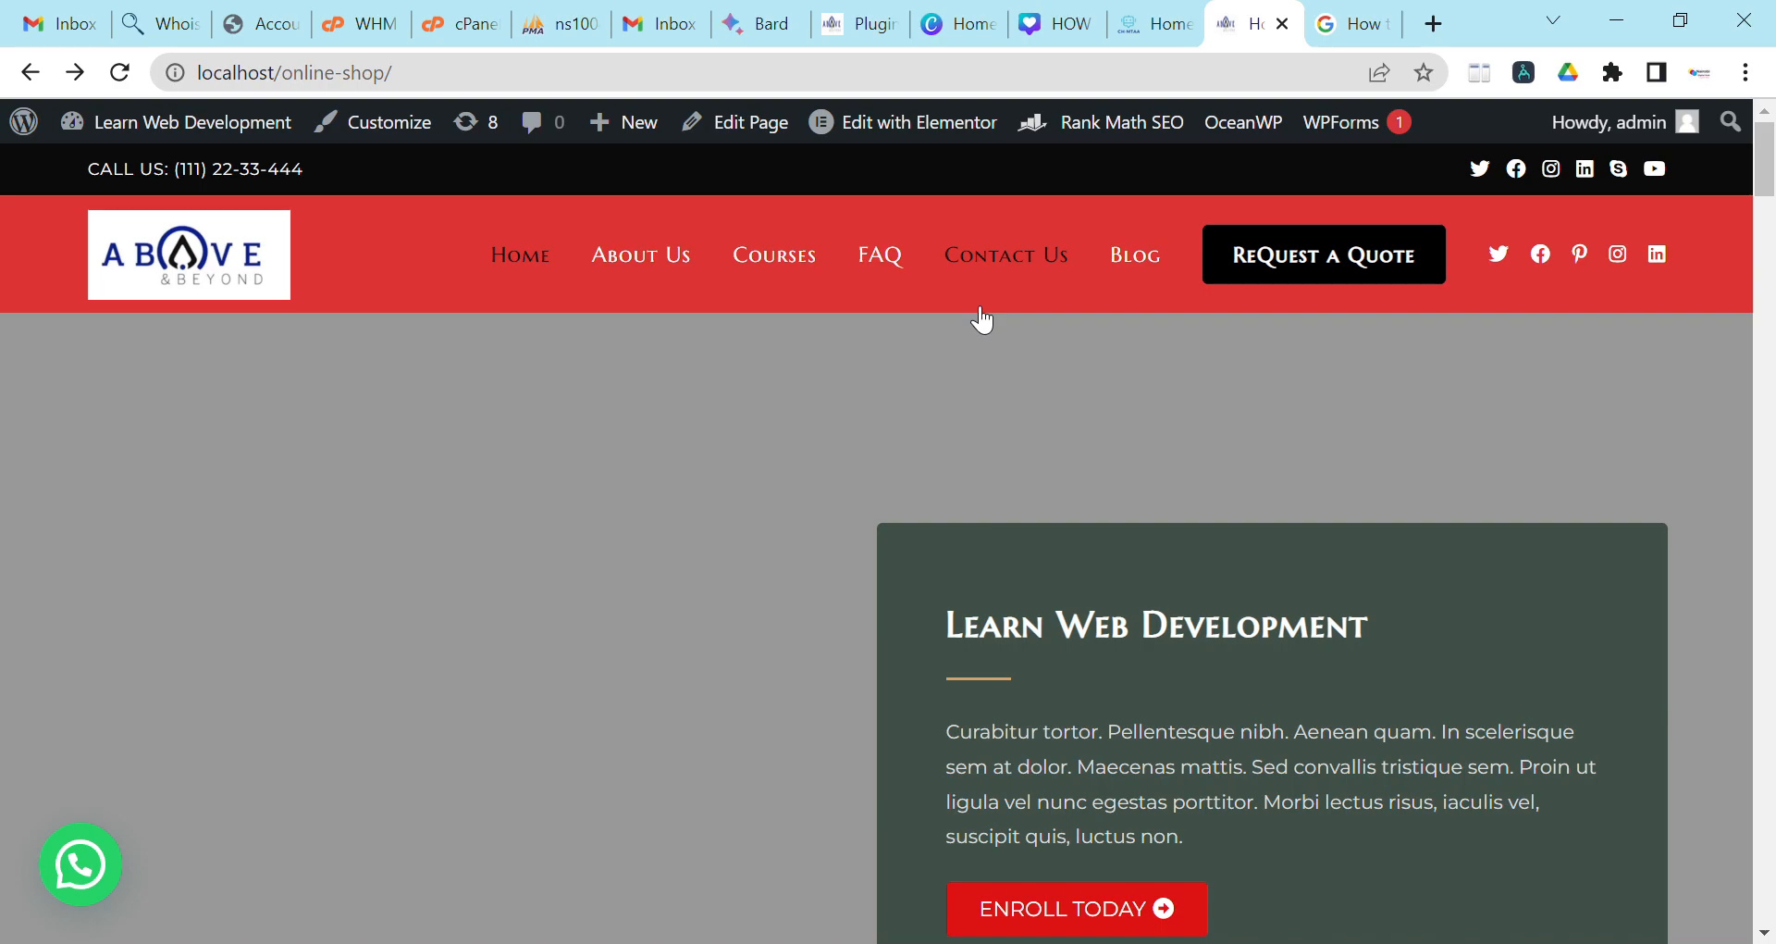
mouse_move(1501, 20)
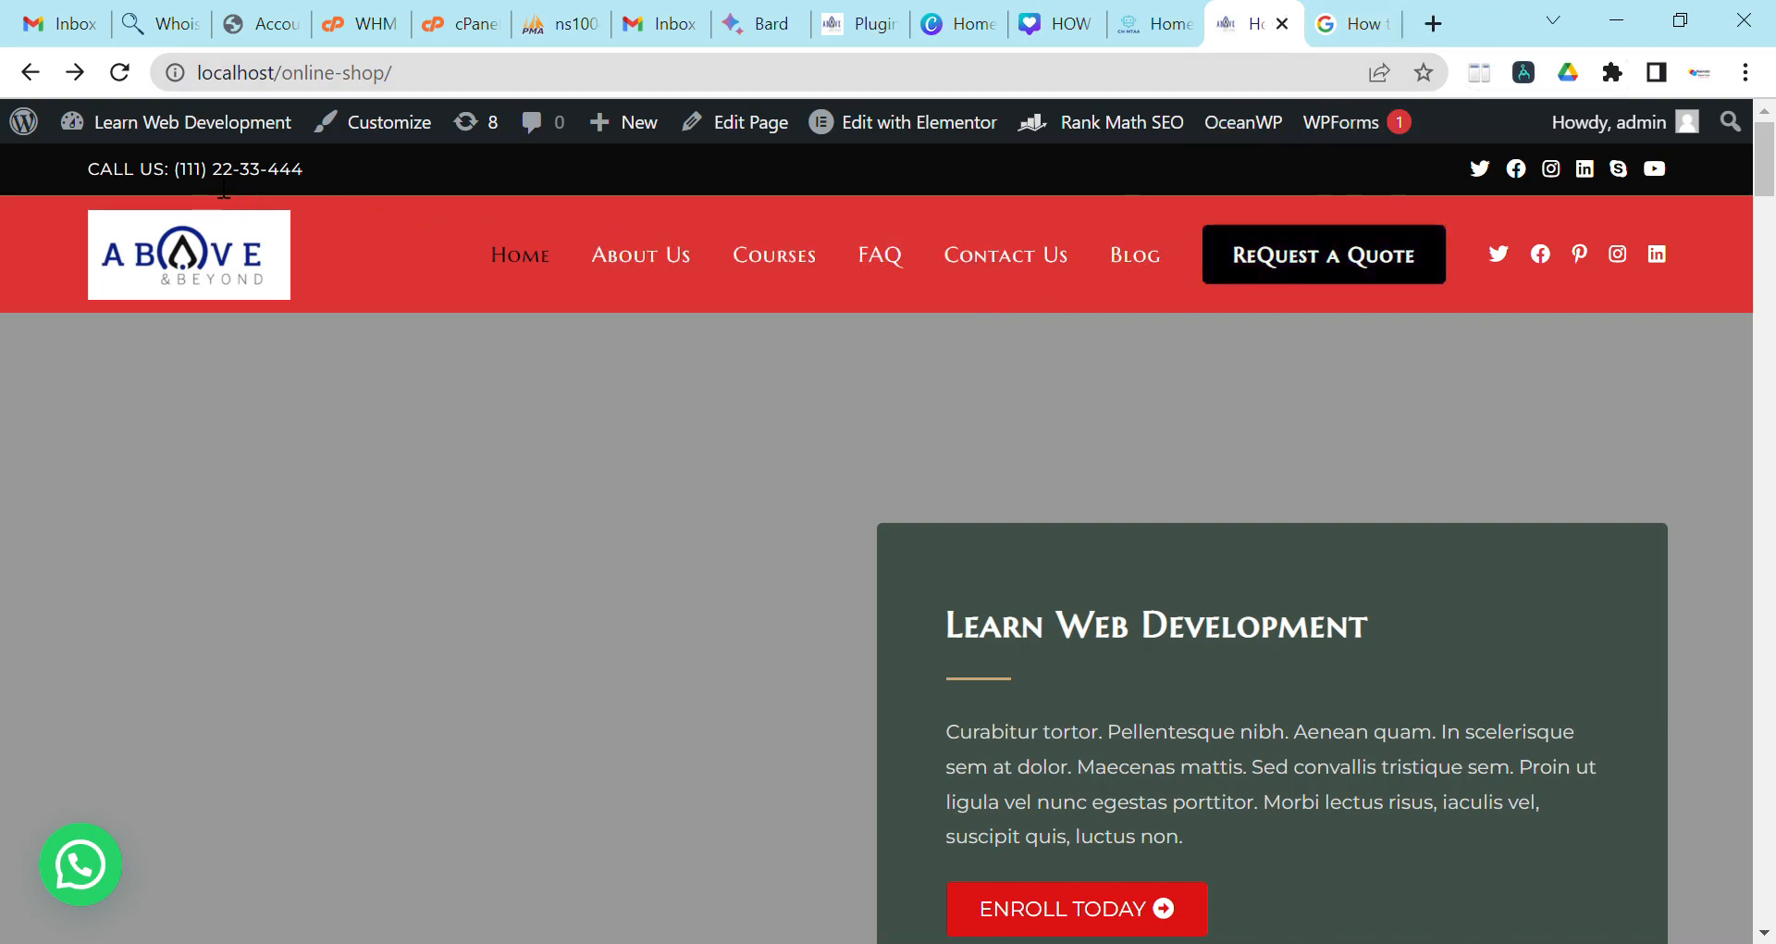
mouse_move(238, 192)
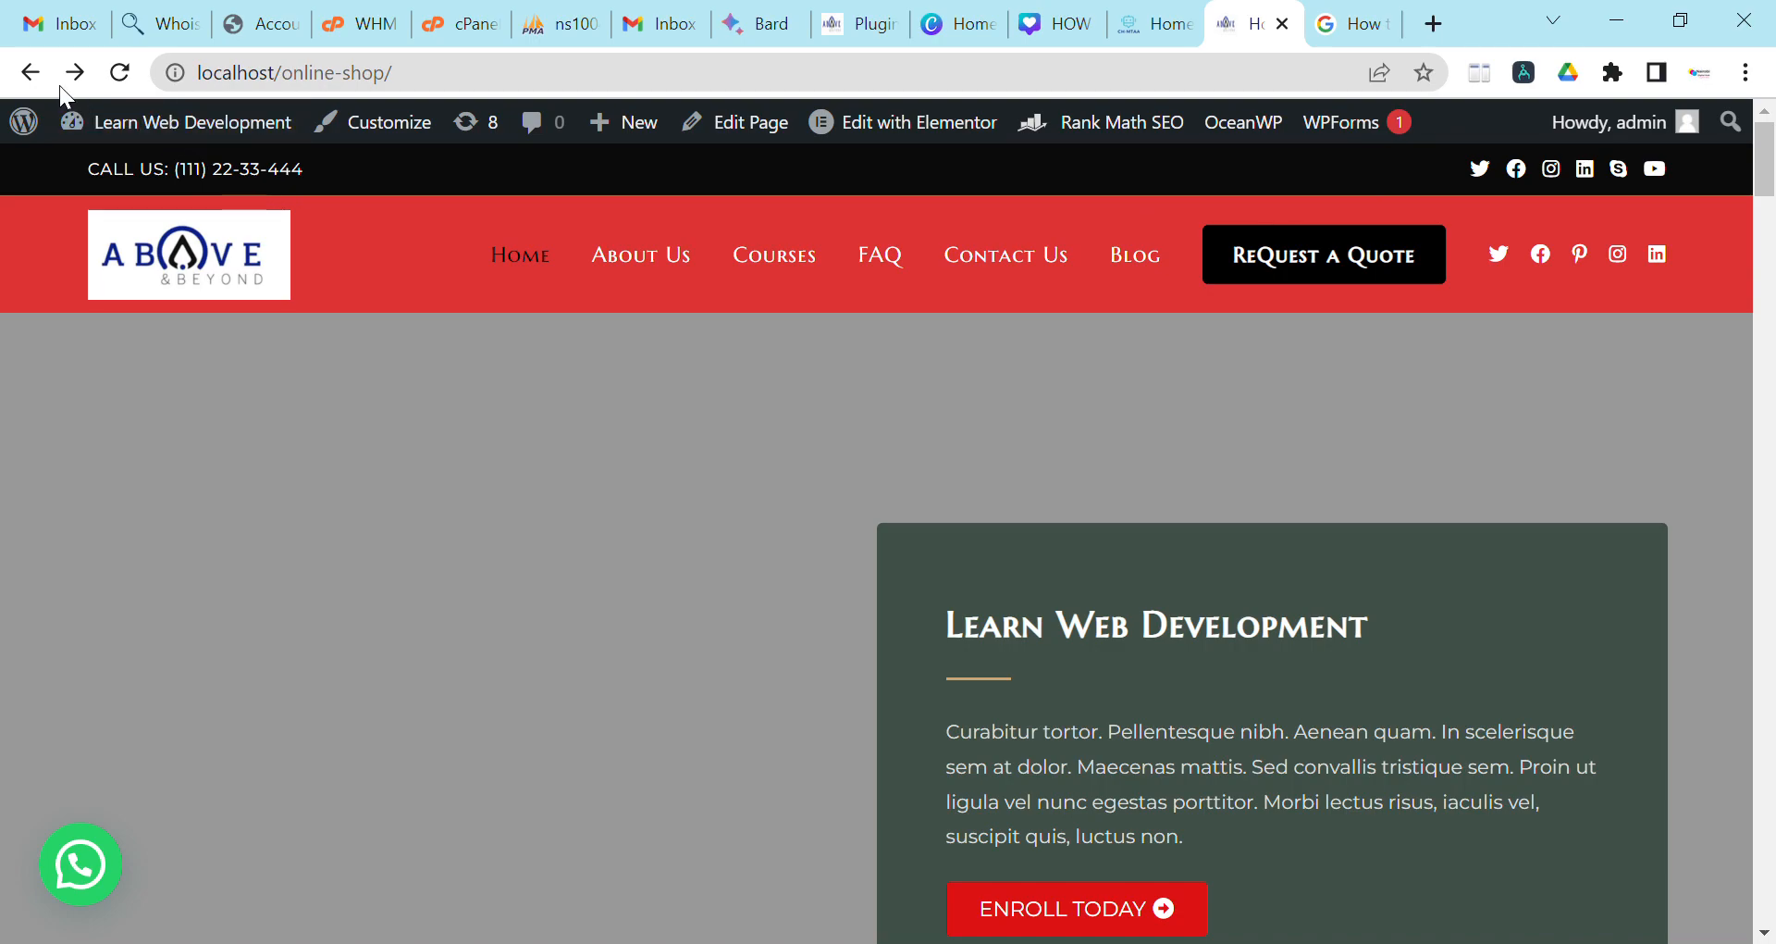
Reopen the Customizer and go to the Top Bar content settings.
click(387, 121)
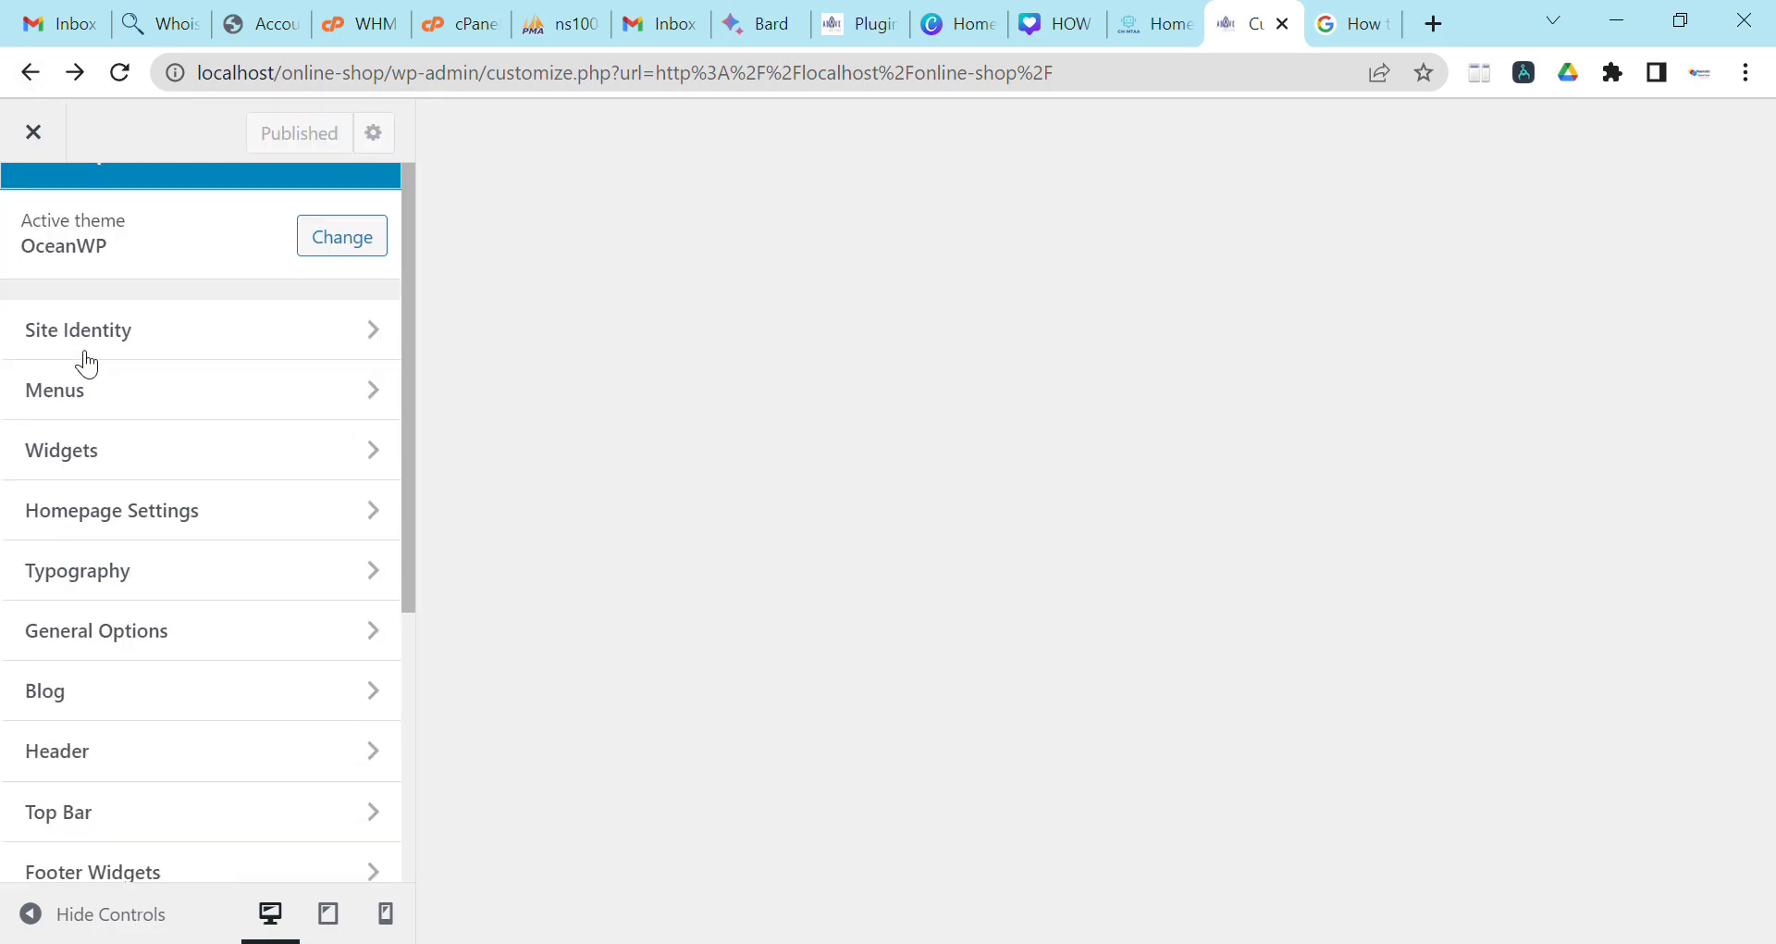
scroll(down, 3)
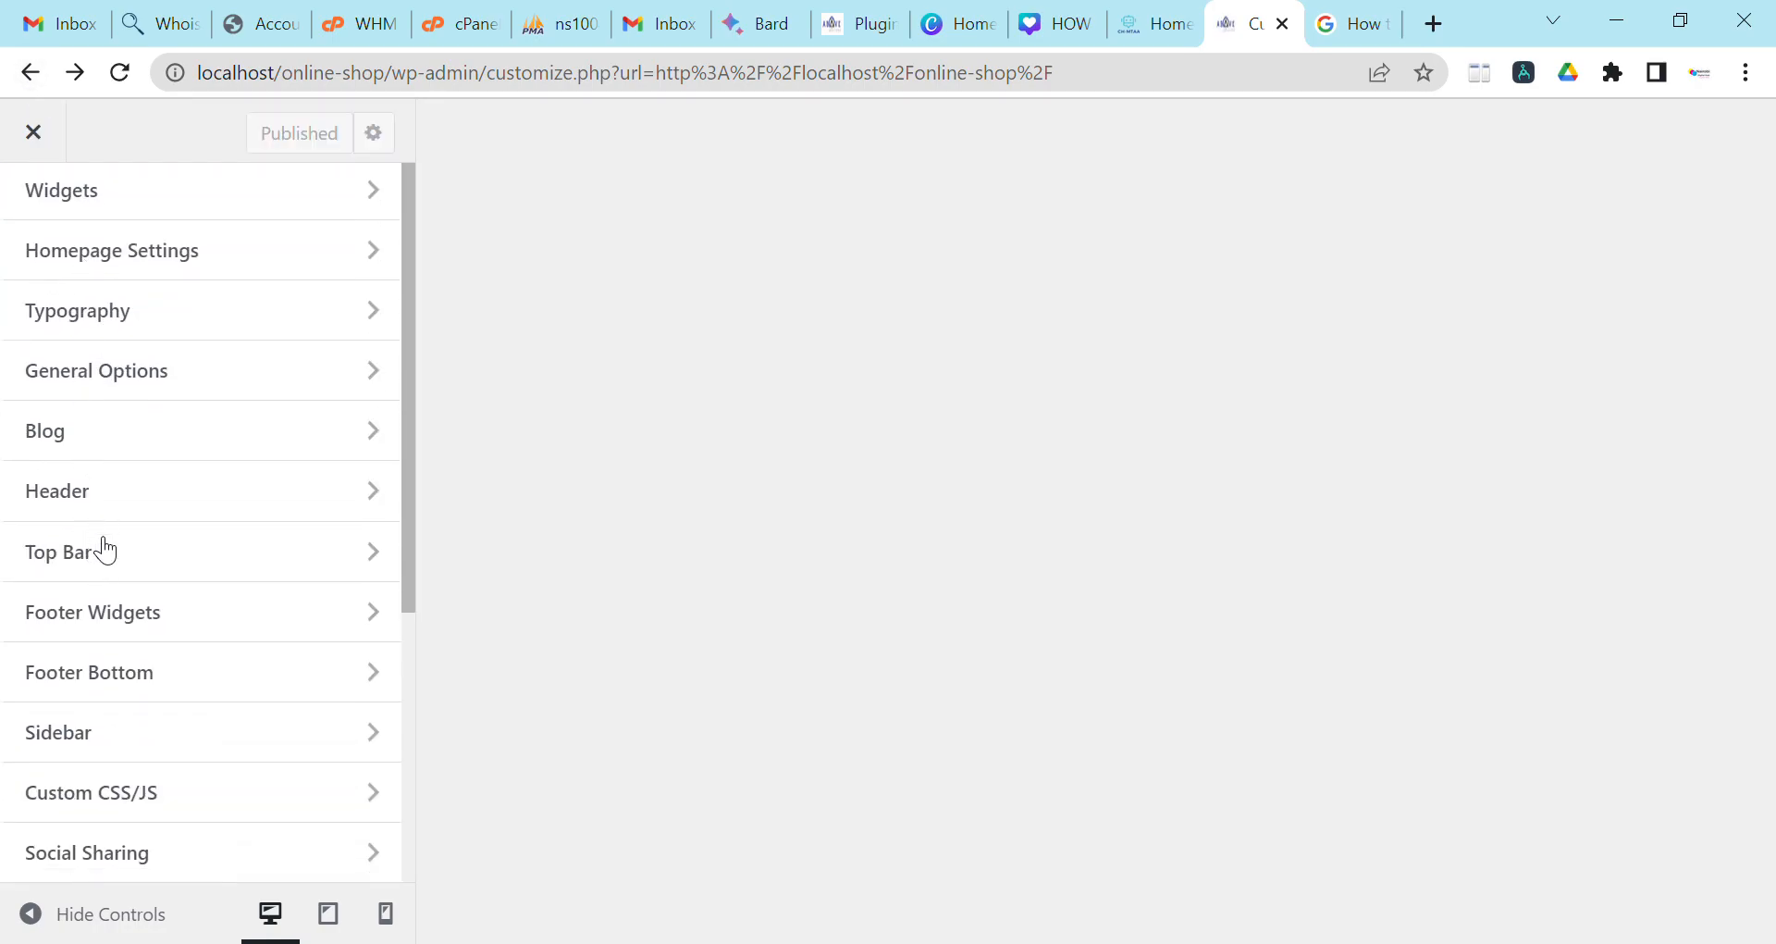
mouse_move(11, 263)
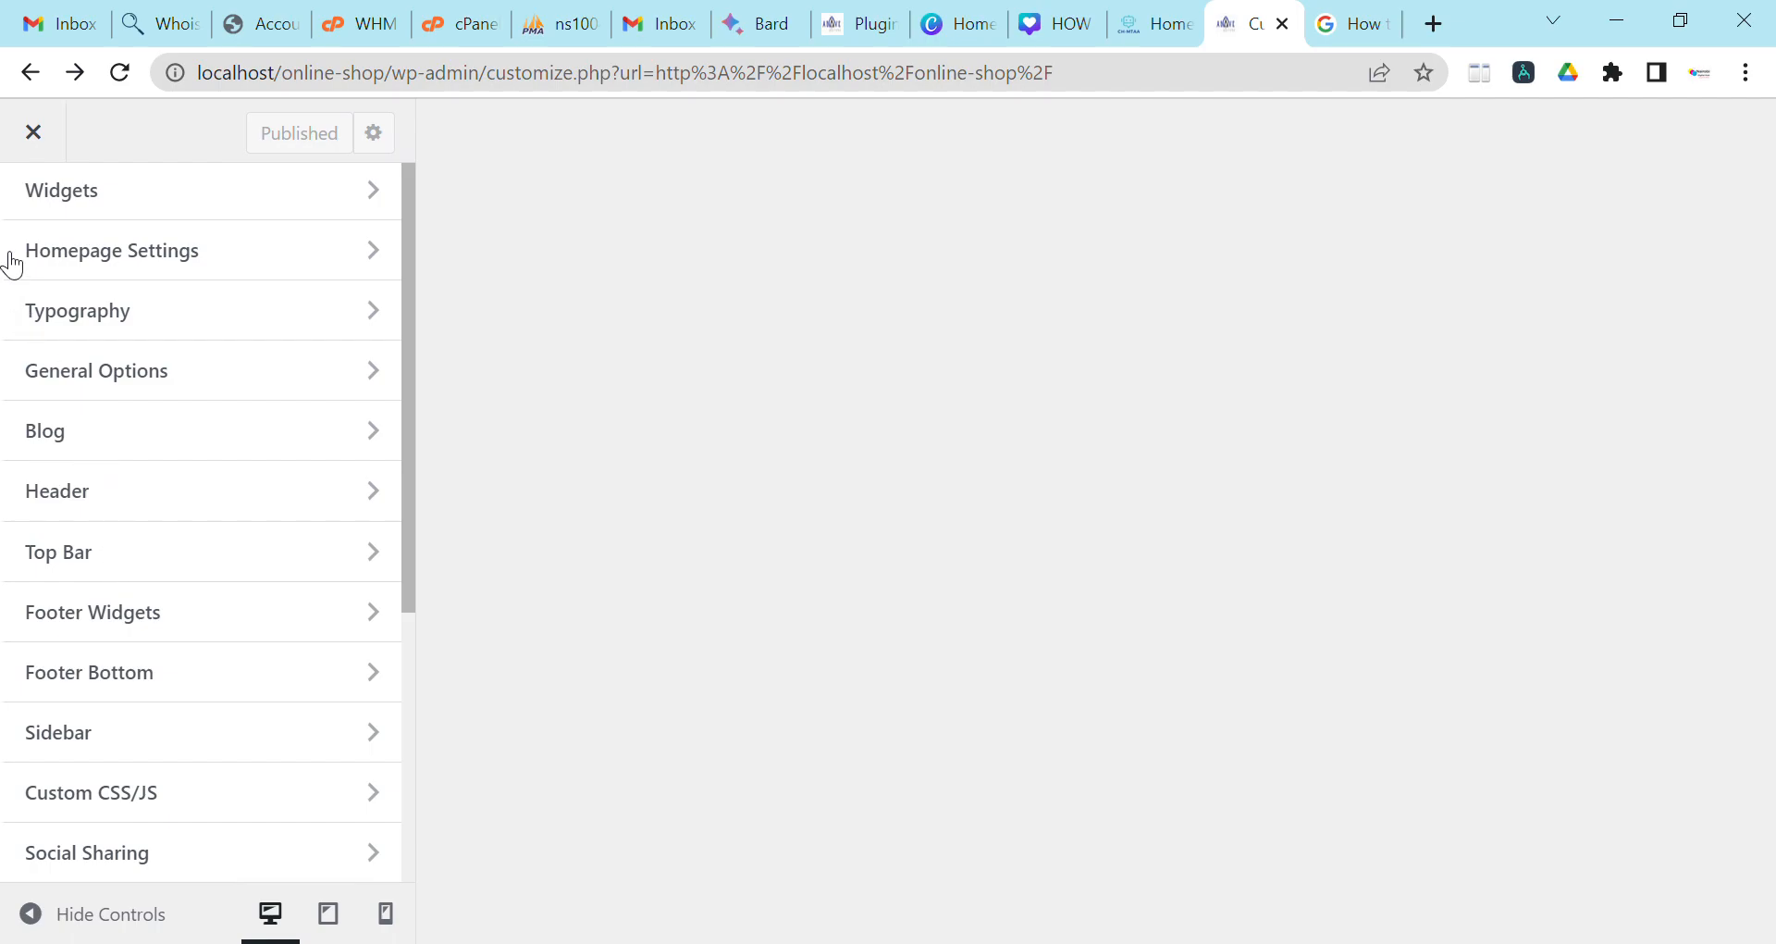
scroll(up, 3)
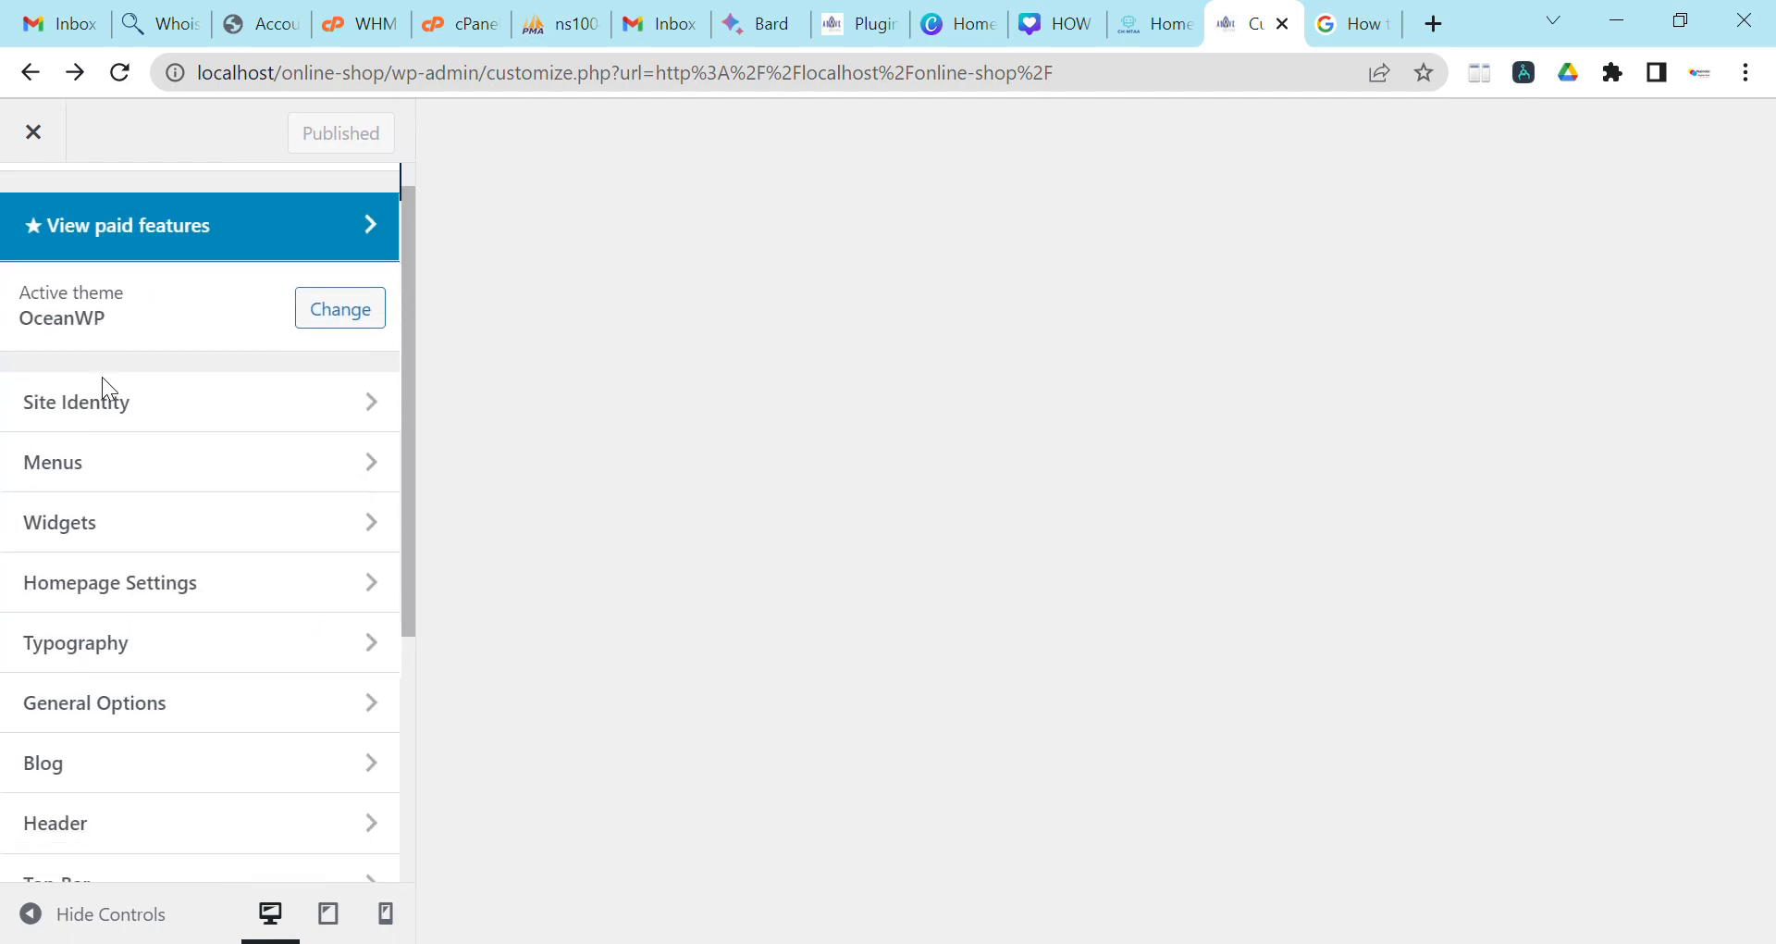
click(102, 882)
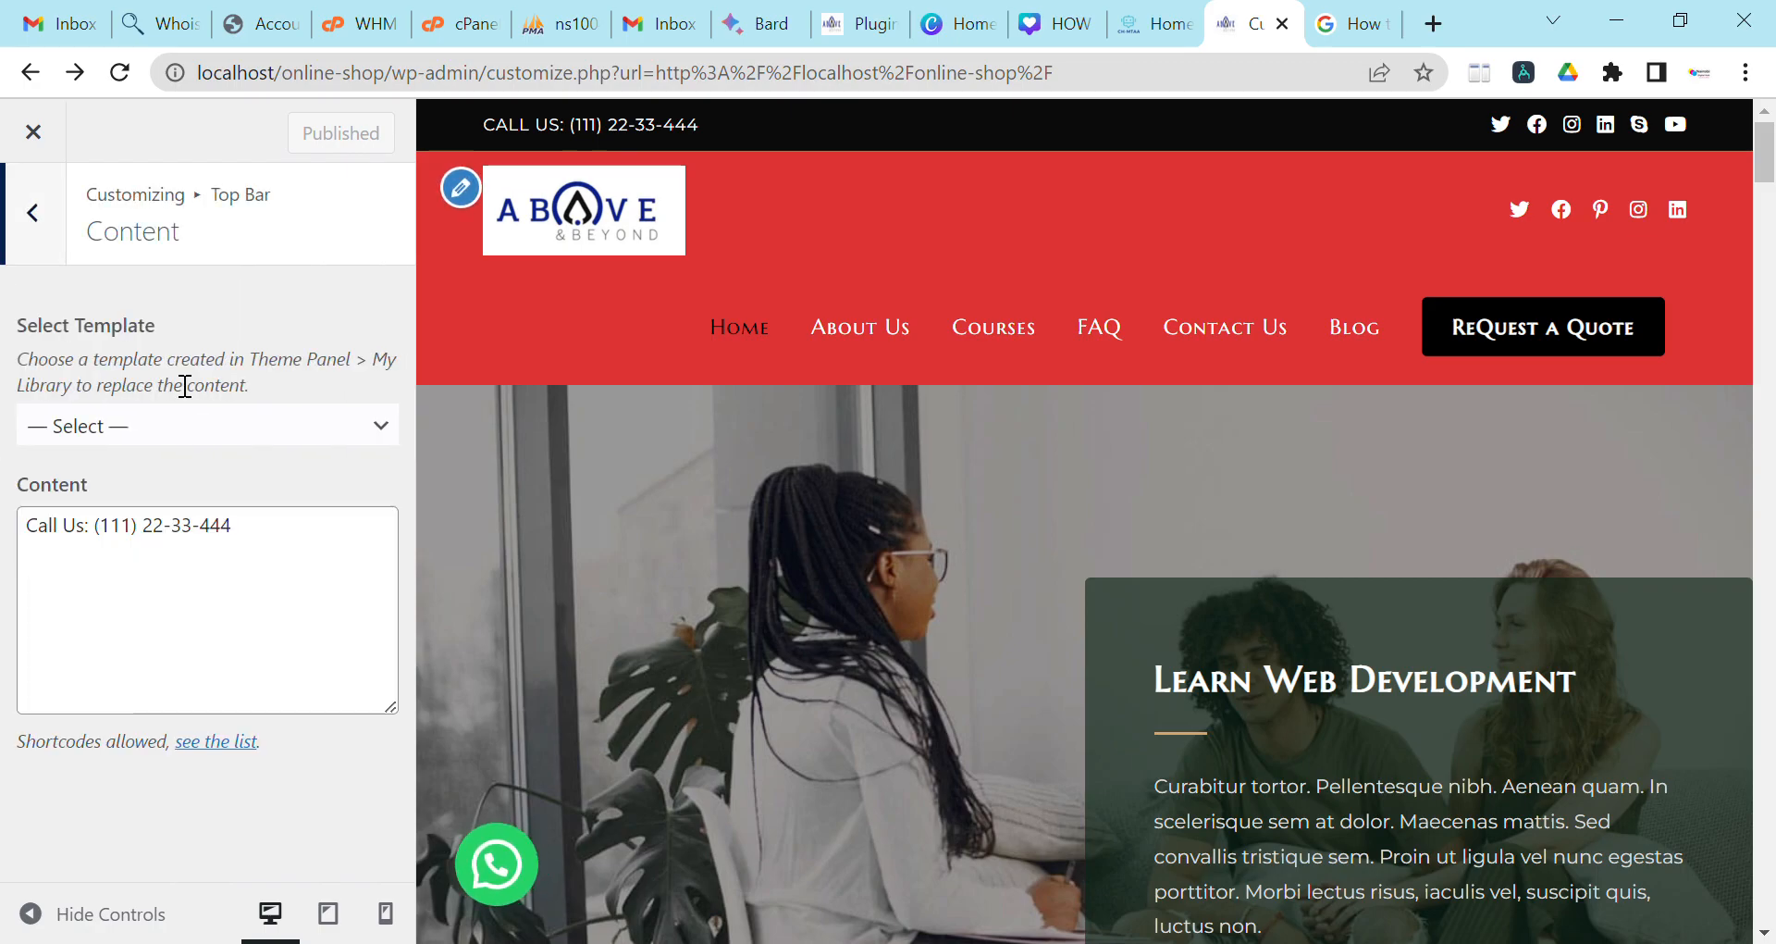
mouse_move(150, 551)
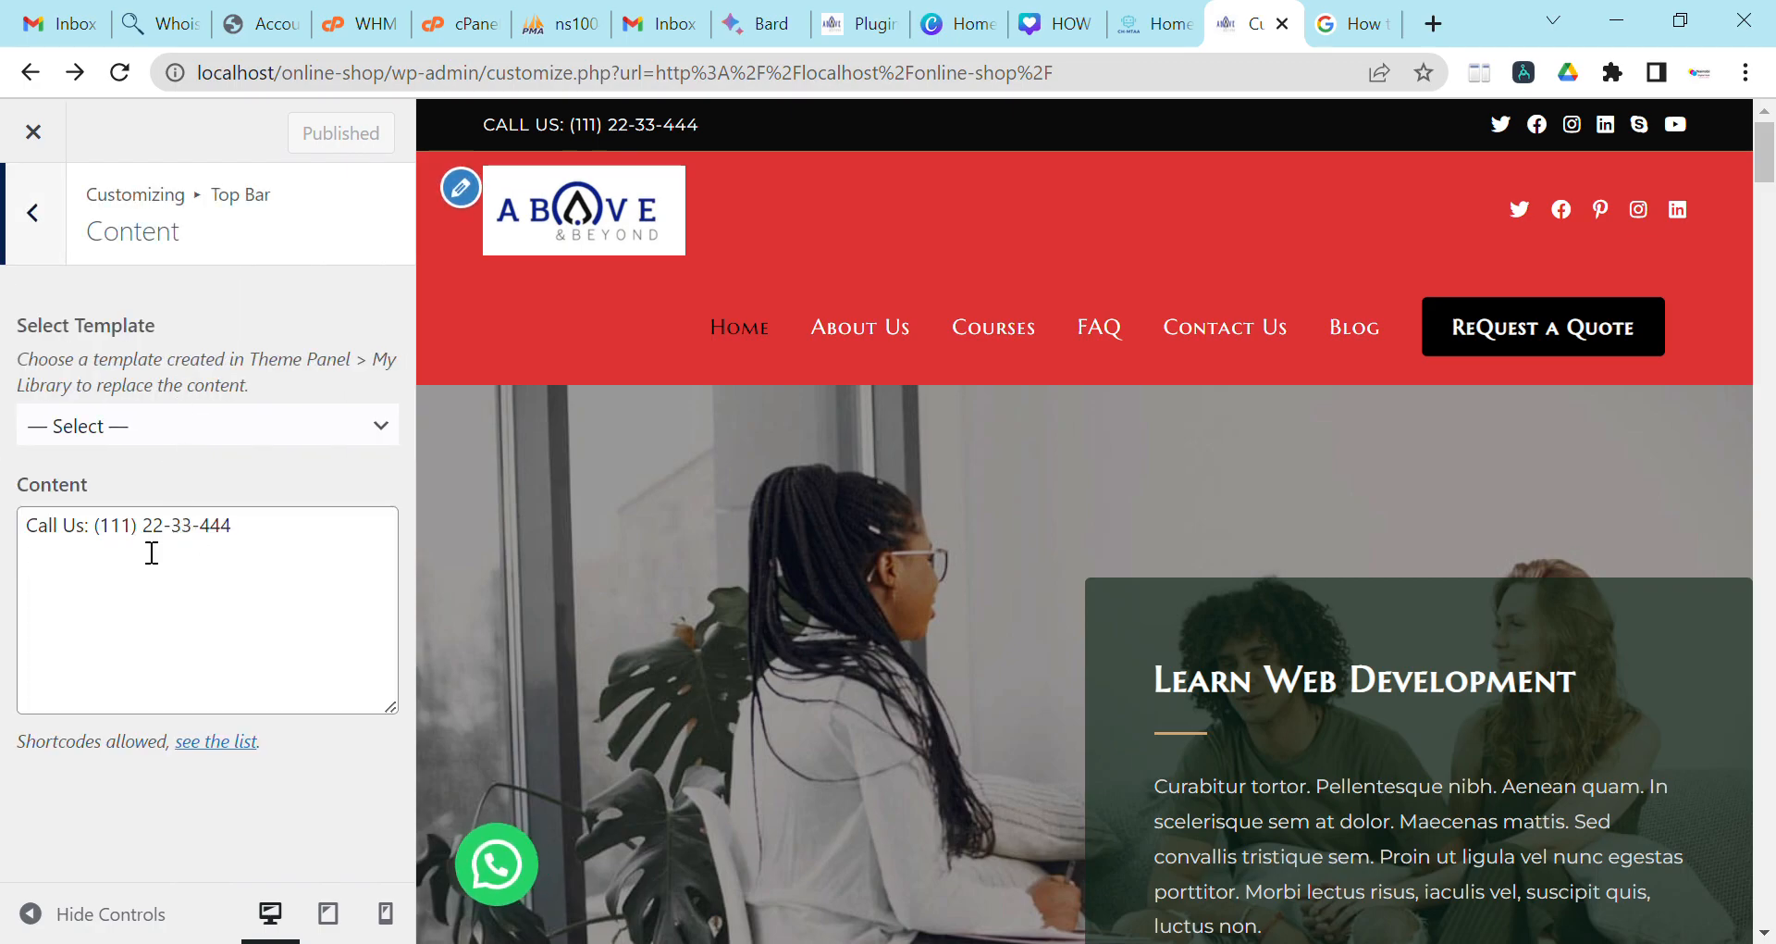
click(232, 525)
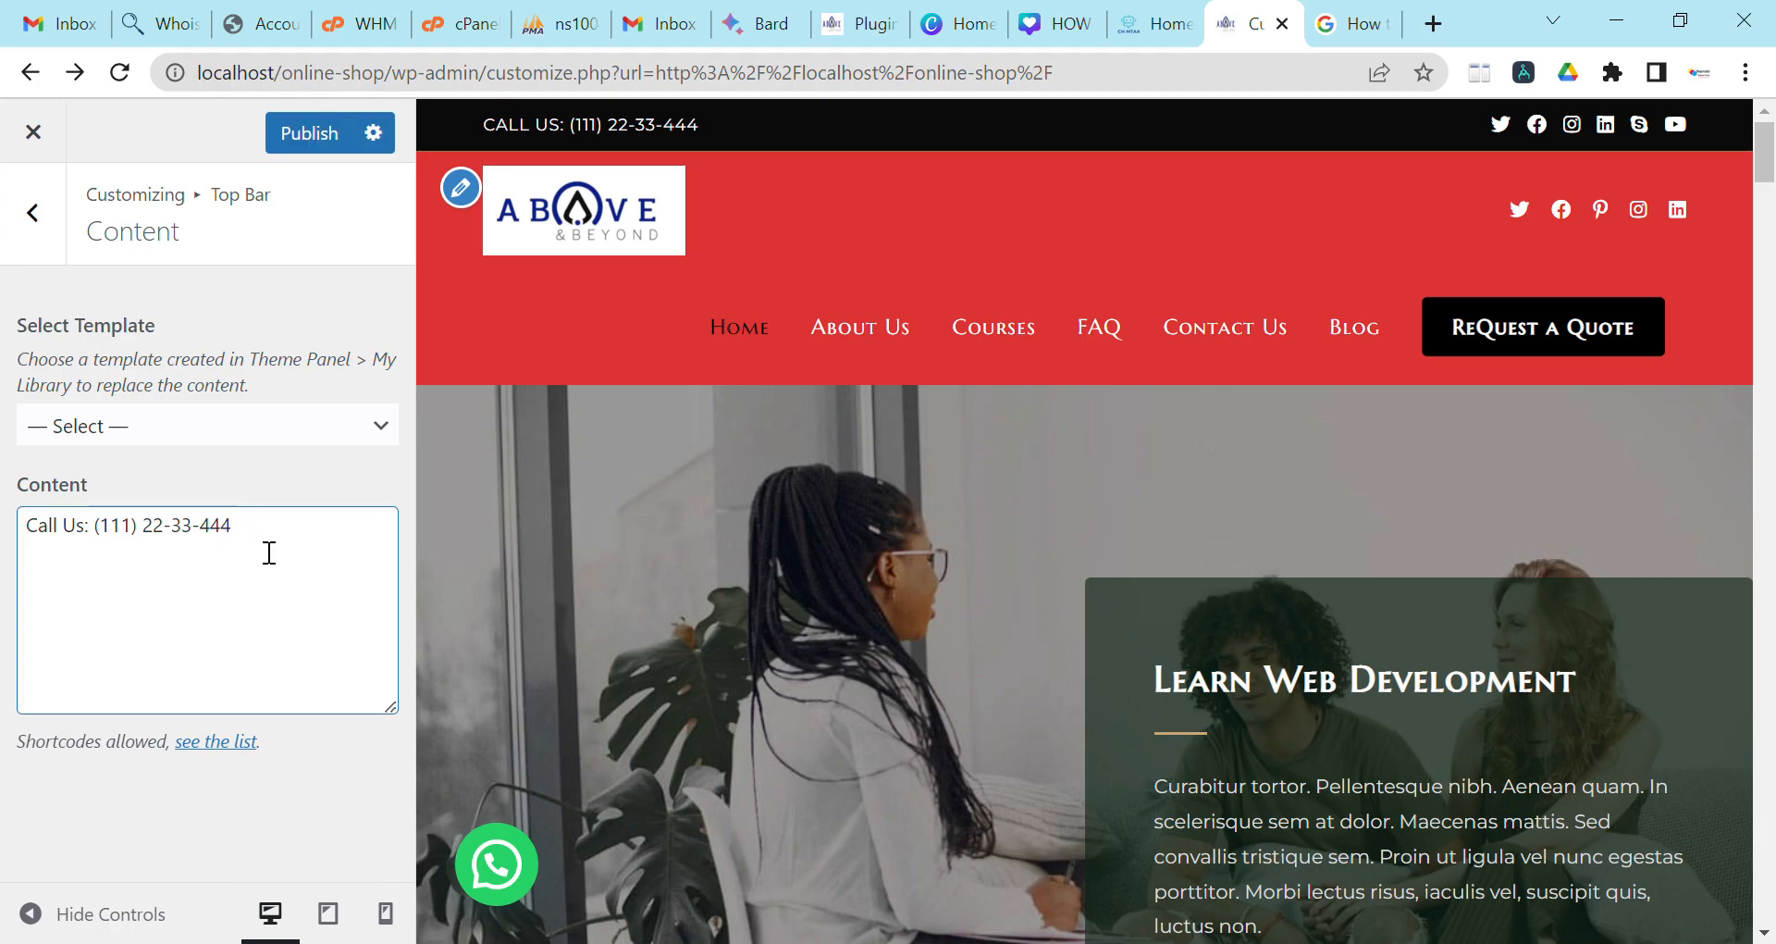
text(|)
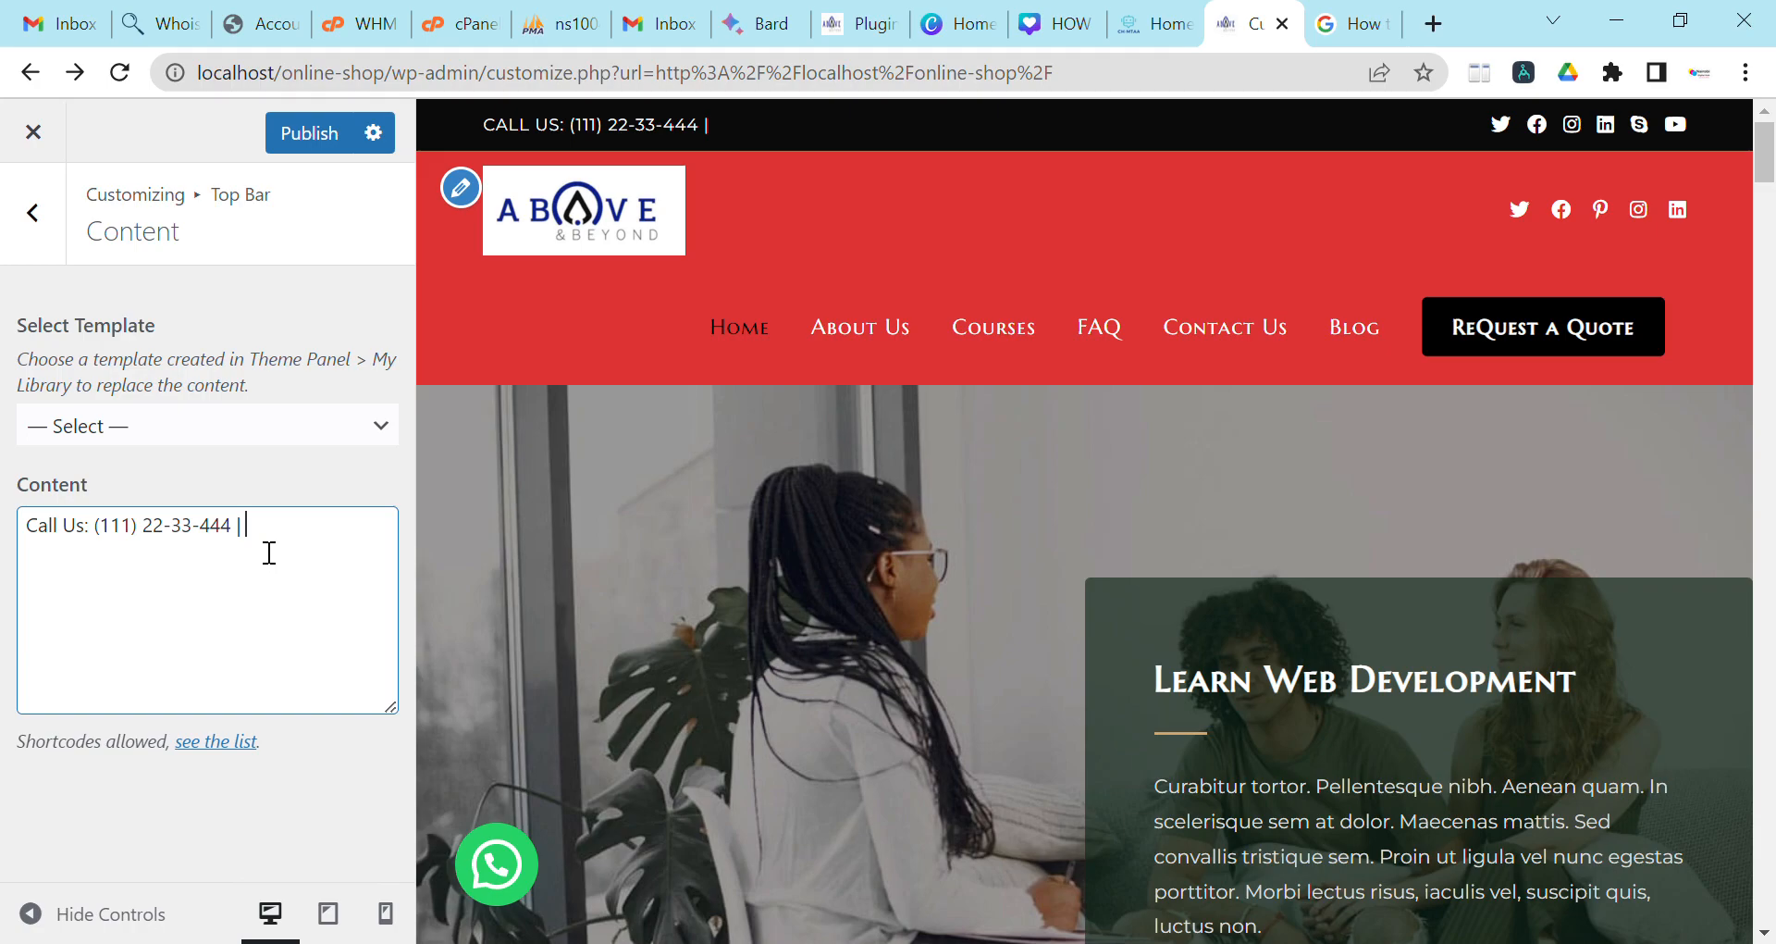
text(loc)
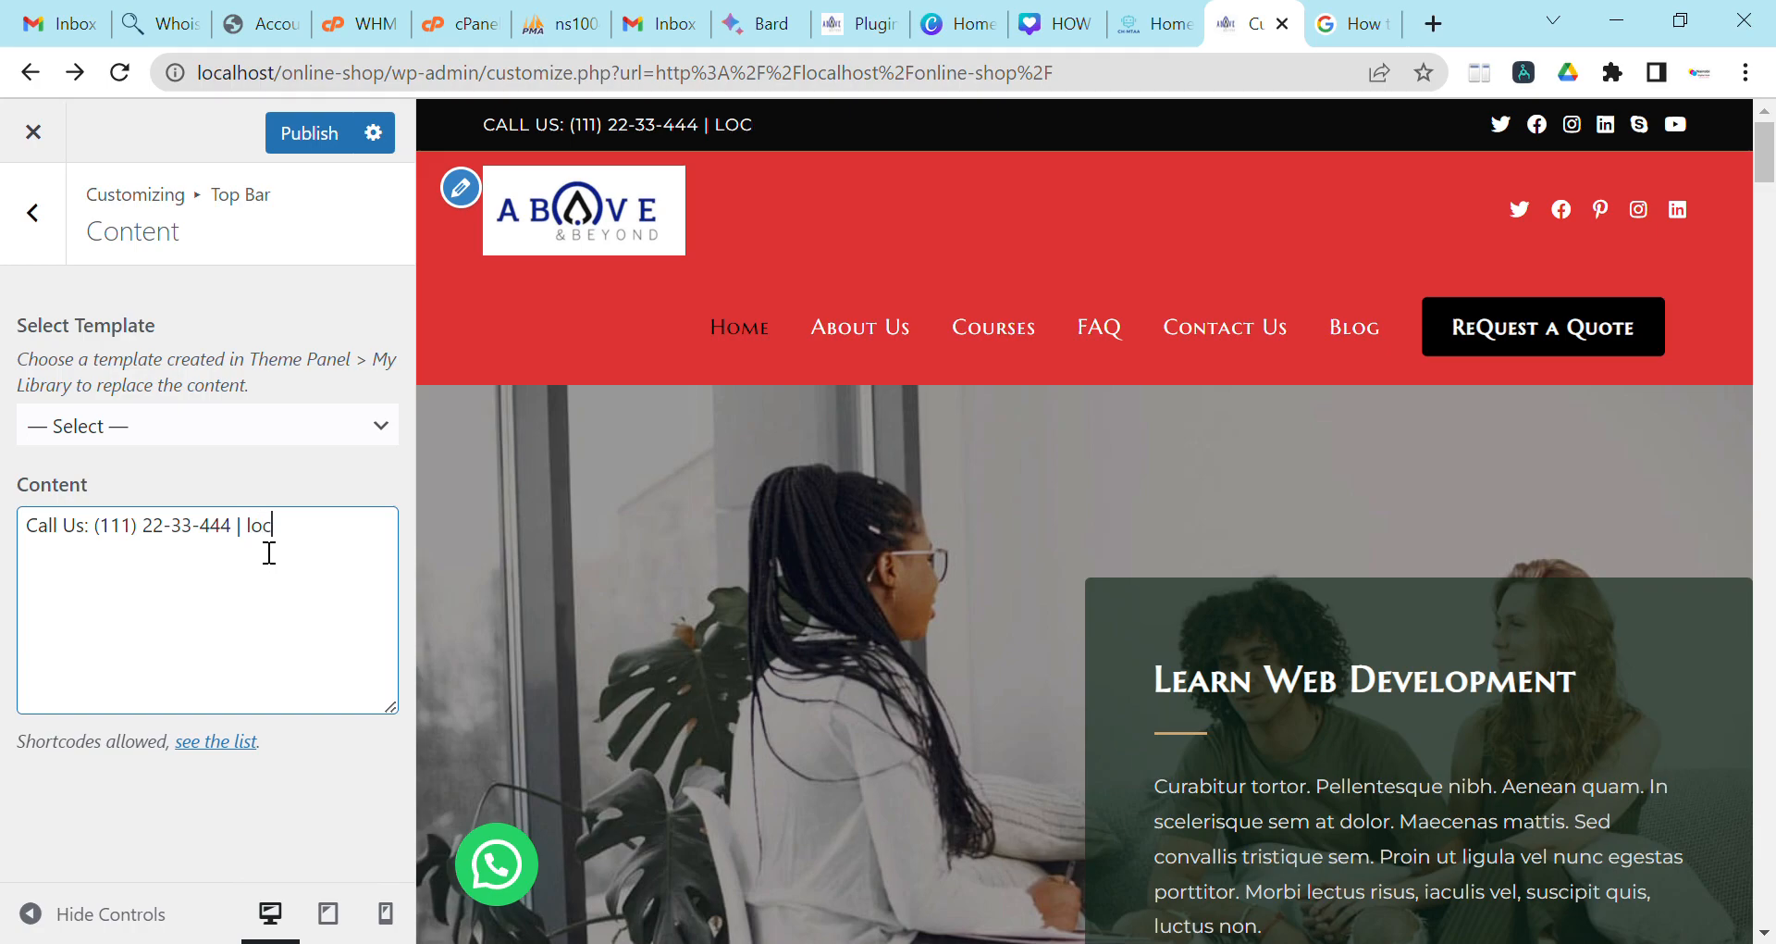
text(al)
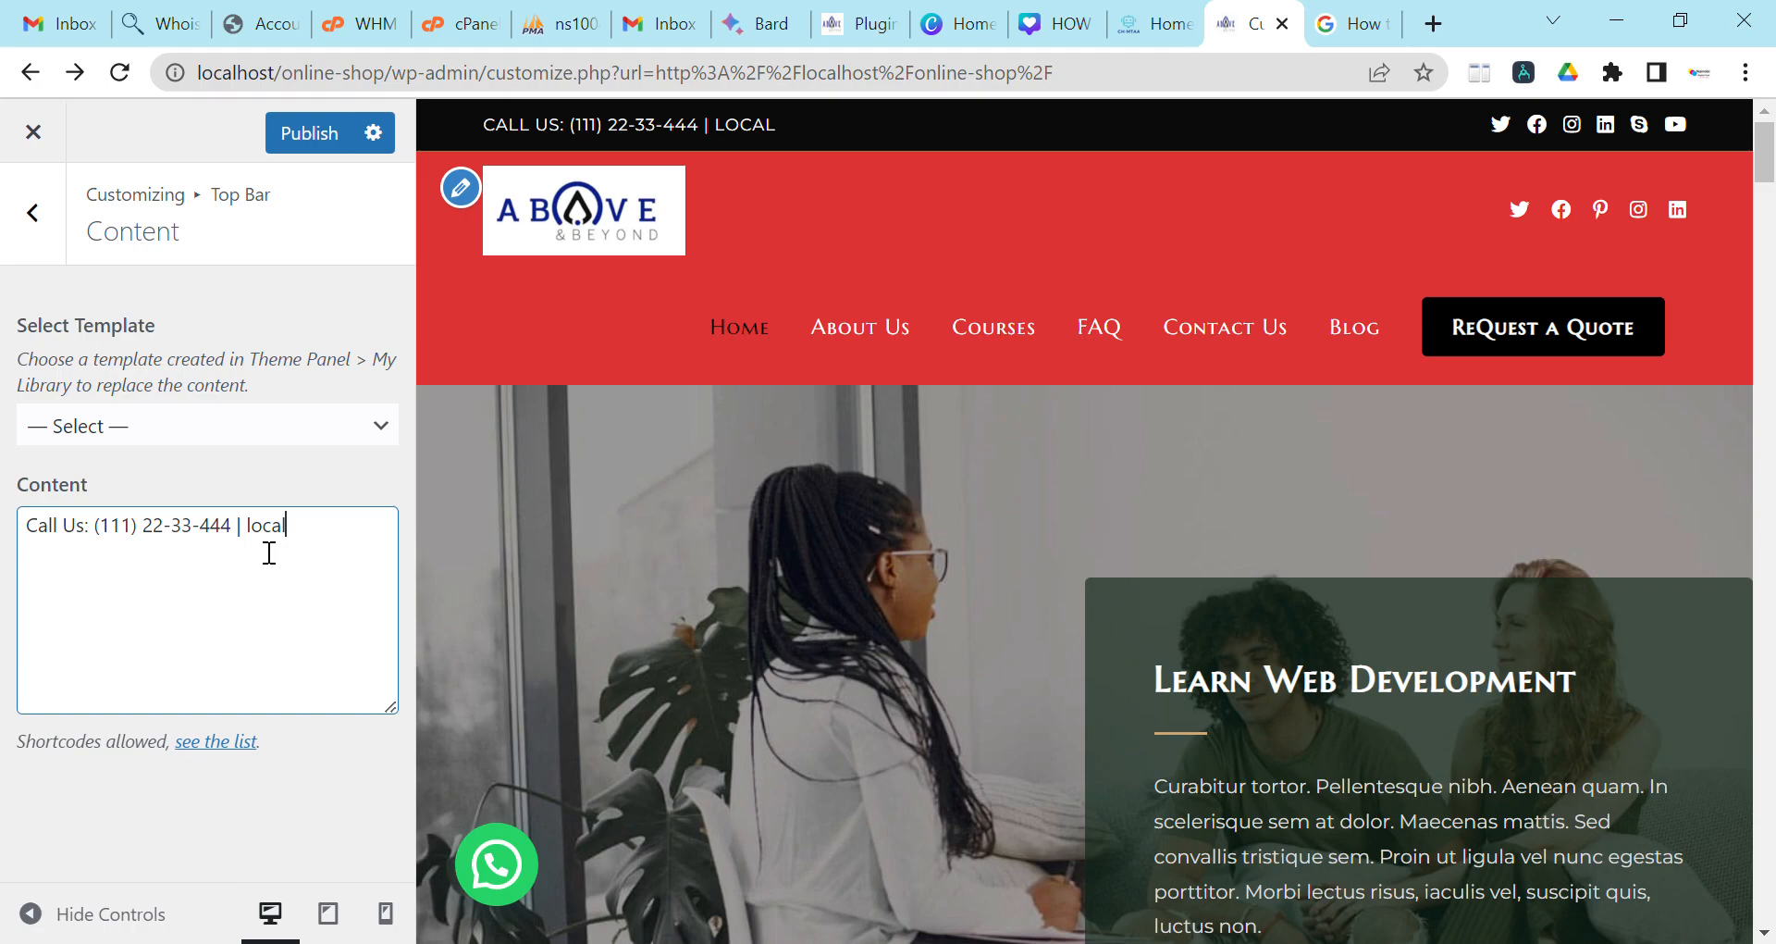
text(@lo)
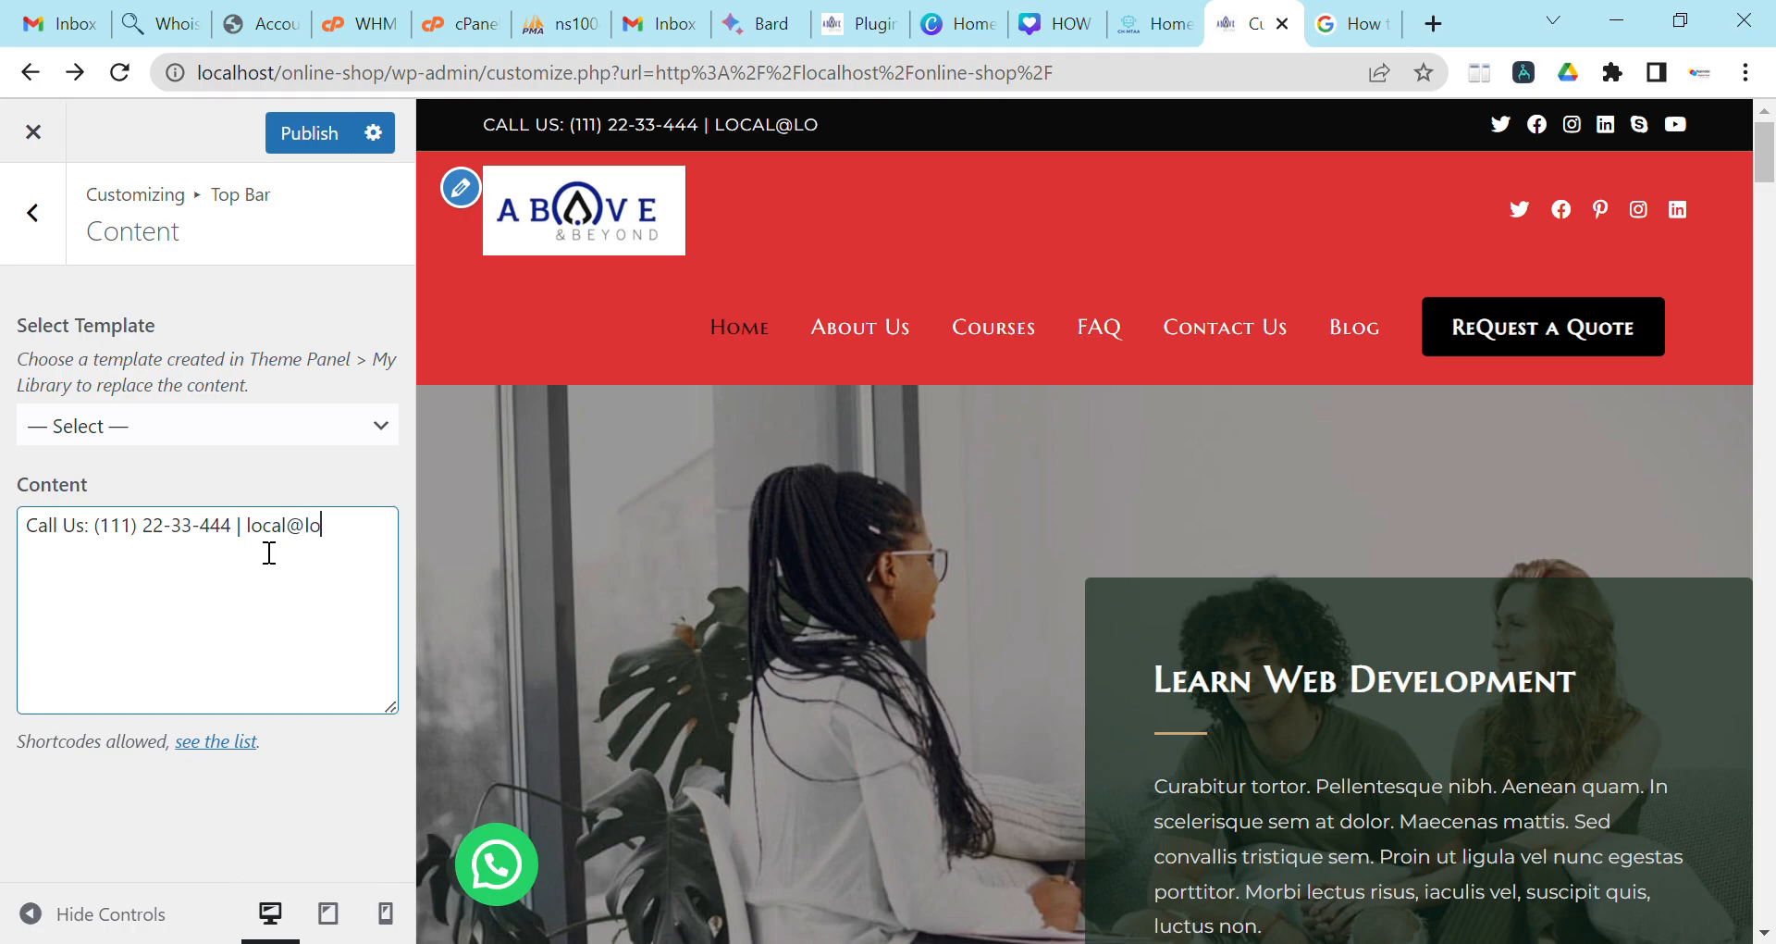
text(calhost.co)
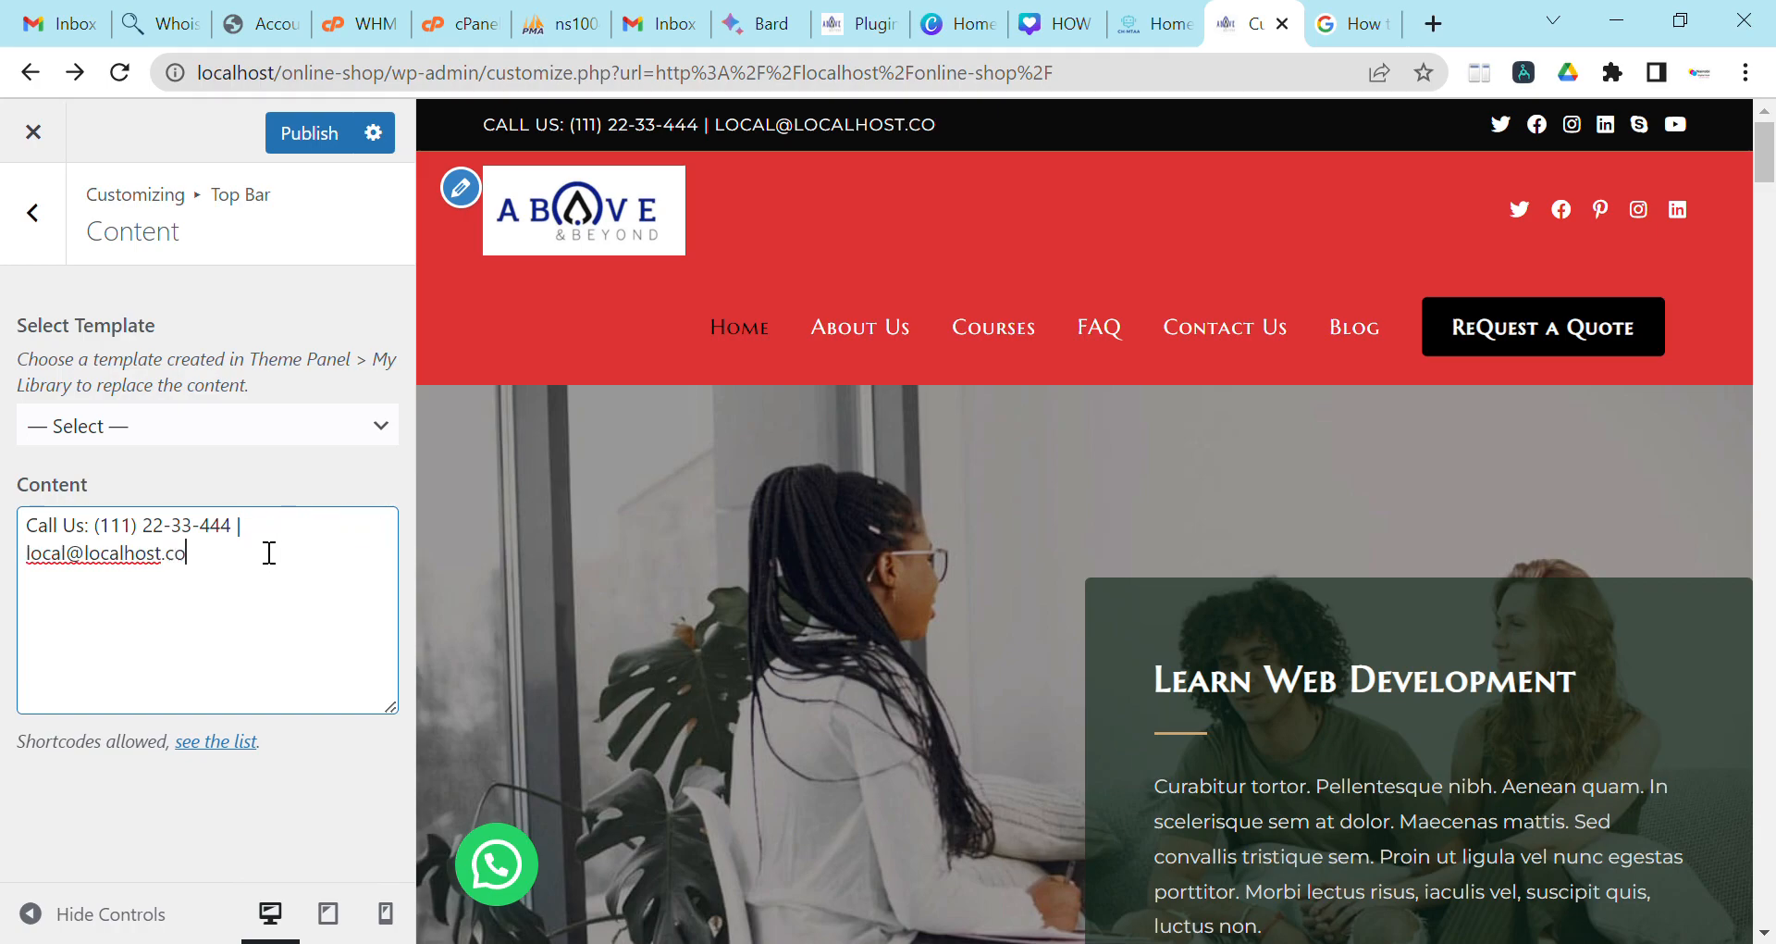
text(m)
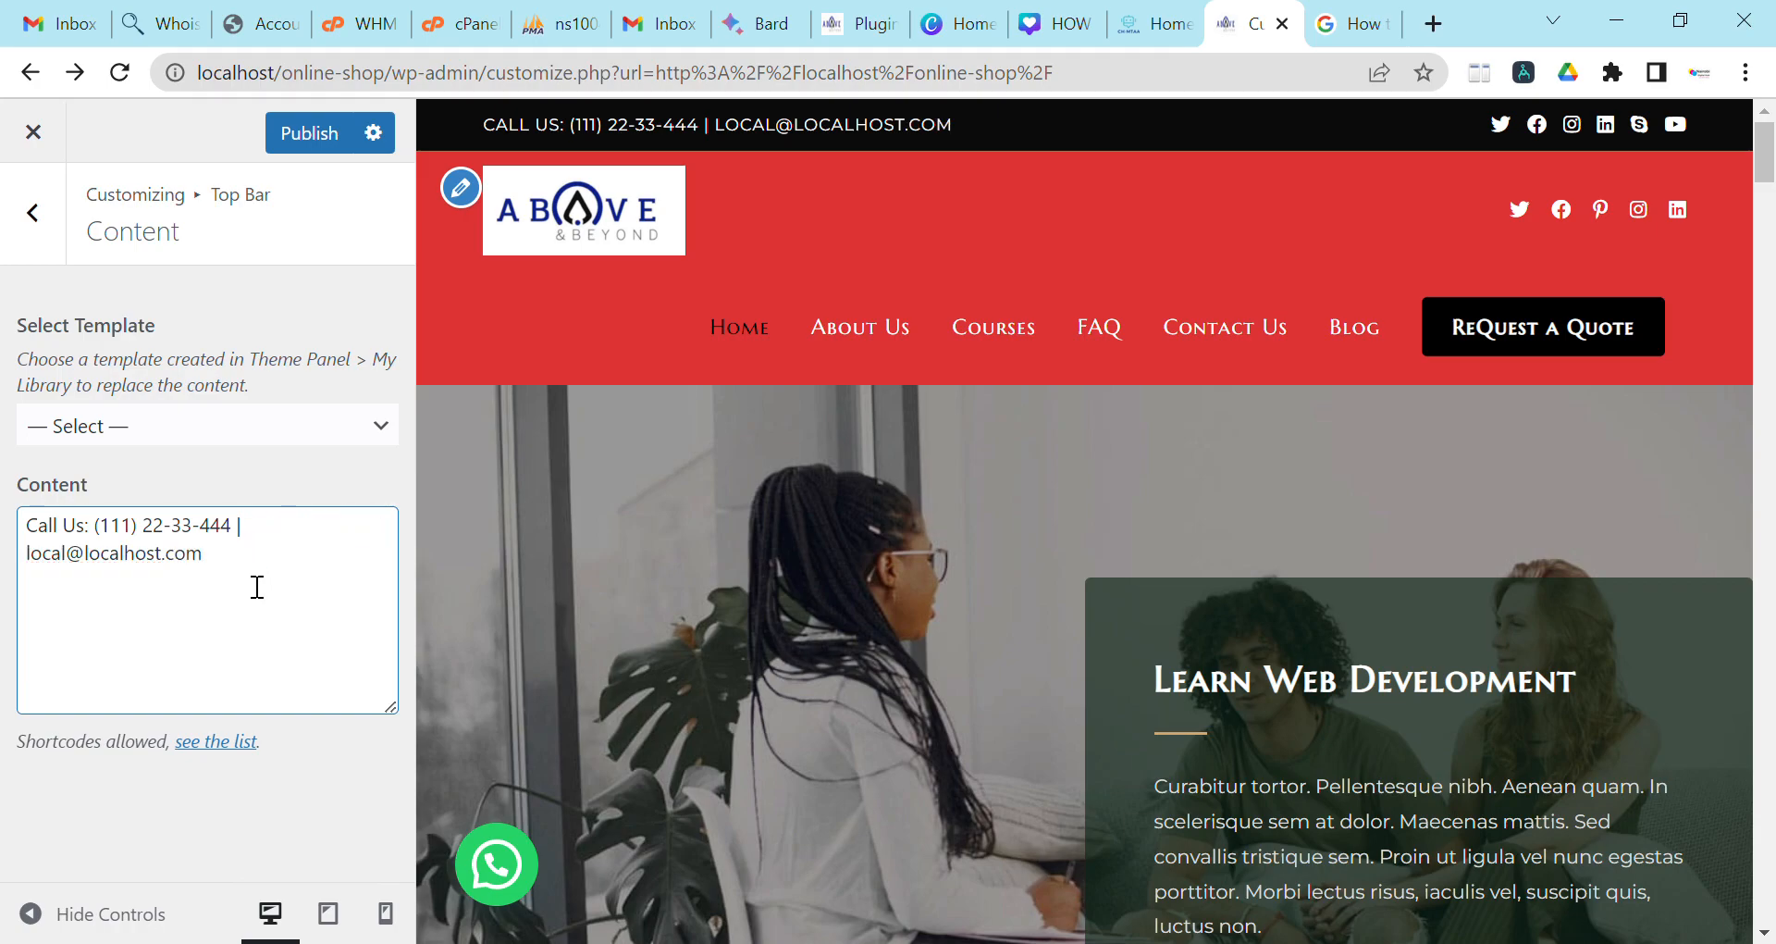
mouse_move(224, 484)
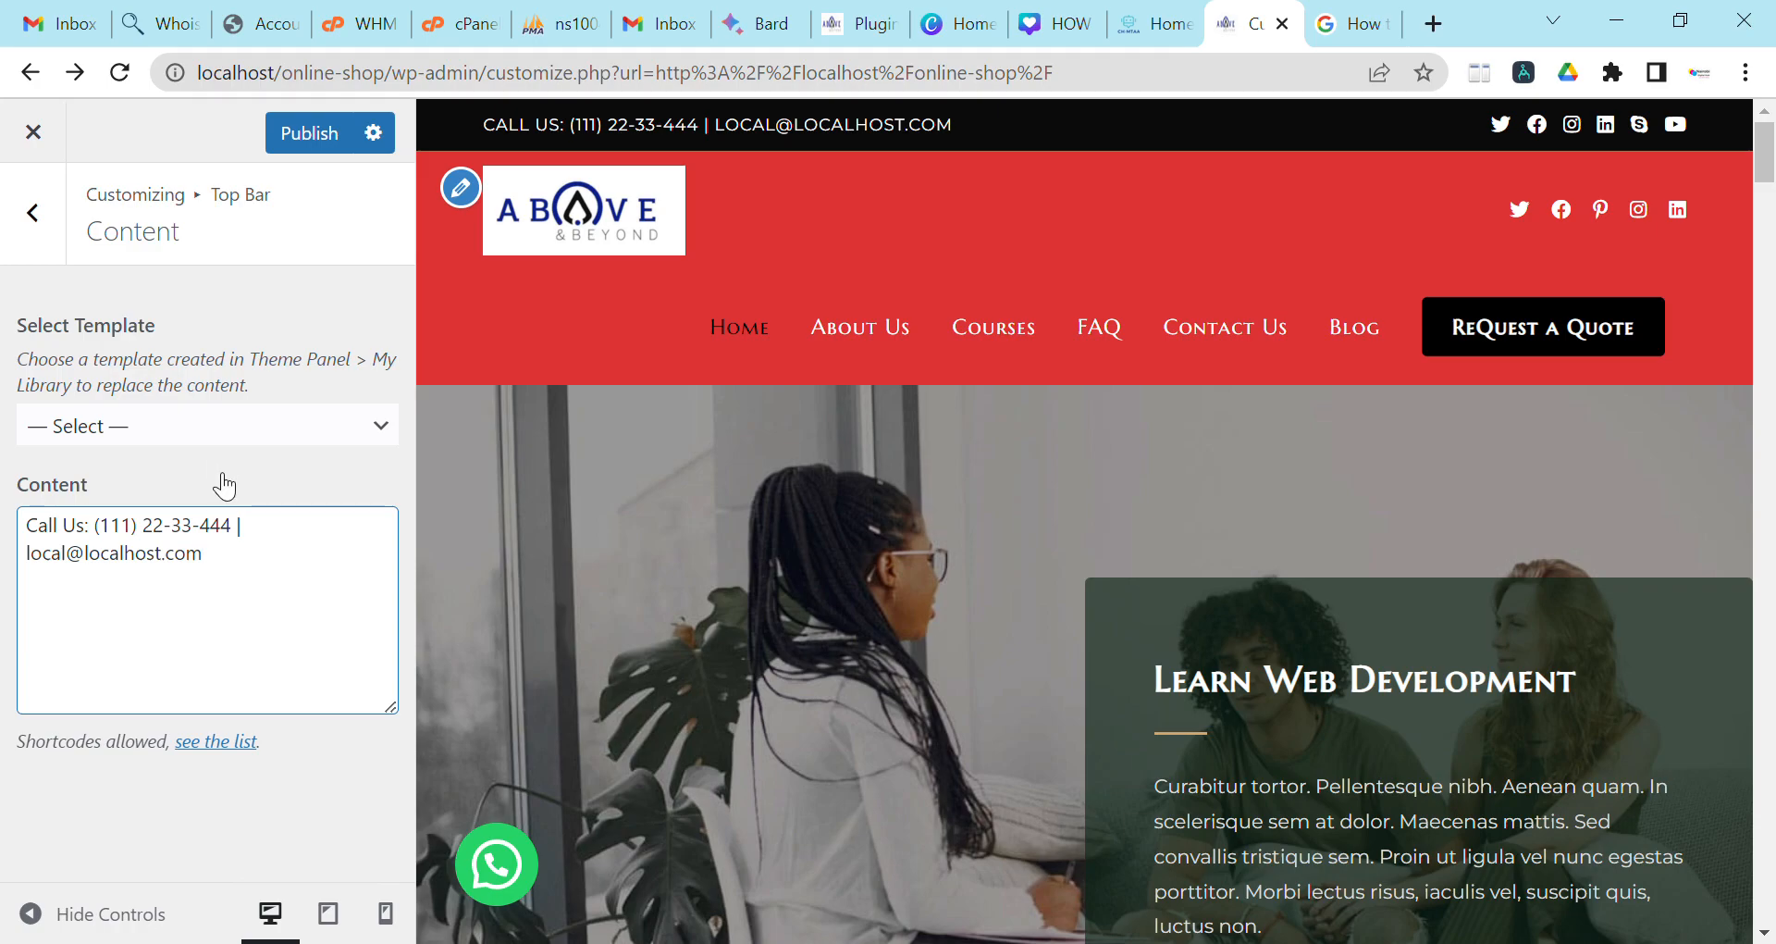
mouse_move(223, 493)
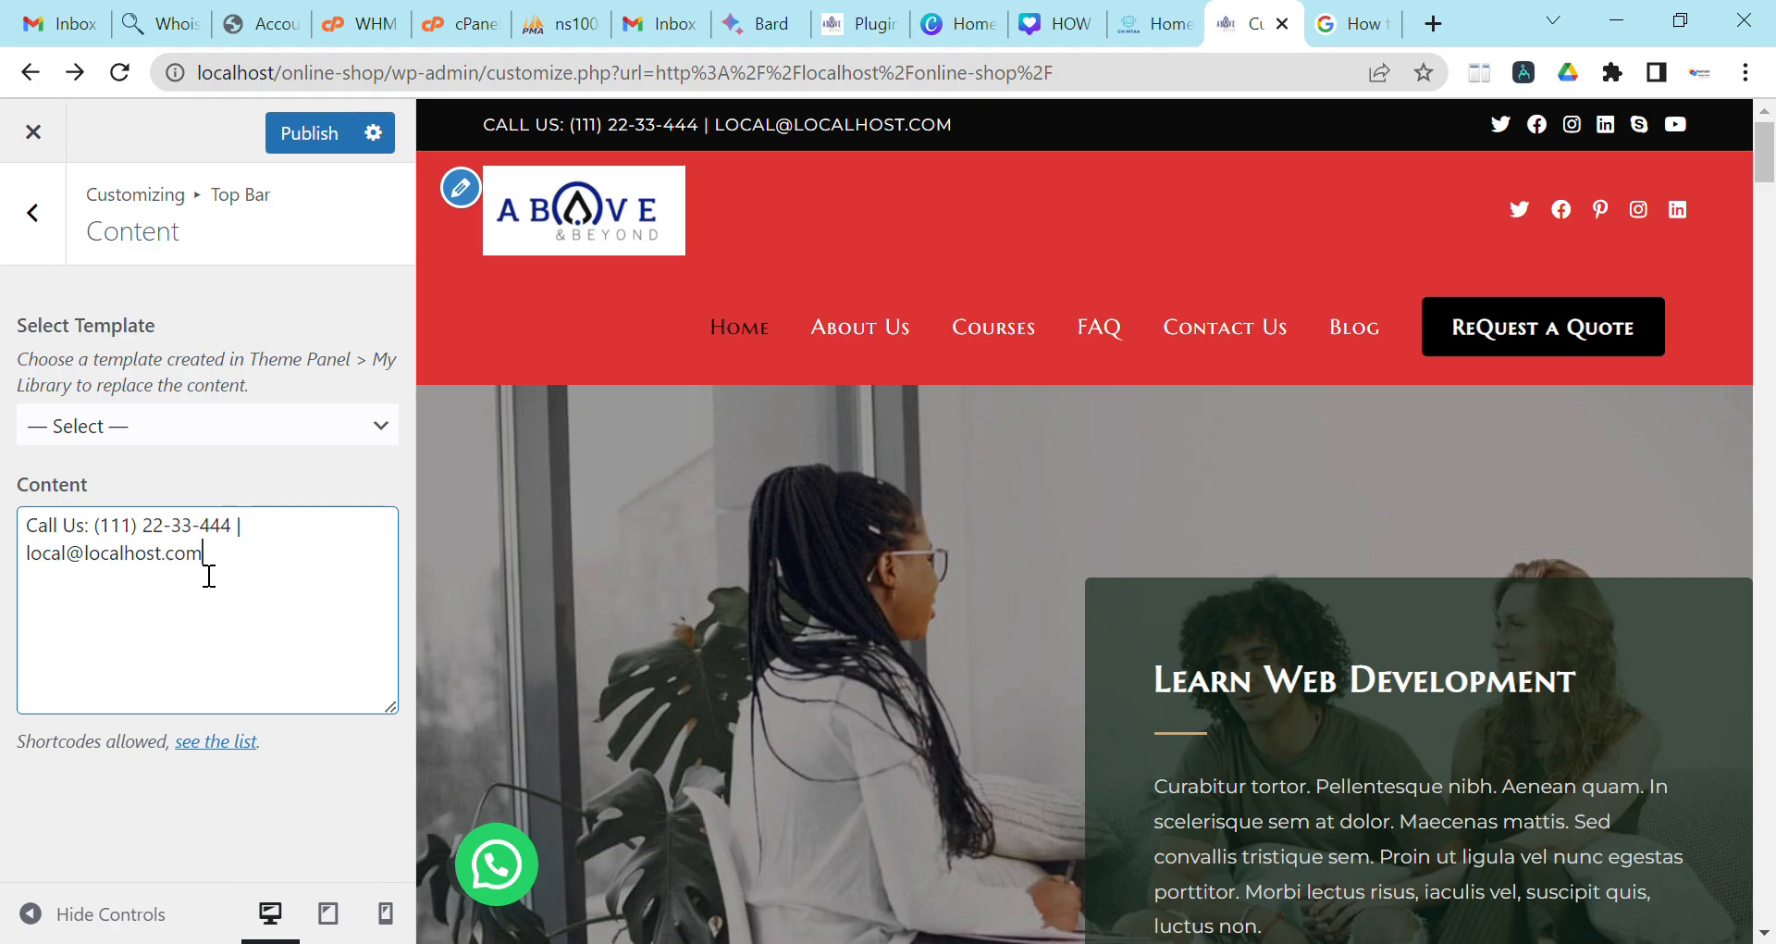
mouse_move(234, 591)
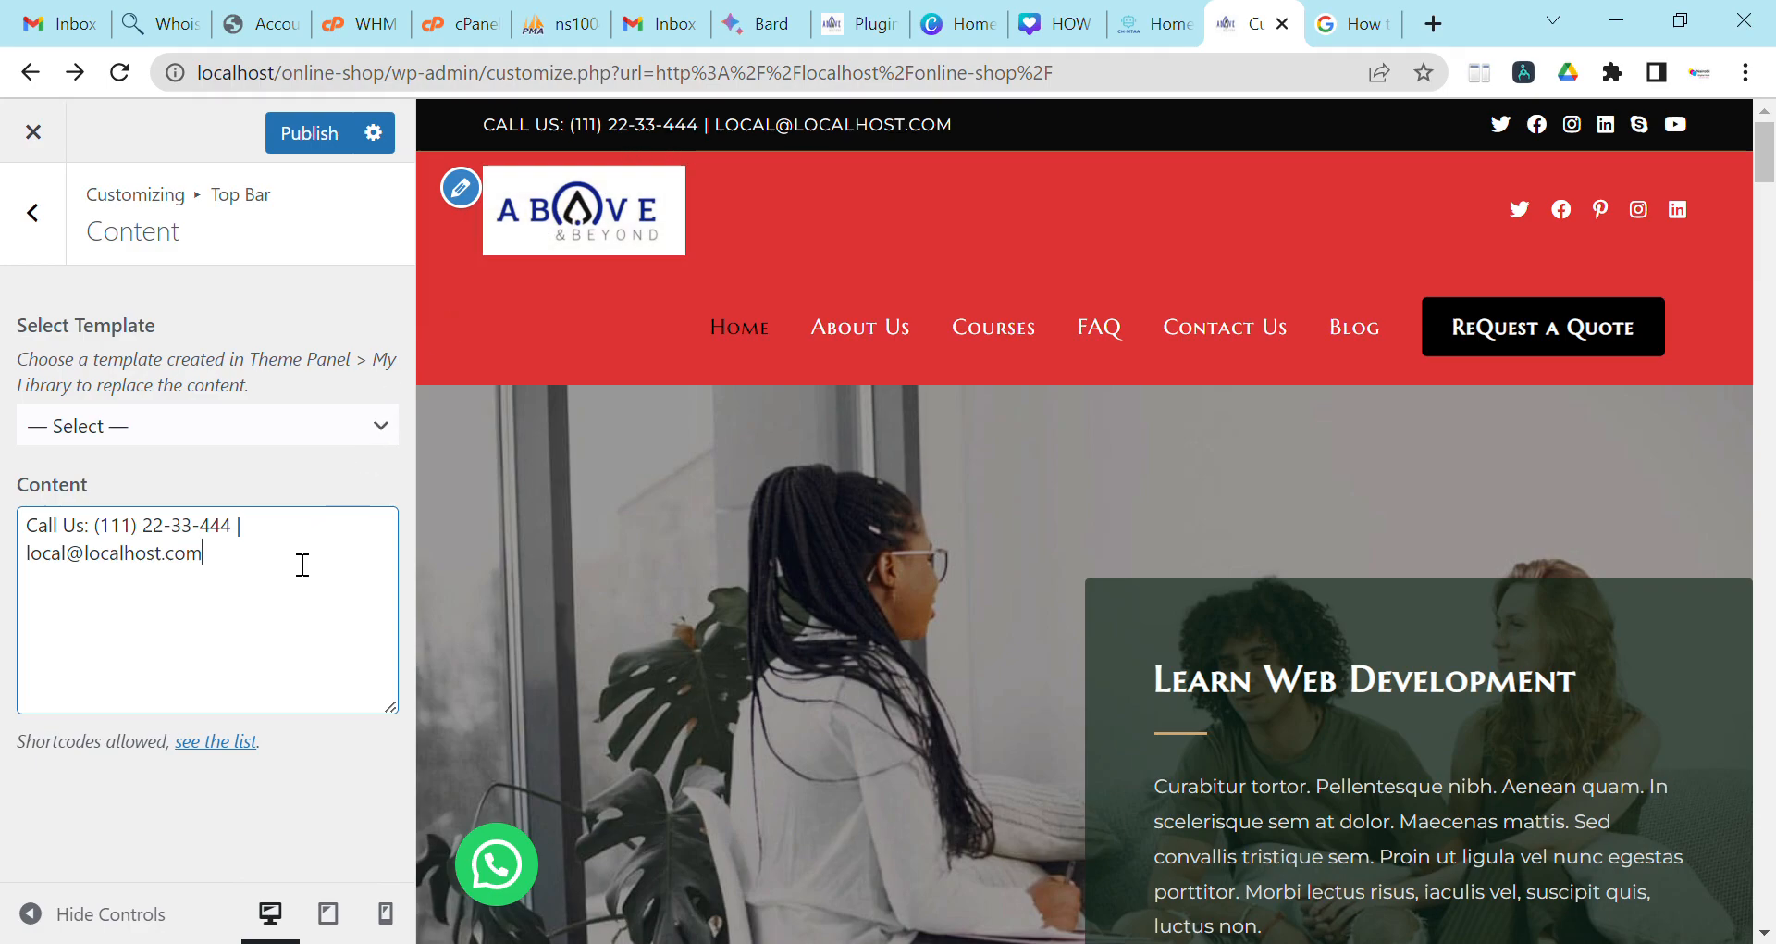
mouse_move(216, 537)
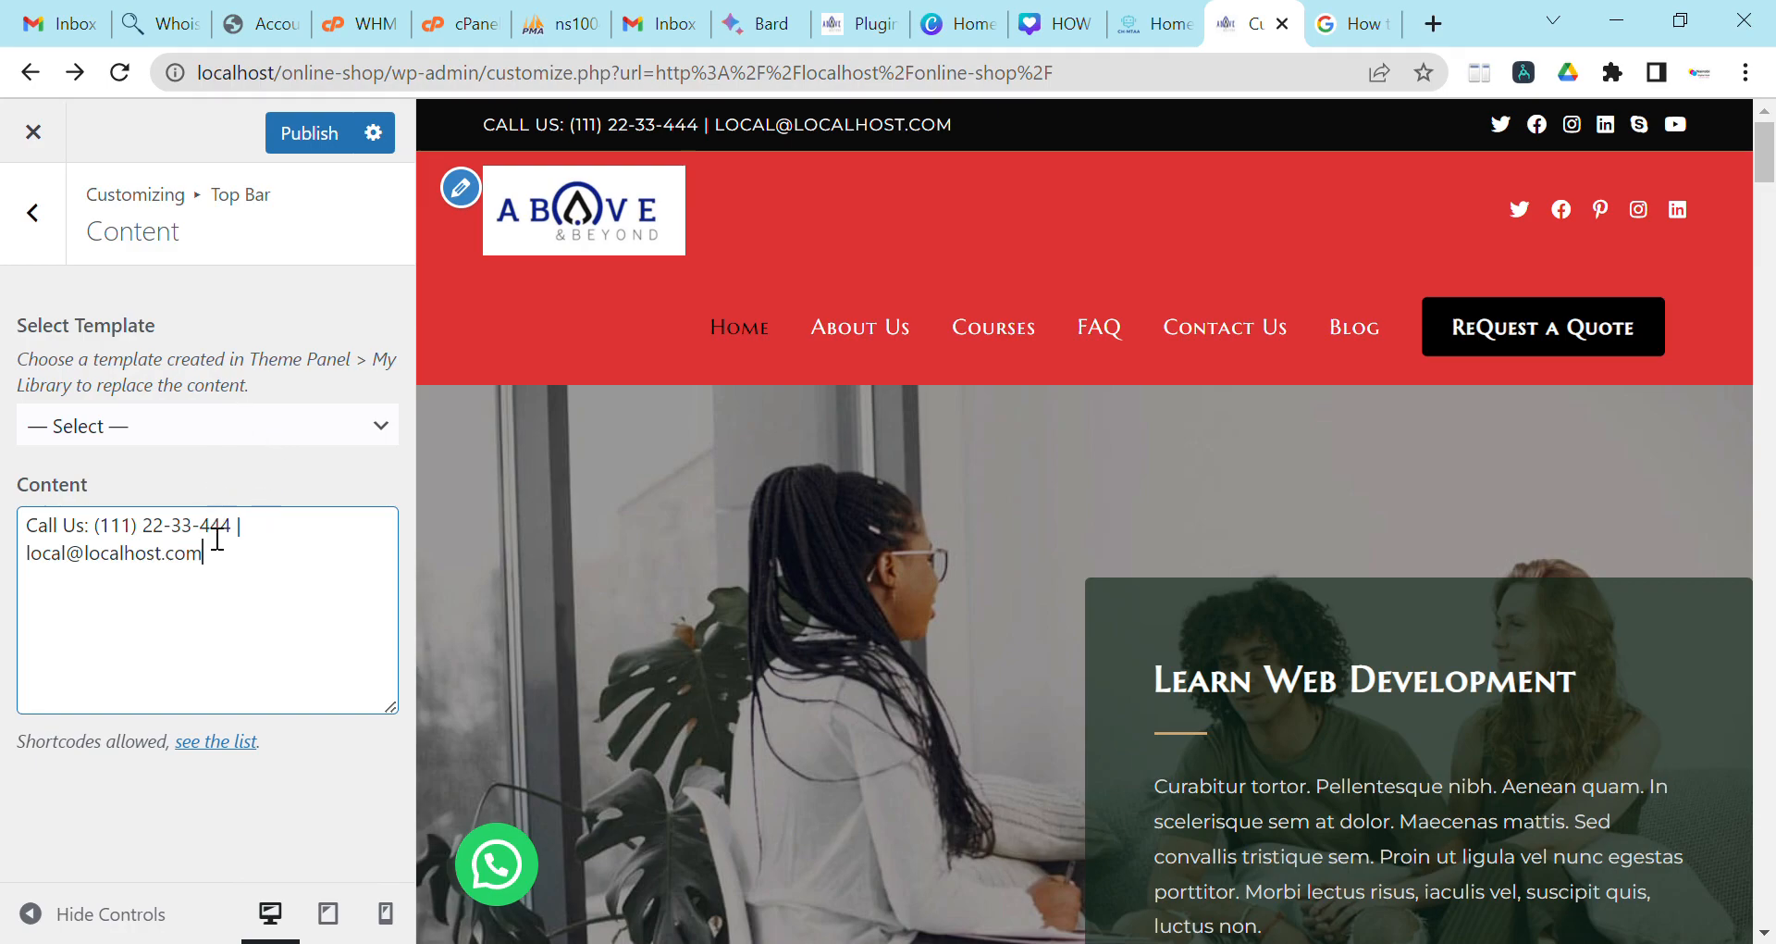
mouse_move(428, 442)
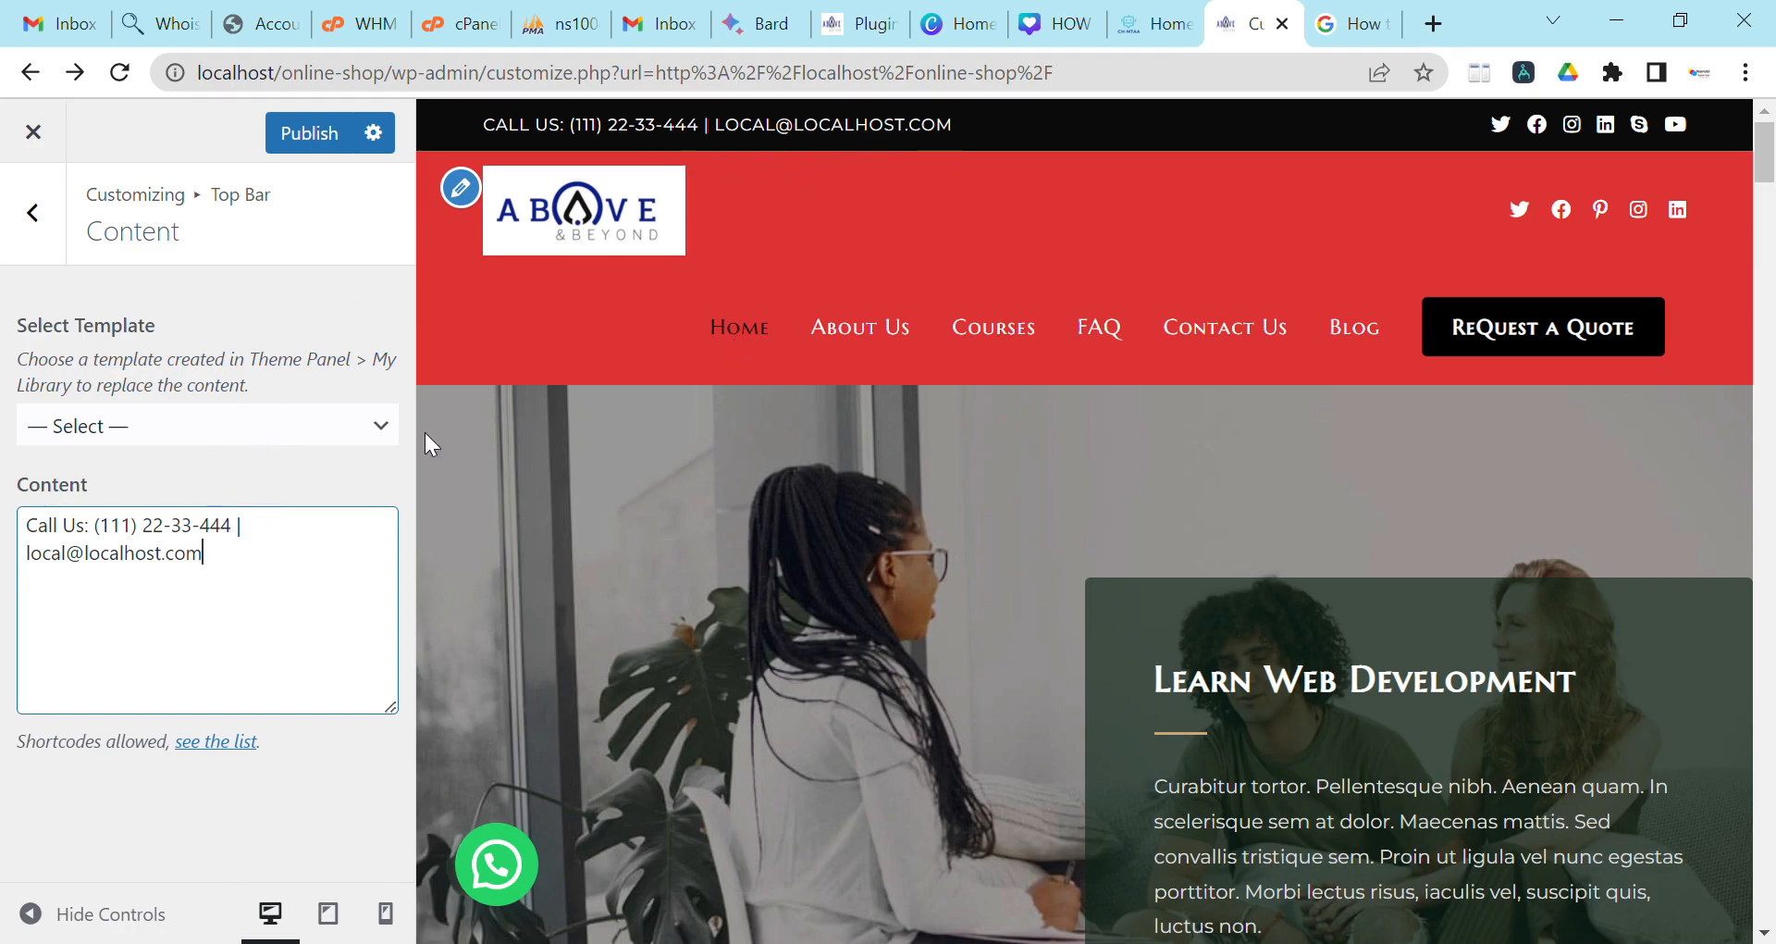
mouse_move(252, 575)
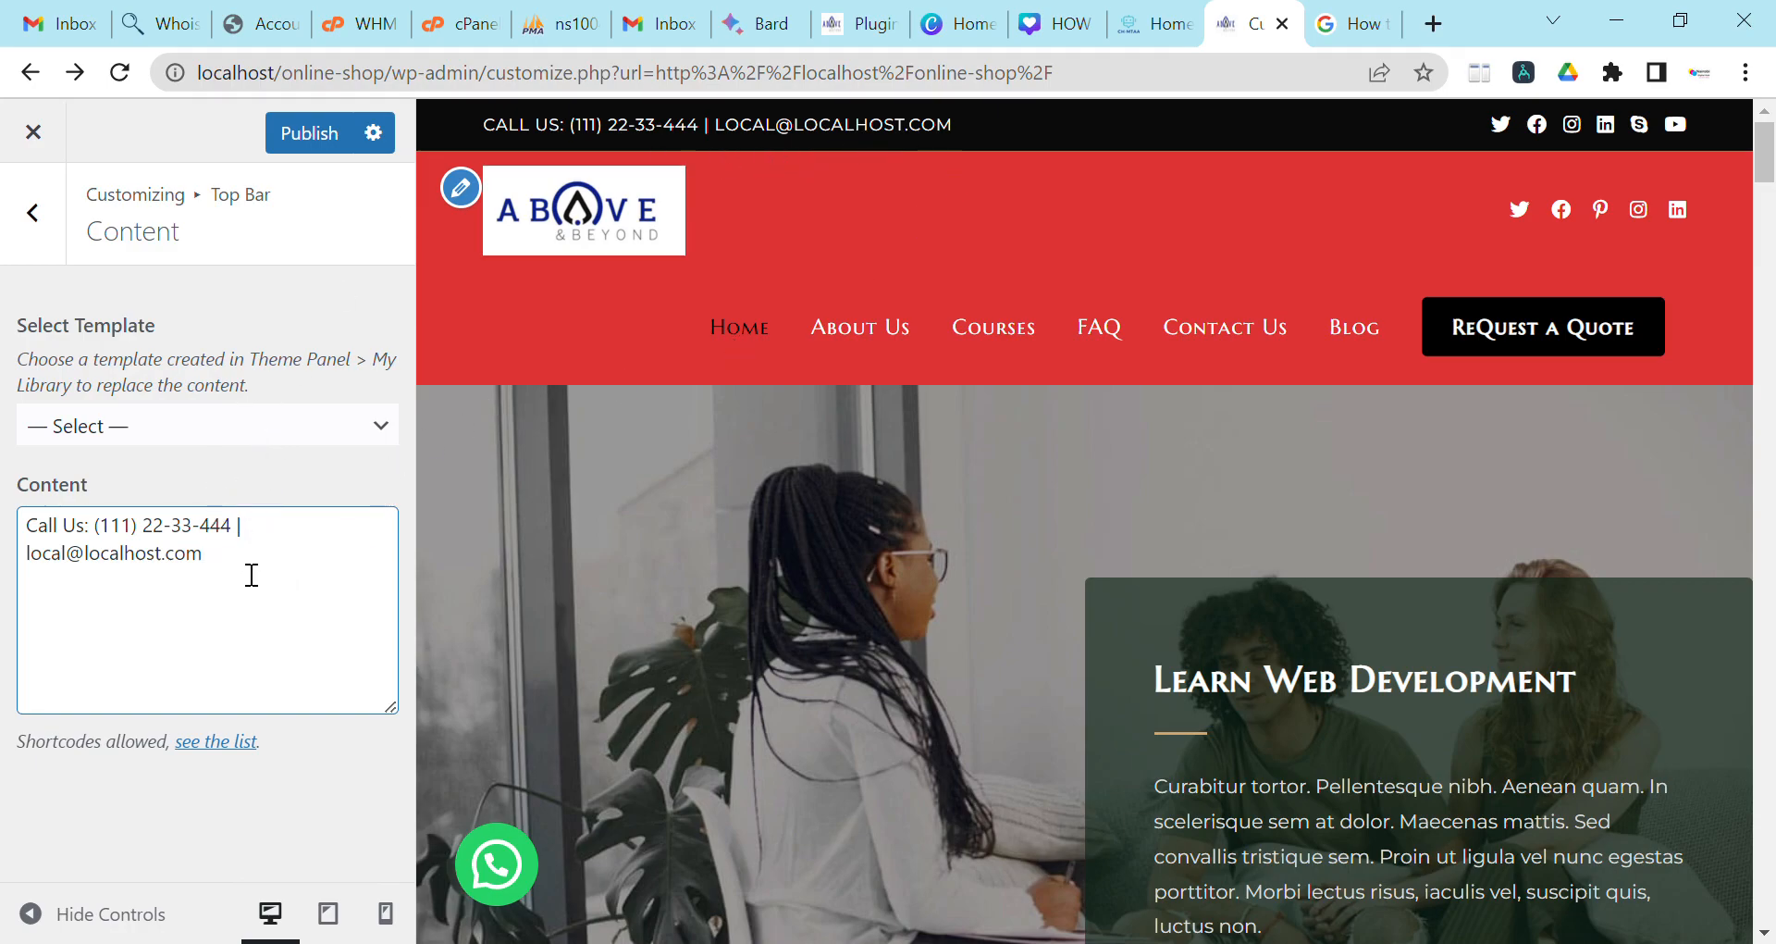
Append ' | Newyork' to the end of the top bar content text.
text(| N)
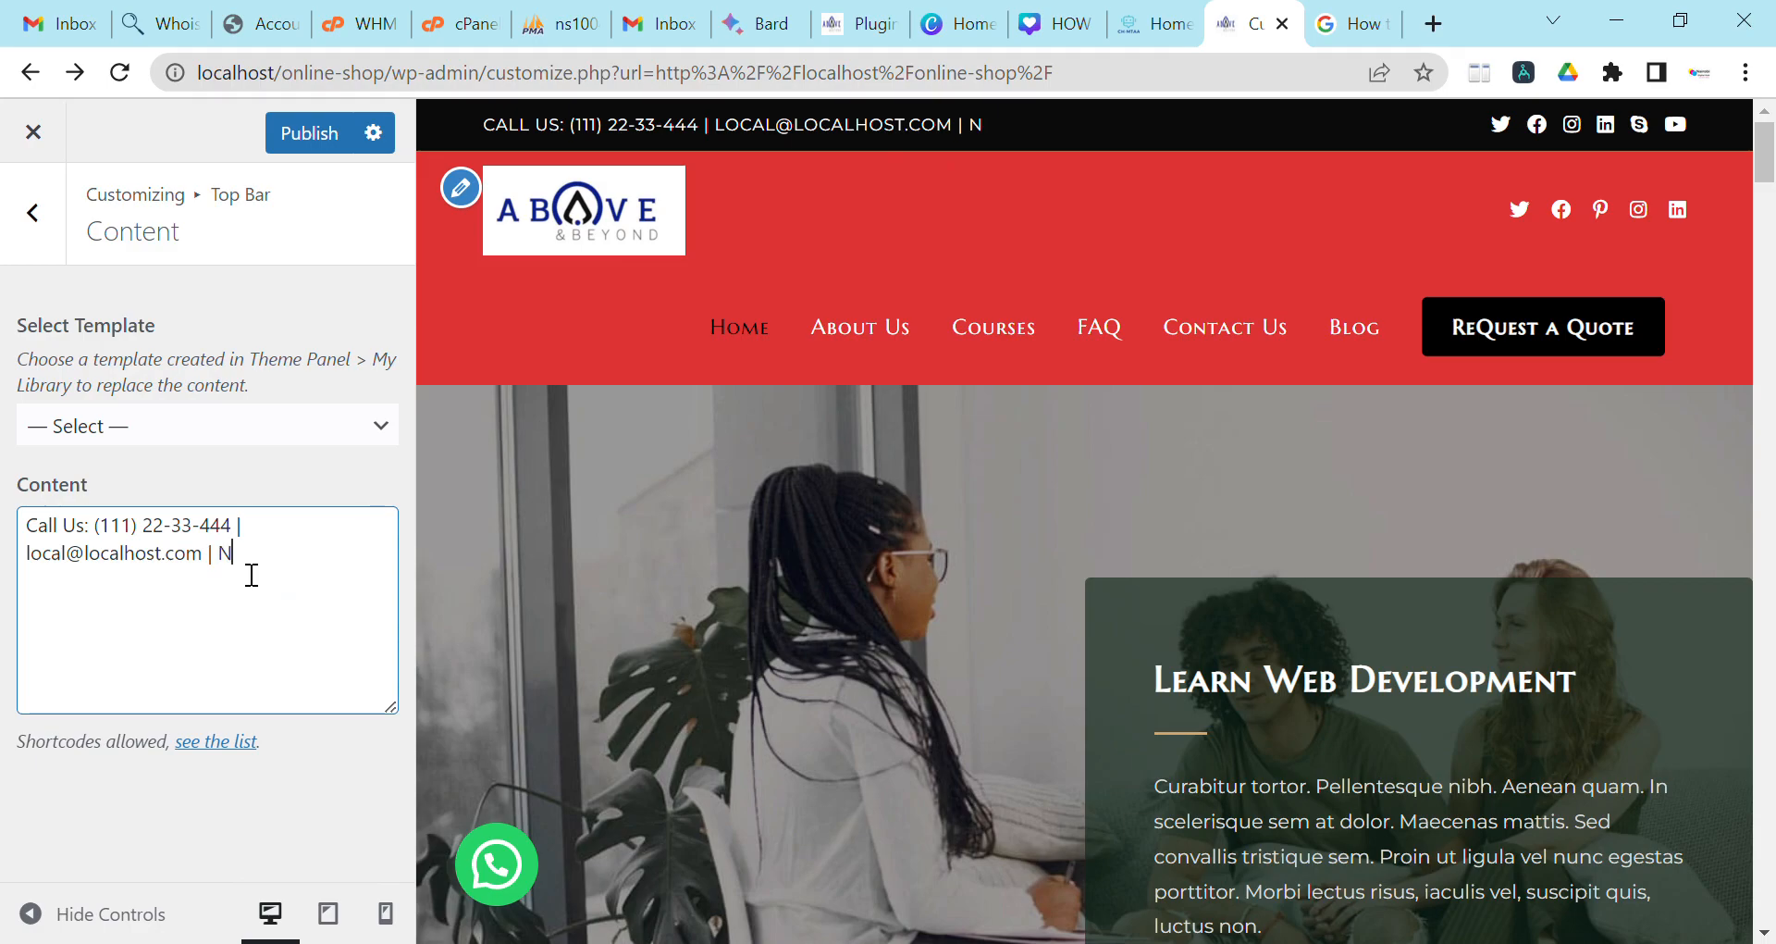
text(ewyor)
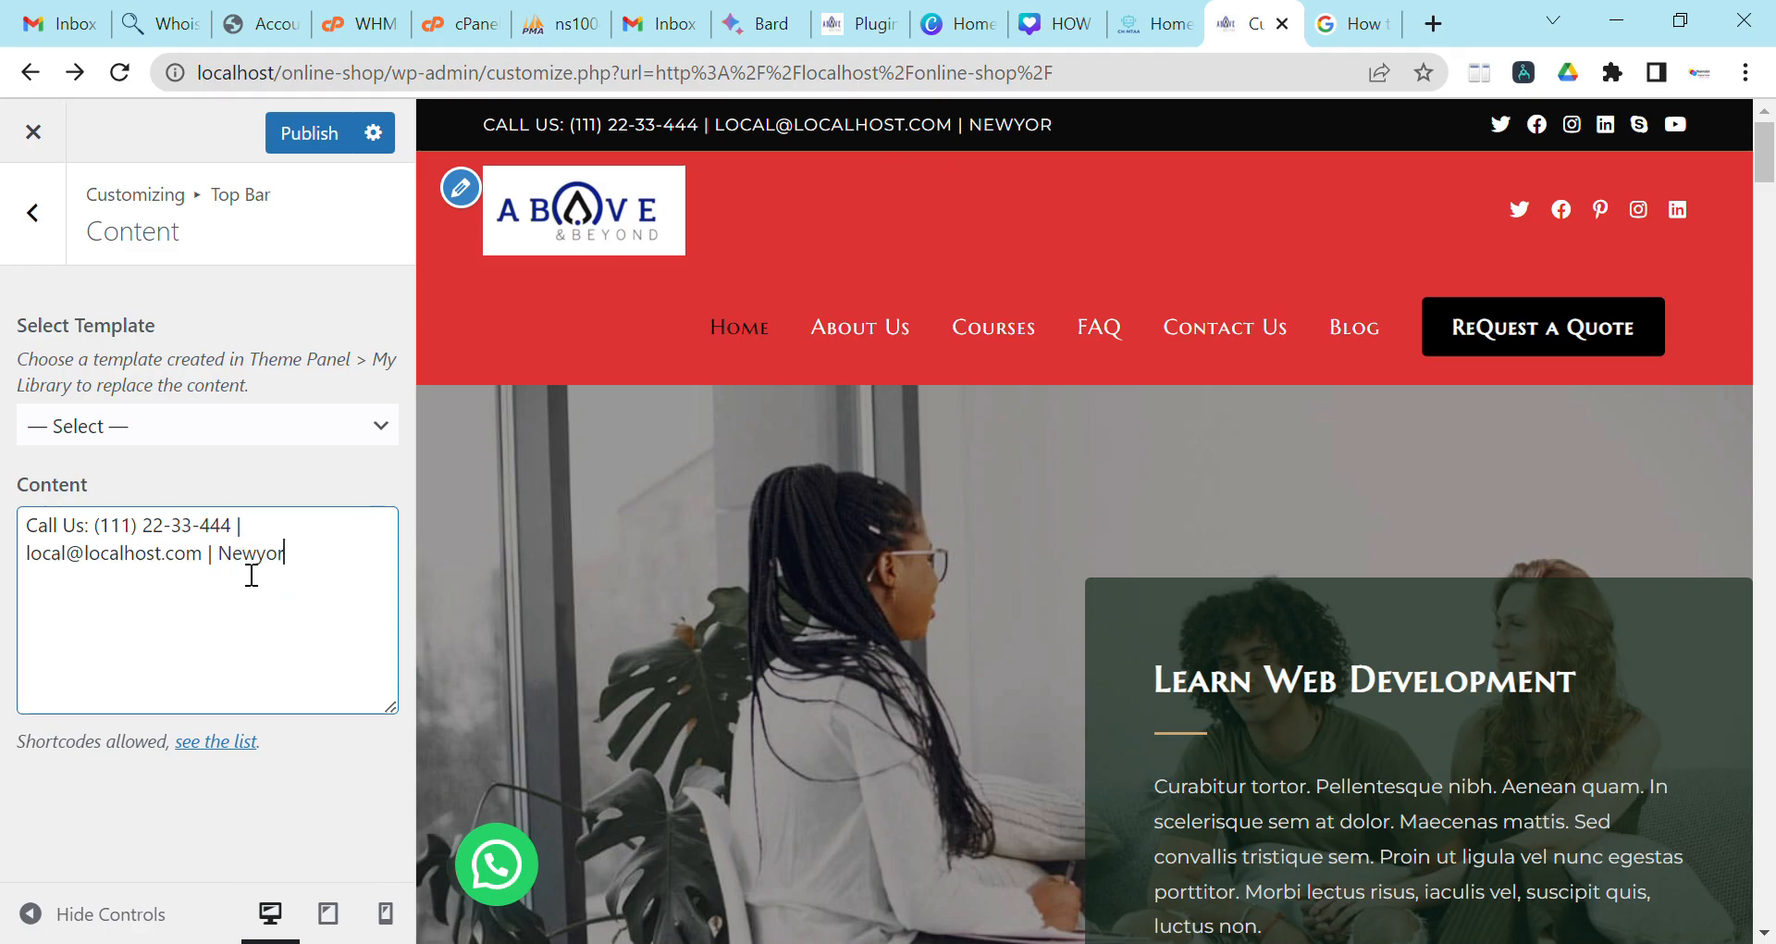
text(k)
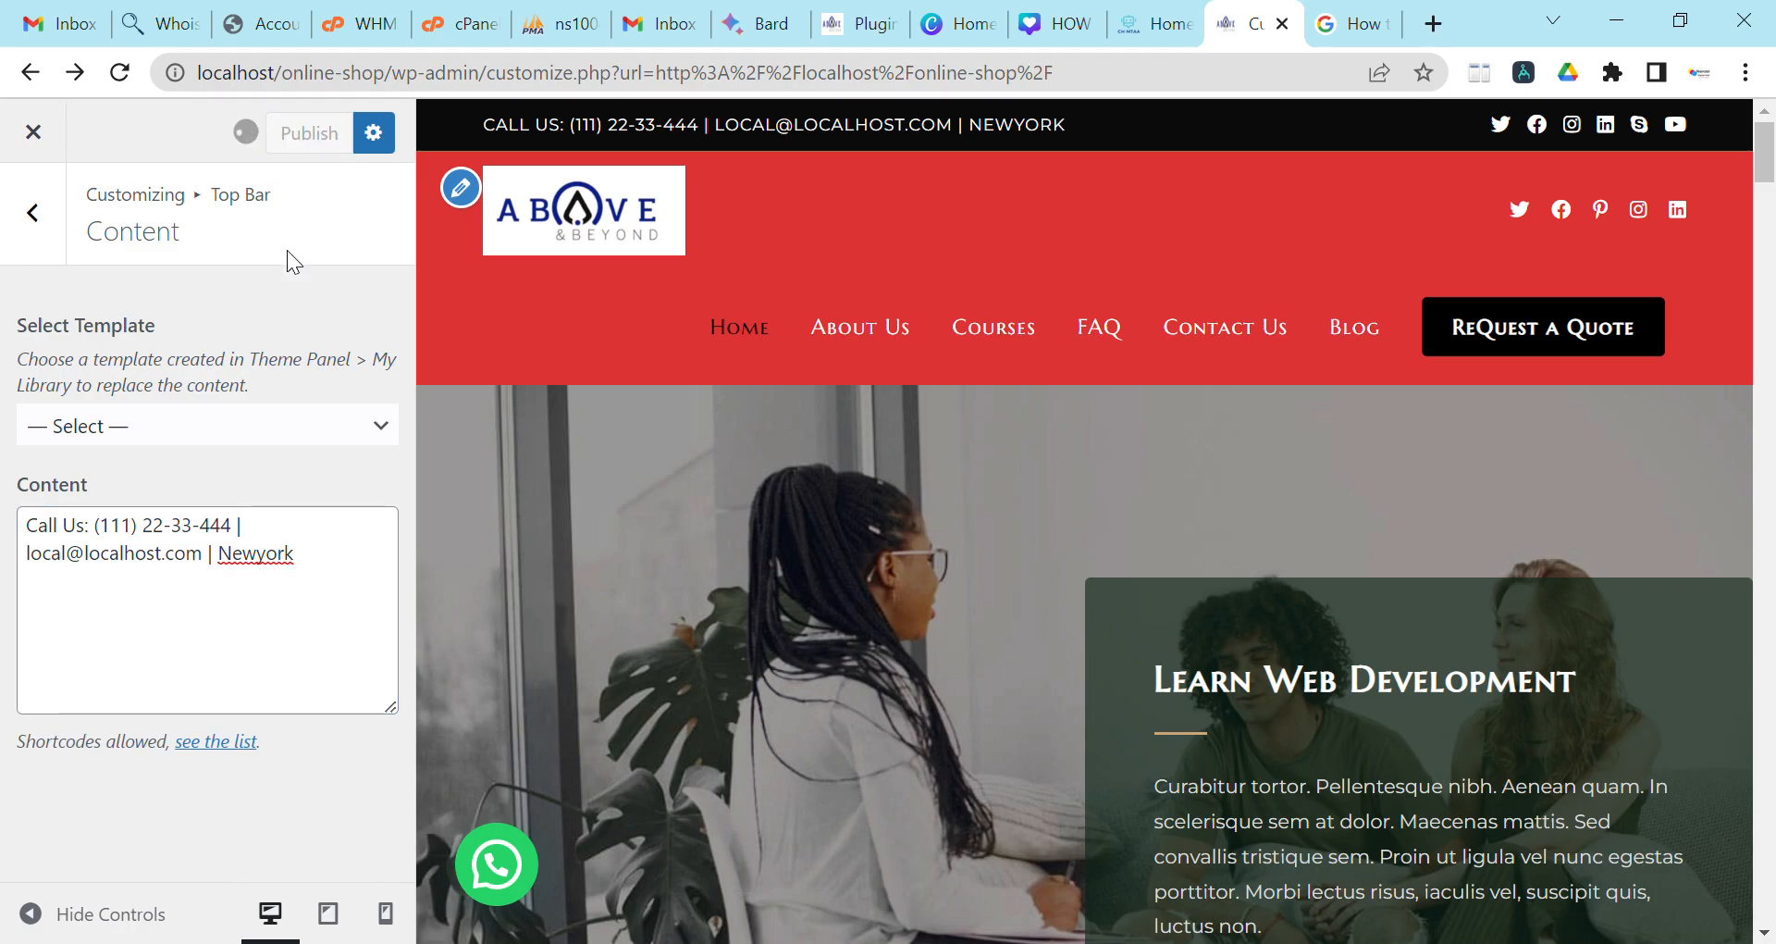
mouse_move(326, 460)
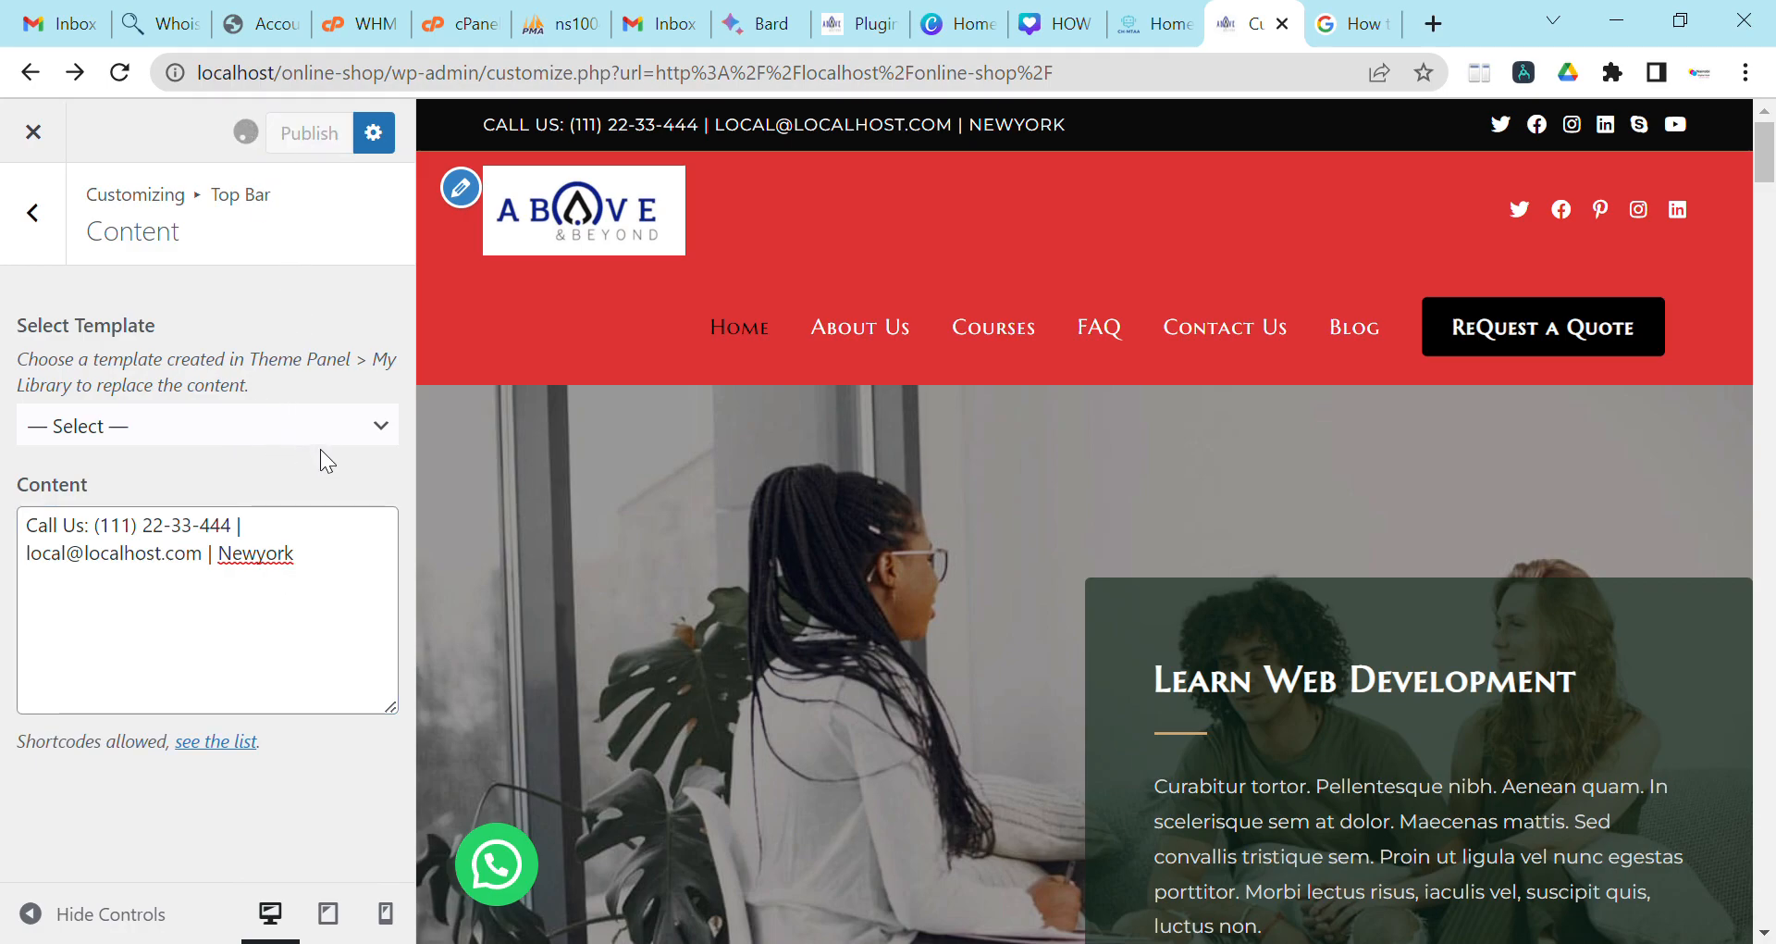
mouse_move(778, 197)
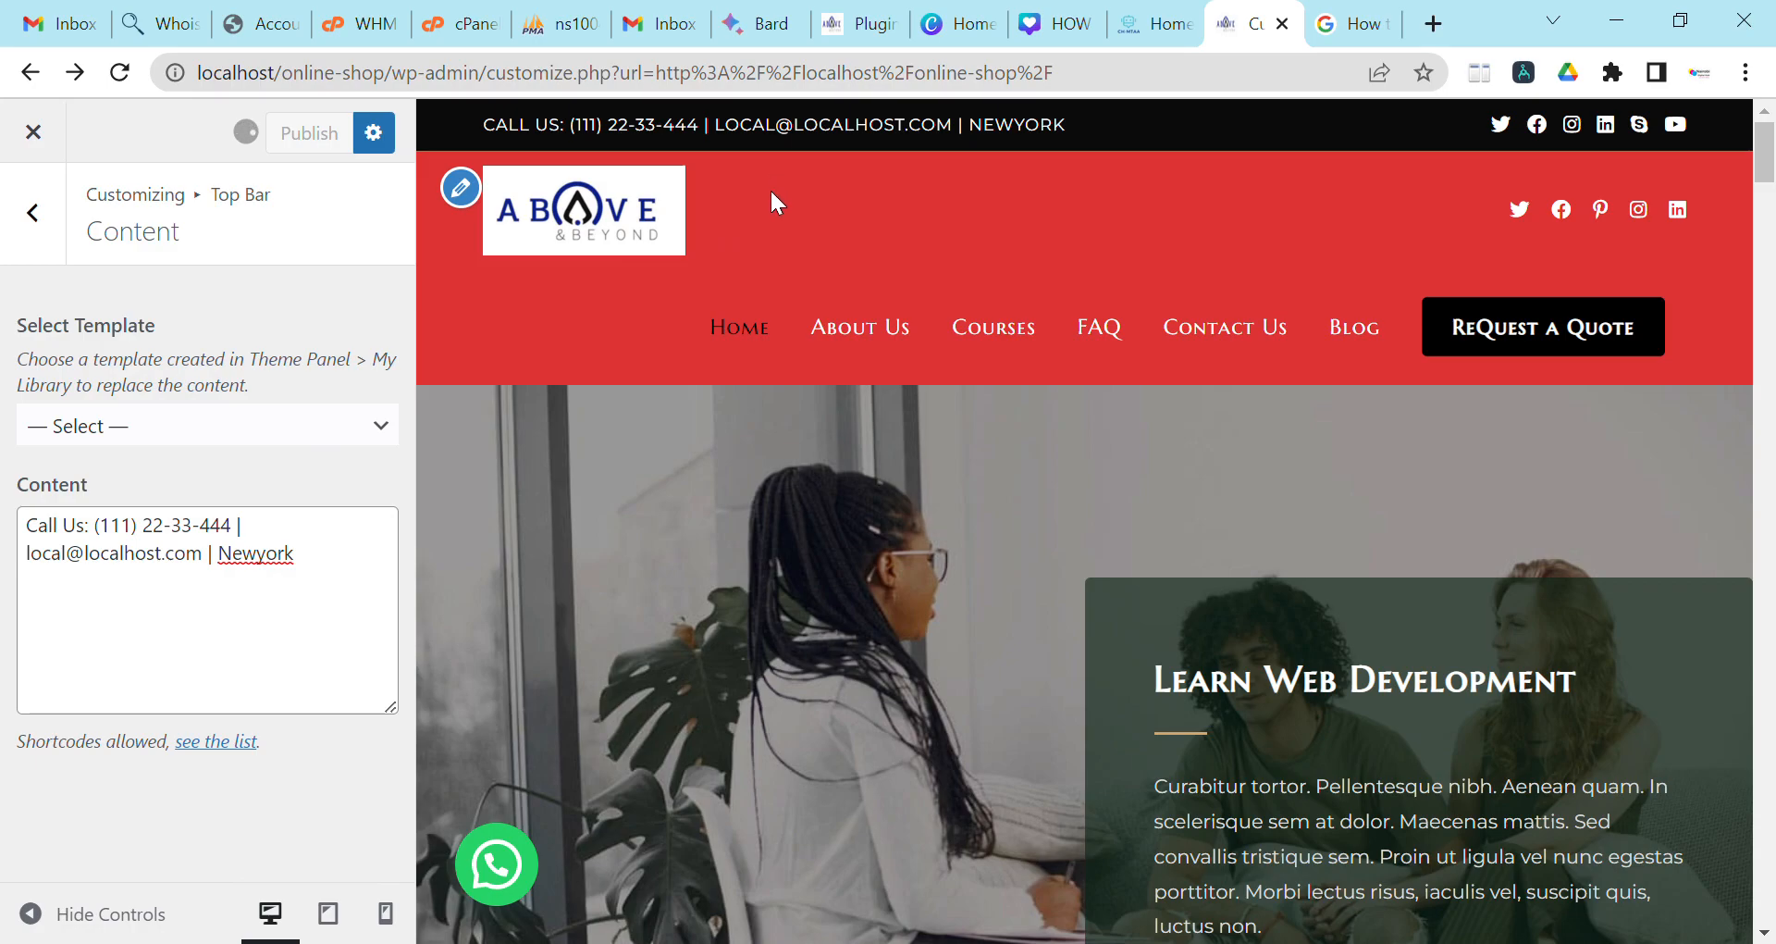
mouse_move(769, 210)
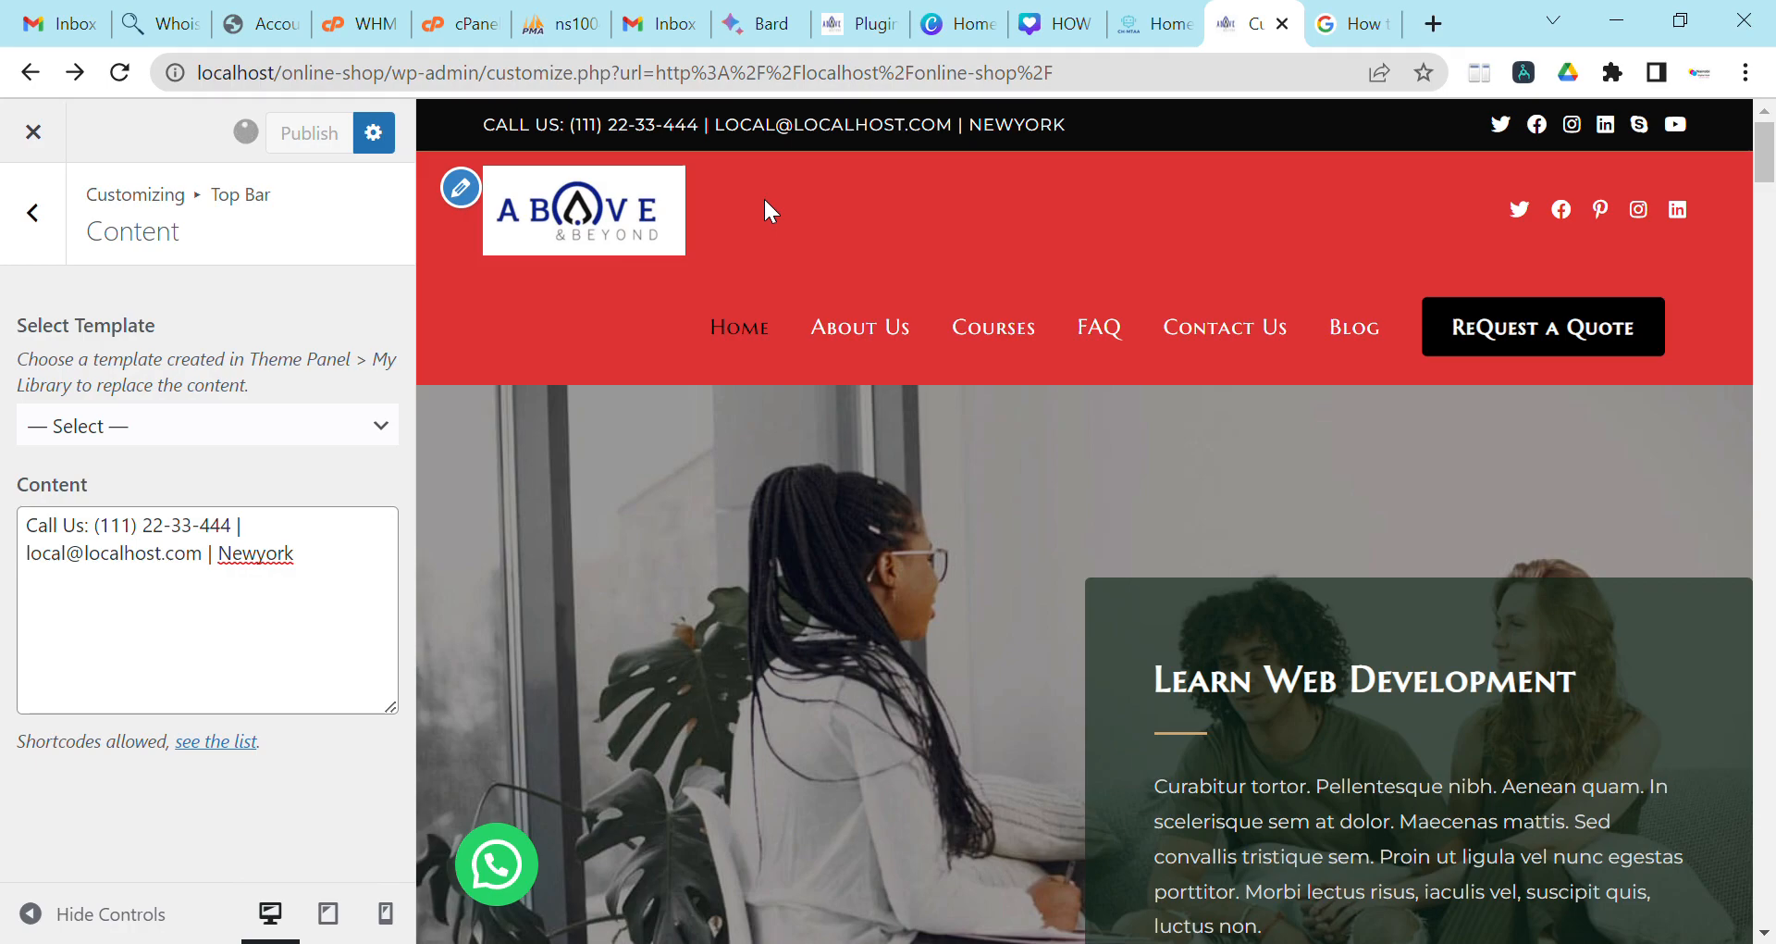
mouse_move(817, 177)
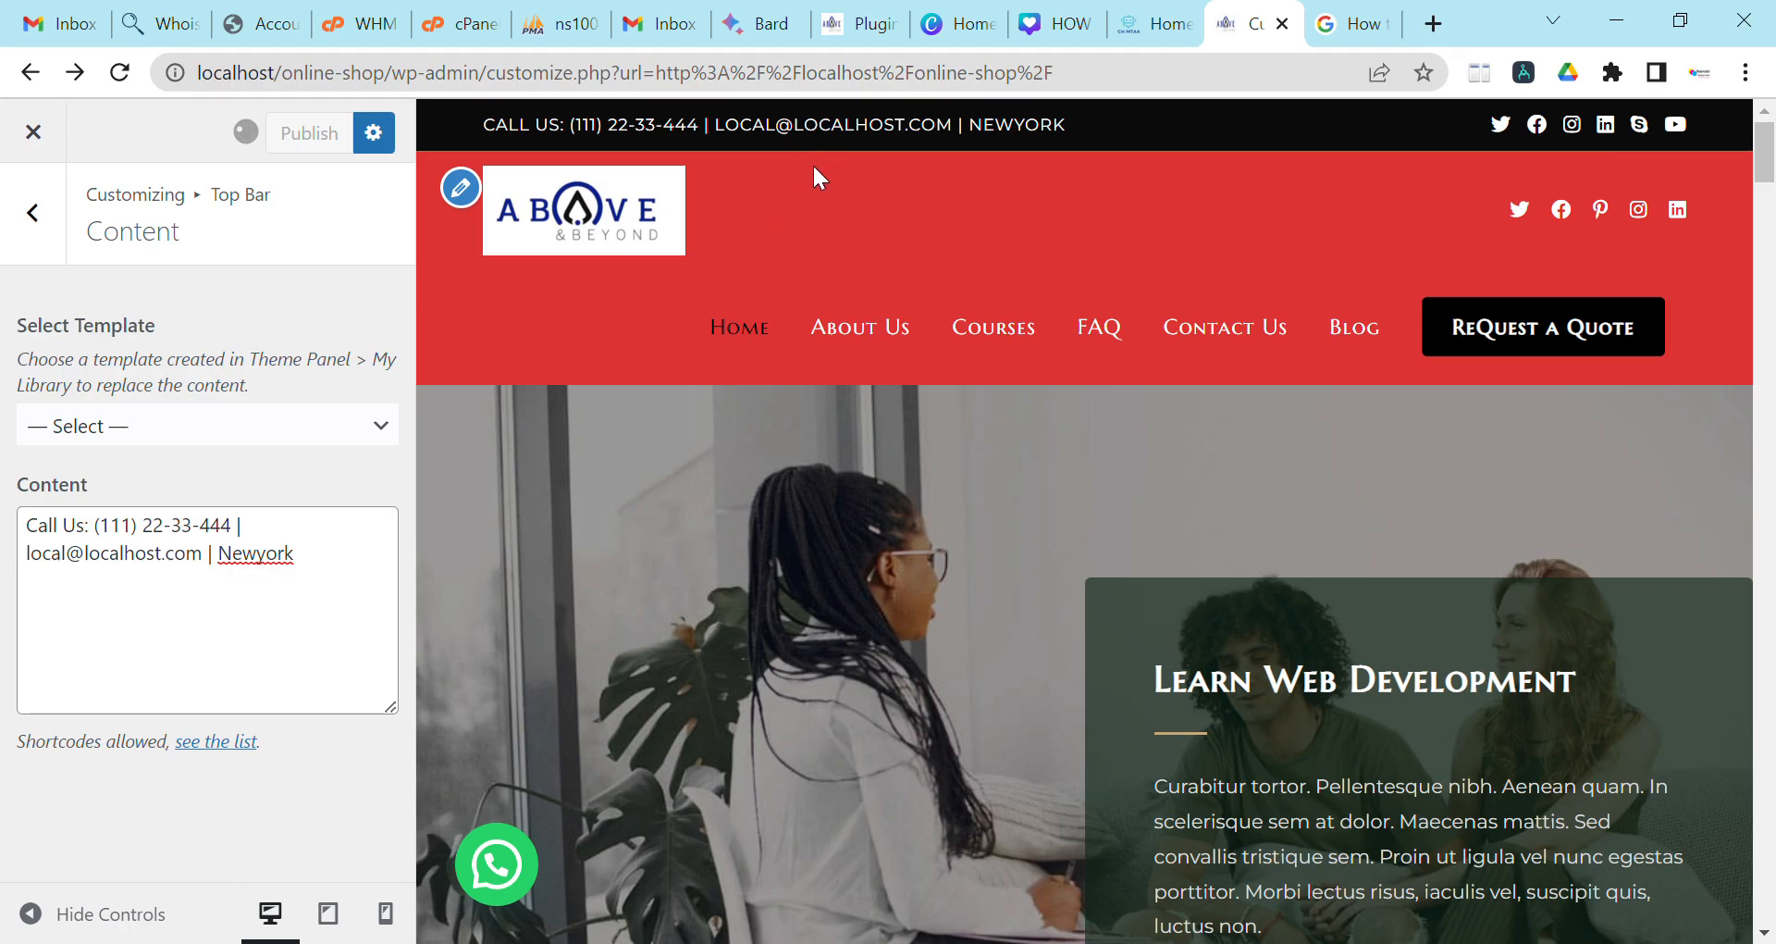
mouse_move(814, 187)
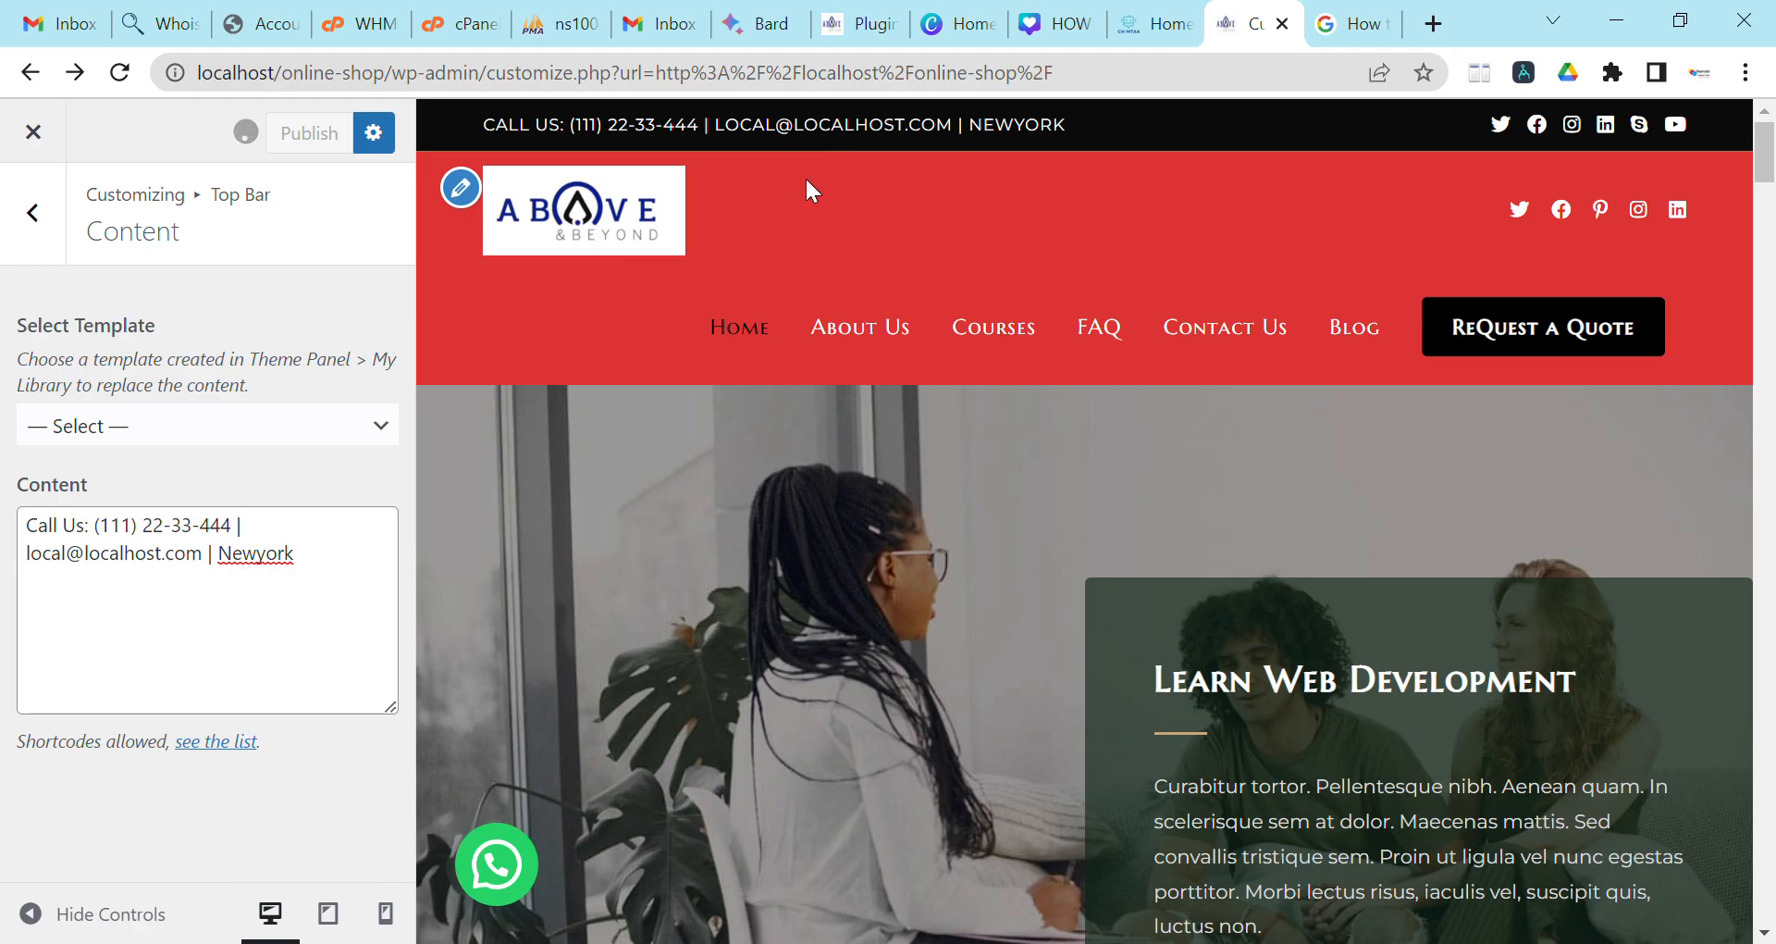
mouse_move(907, 181)
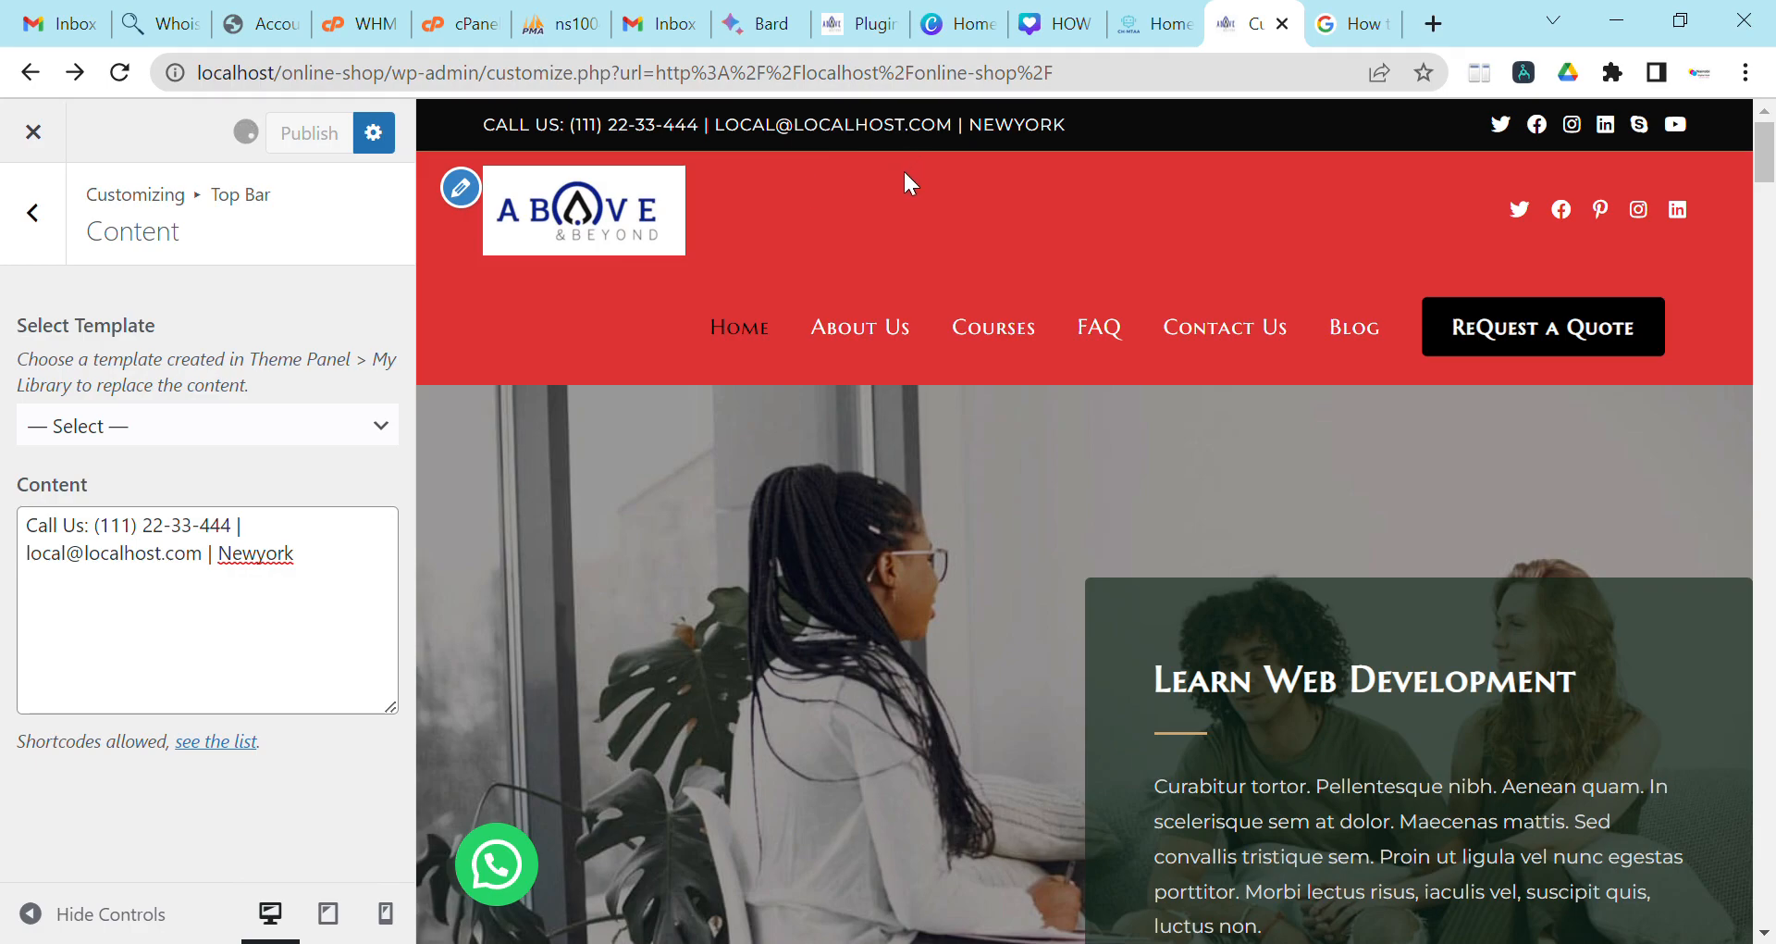
mouse_move(1127, 141)
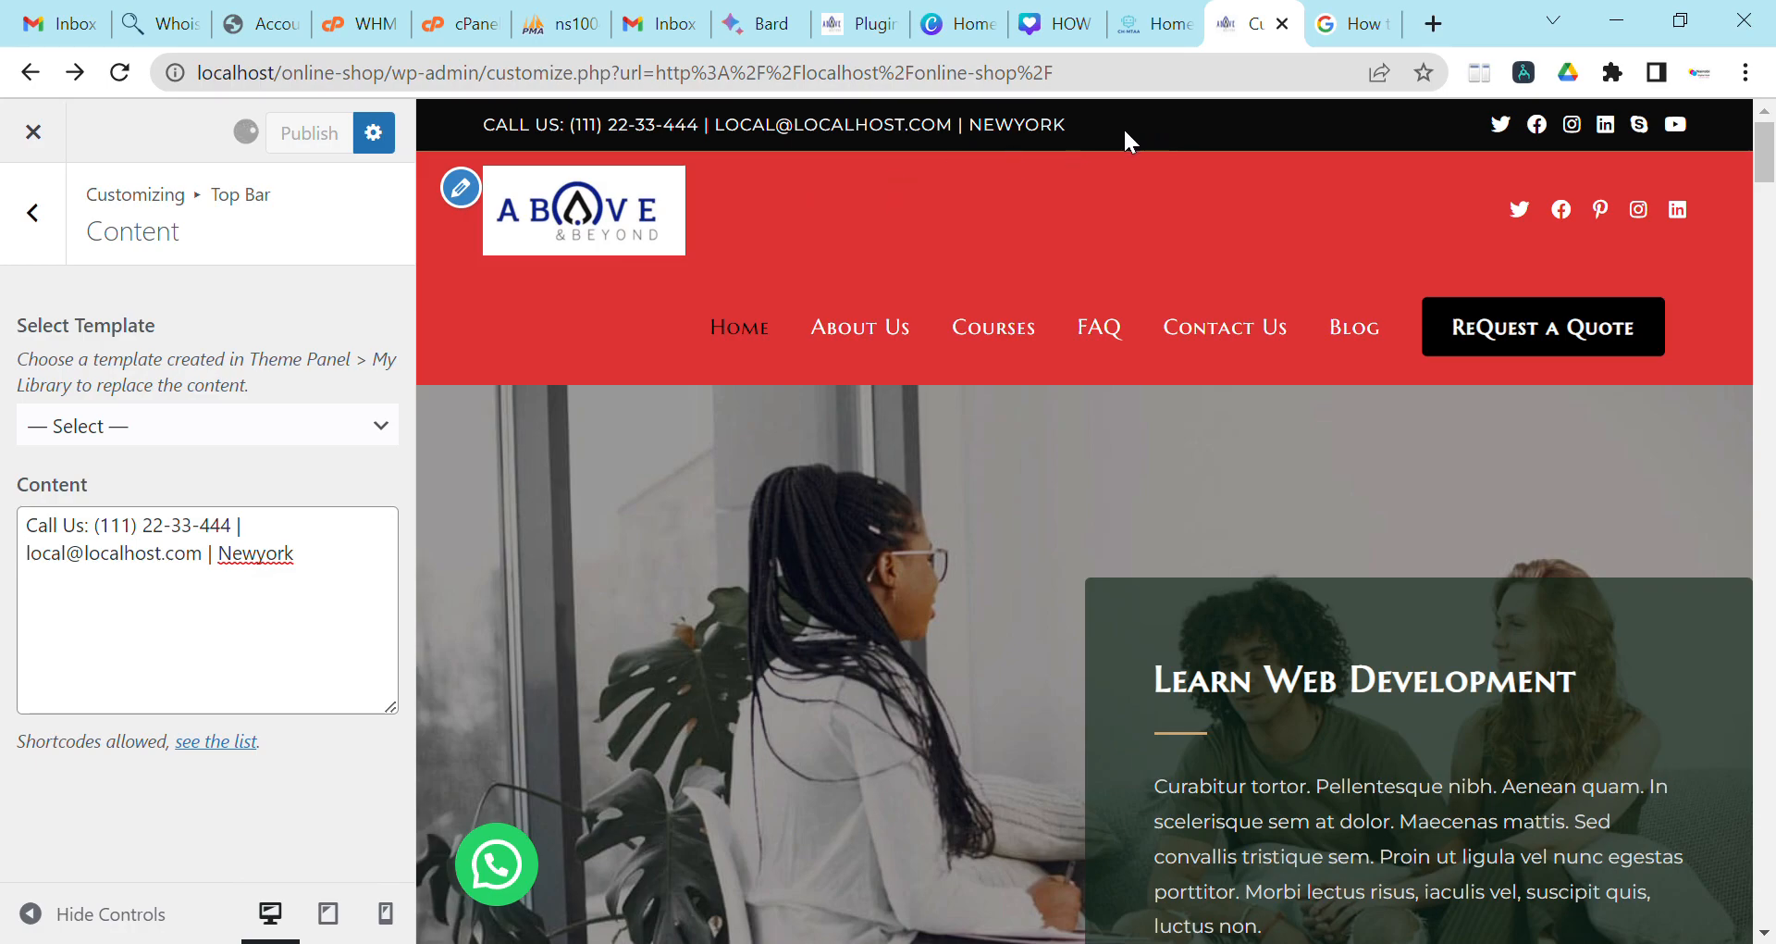
mouse_move(1130, 165)
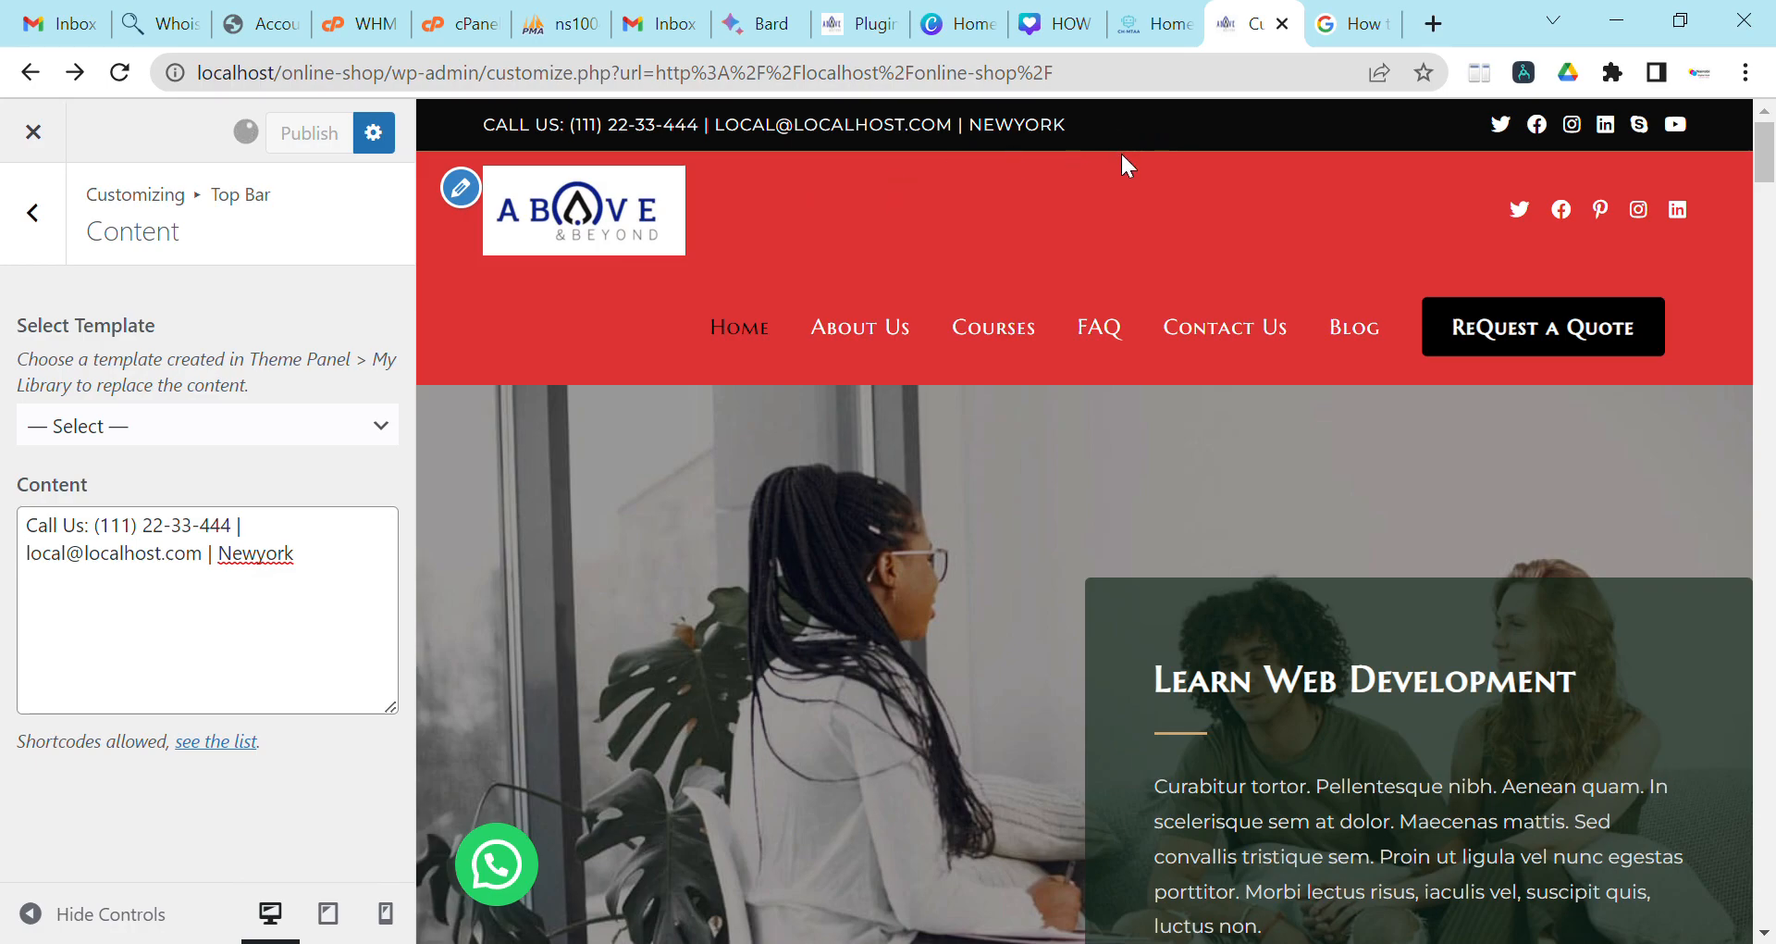
mouse_move(1164, 166)
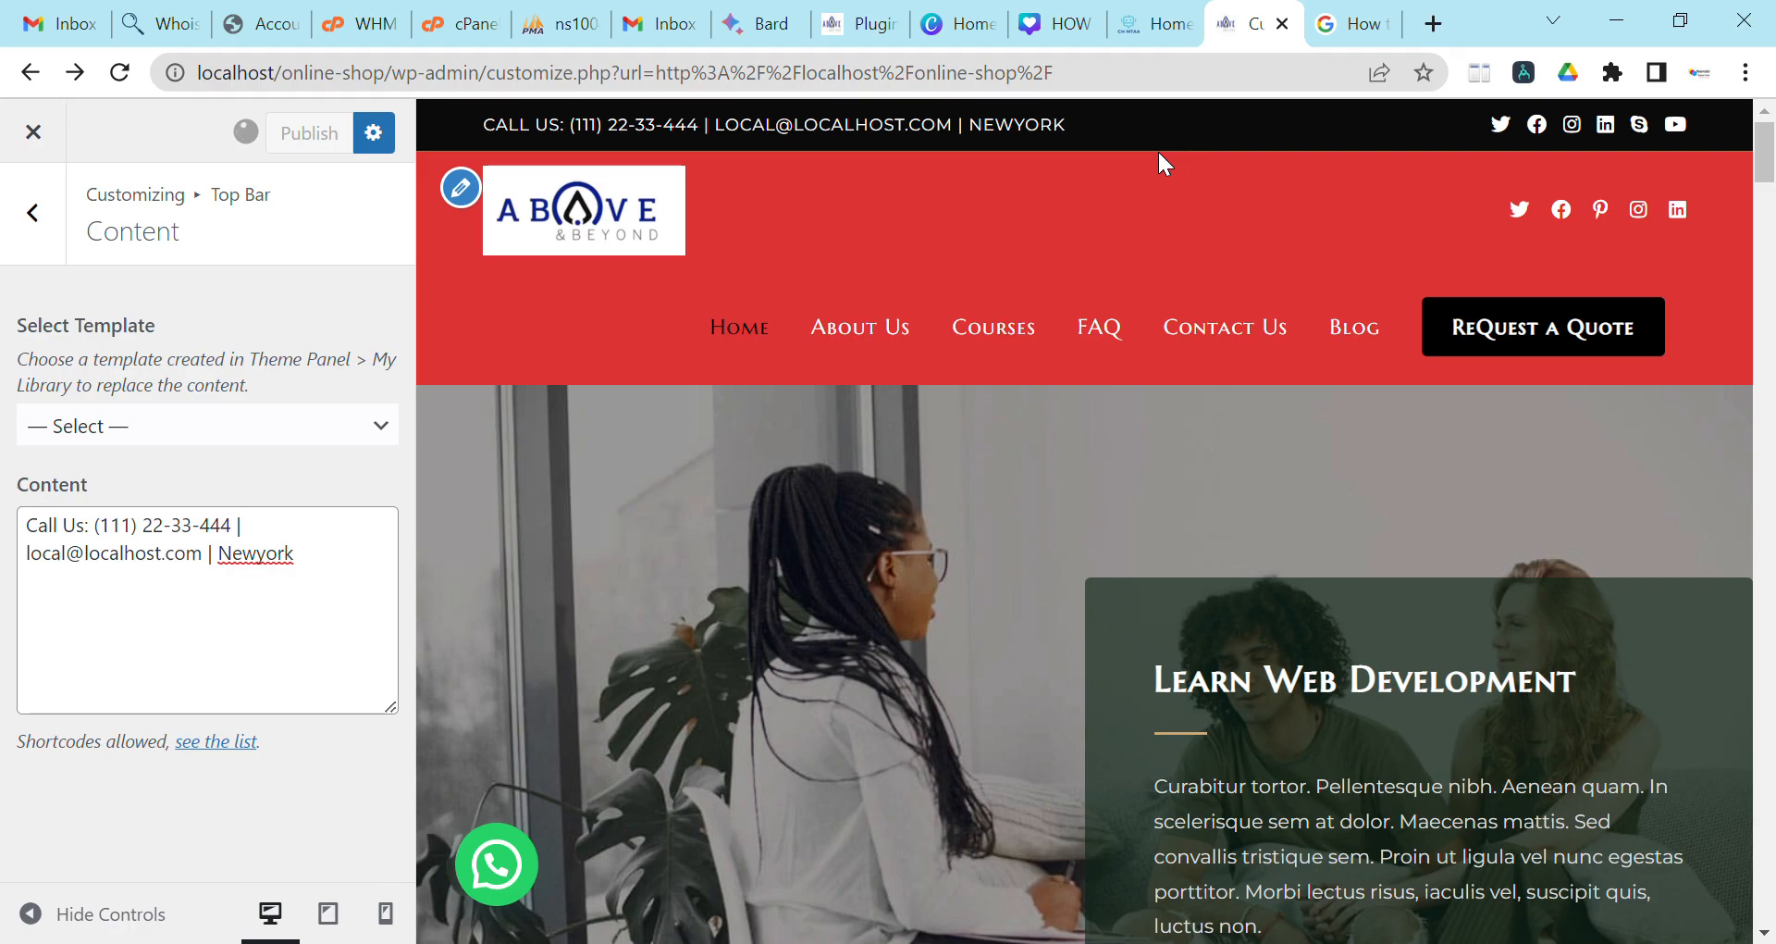
Return to the Top Bar sections and reopen the Social settings.
click(34, 213)
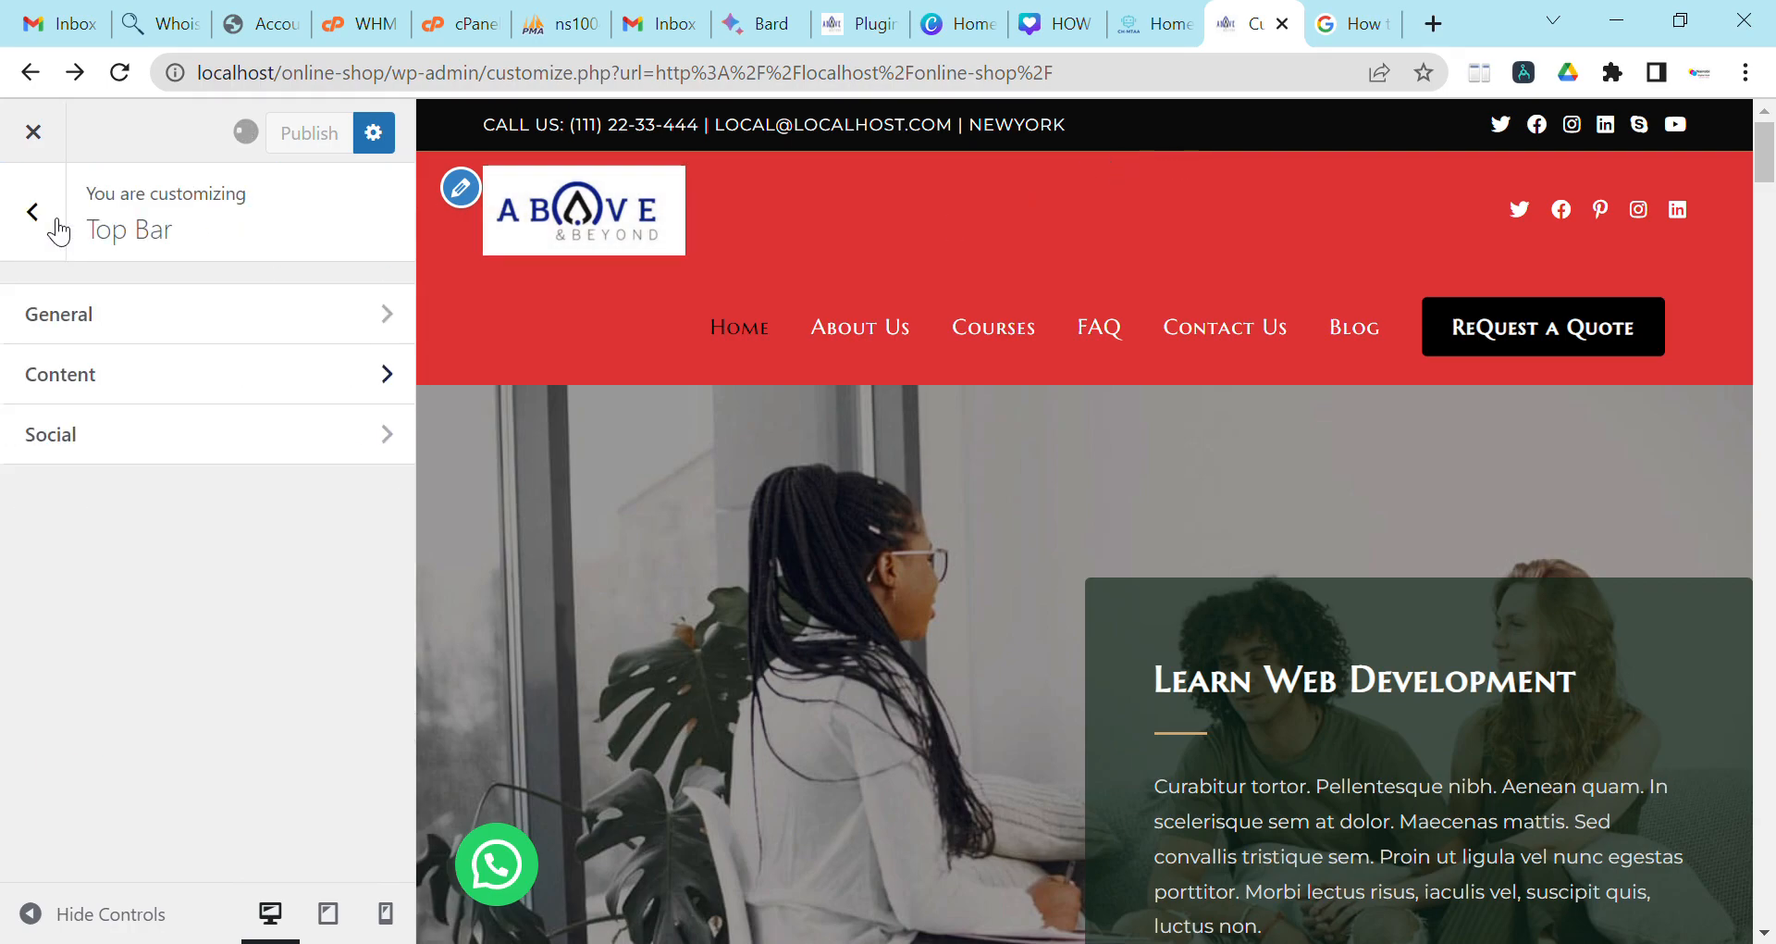
click(51, 433)
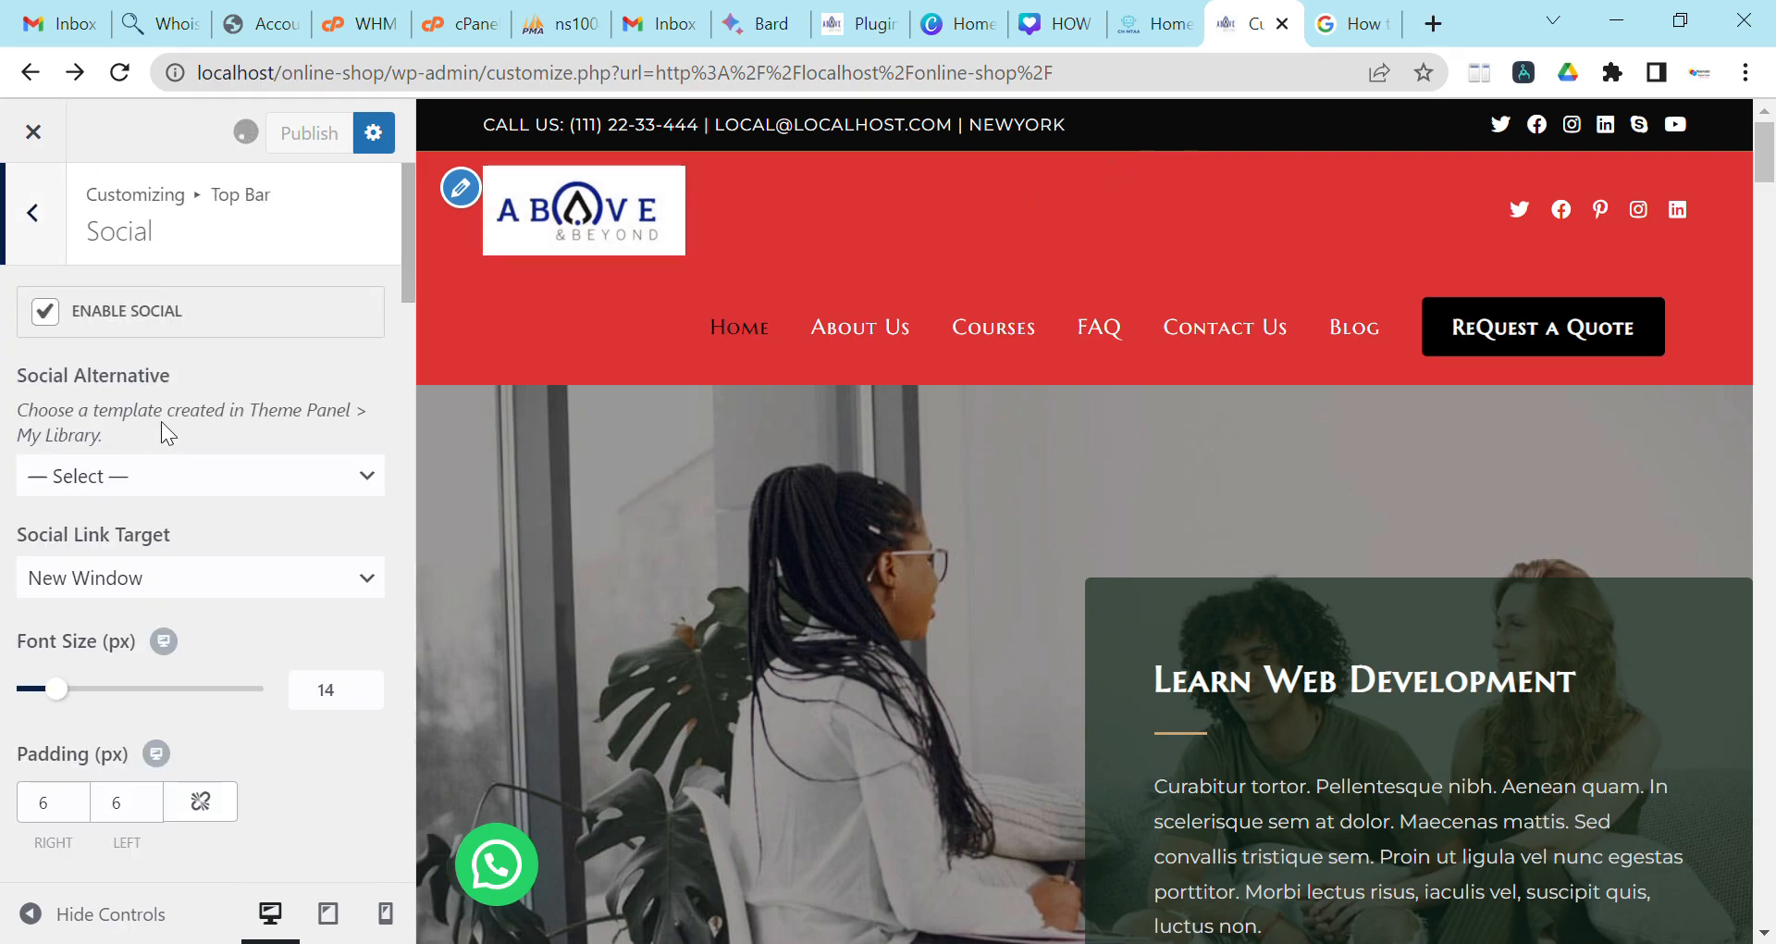
mouse_move(737, 247)
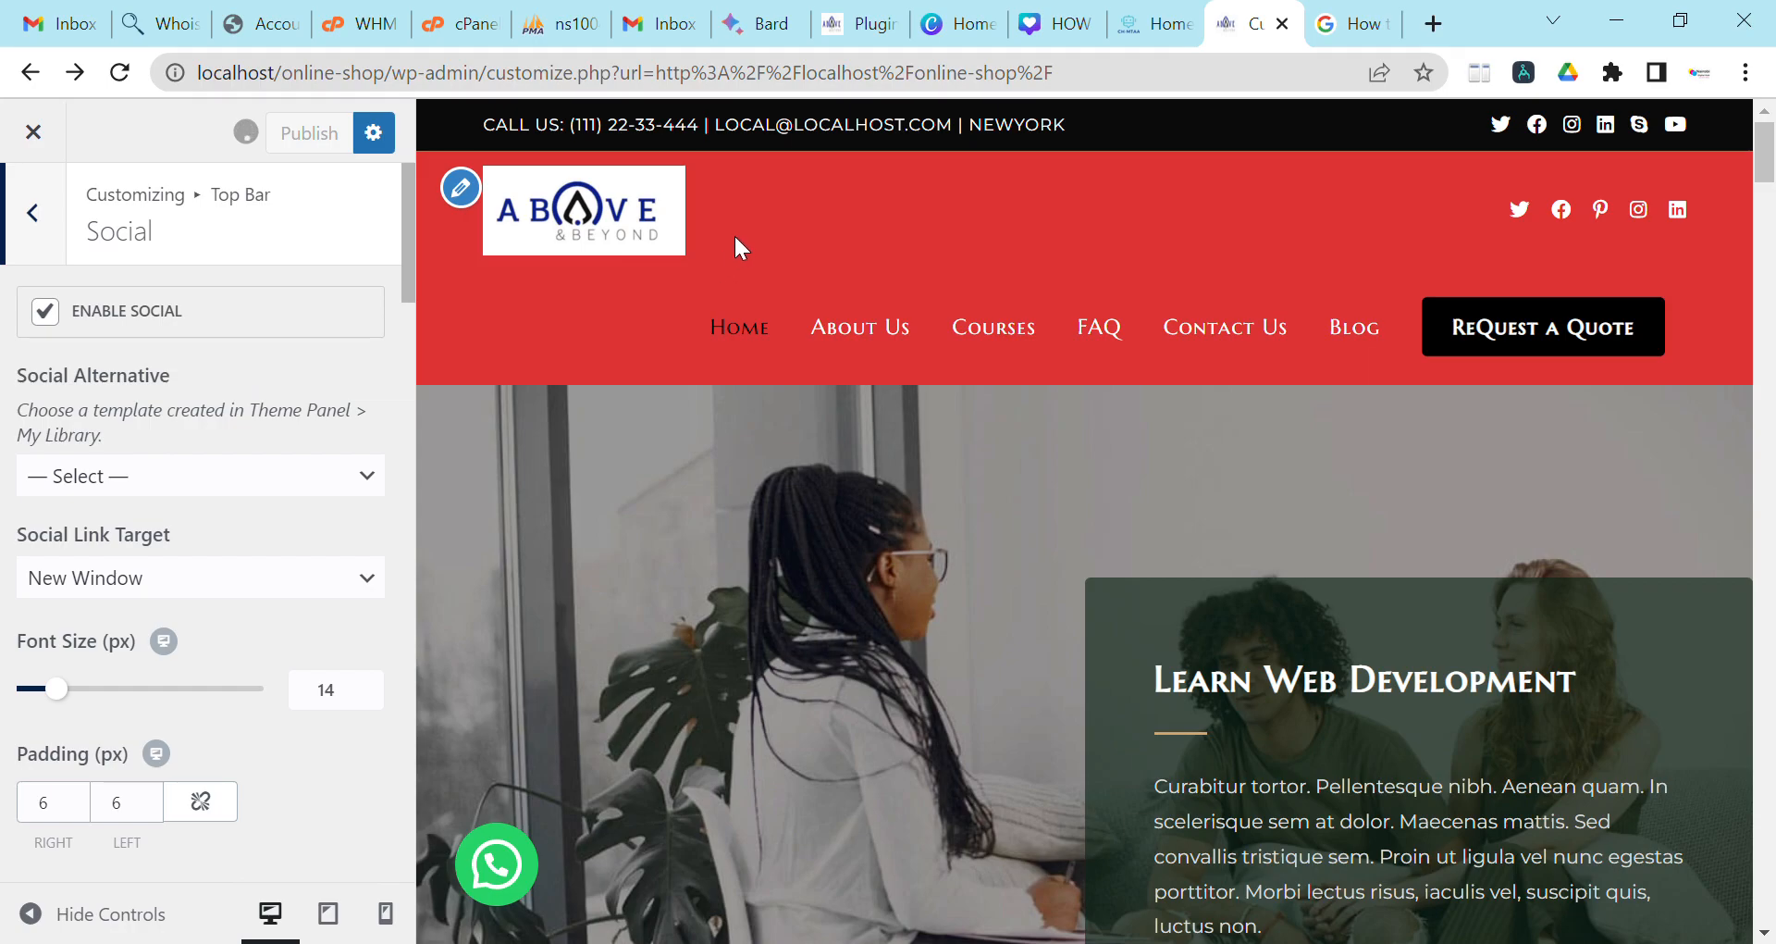
mouse_move(736, 253)
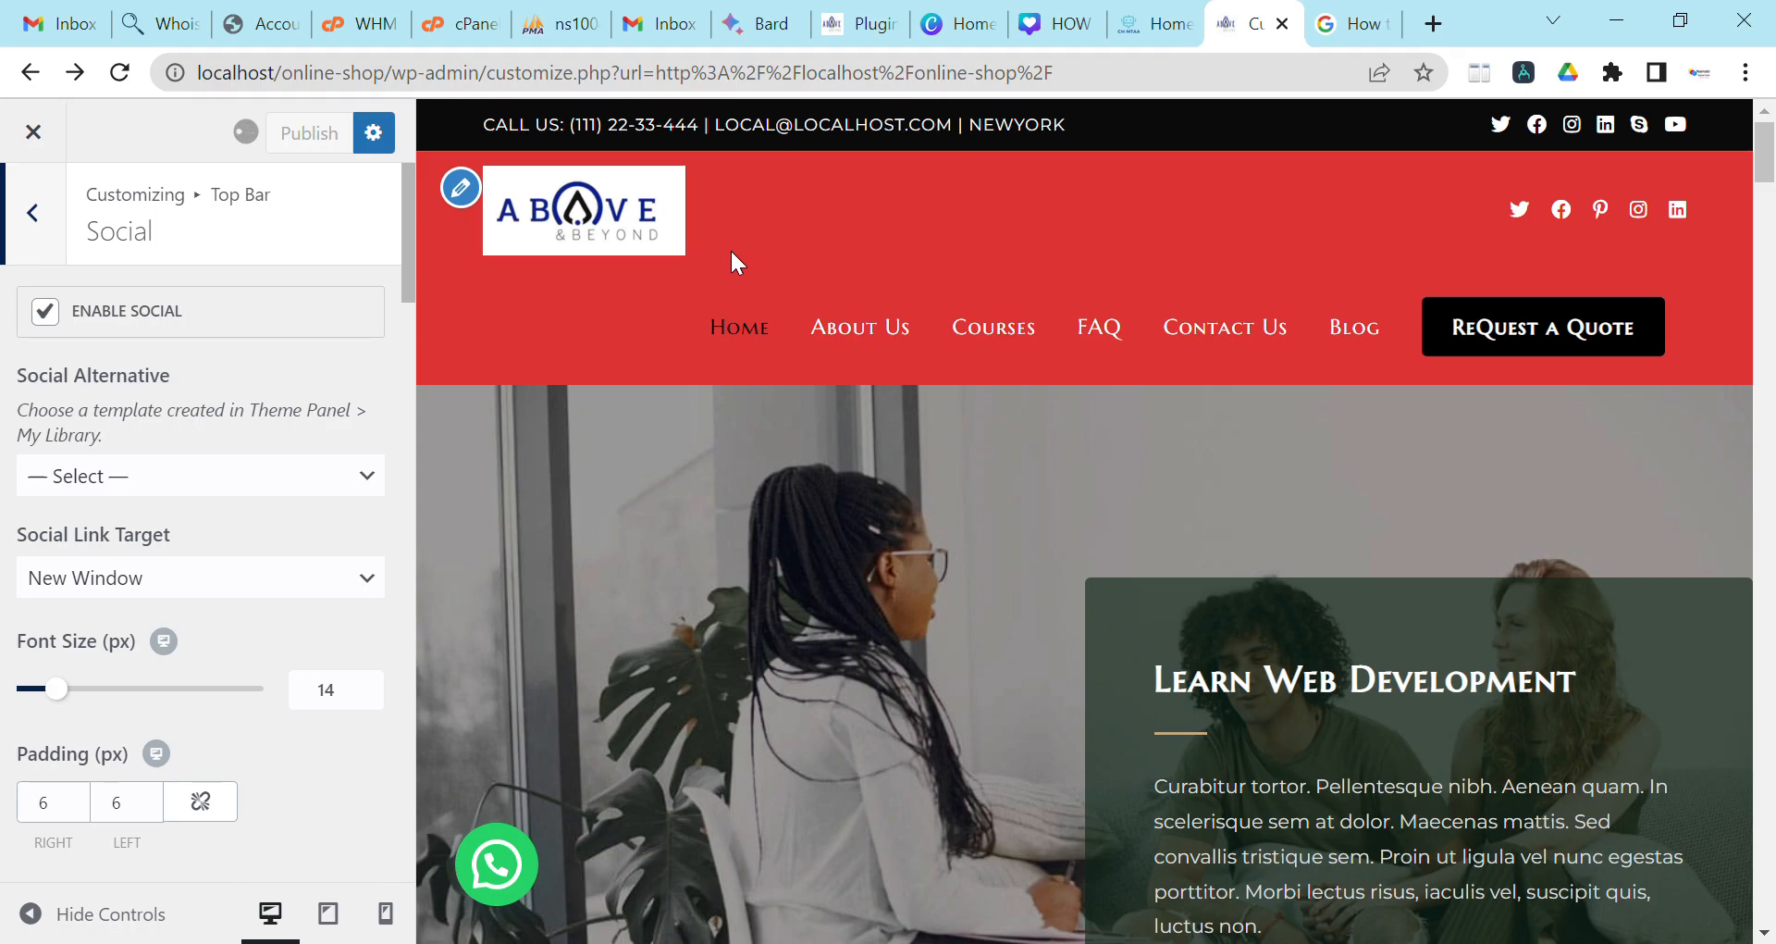
click(307, 132)
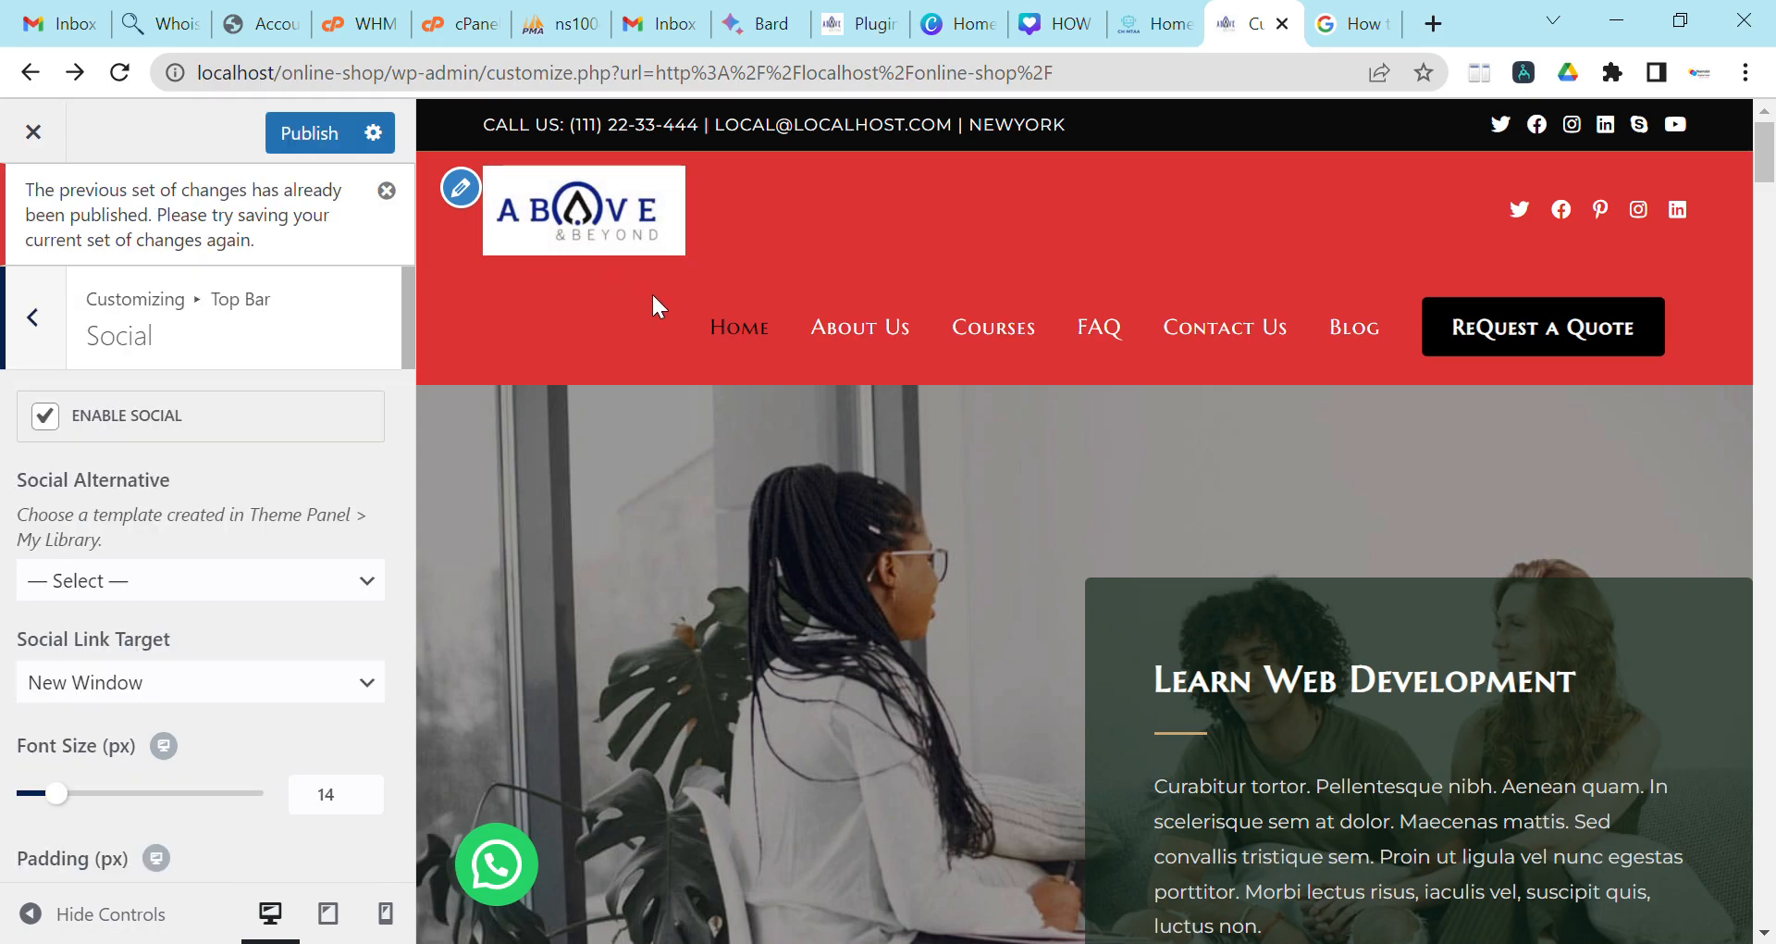
mouse_move(894, 259)
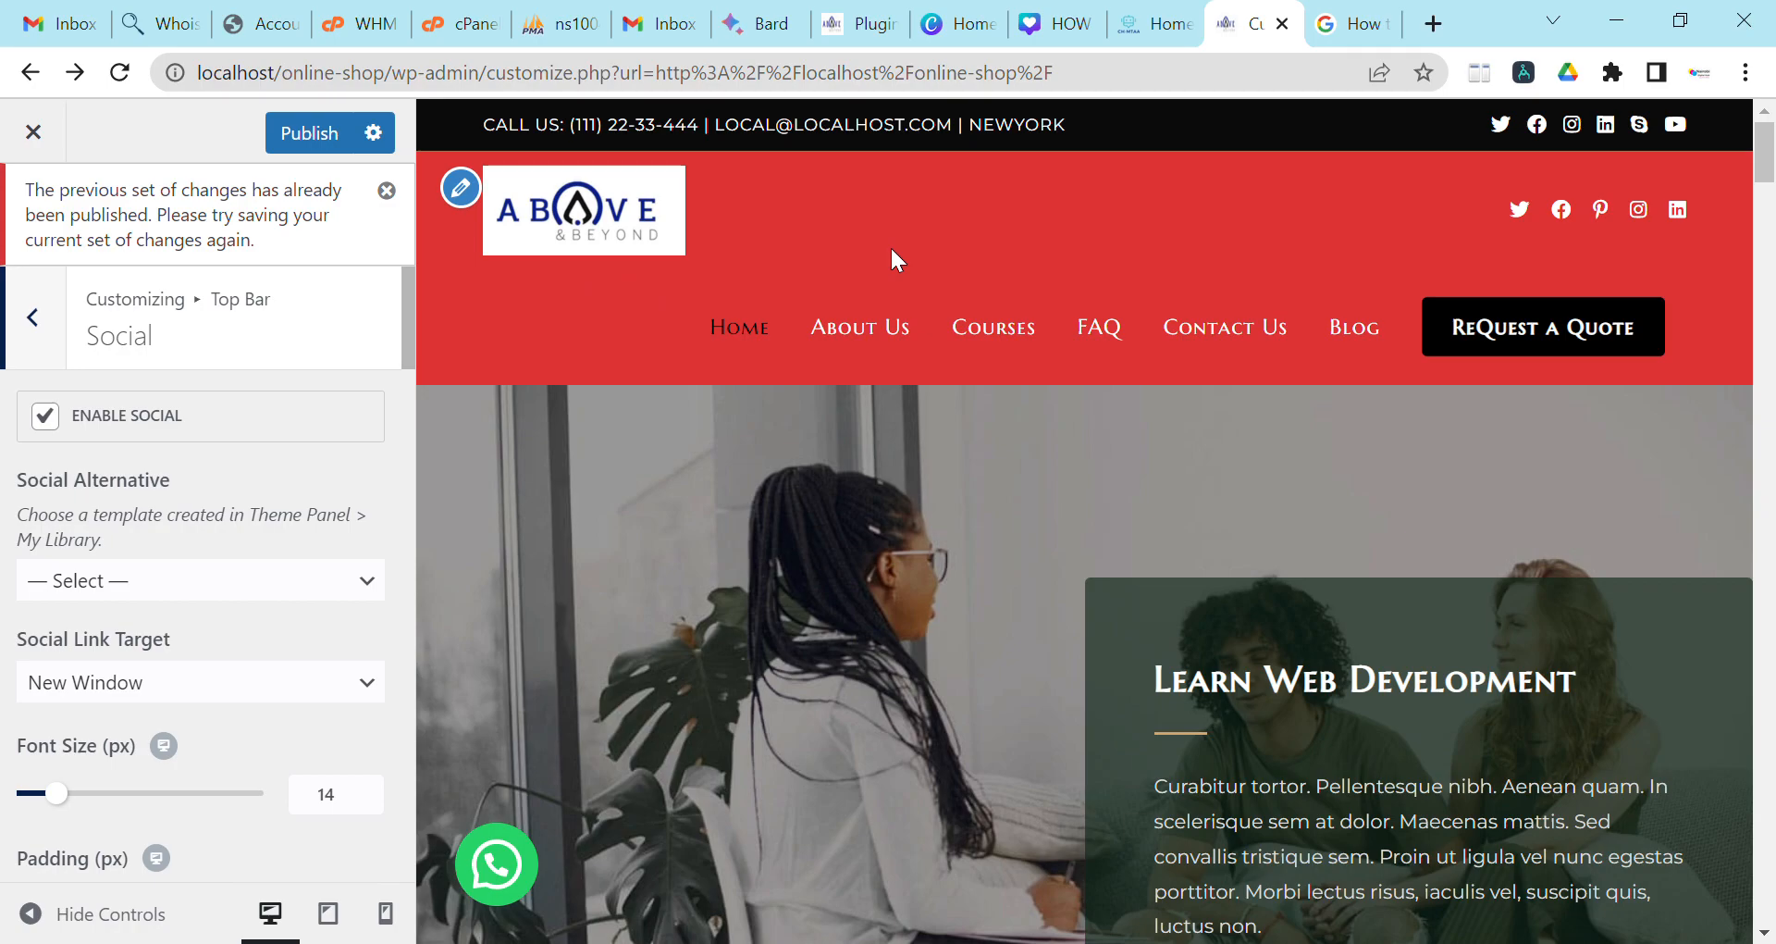